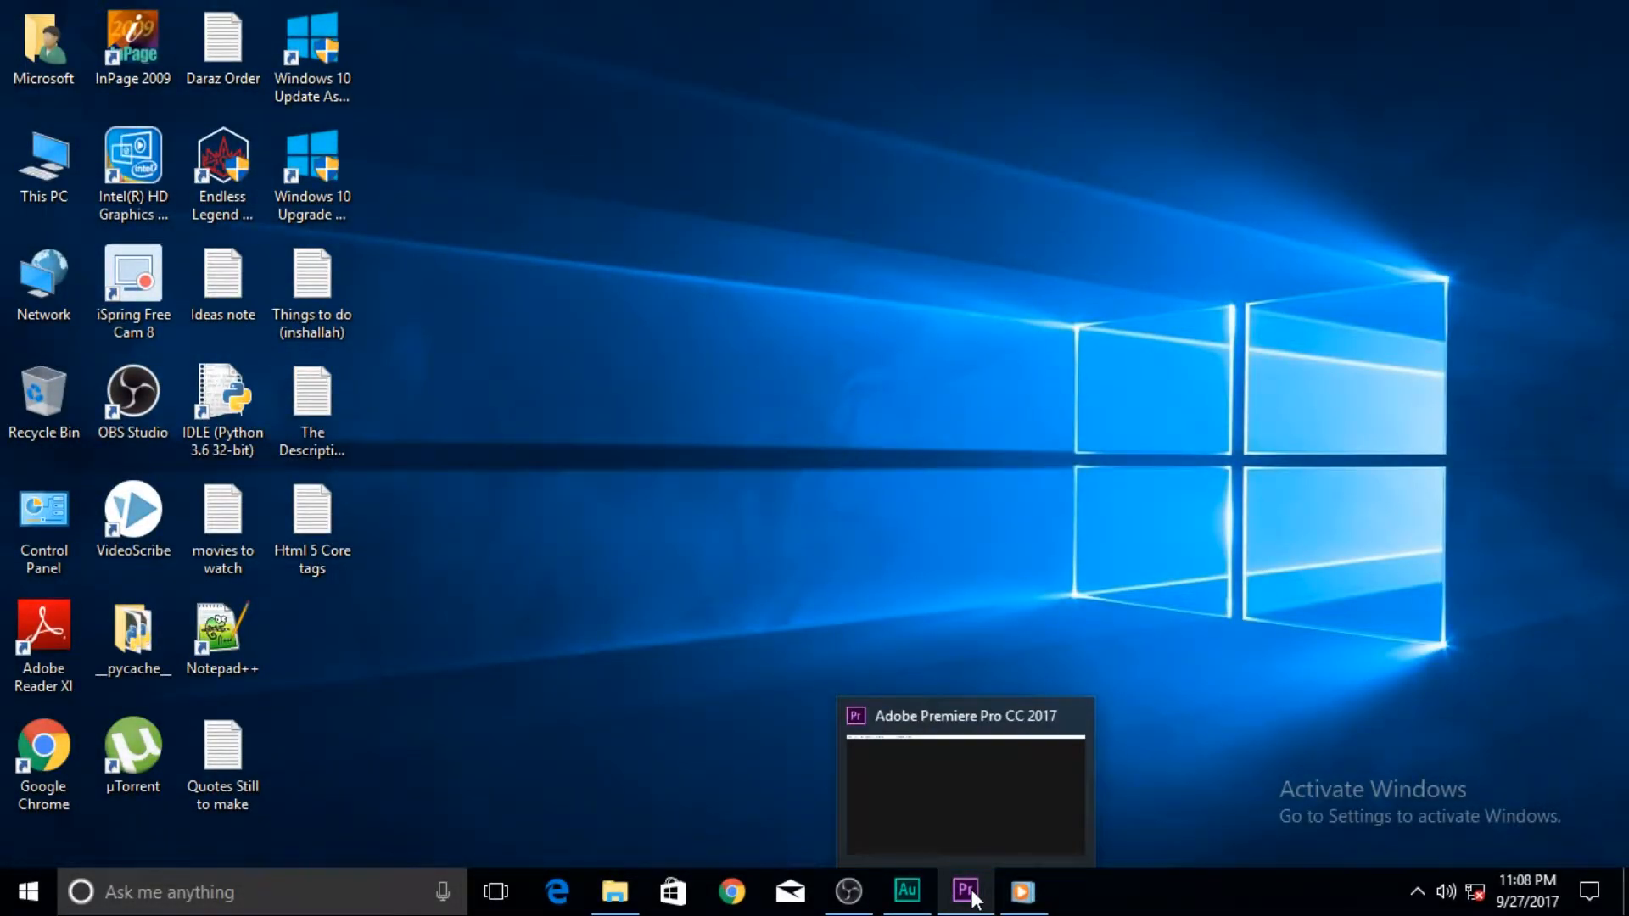
Bring the empty 'Premiere Pro tutorial 1' project window to the front
{"action": "left_click", "coordinate": [966, 891]}
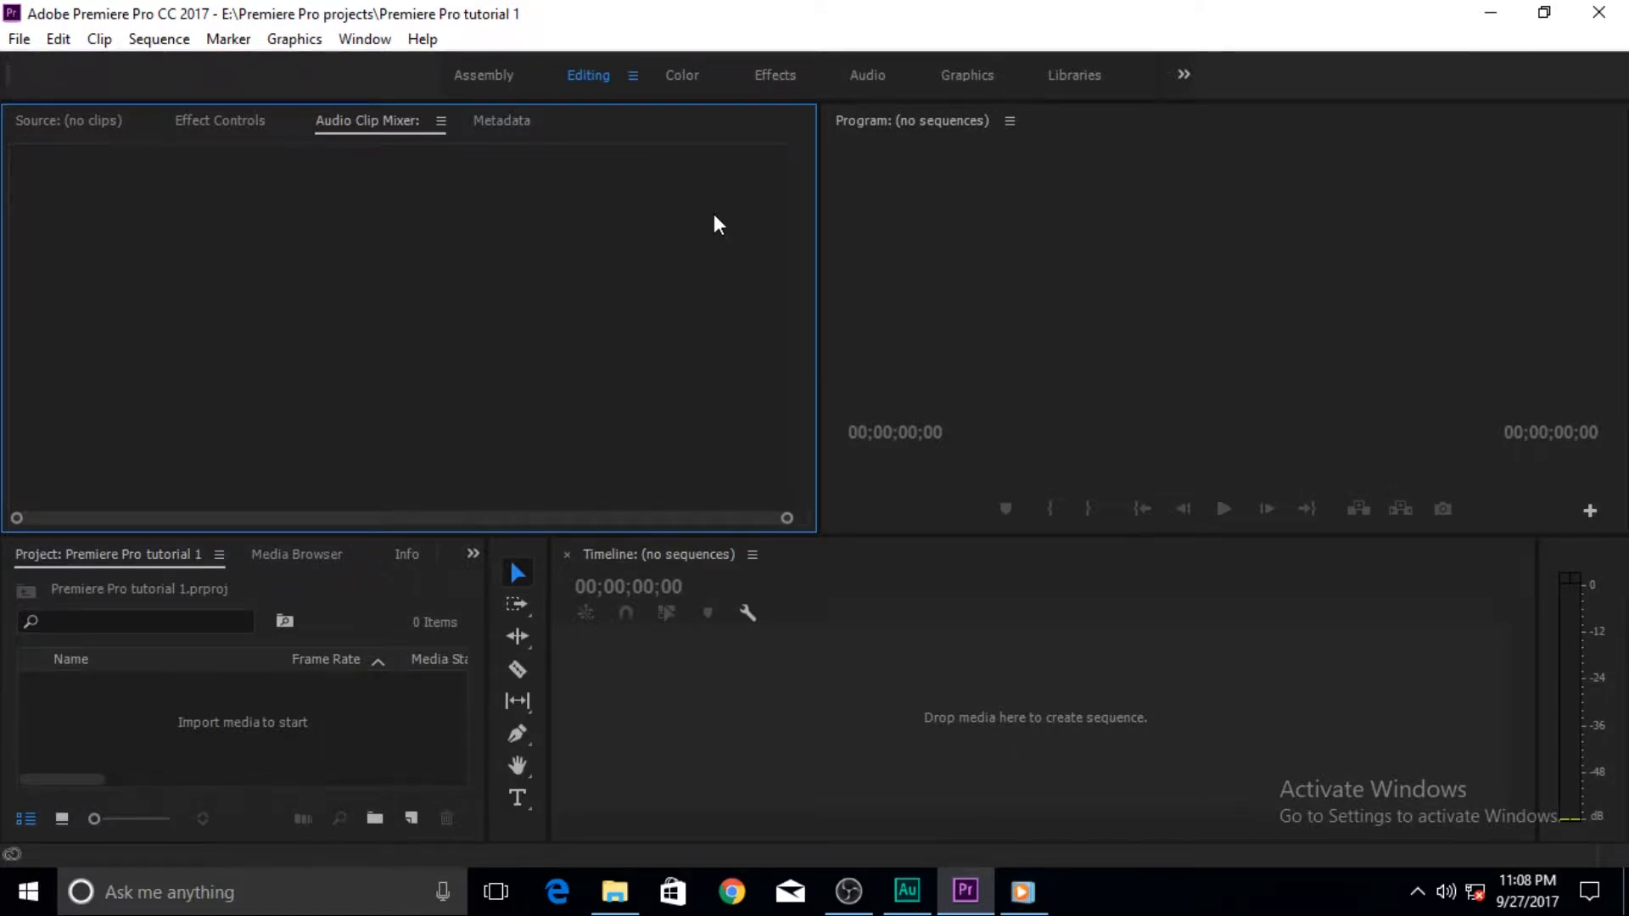
{"action": "mouse_move", "coordinate": [1049, 723]}
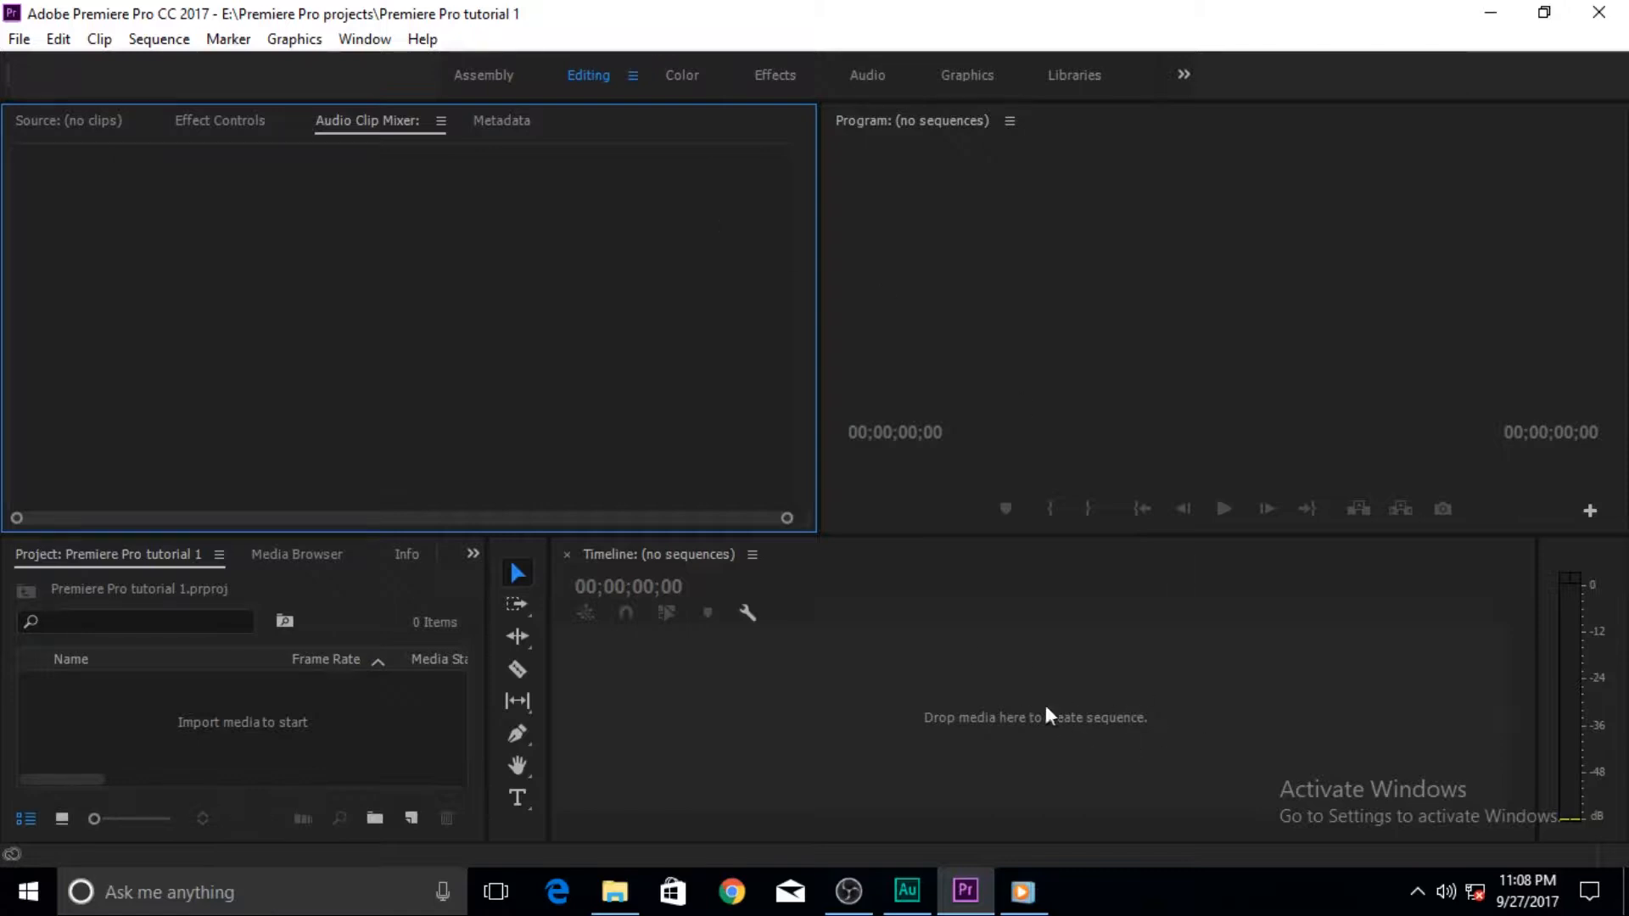
{"action": "mouse_move", "coordinate": [457, 349]}
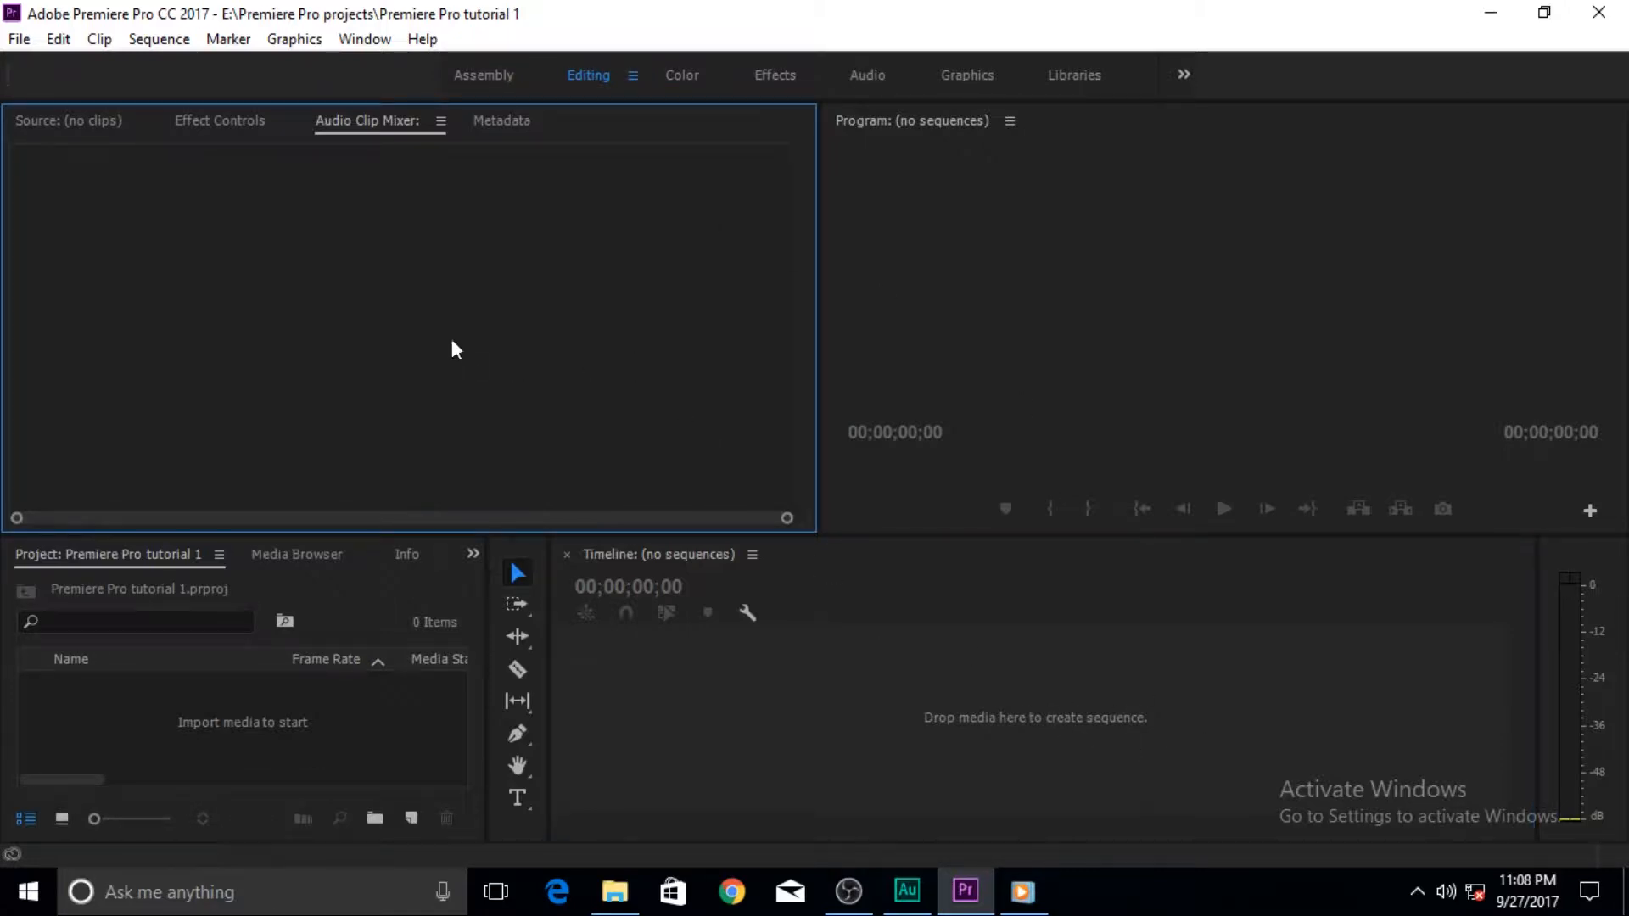
{"action": "mouse_move", "coordinate": [339, 292]}
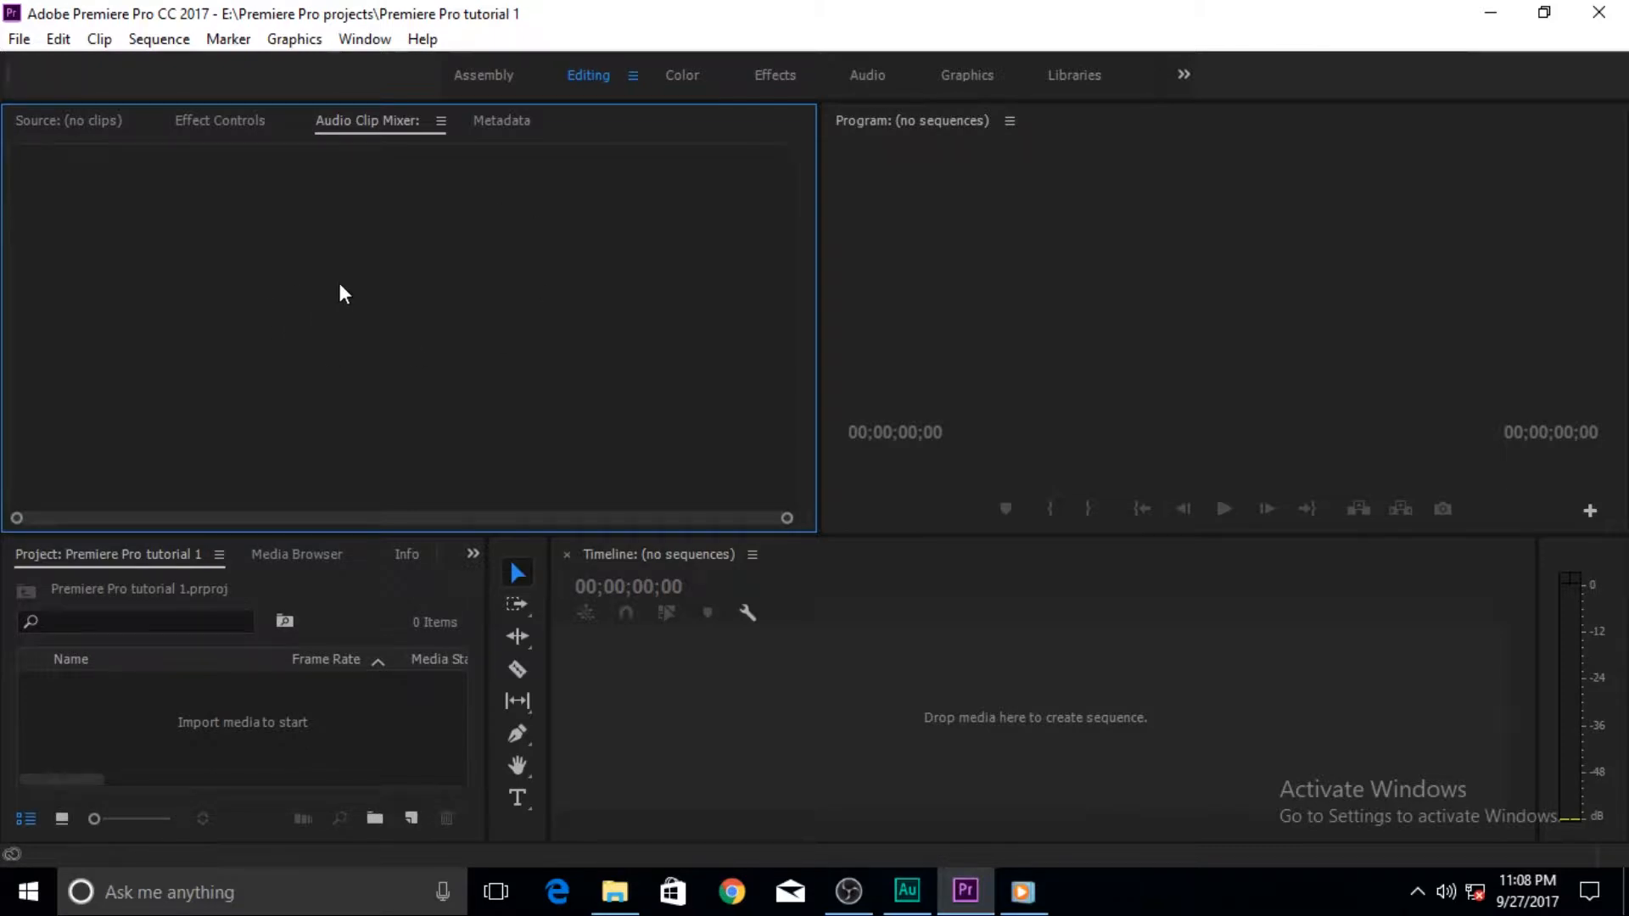
{"action": "mouse_move", "coordinate": [400, 445]}
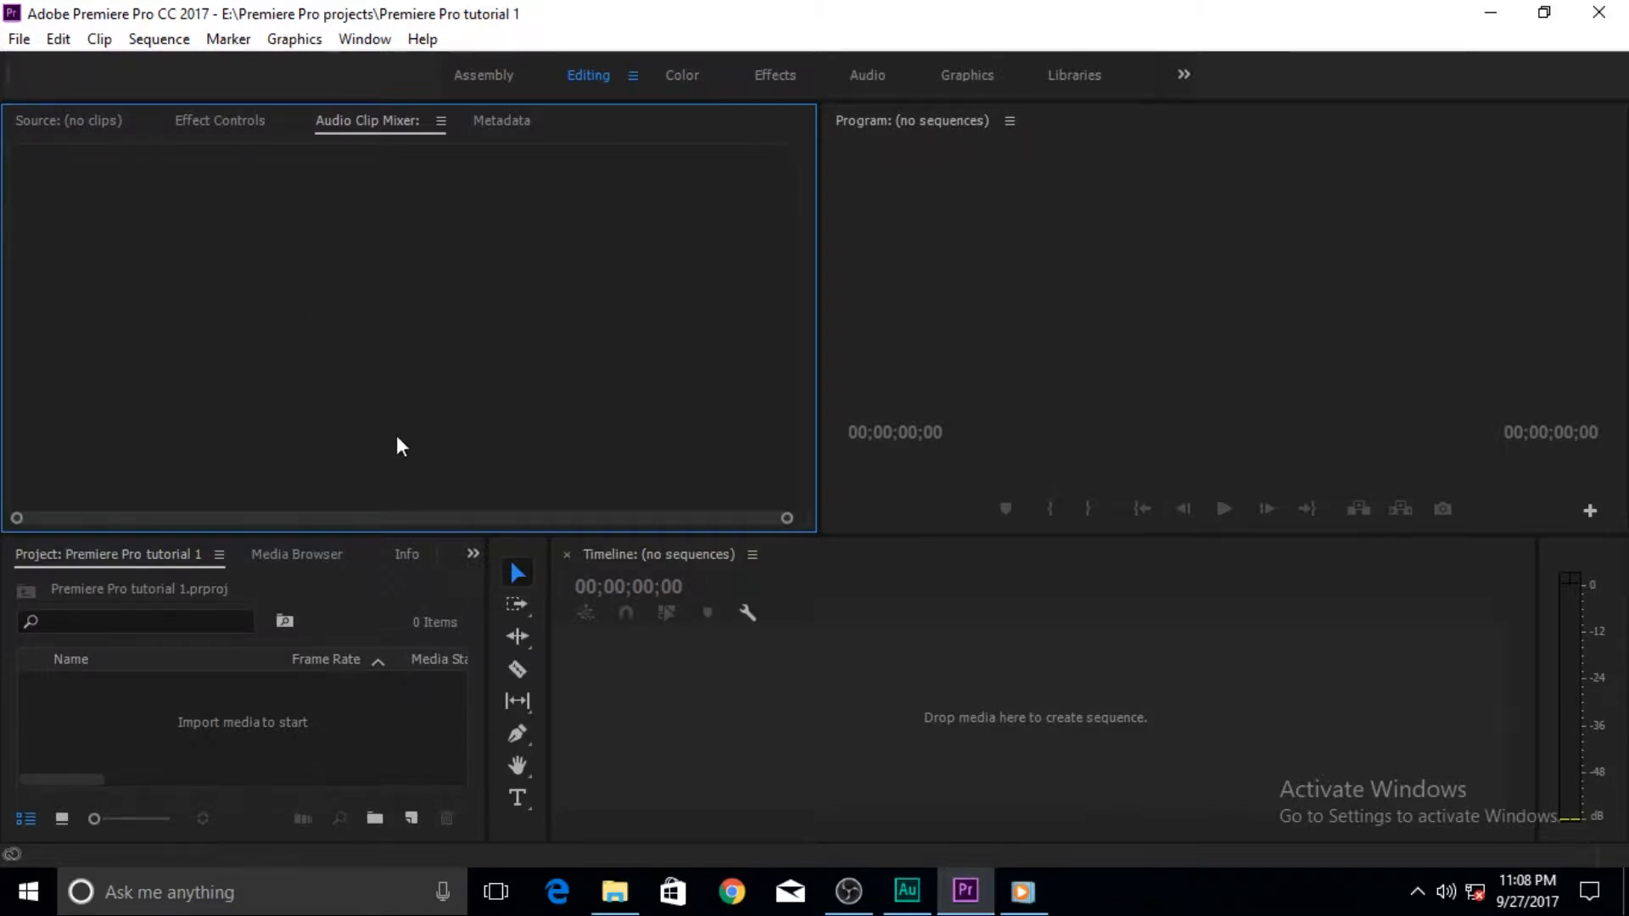
{"action": "mouse_move", "coordinate": [292, 567]}
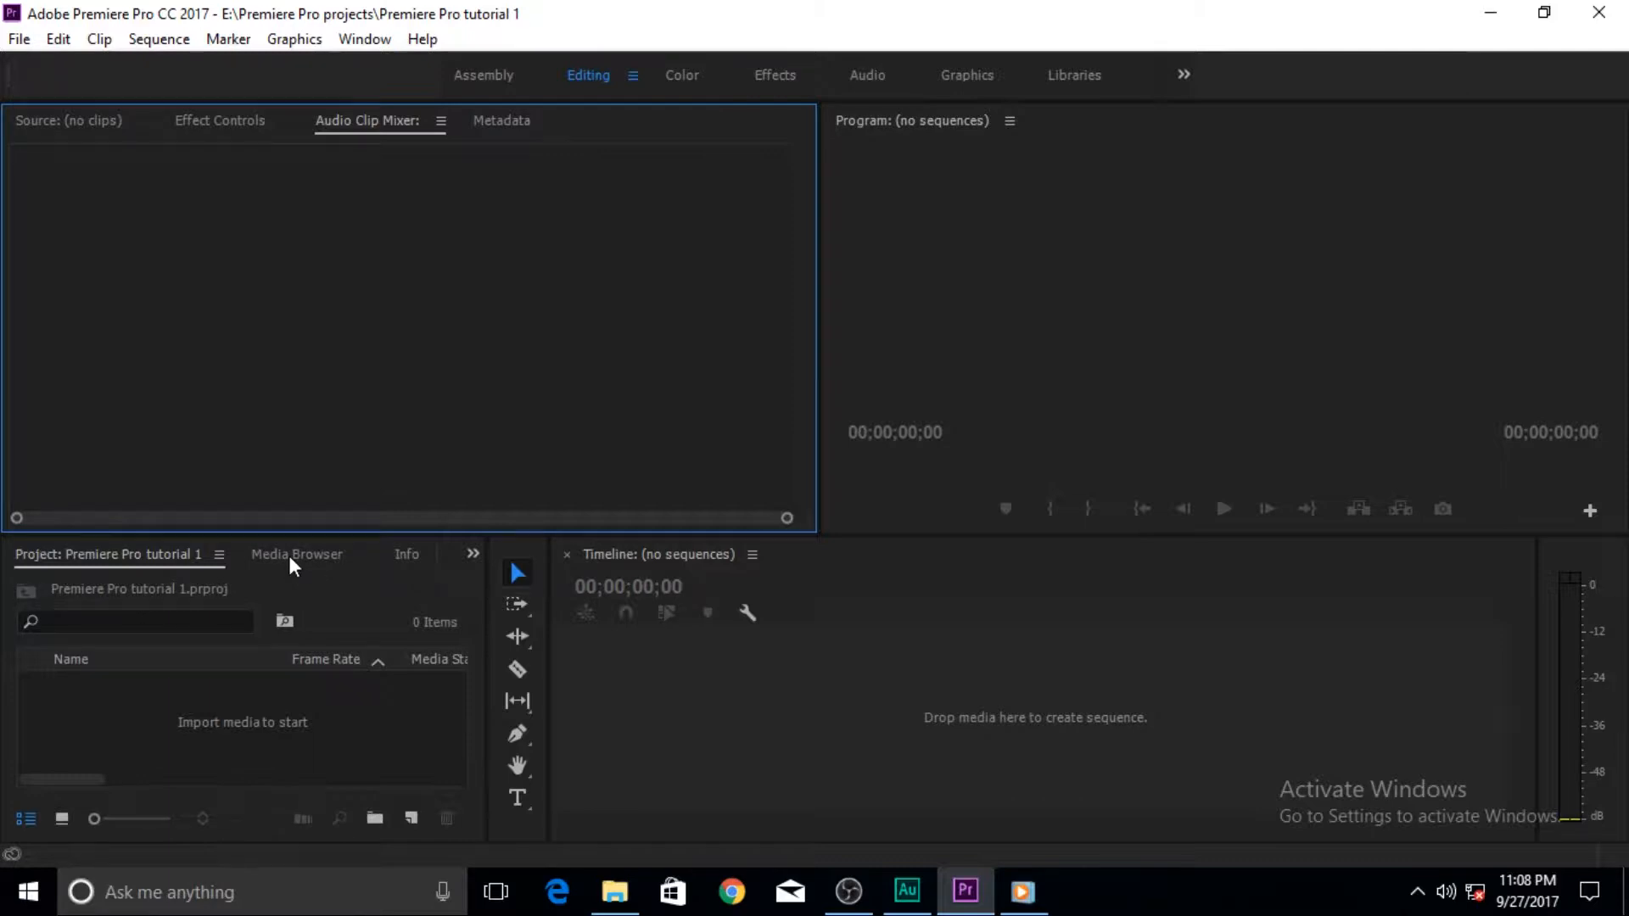
From the Media Browser's Movie Clips folder, import the Jurassic World trailer into the project
{"action": "left_click", "coordinate": [295, 554]}
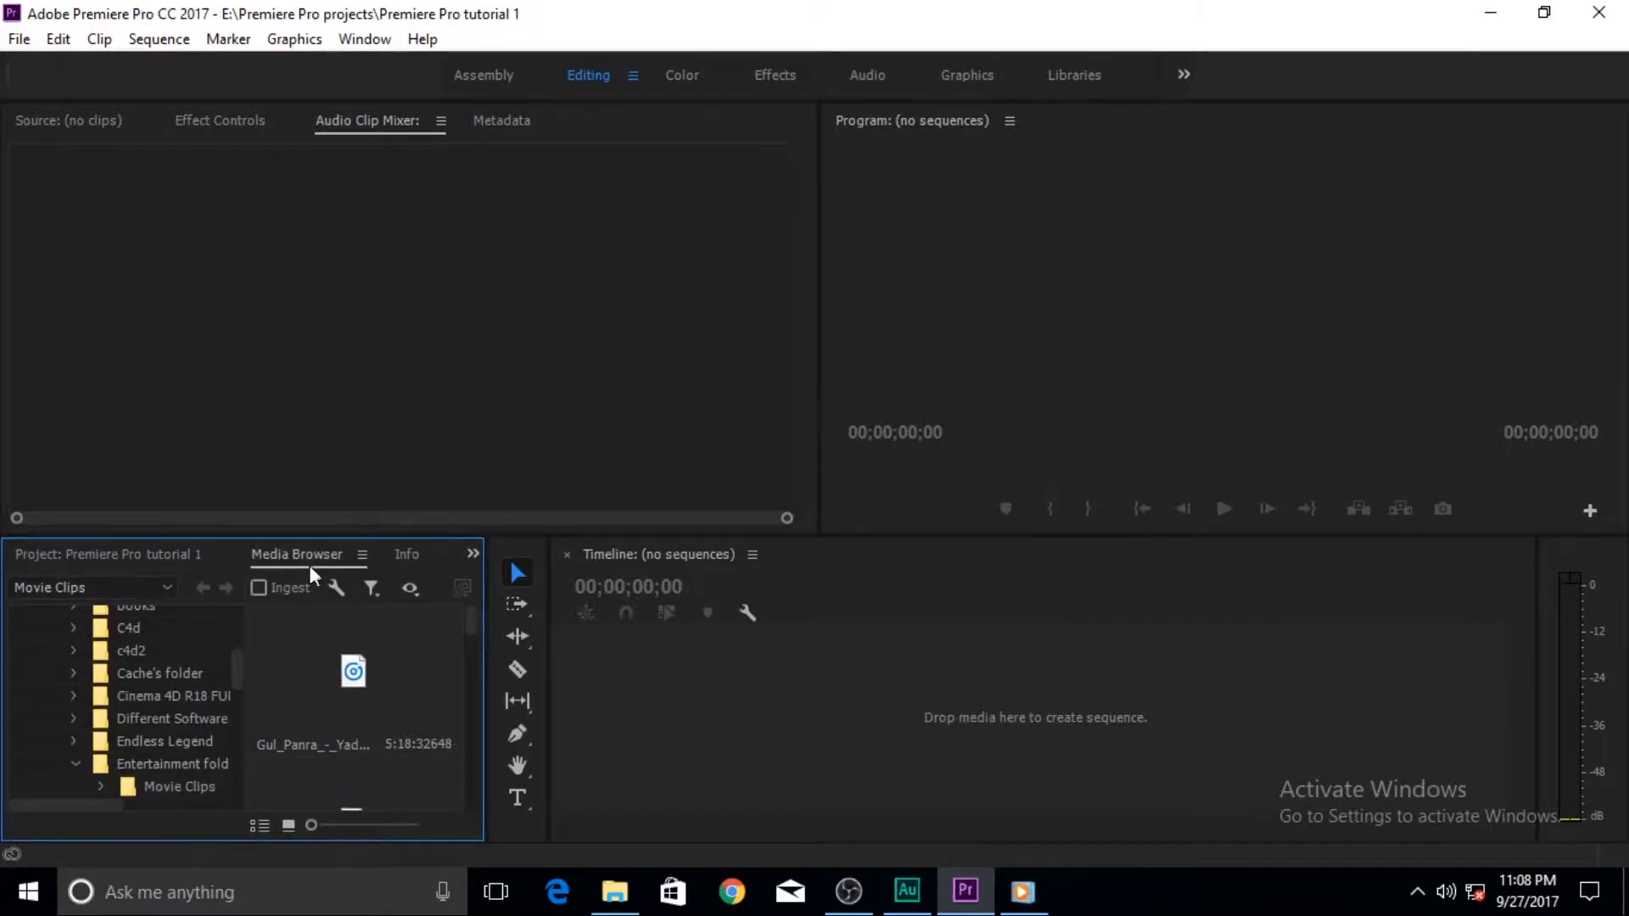
{"action": "mouse_move", "coordinate": [315, 560]}
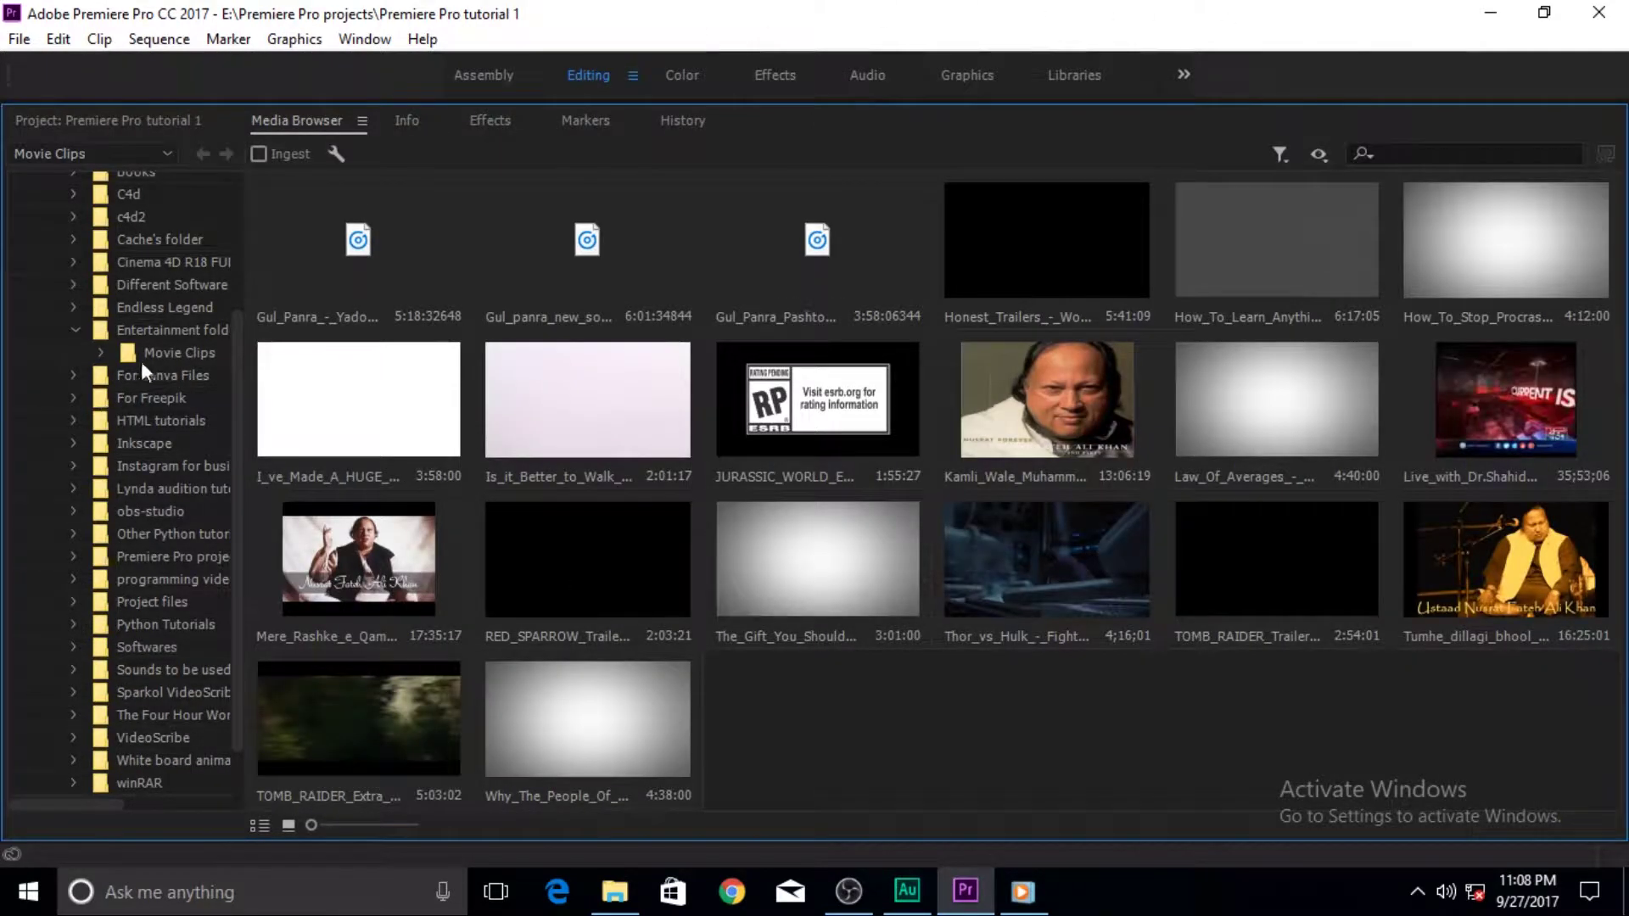
{"action": "mouse_move", "coordinate": [1069, 771]}
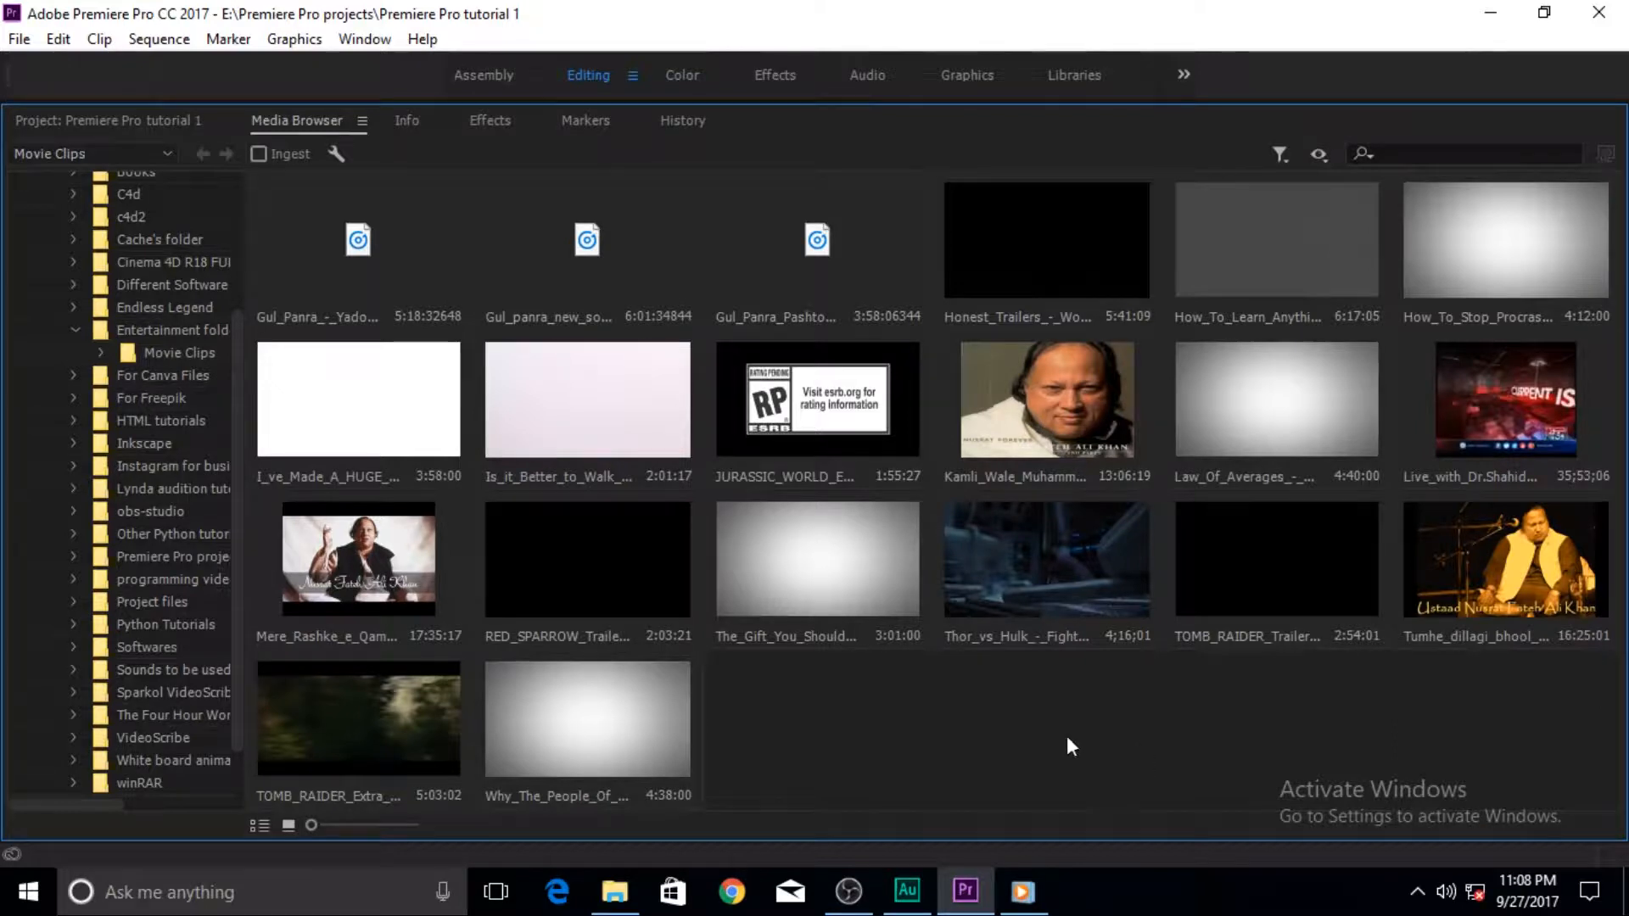
{"action": "mouse_move", "coordinate": [908, 735]}
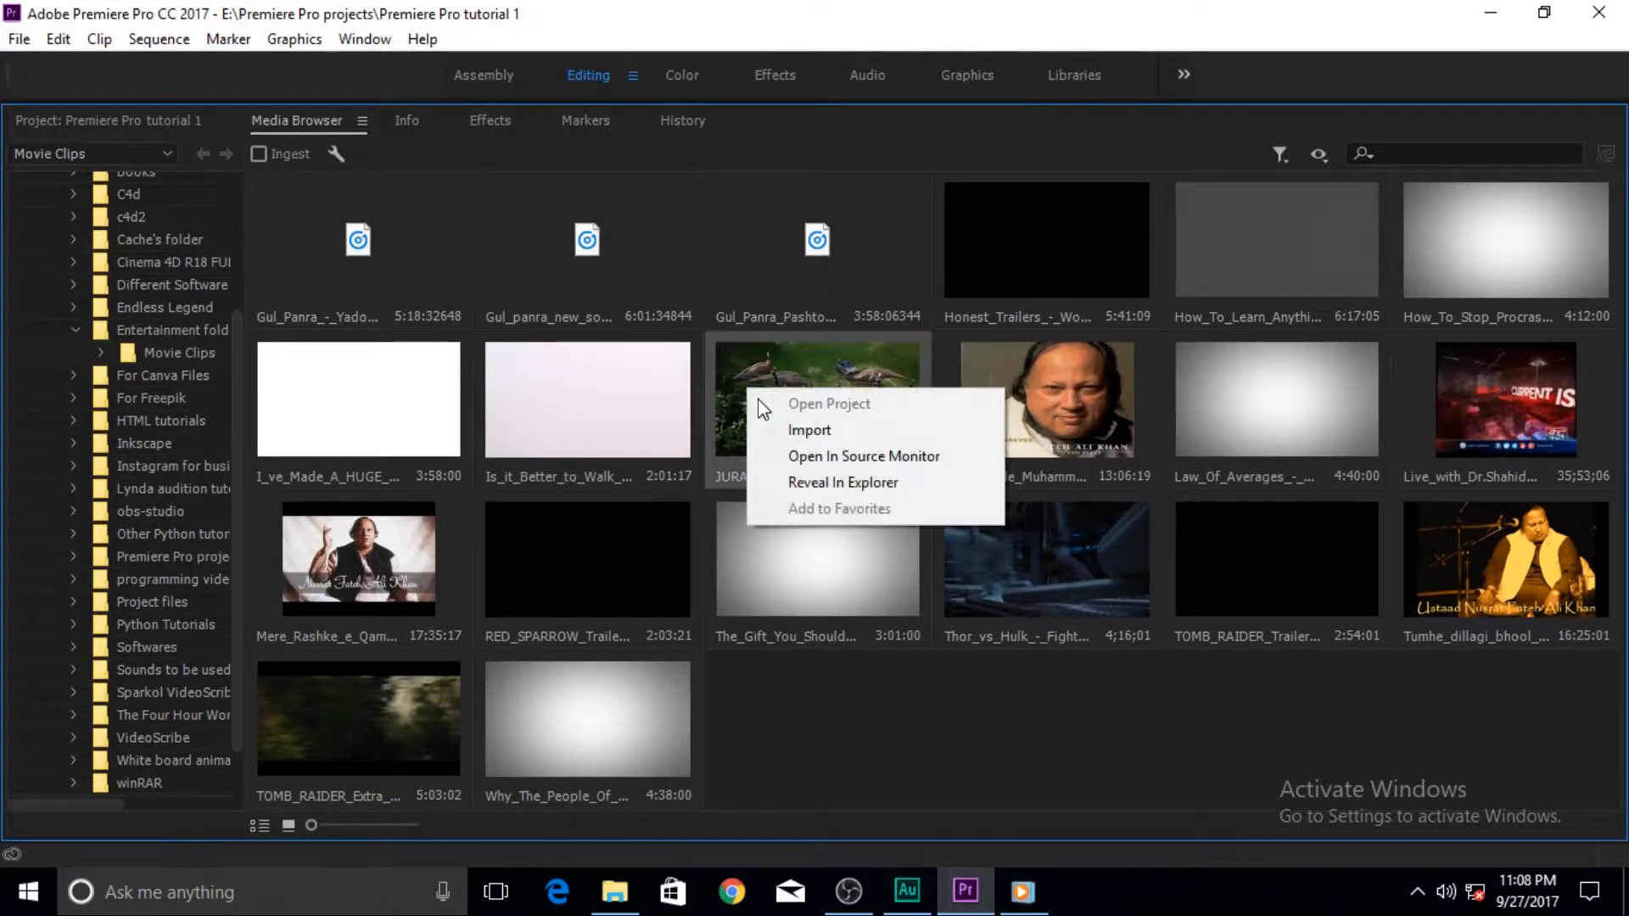
{"action": "mouse_move", "coordinate": [813, 439]}
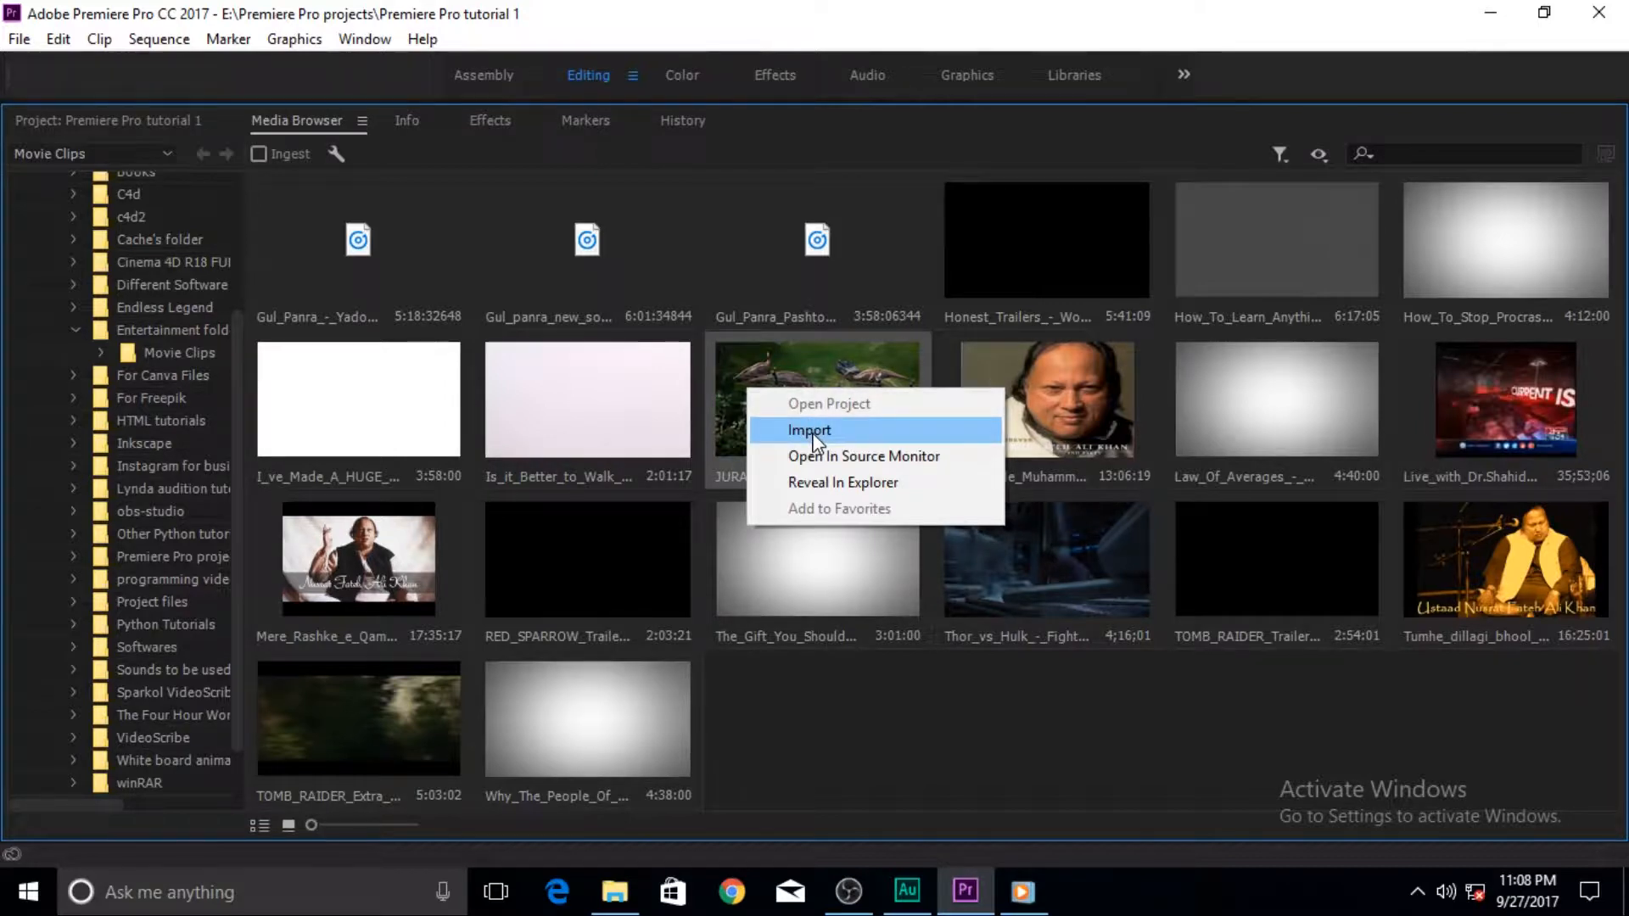
{"action": "mouse_move", "coordinate": [850, 437]}
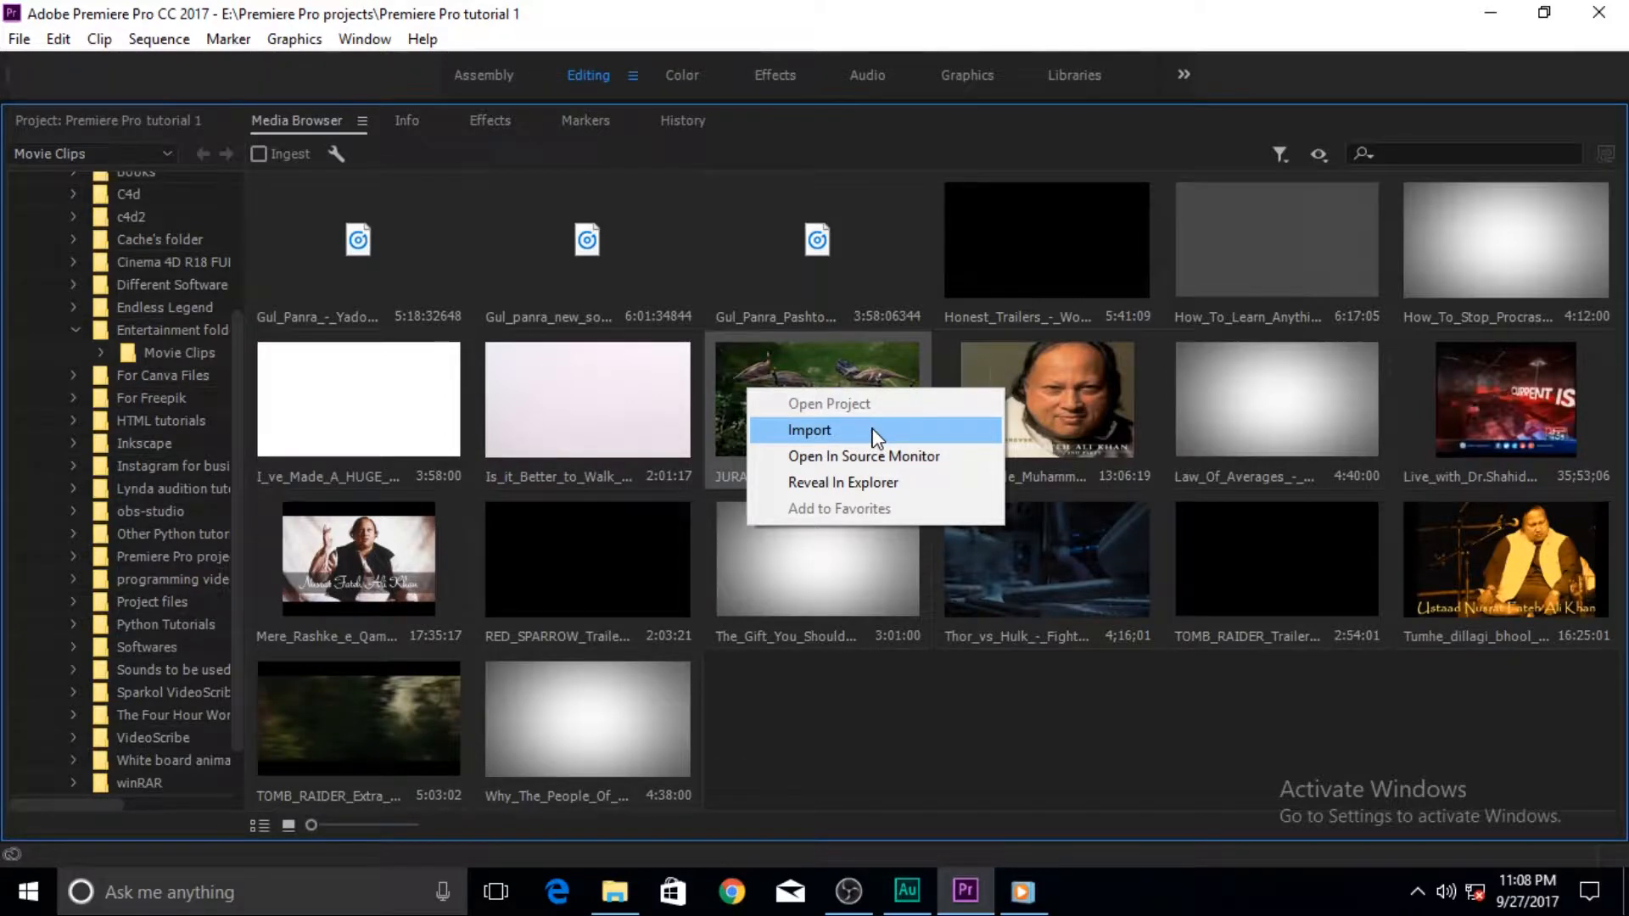
{"action": "left_click", "coordinate": [808, 431]}
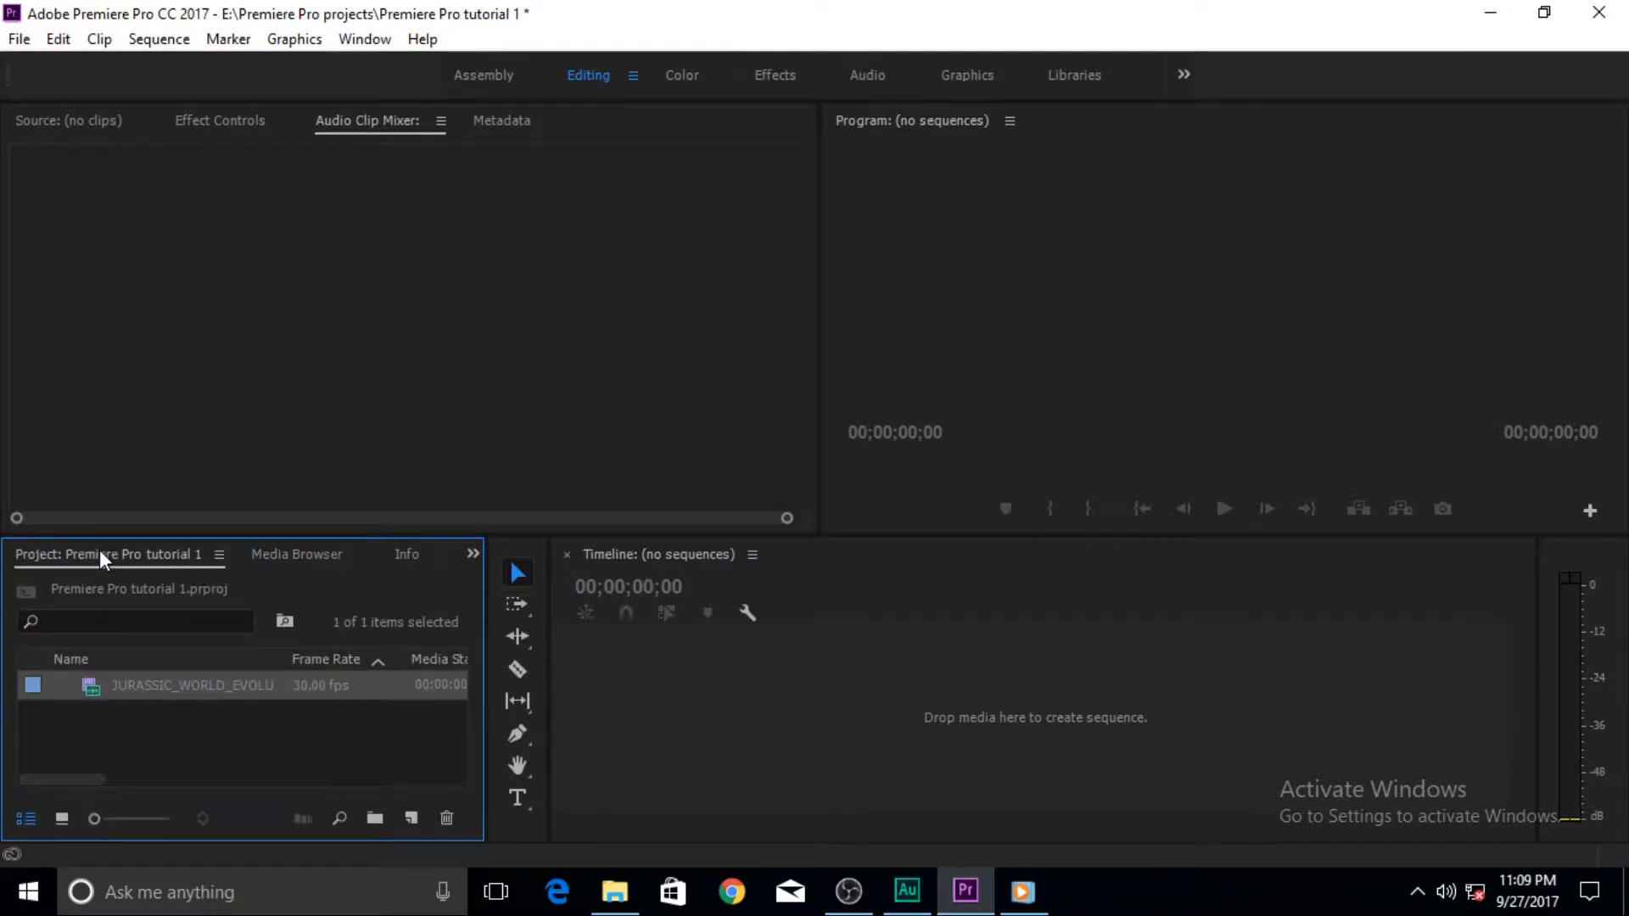
{"action": "mouse_move", "coordinate": [316, 562]}
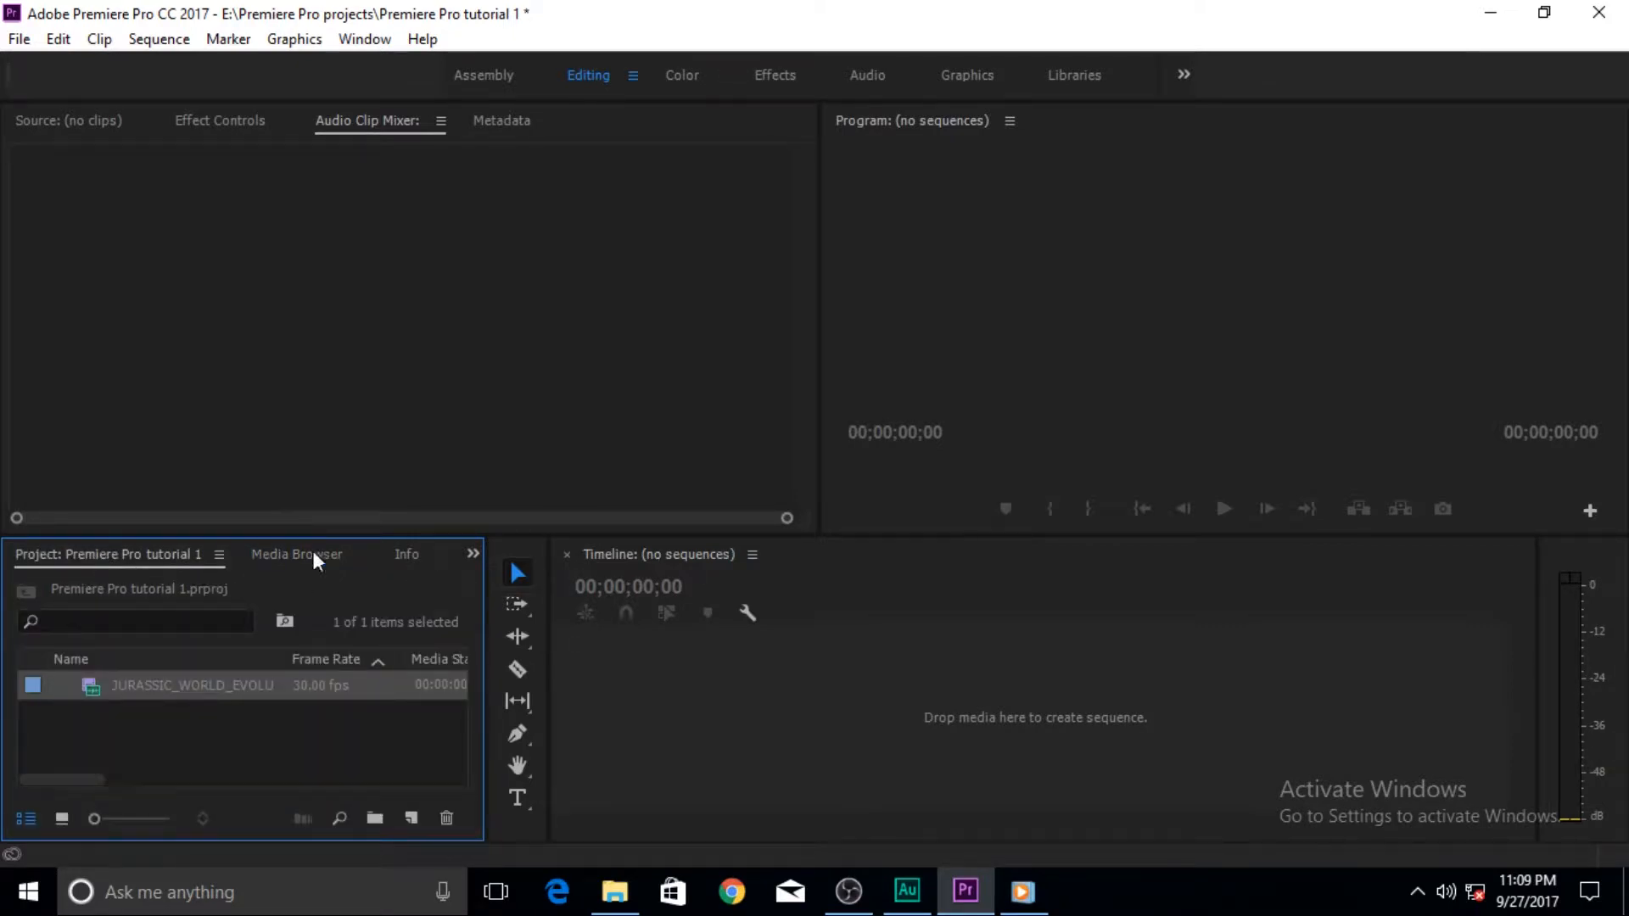
{"action": "left_click", "coordinate": [202, 764]}
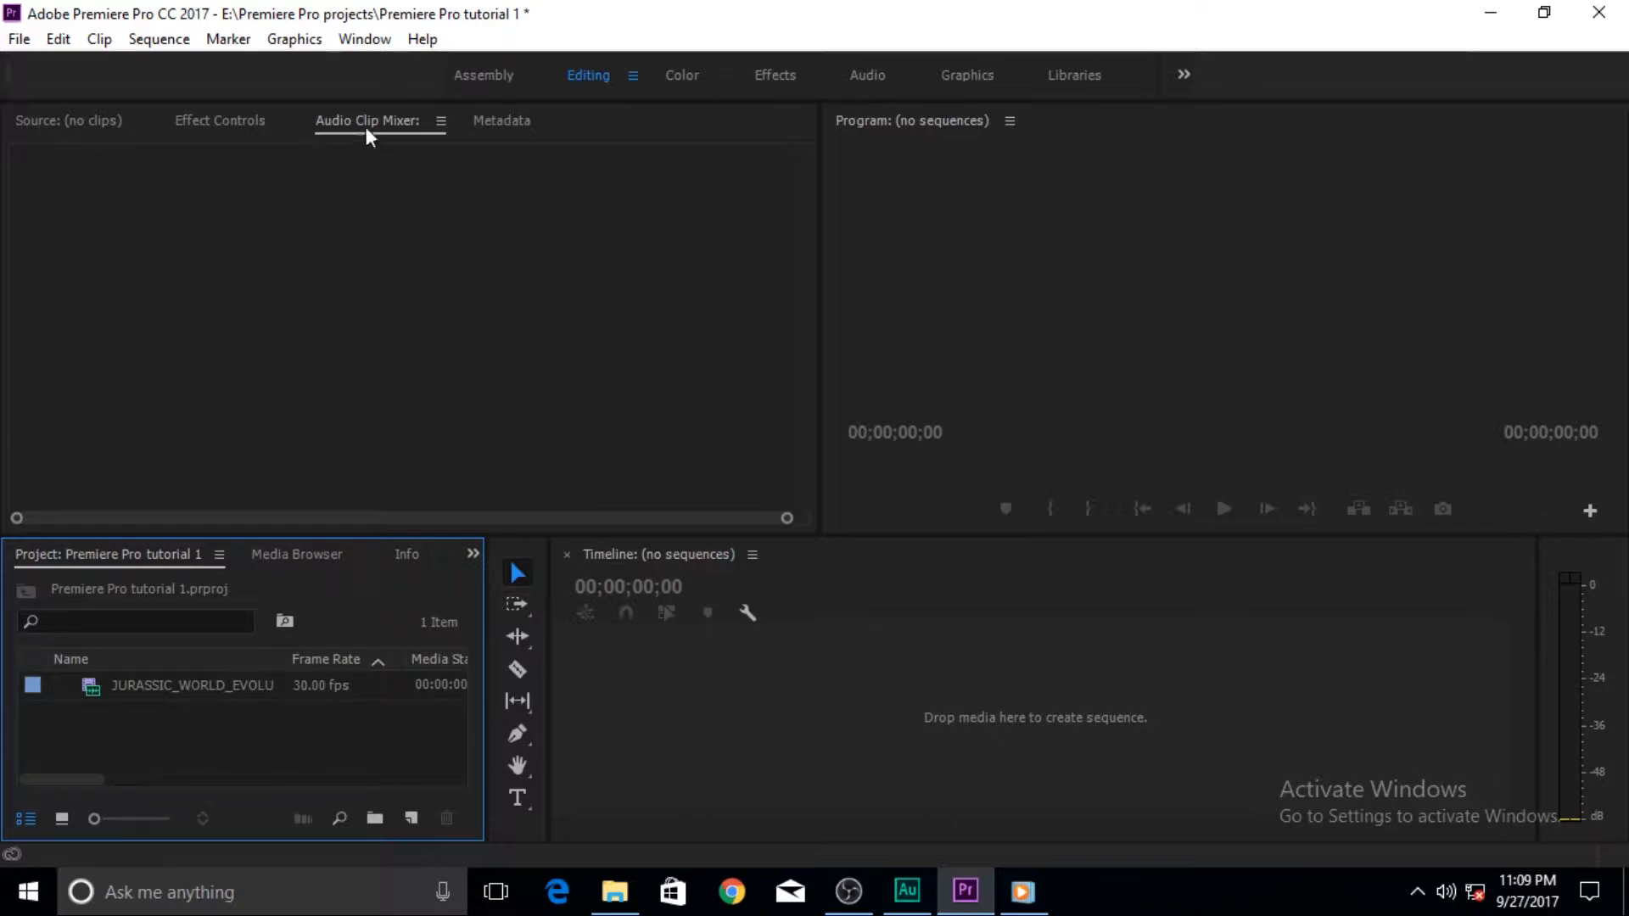
{"action": "left_click", "coordinate": [156, 686]}
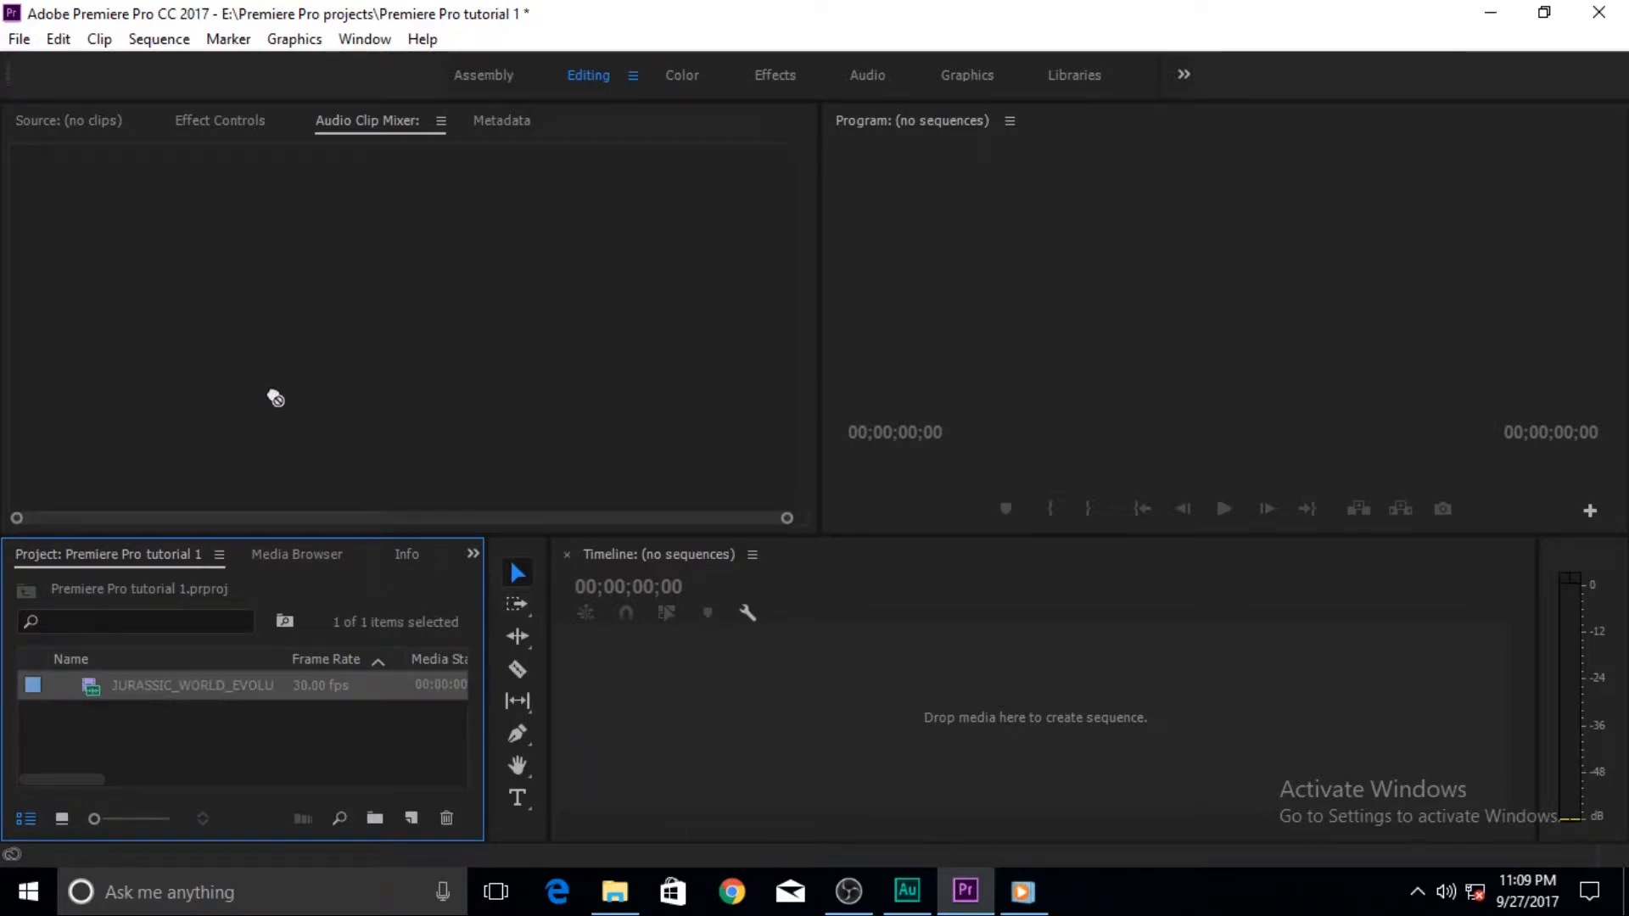
{"action": "mouse_move", "coordinate": [370, 343]}
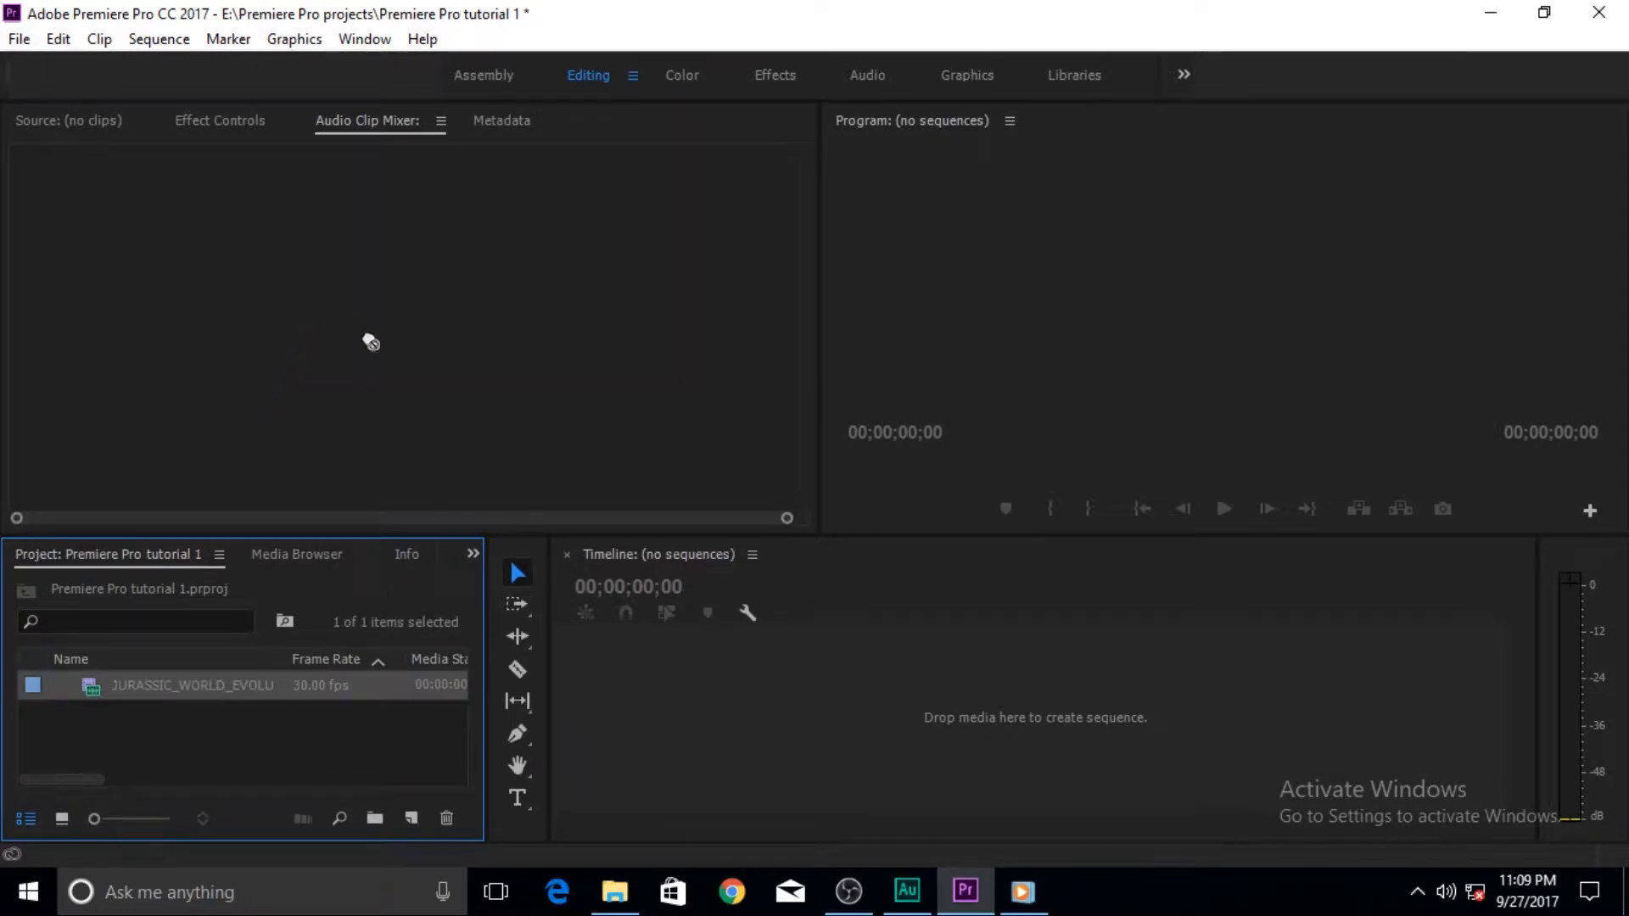
{"action": "mouse_move", "coordinate": [384, 330]}
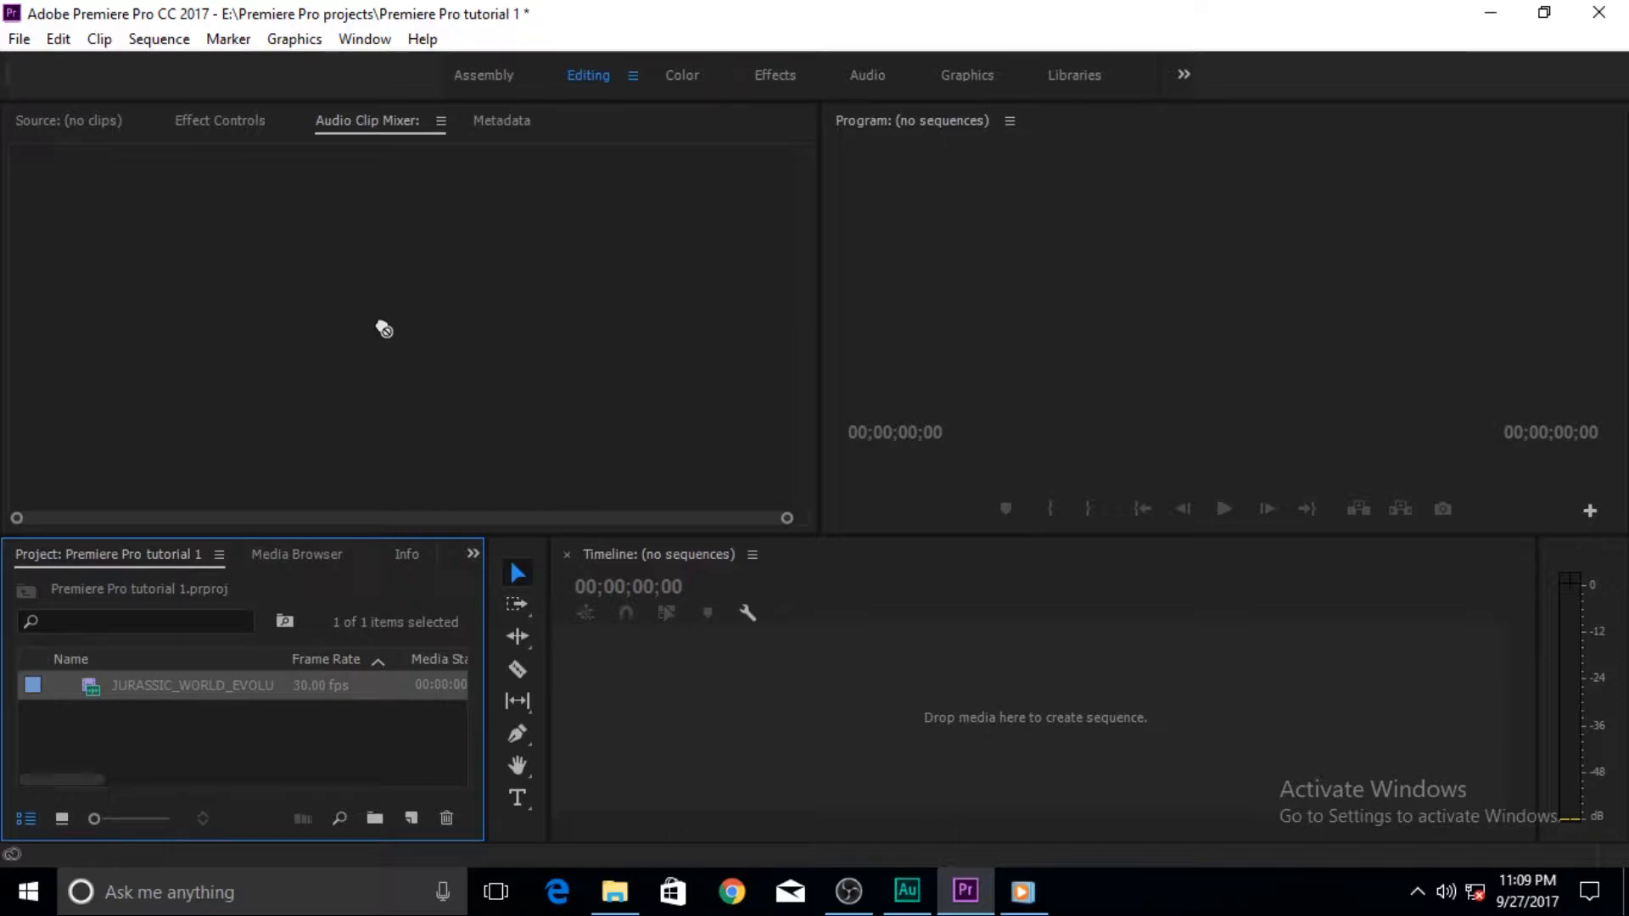
{"action": "mouse_move", "coordinate": [399, 292]}
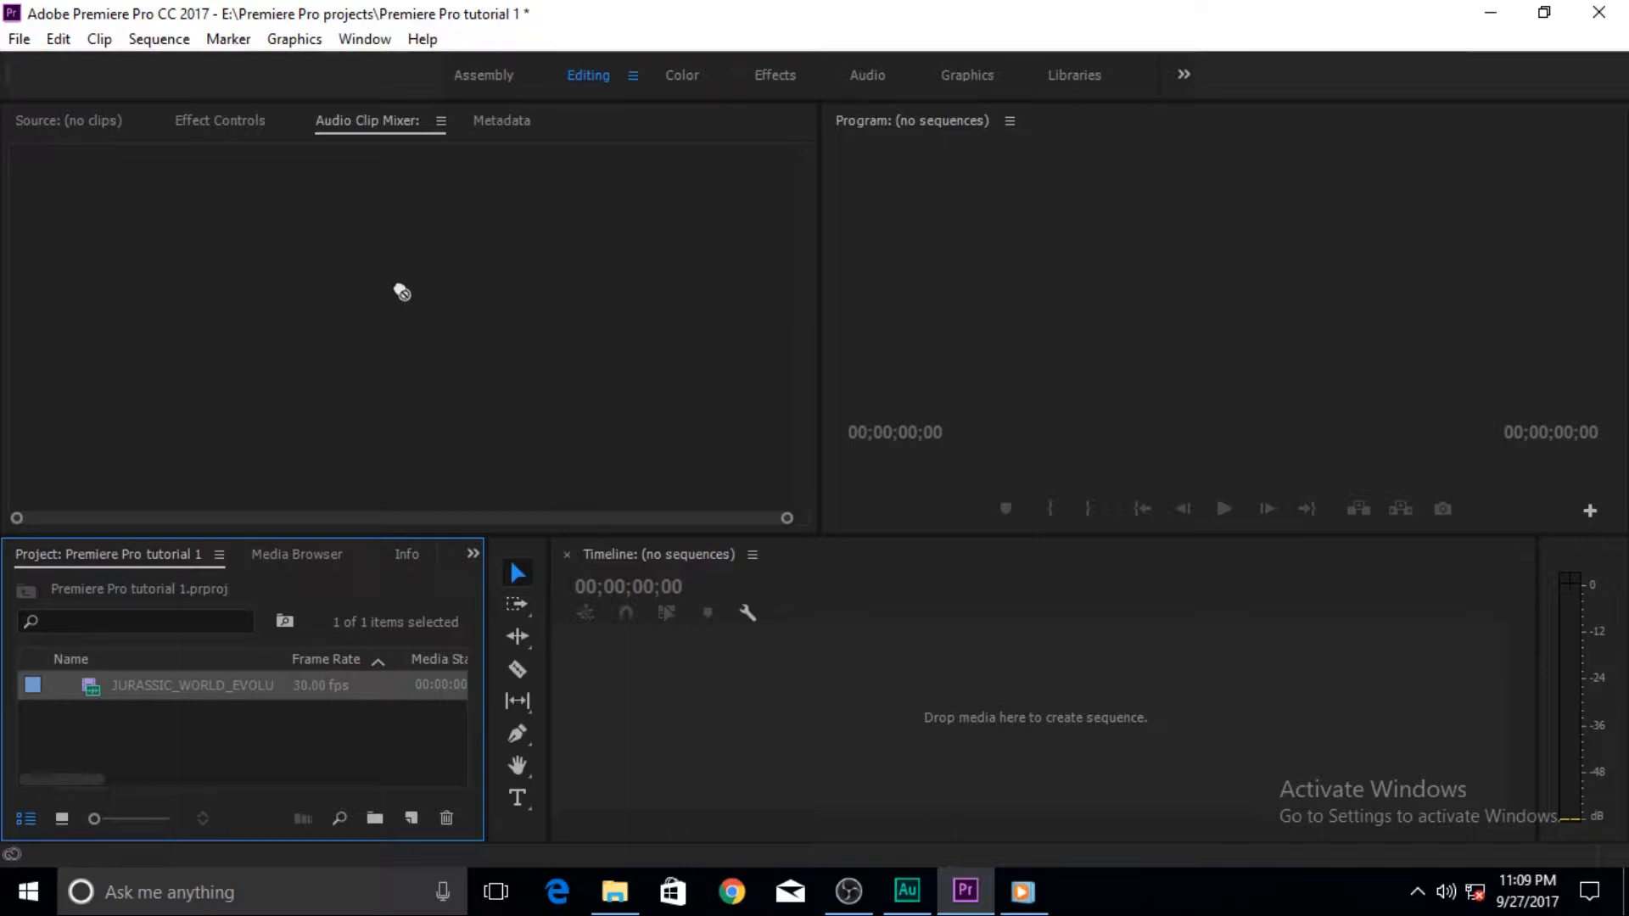
{"action": "mouse_move", "coordinate": [338, 323]}
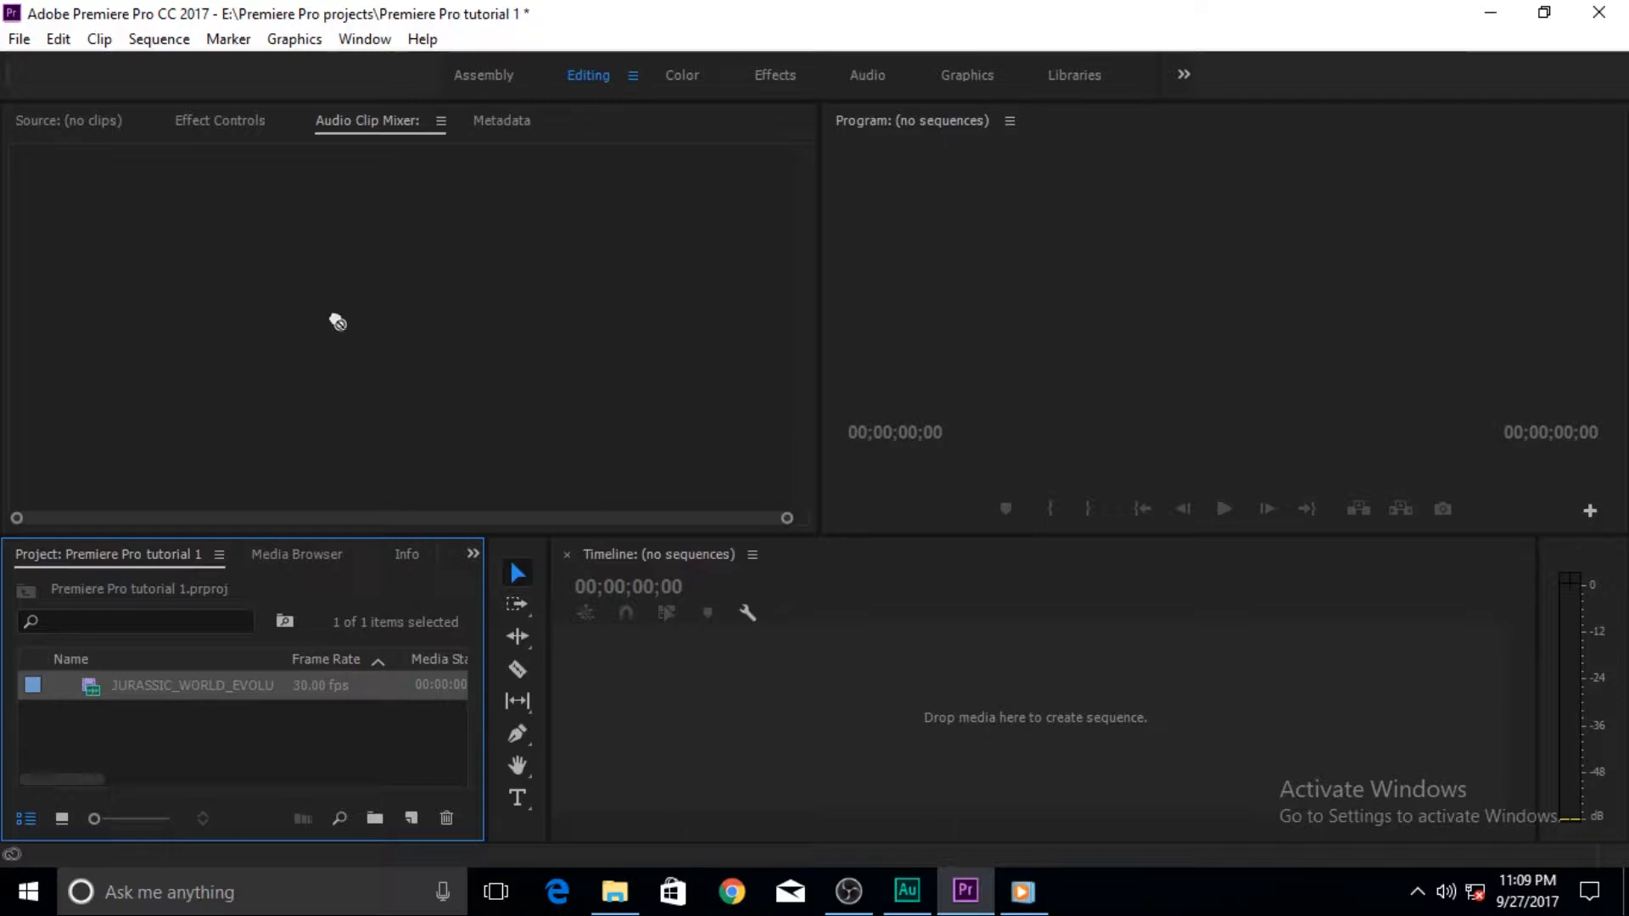
{"action": "mouse_move", "coordinate": [338, 324]}
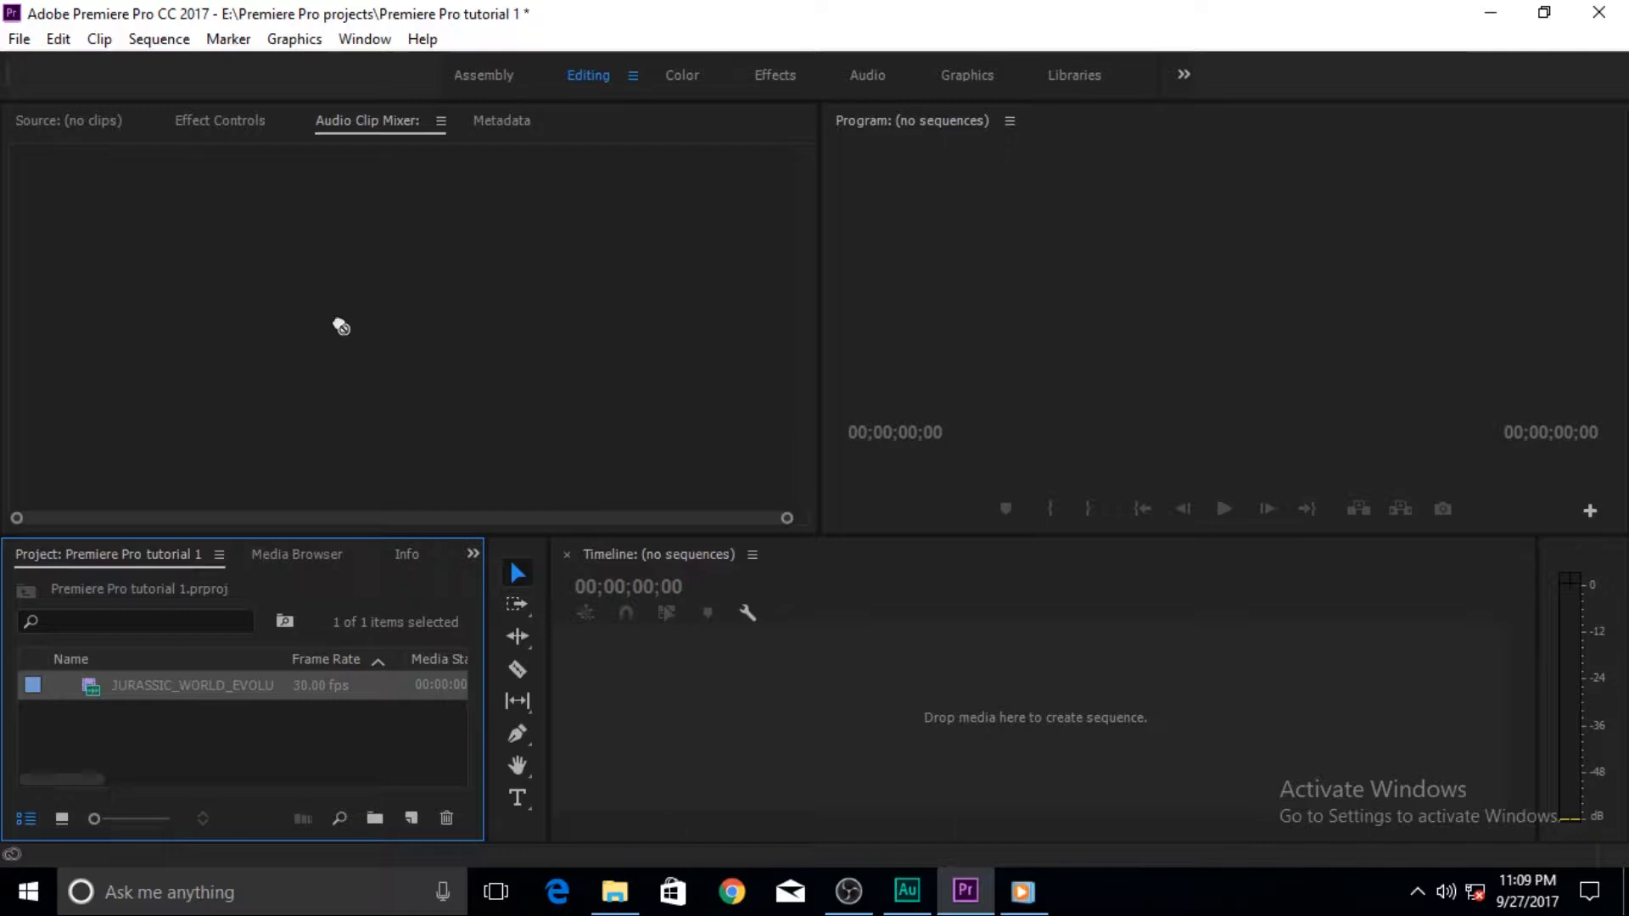
{"action": "mouse_move", "coordinate": [359, 381]}
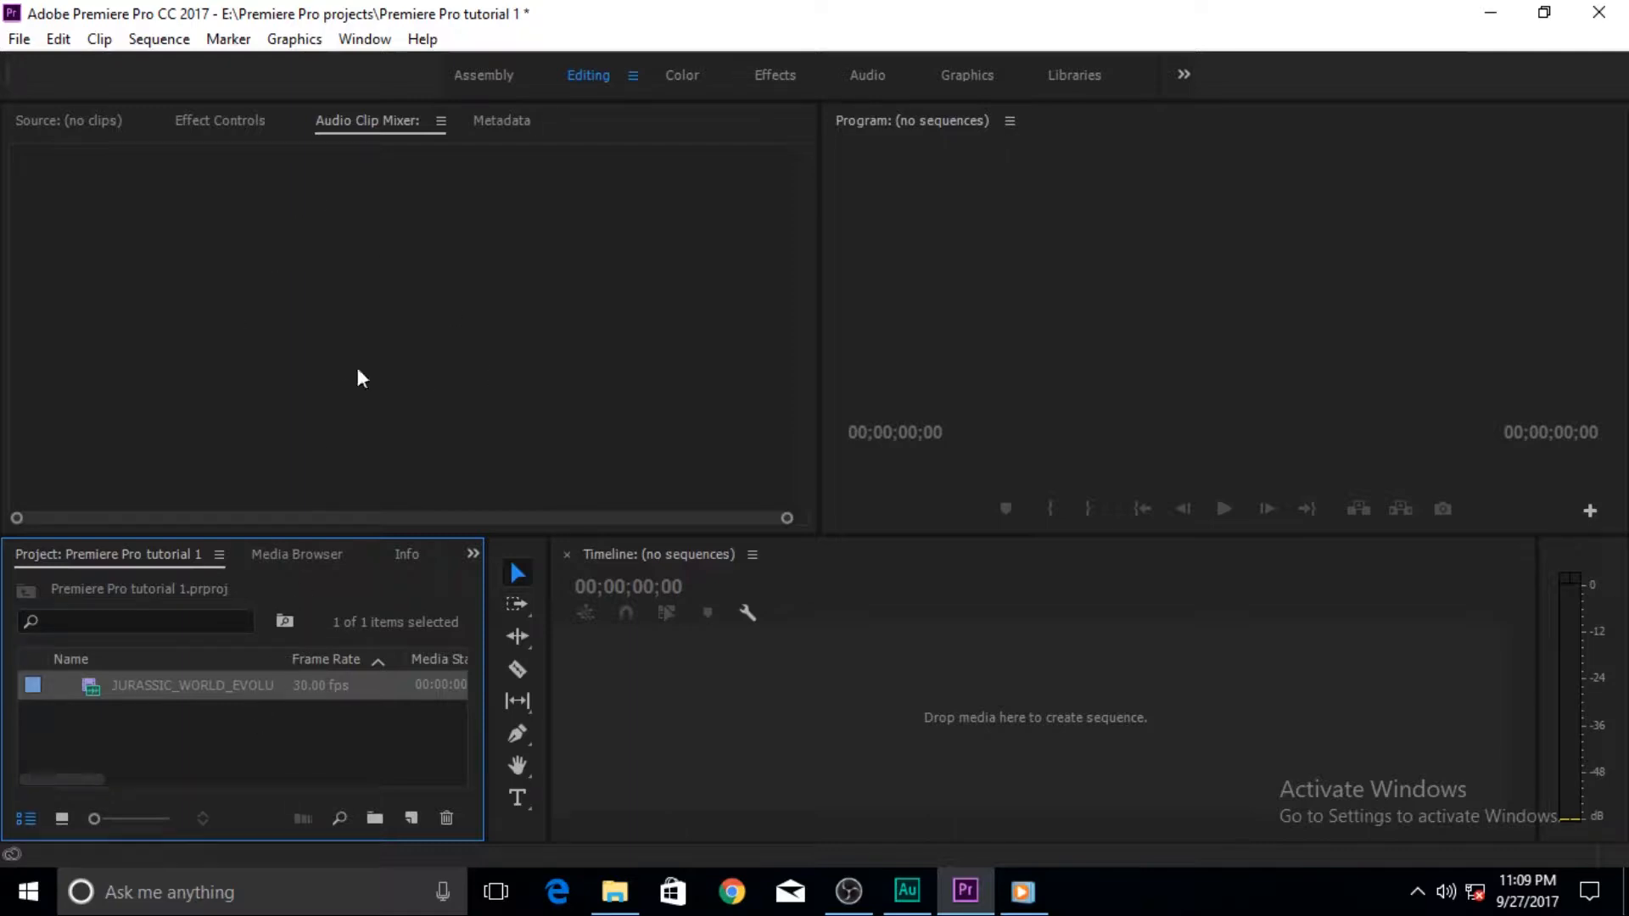
{"action": "mouse_move", "coordinate": [477, 333]}
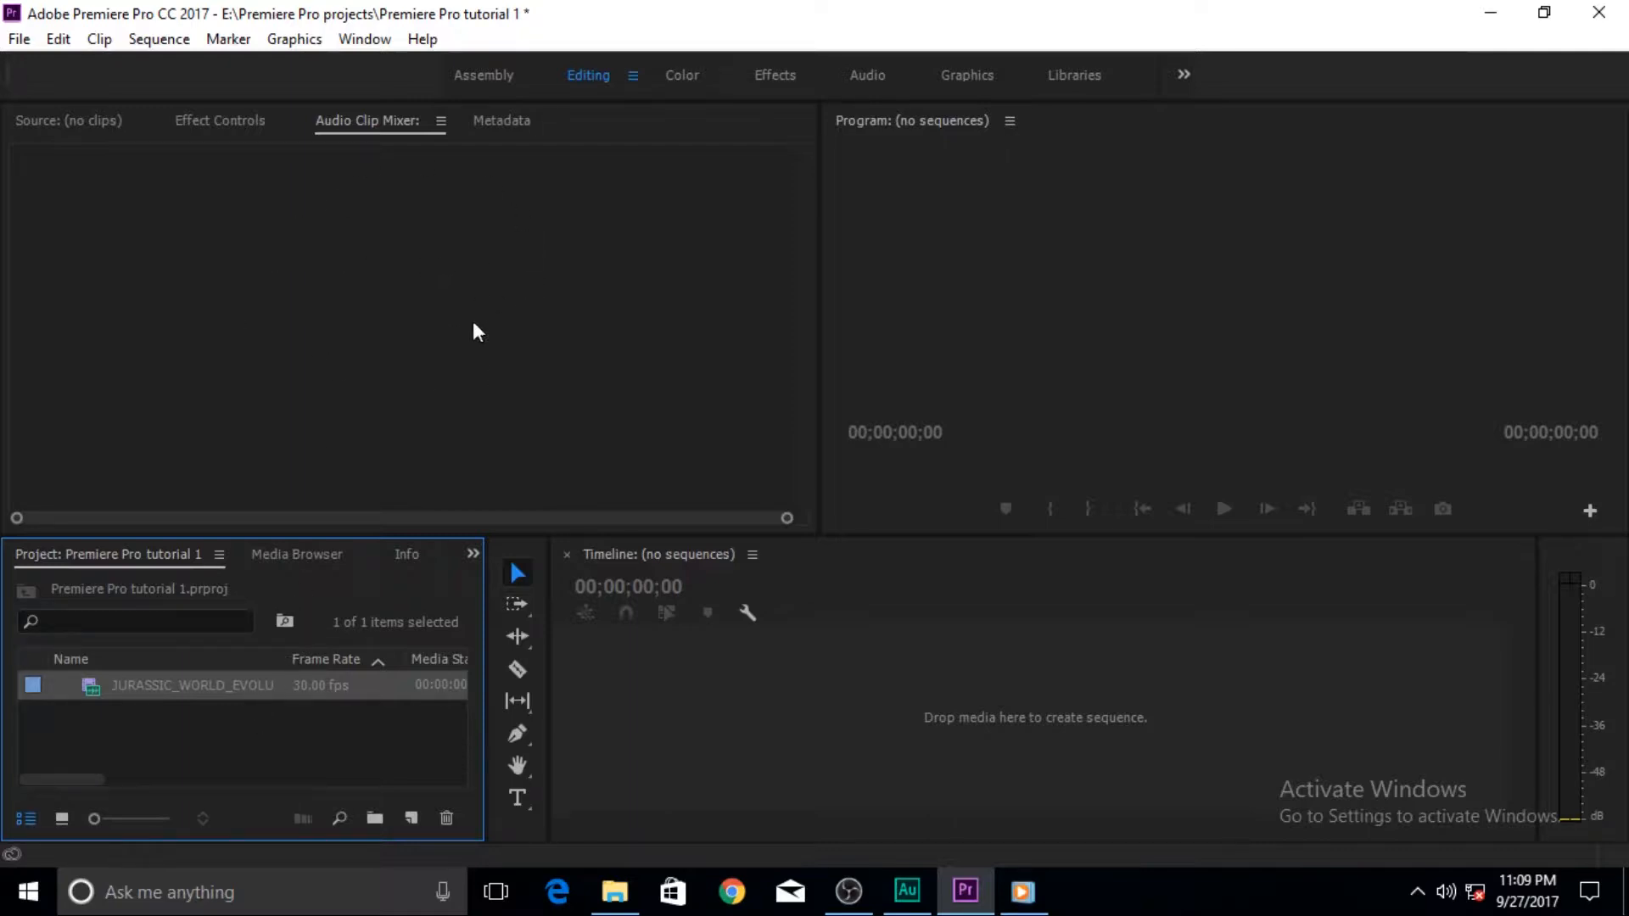
{"action": "mouse_move", "coordinate": [478, 336]}
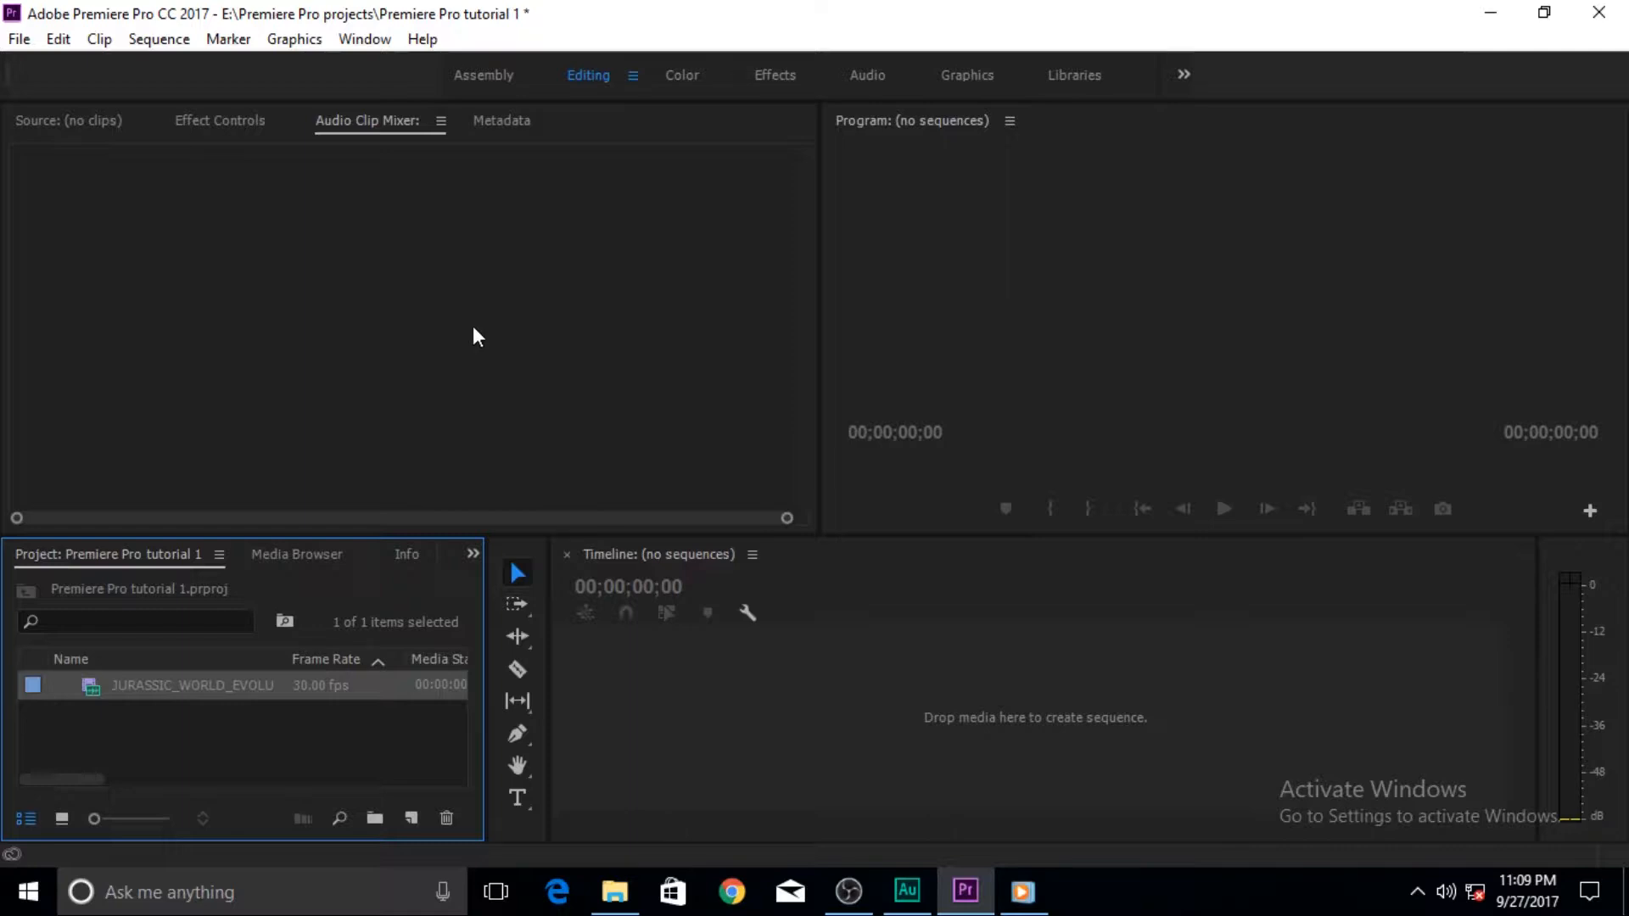
{"action": "mouse_move", "coordinate": [336, 136]}
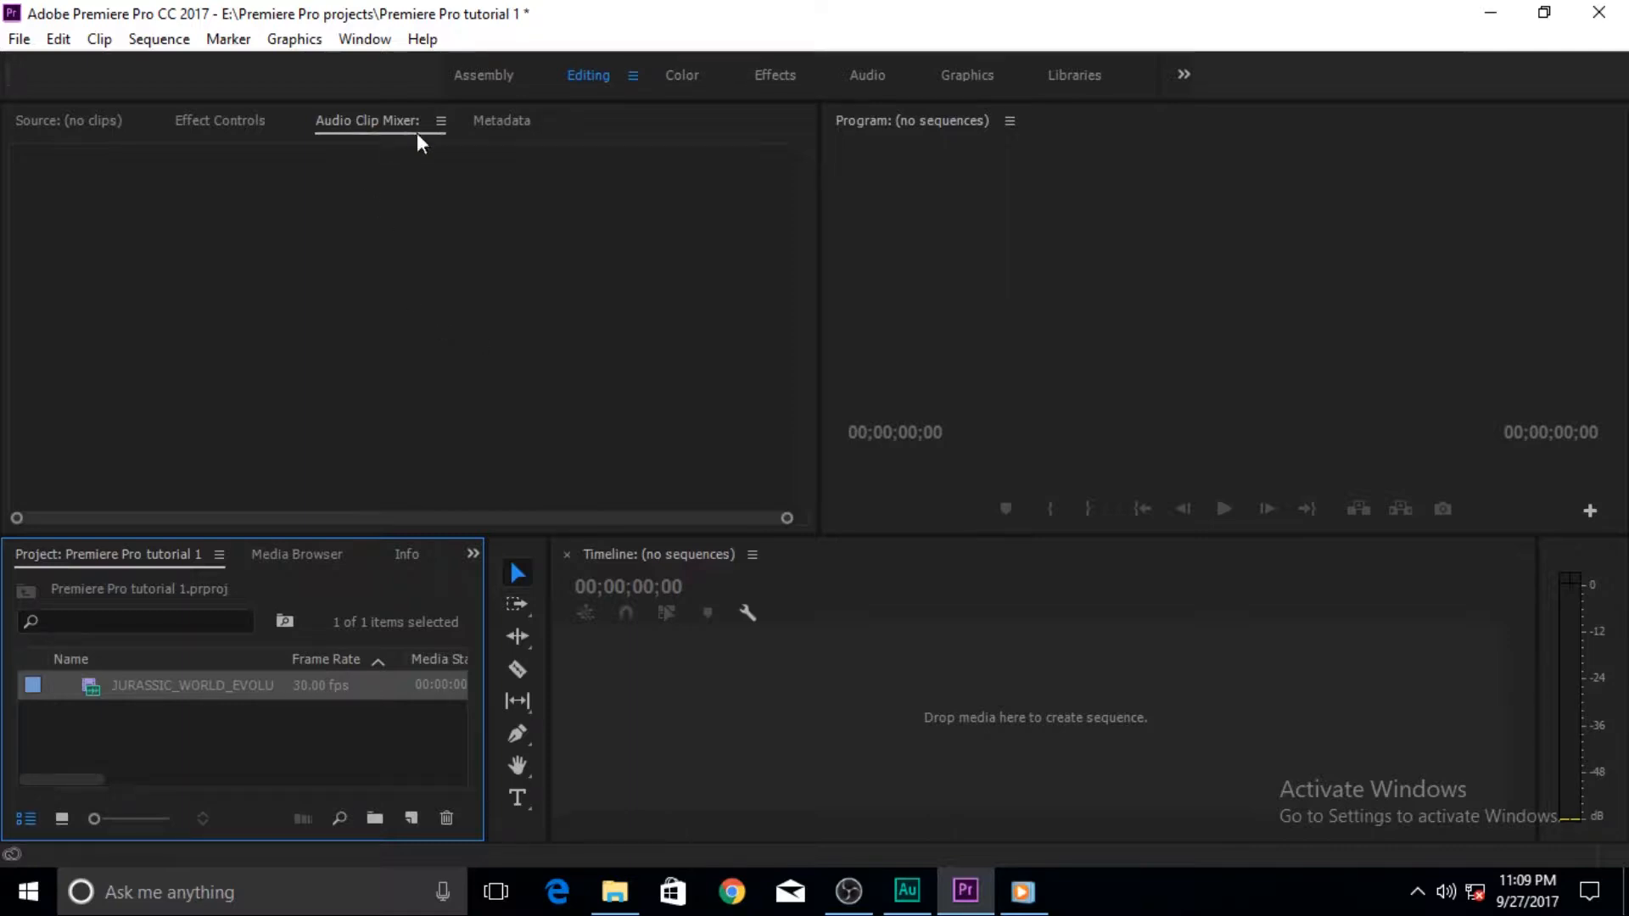
Tour Effect Controls and the trailer's Metadata, then return to the empty Source monitor
{"action": "left_click", "coordinate": [439, 120]}
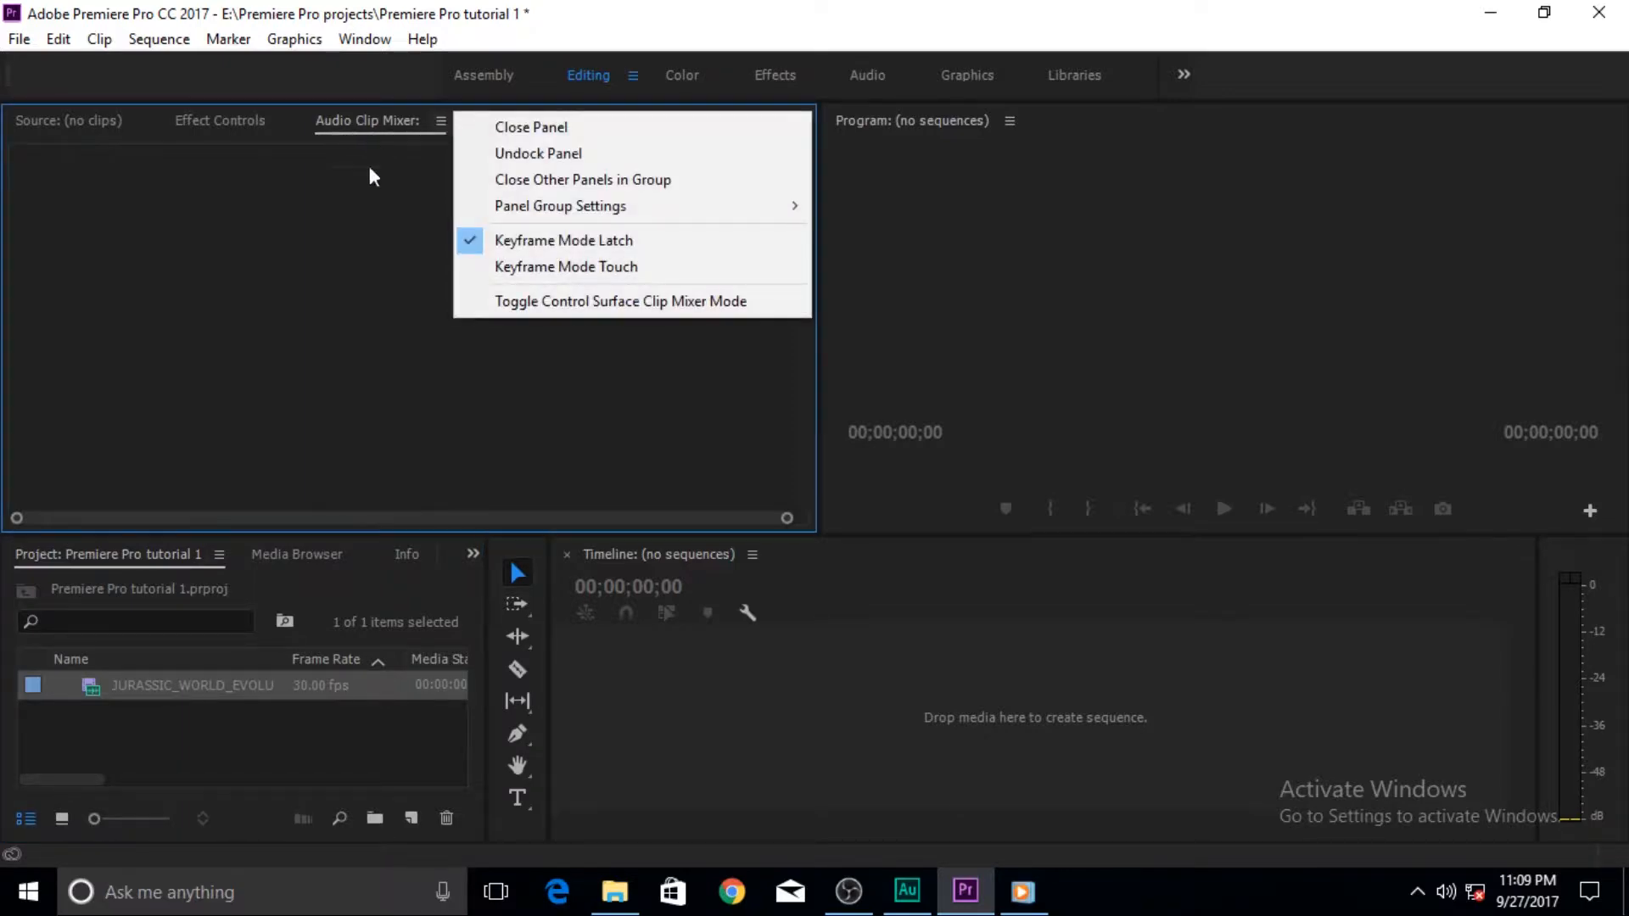
{"action": "left_click", "coordinate": [221, 120]}
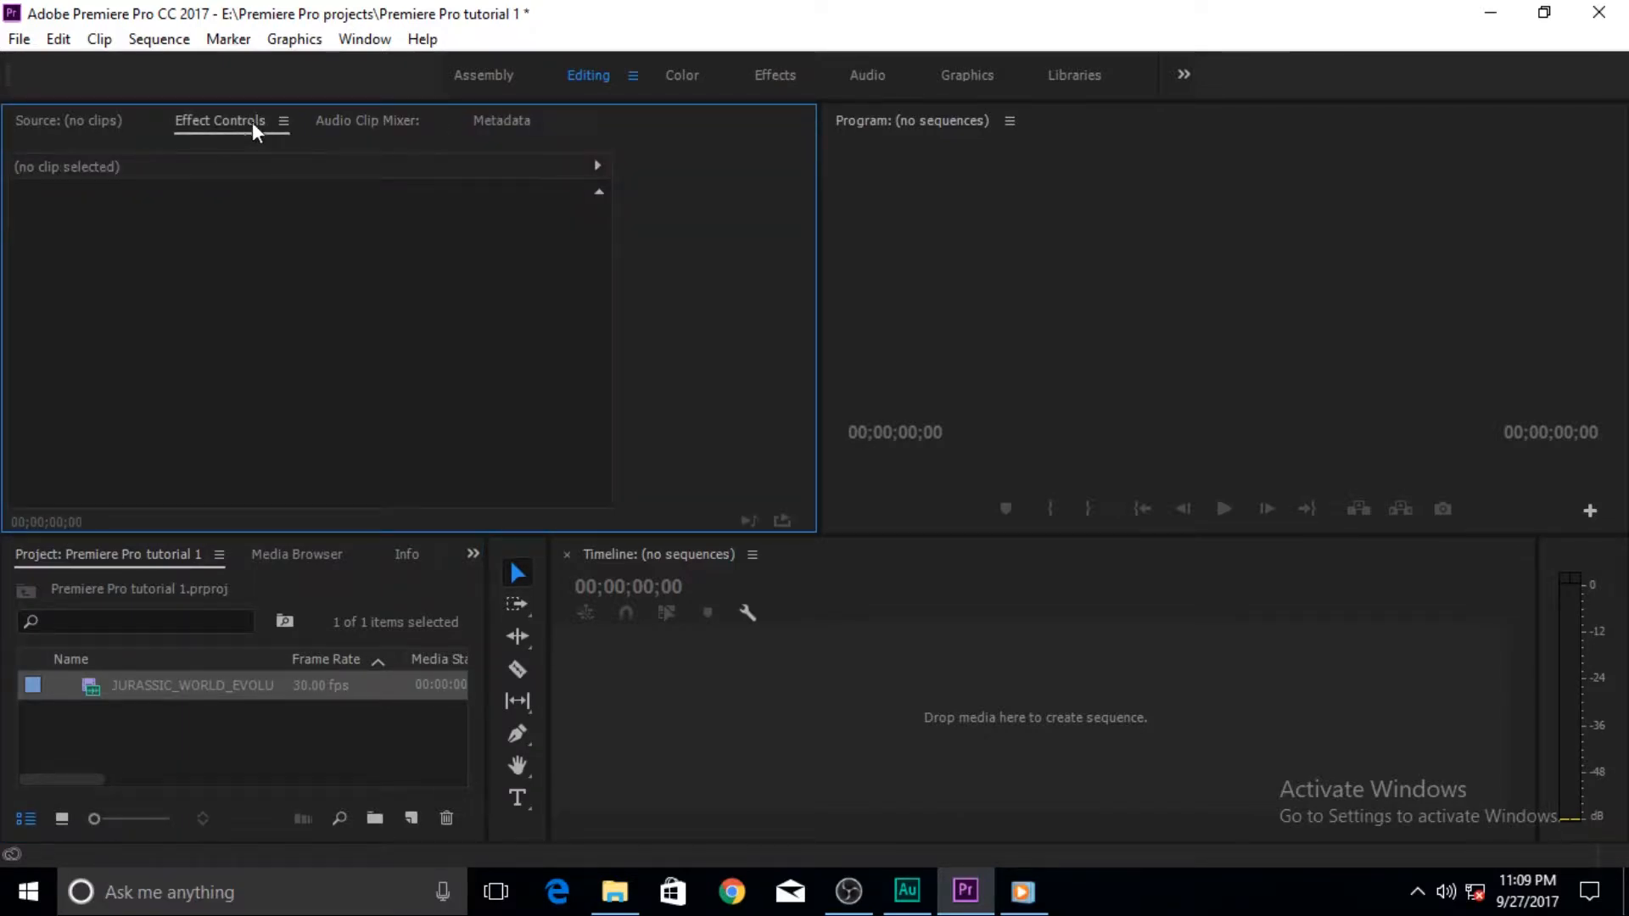
{"action": "left_click", "coordinate": [500, 121]}
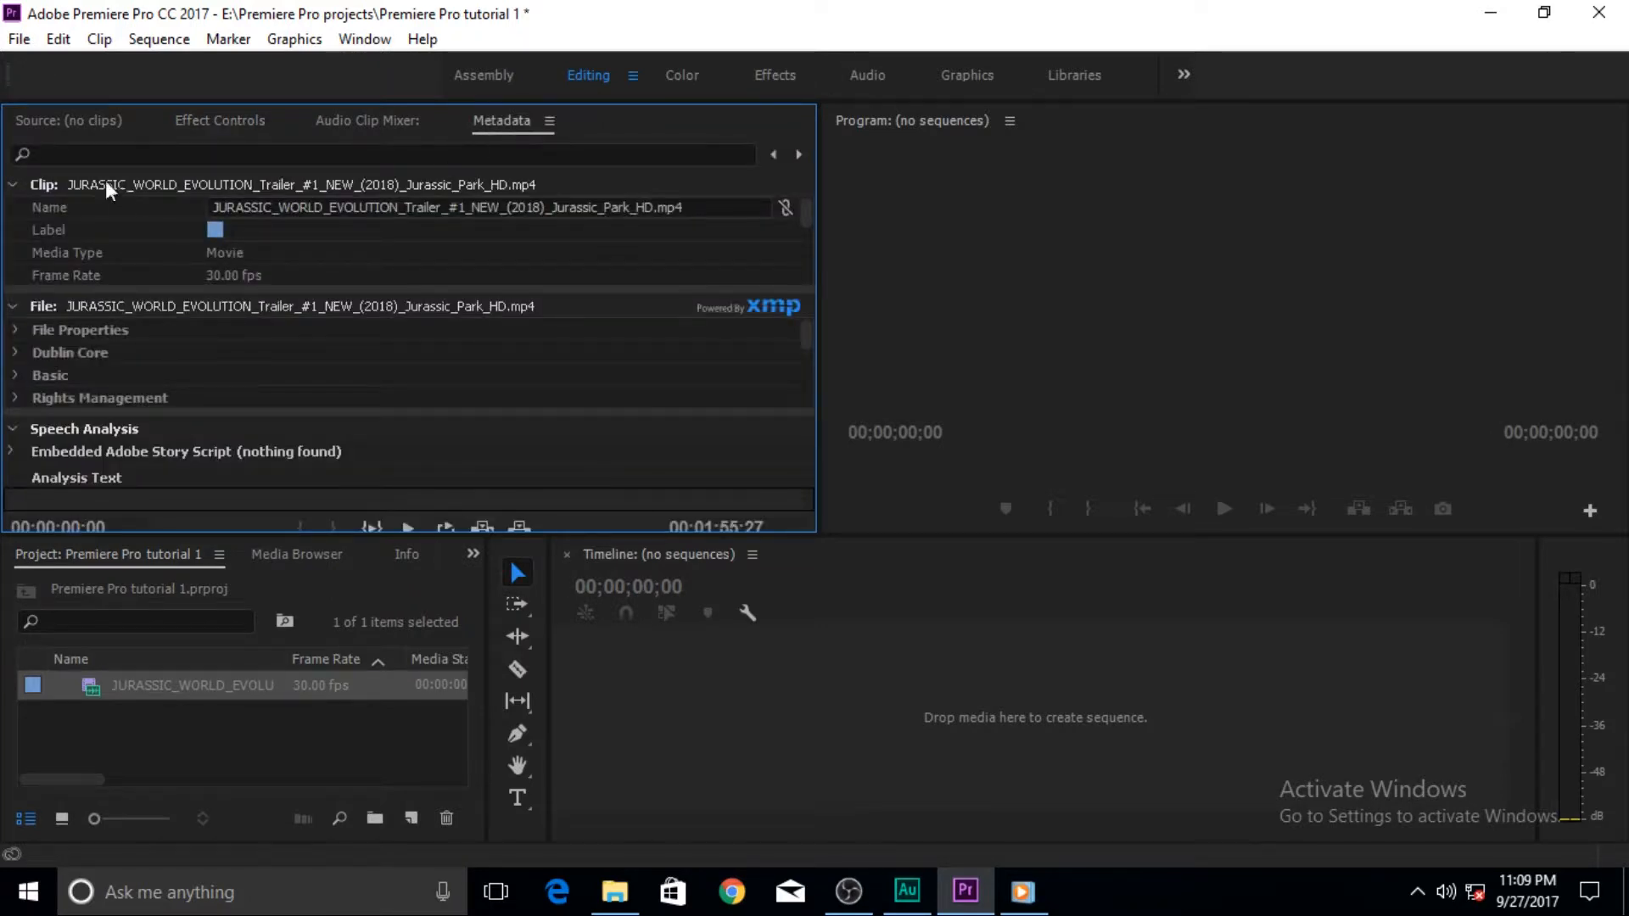
{"action": "left_click", "coordinate": [56, 120]}
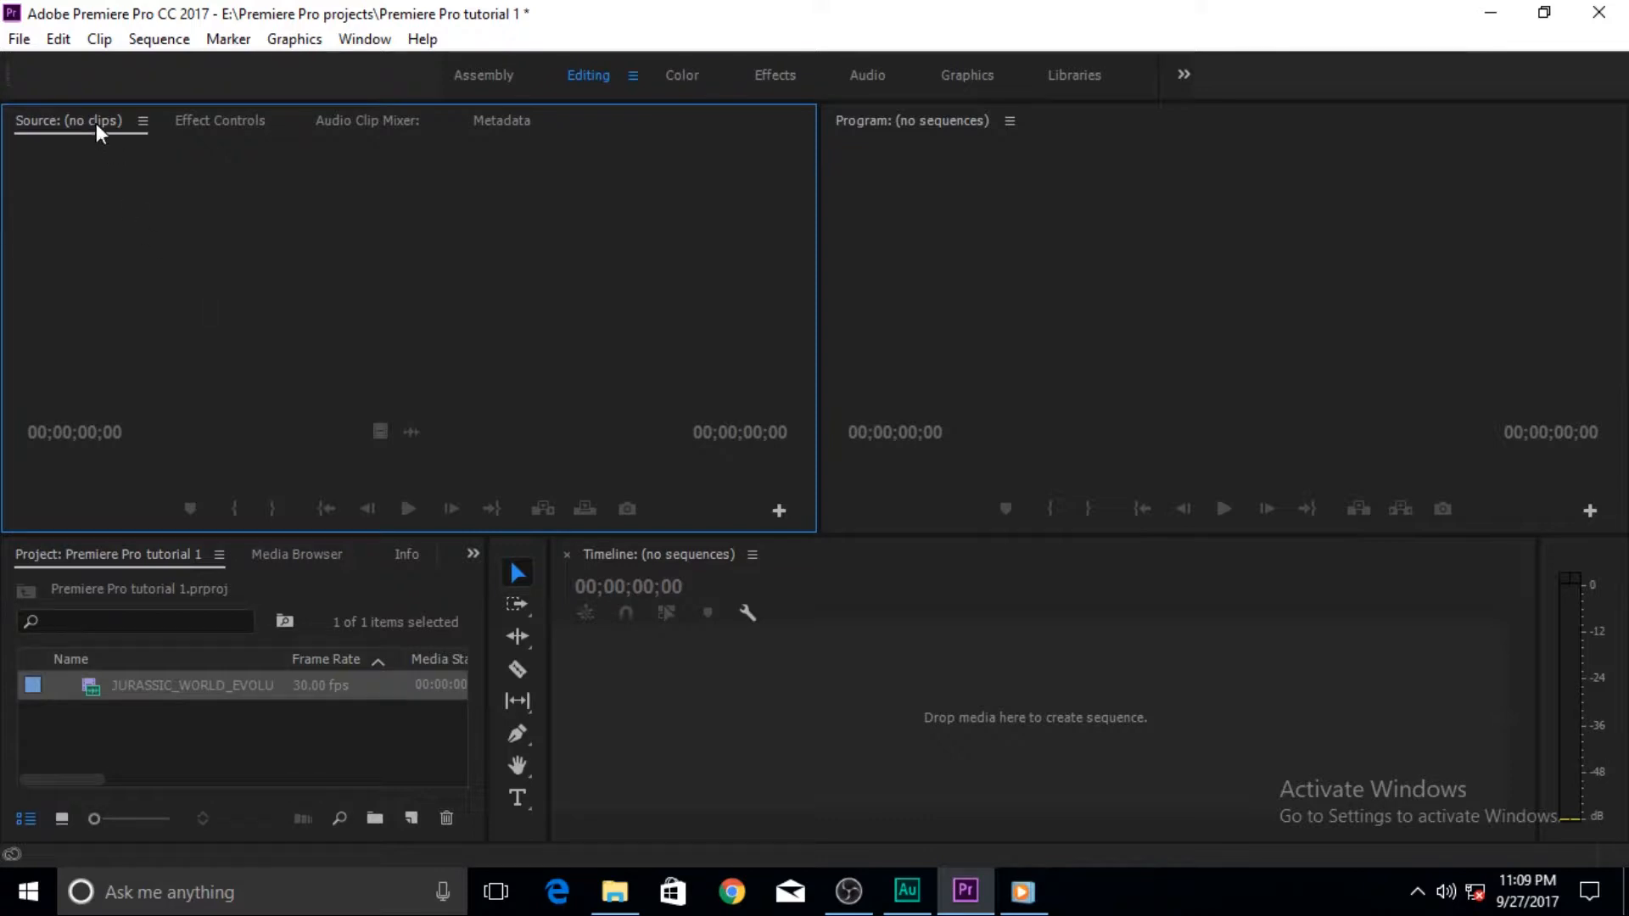
{"action": "mouse_move", "coordinate": [126, 173]}
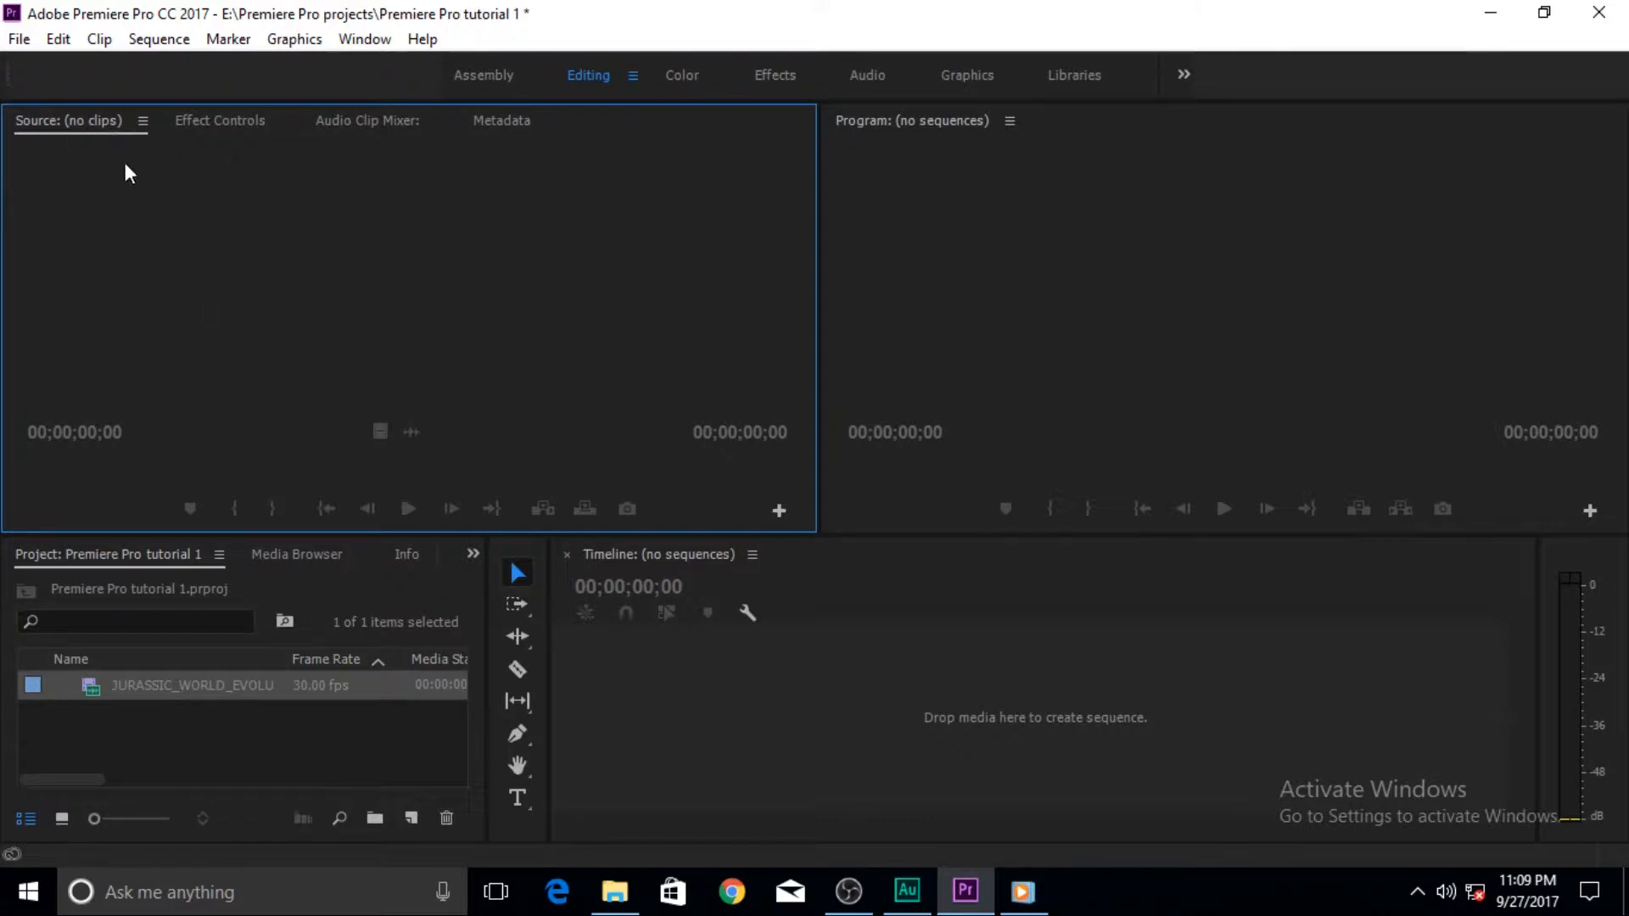
{"action": "mouse_move", "coordinate": [131, 263]}
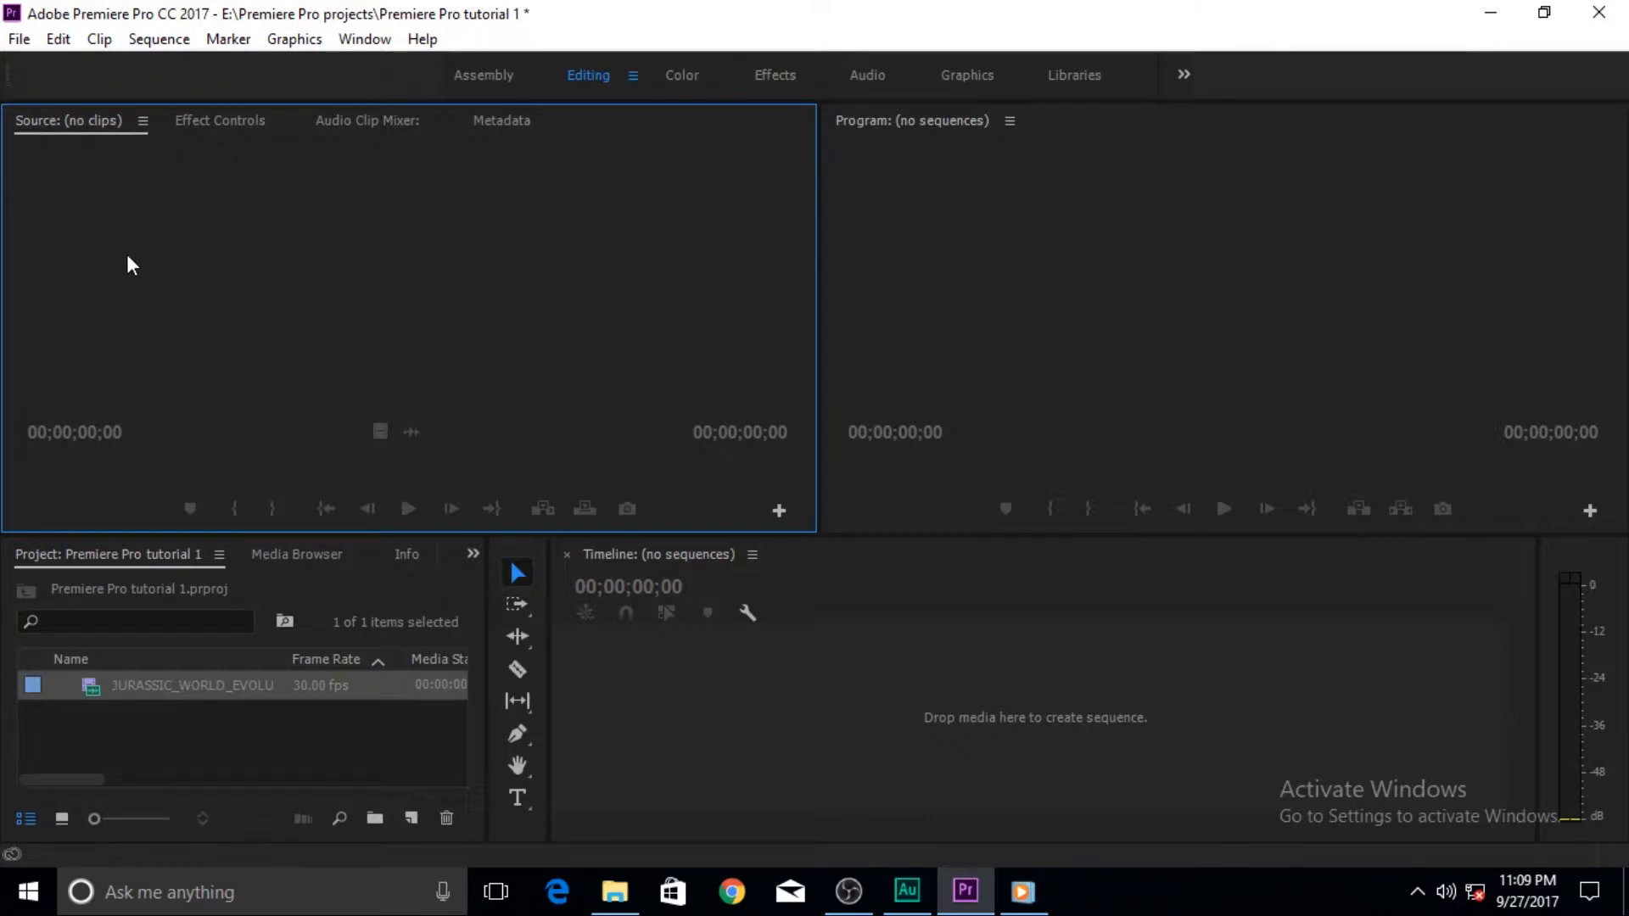
Select the trailer clip and lower its Audio 1 fader in the Audio Clip Mixer
{"action": "left_click", "coordinate": [144, 725]}
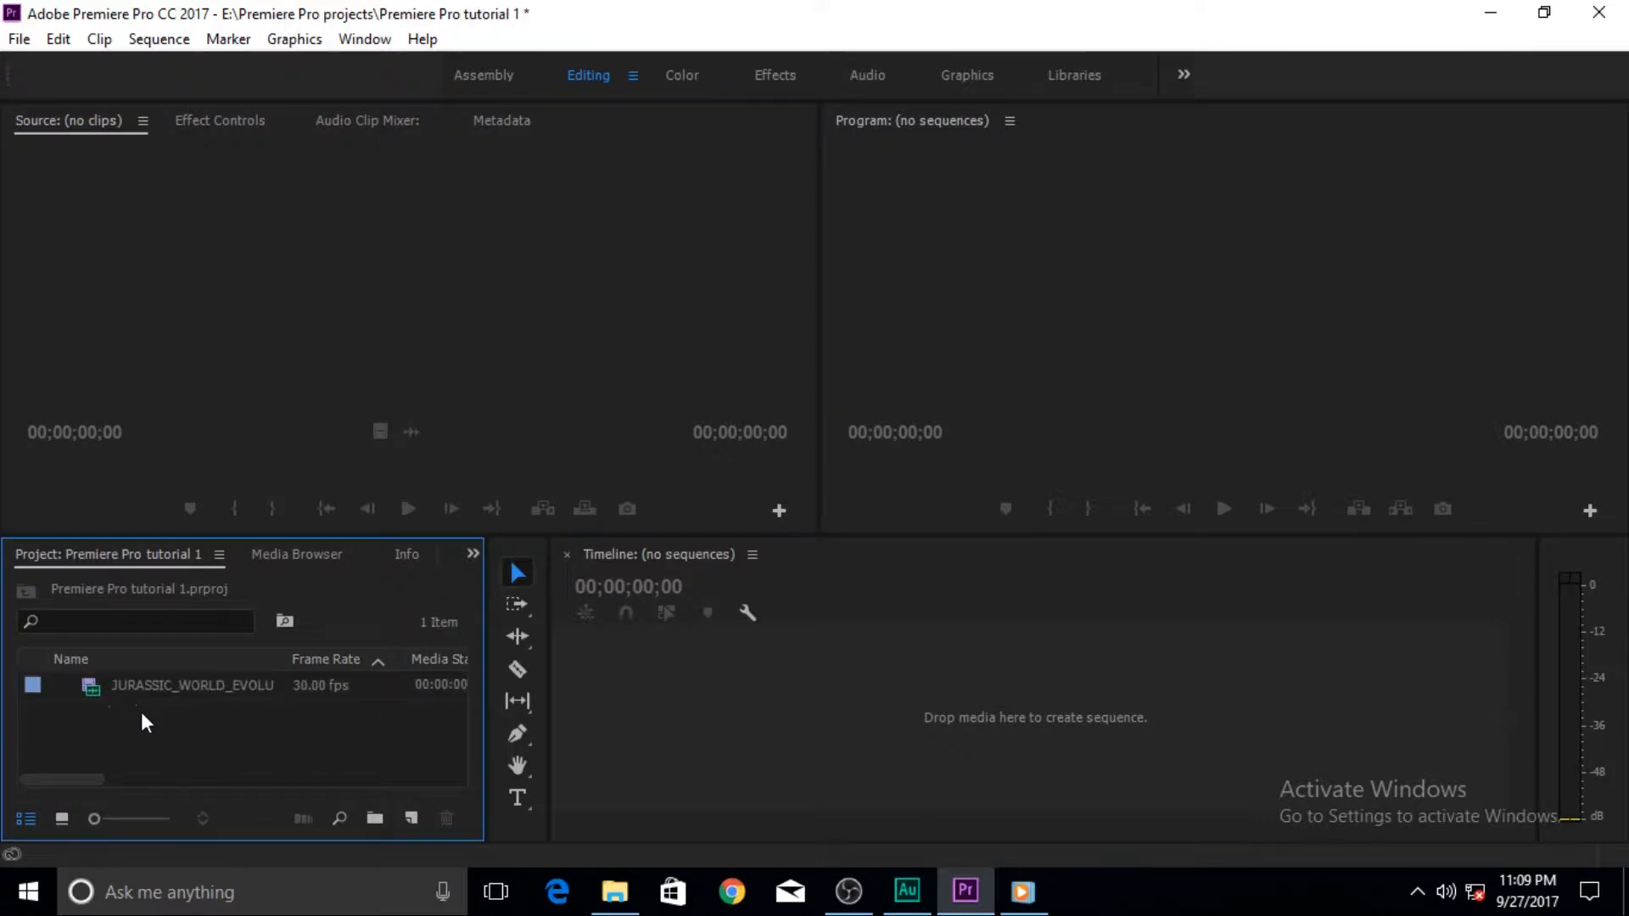
{"action": "left_click", "coordinate": [193, 686]}
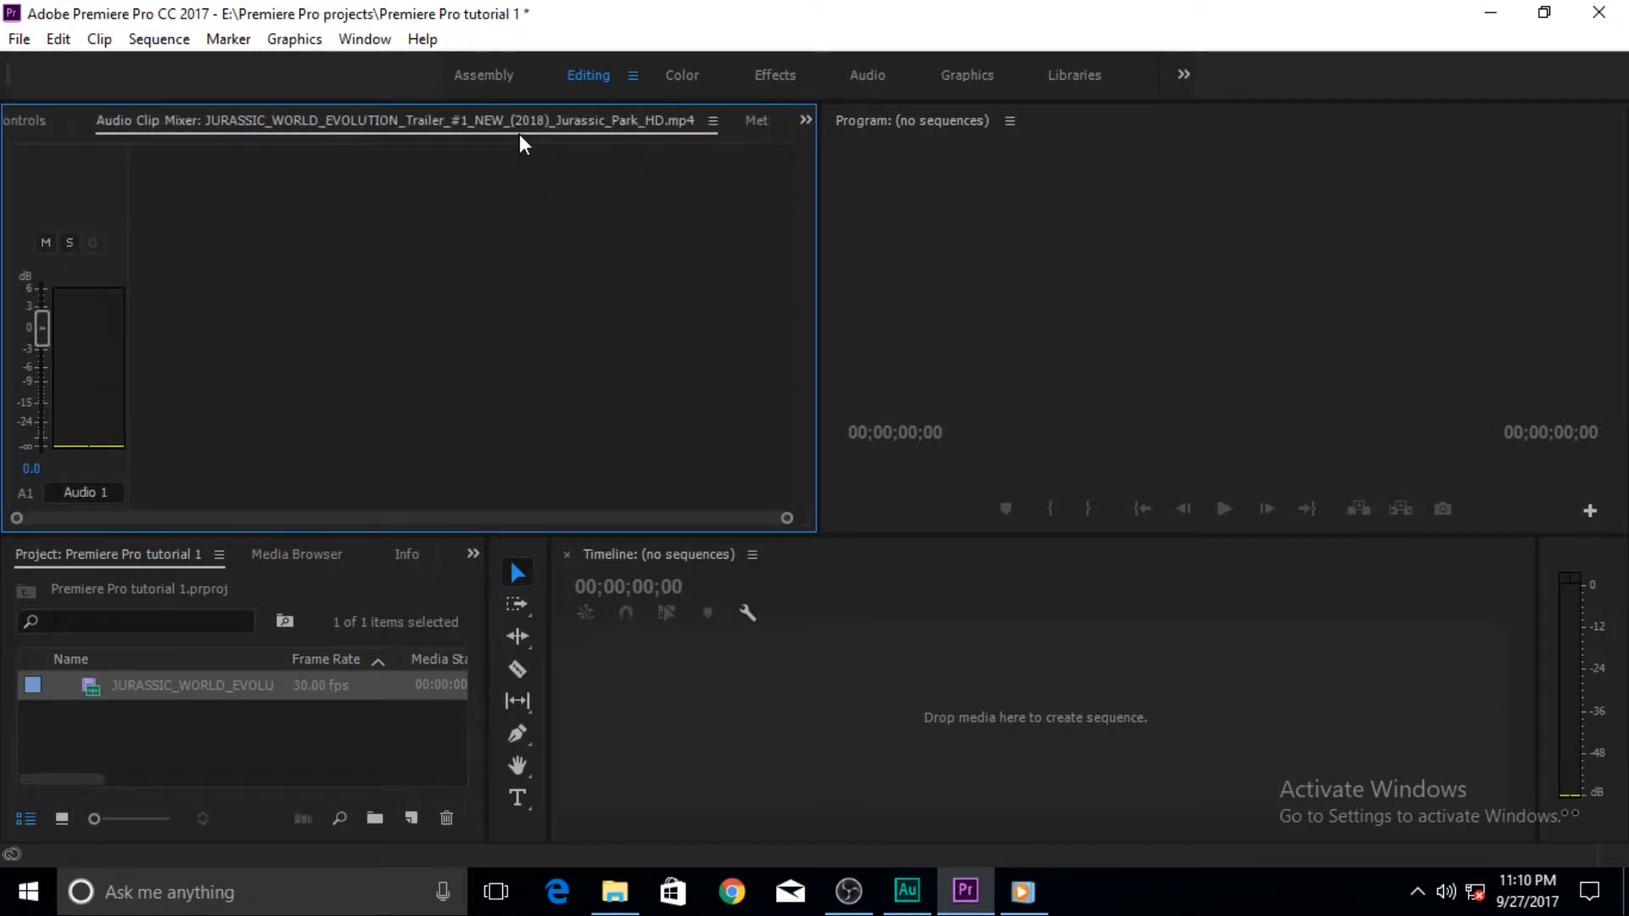
{"action": "mouse_move", "coordinate": [190, 334]}
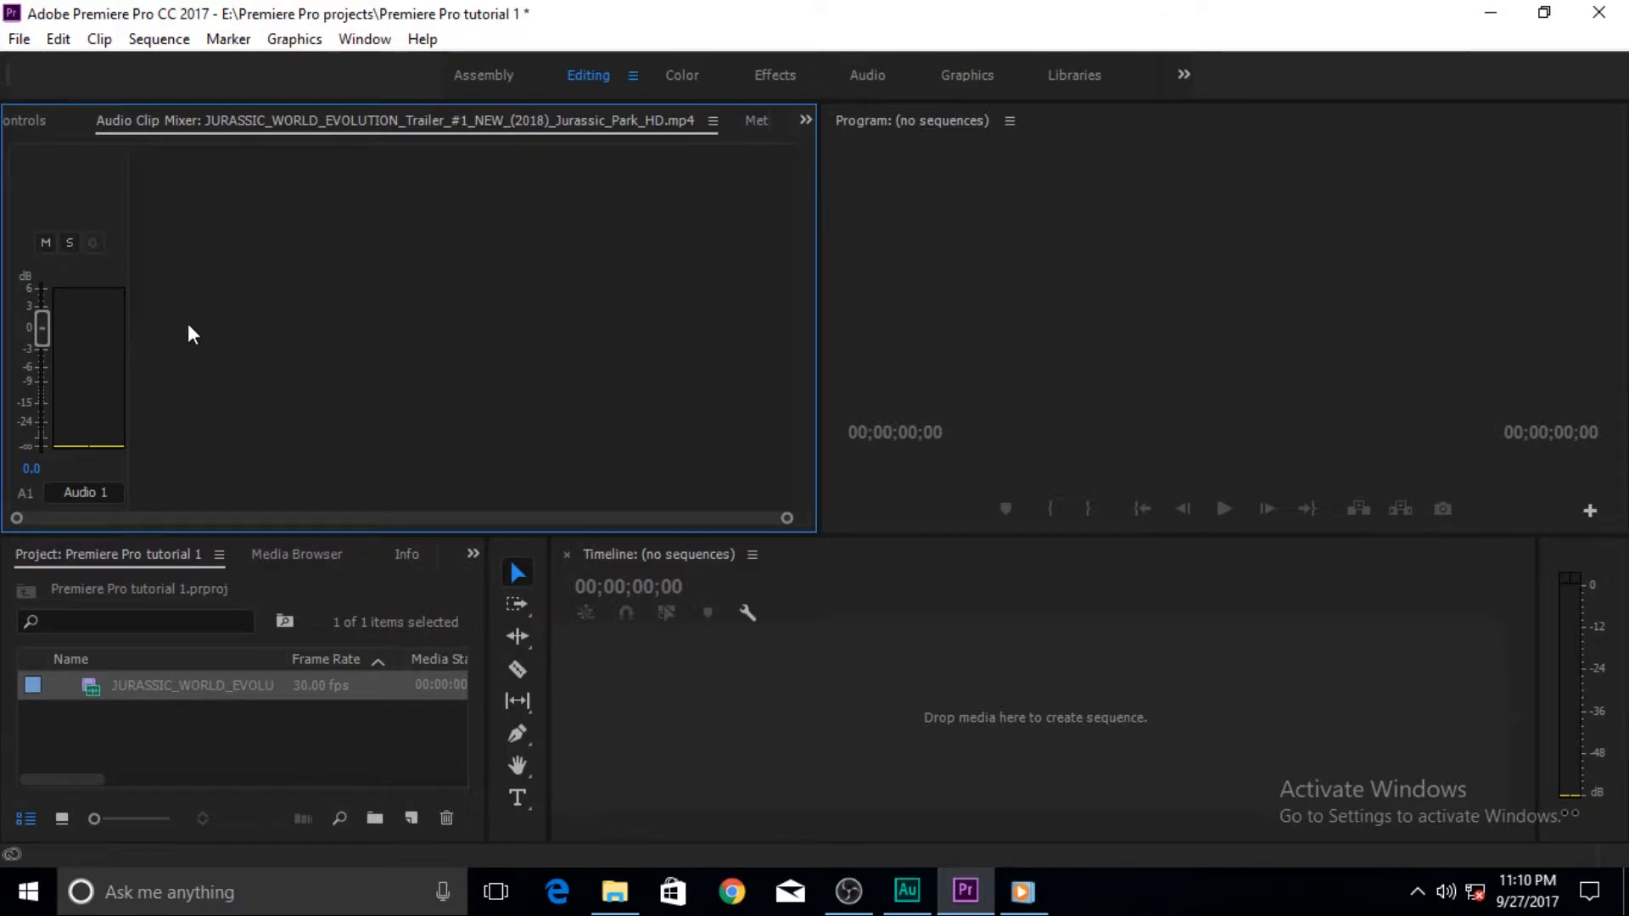
{"action": "left_click_drag", "start_coordinate": [41, 327], "coordinate": [41, 431]}
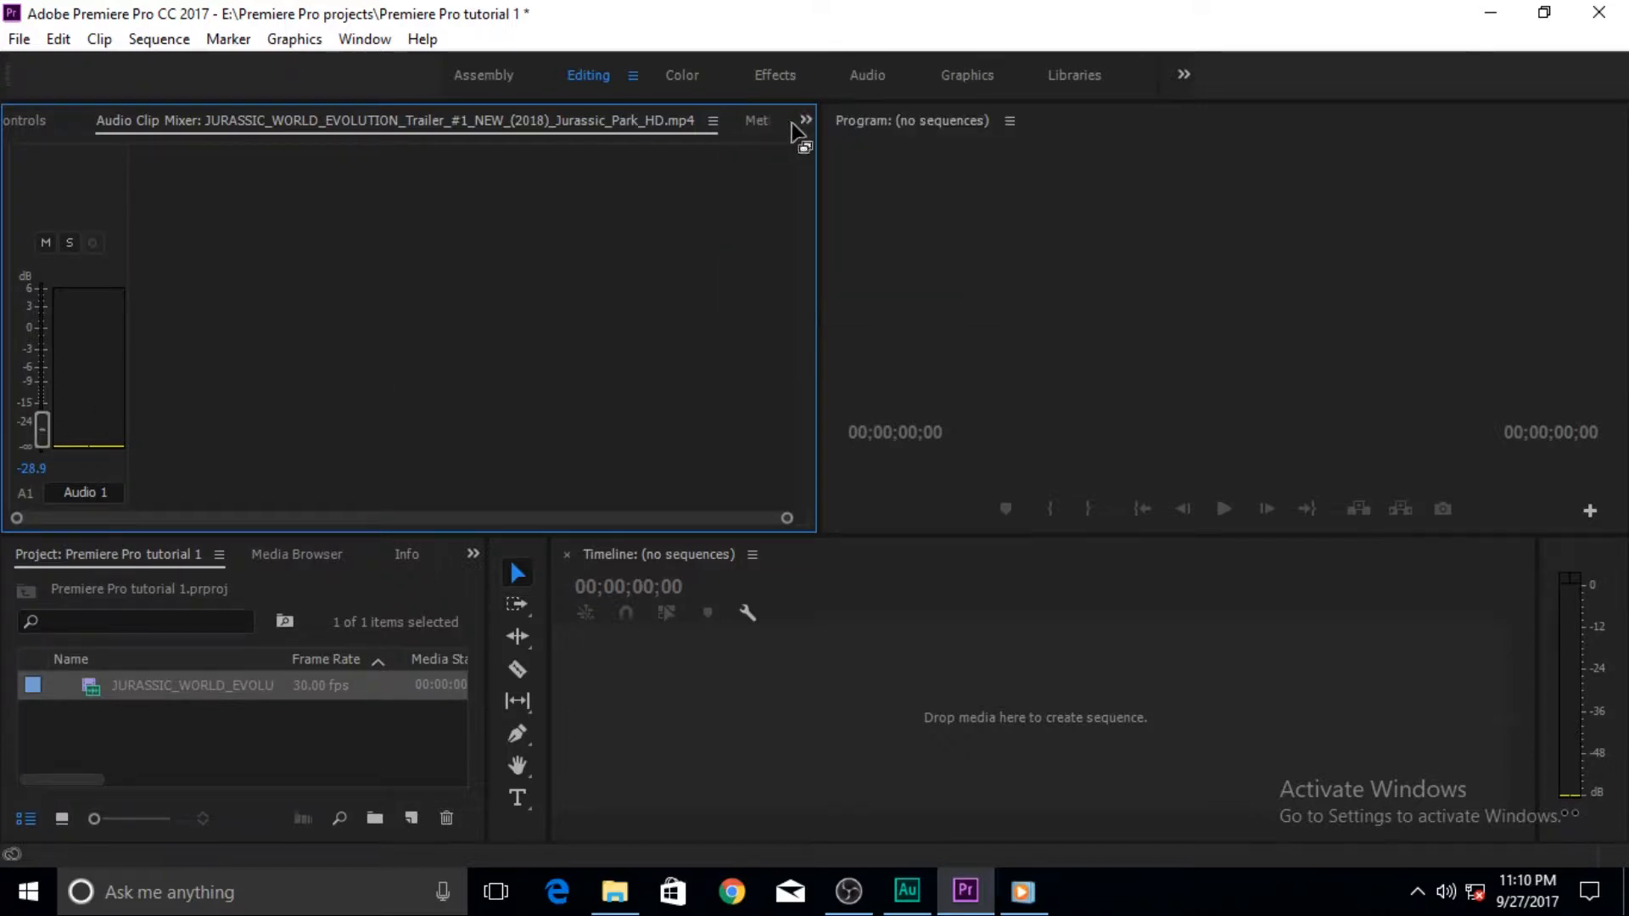
Choose Source: JURASSIC_WORLD_EVOLUTION_Trailer from the panel overflow list to show it in the monitor
{"action": "left_click", "coordinate": [805, 120]}
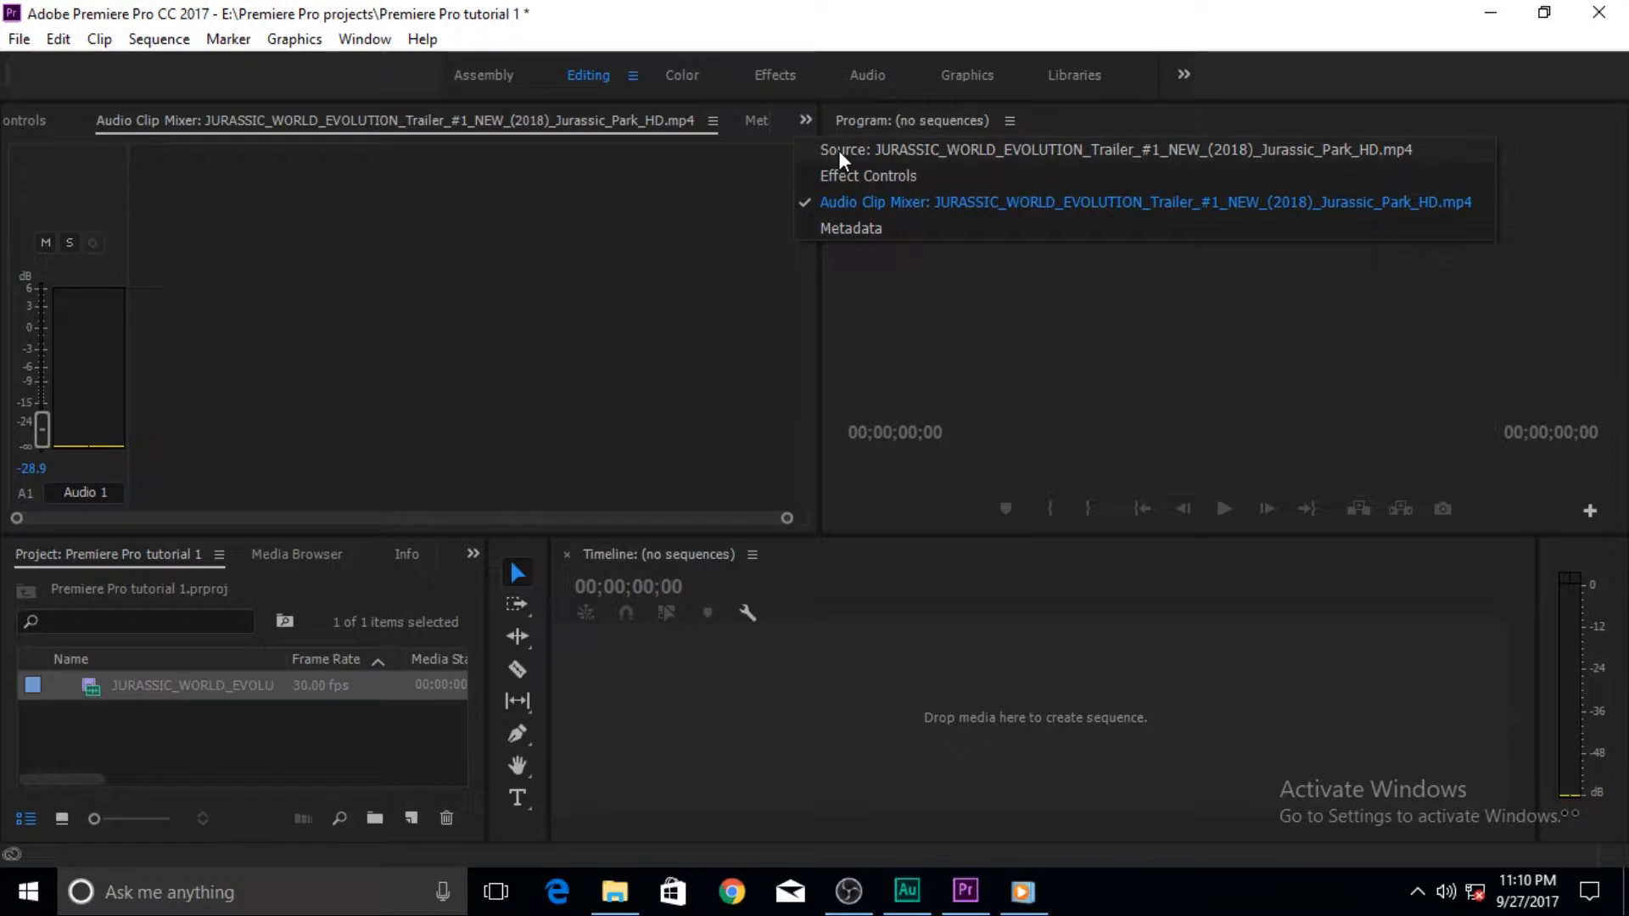
{"action": "left_click", "coordinate": [886, 149]}
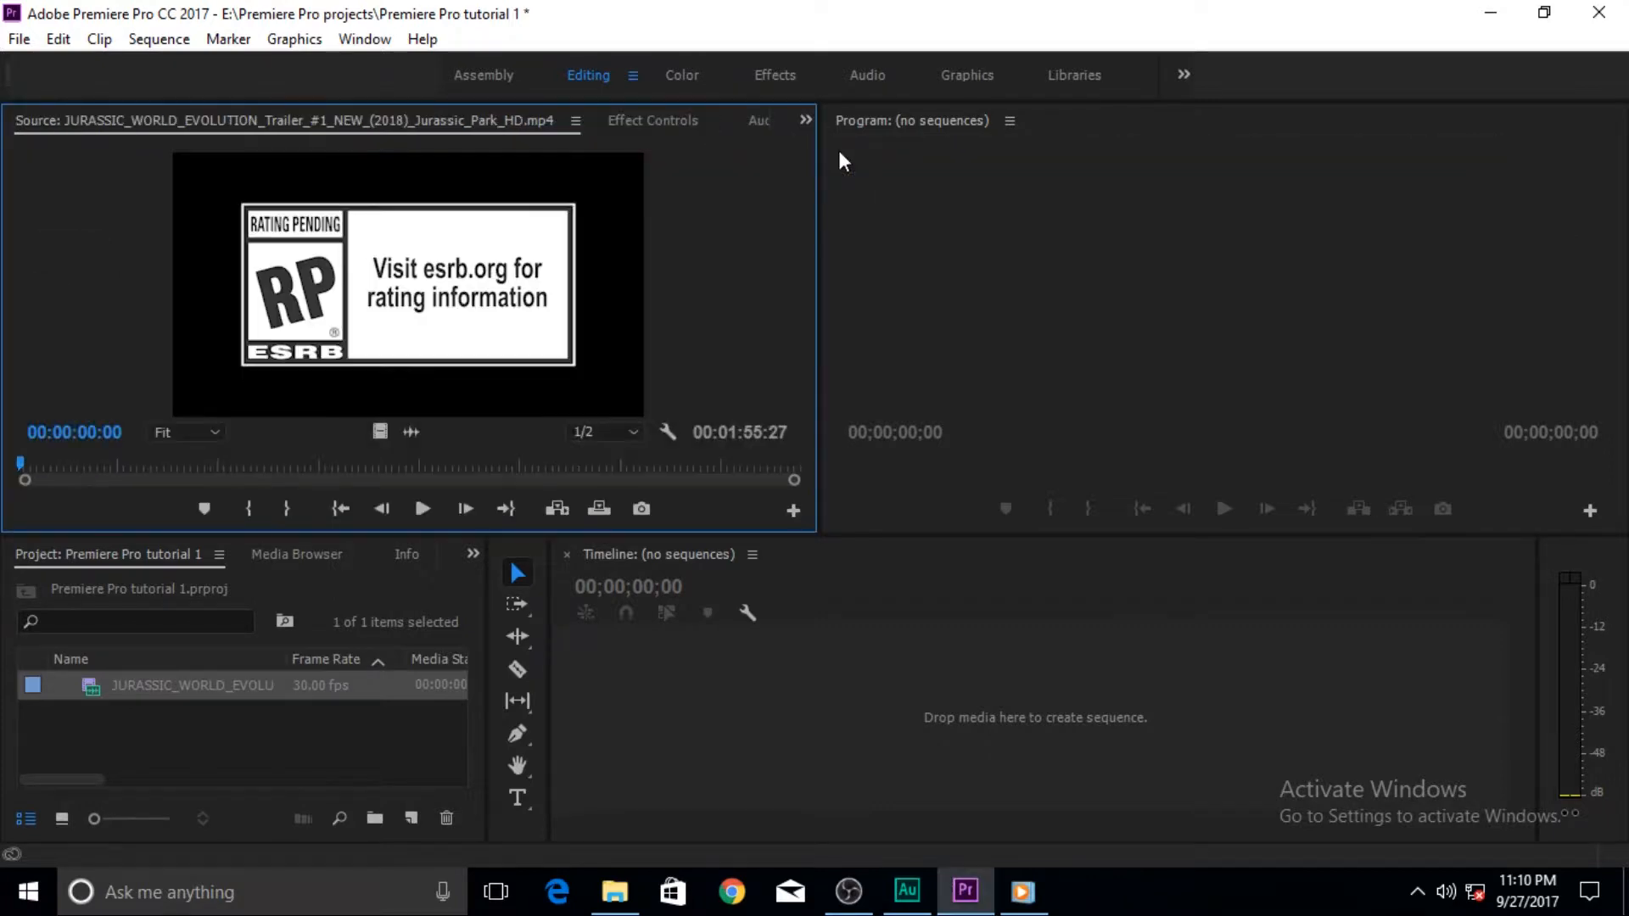
{"action": "mouse_move", "coordinate": [682, 219]}
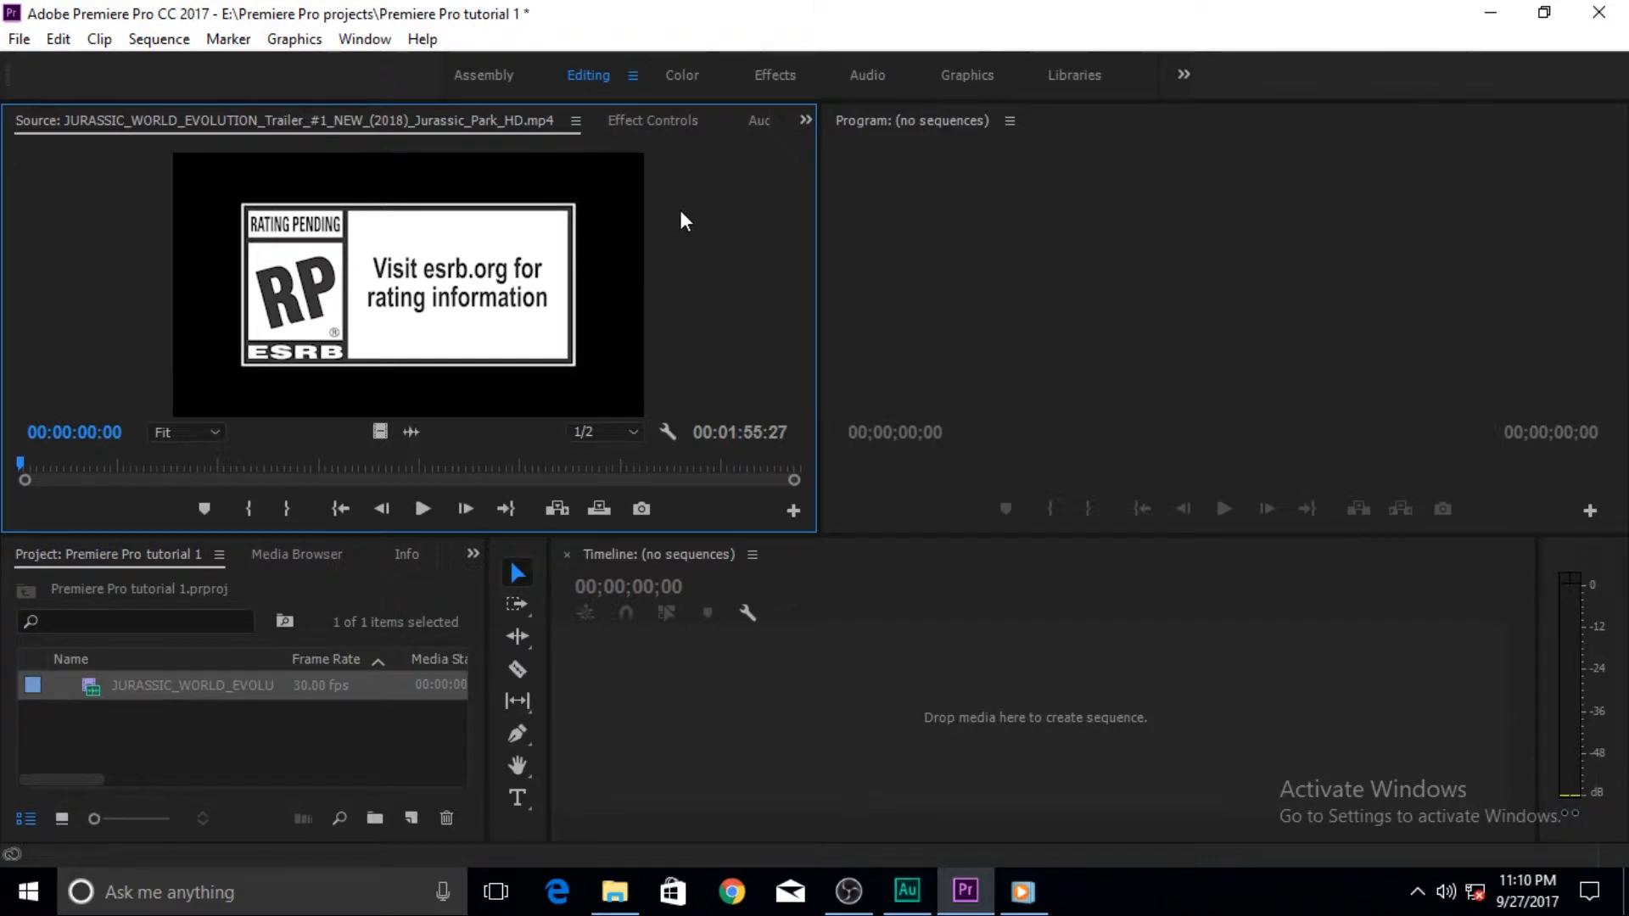
{"action": "mouse_move", "coordinate": [555, 459]}
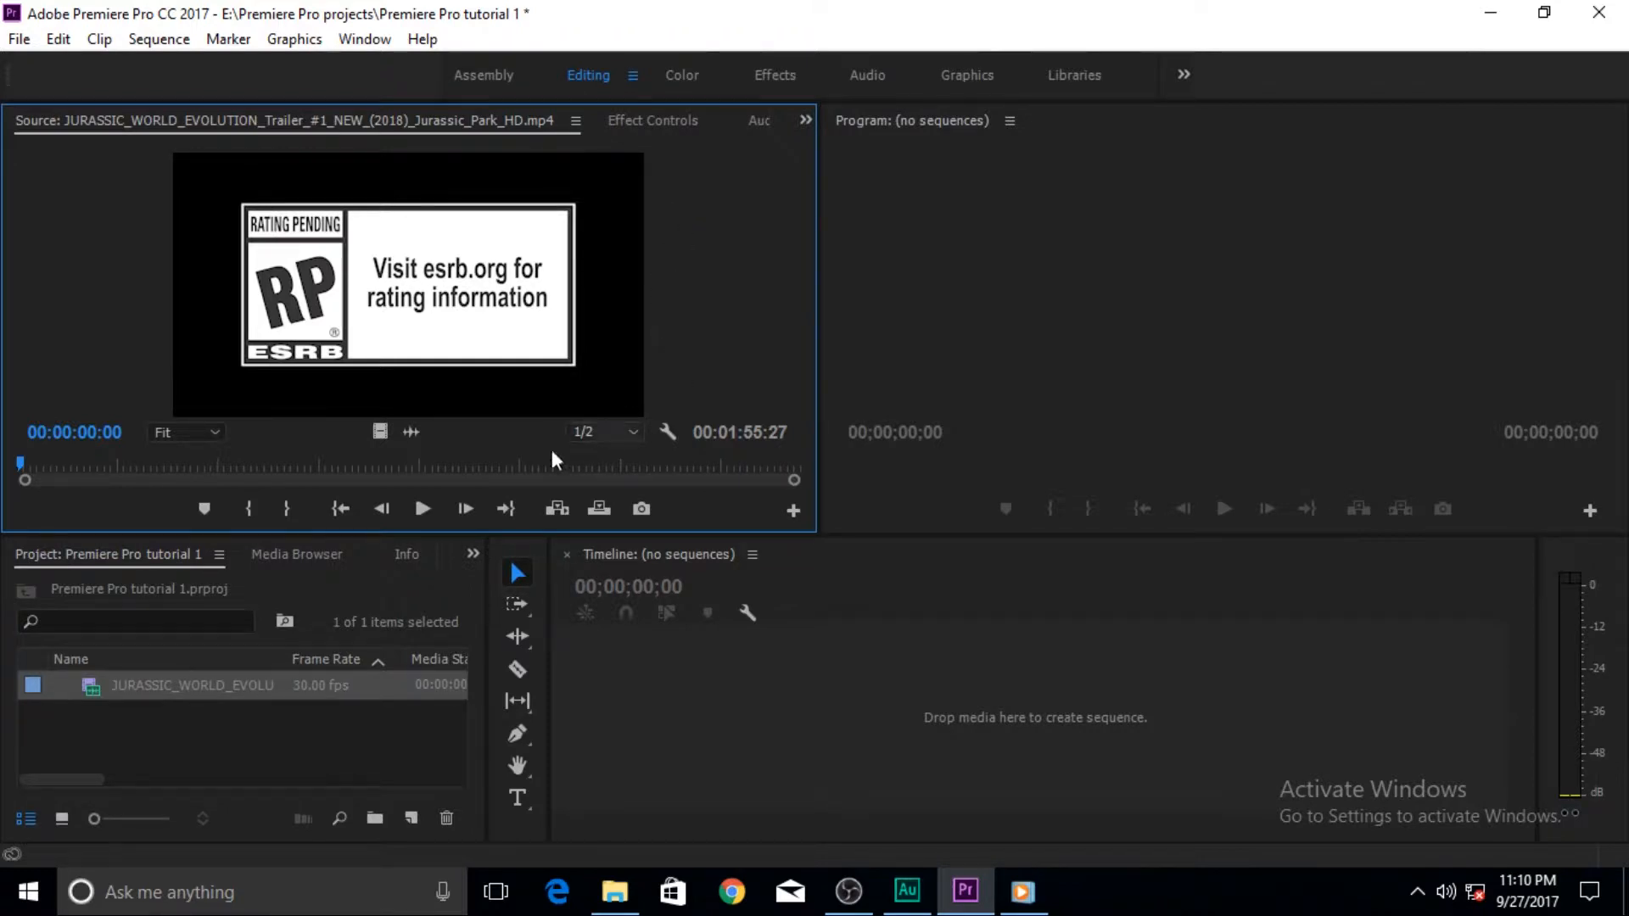
{"action": "mouse_move", "coordinate": [422, 509]}
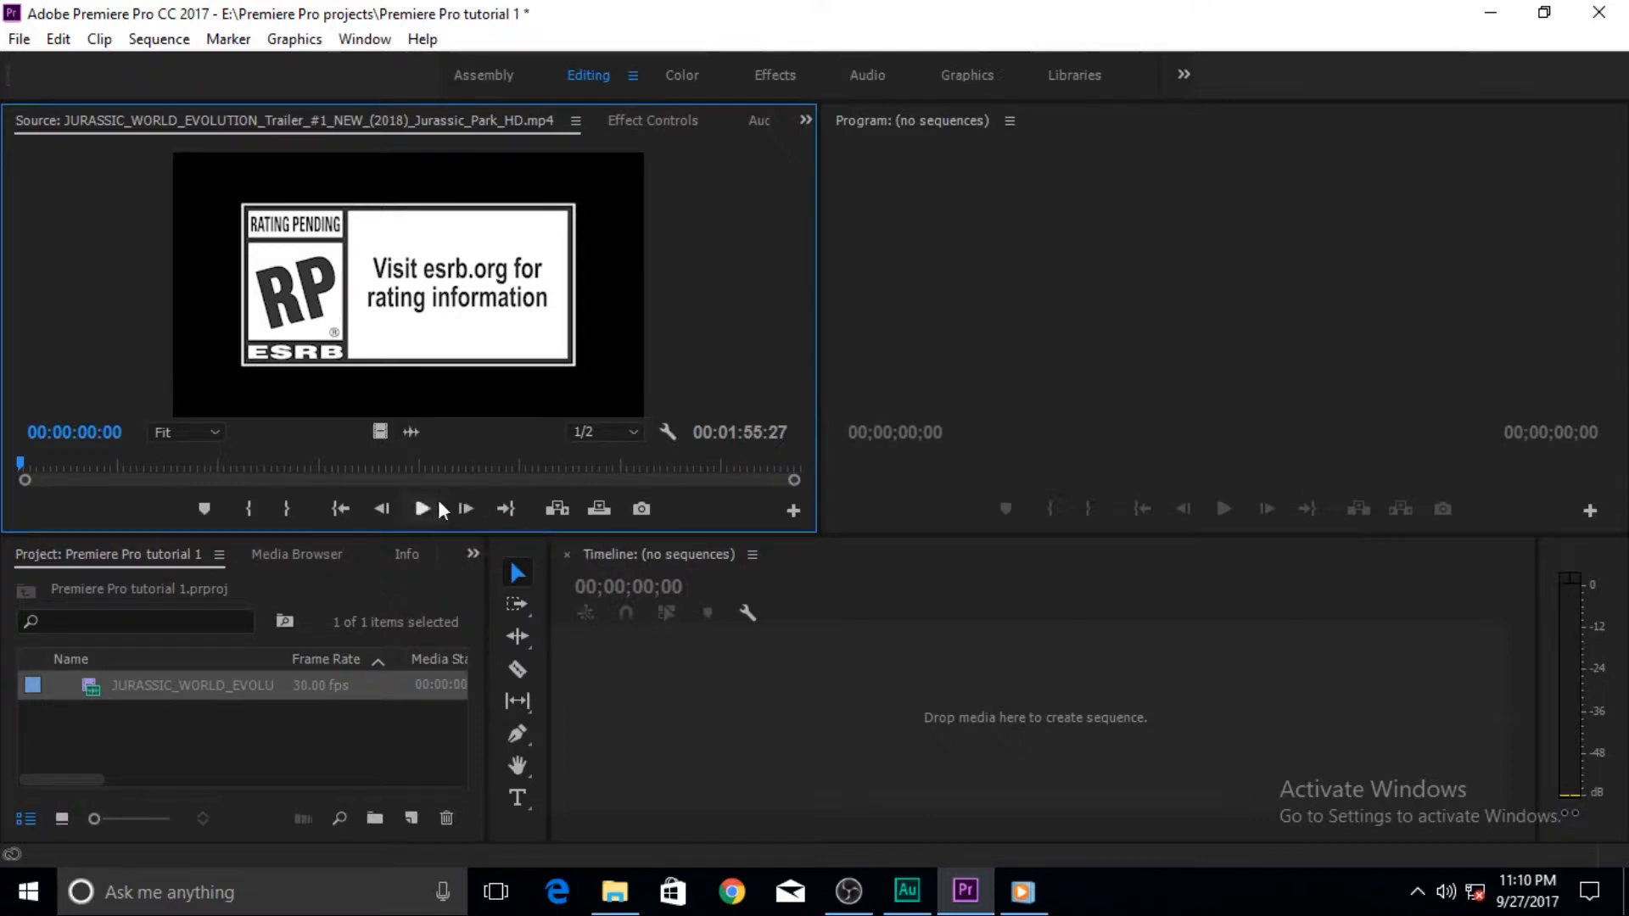
Play and pause the trailer until it rests on the dinosaur eye close-up near 00:00:14:20
{"action": "left_click", "coordinate": [424, 509]}
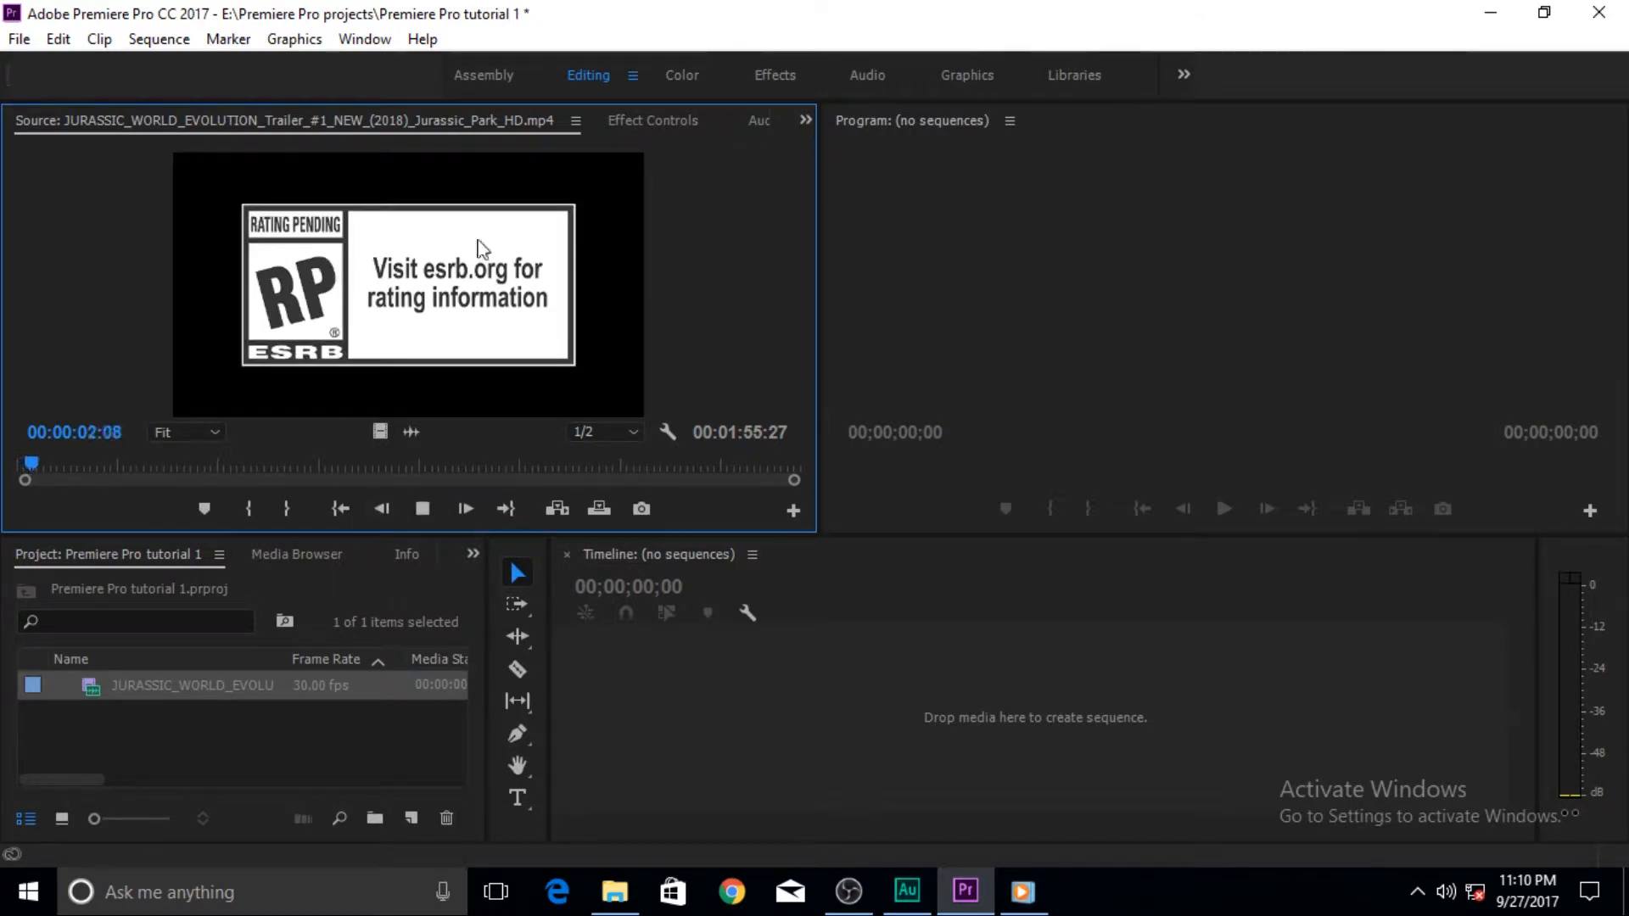
{"action": "left_click", "coordinate": [465, 510]}
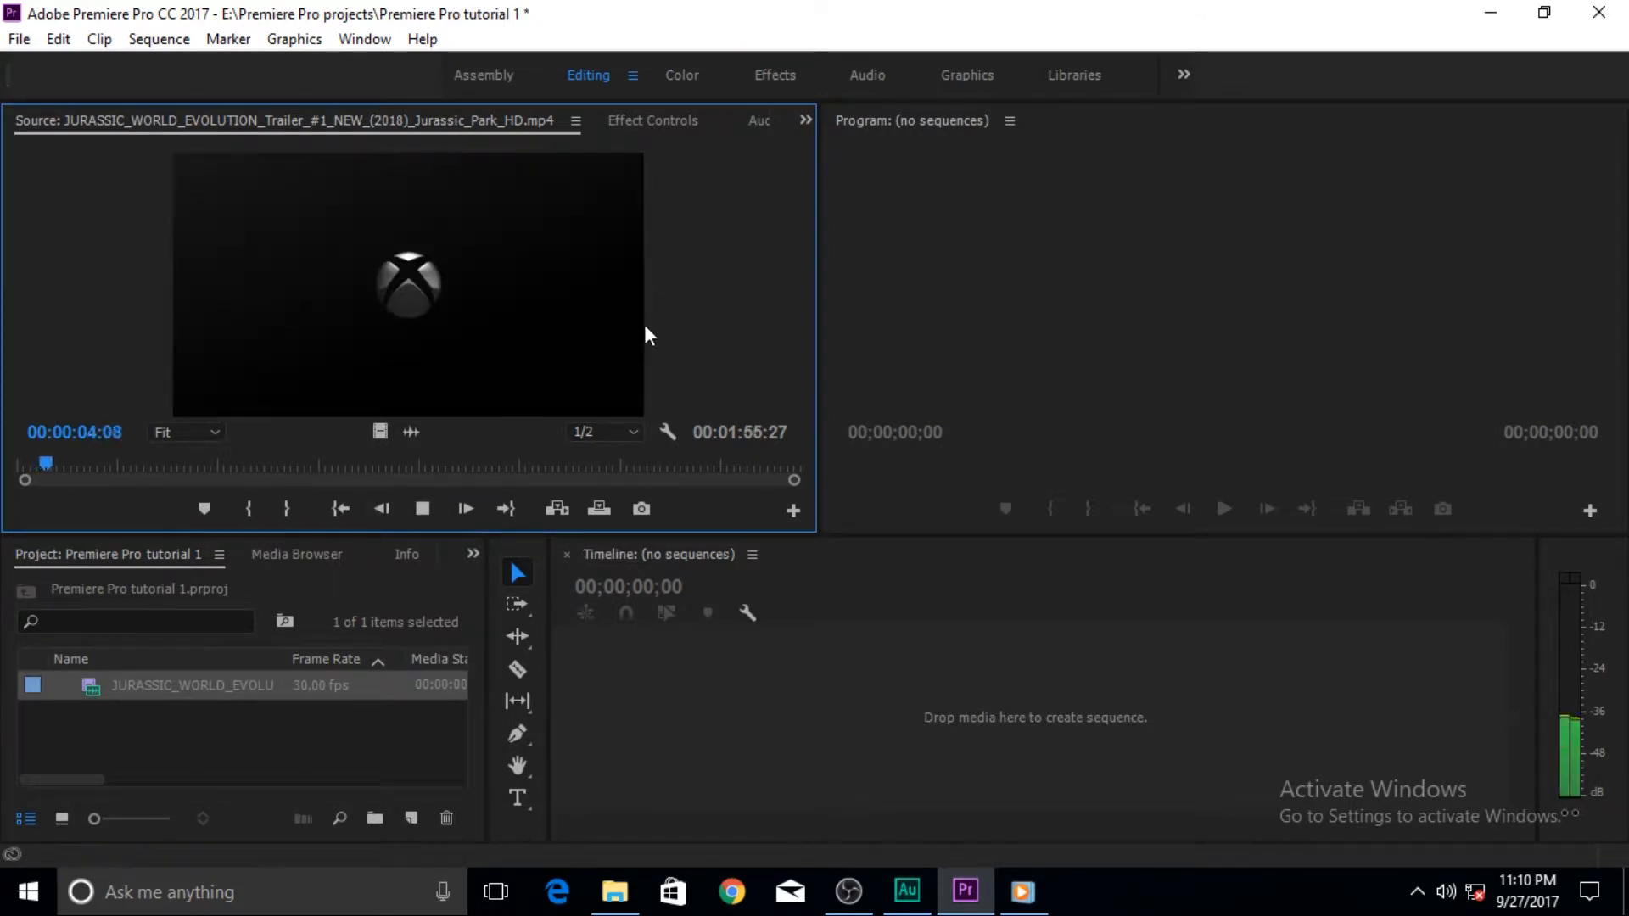
{"action": "left_click", "coordinate": [421, 509]}
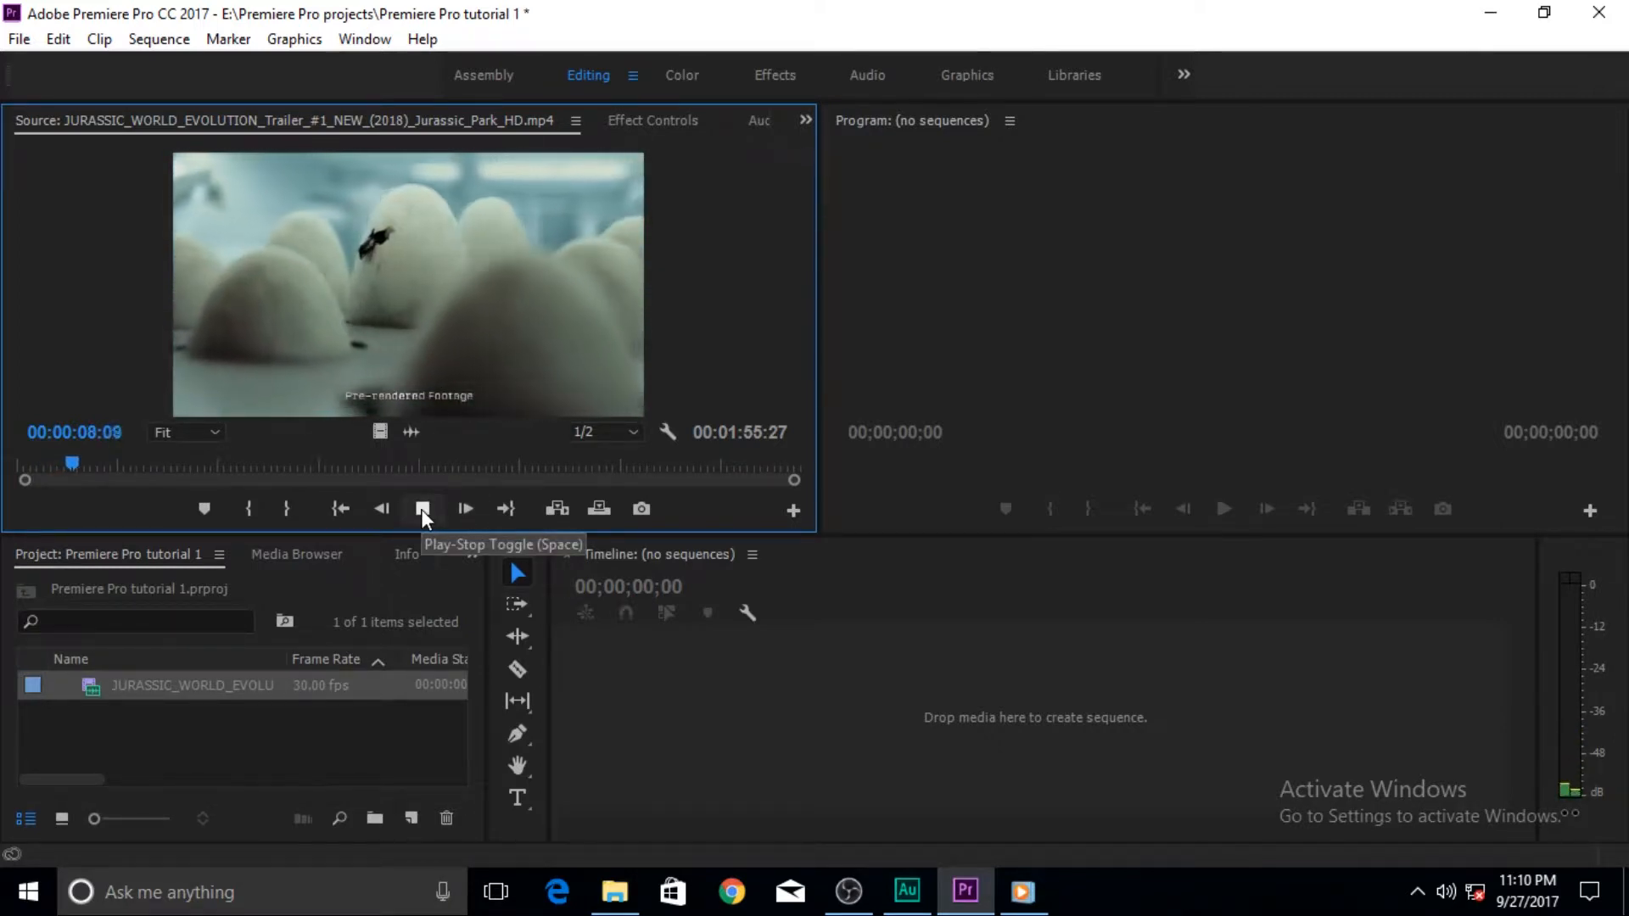
{"action": "left_click", "coordinate": [423, 509]}
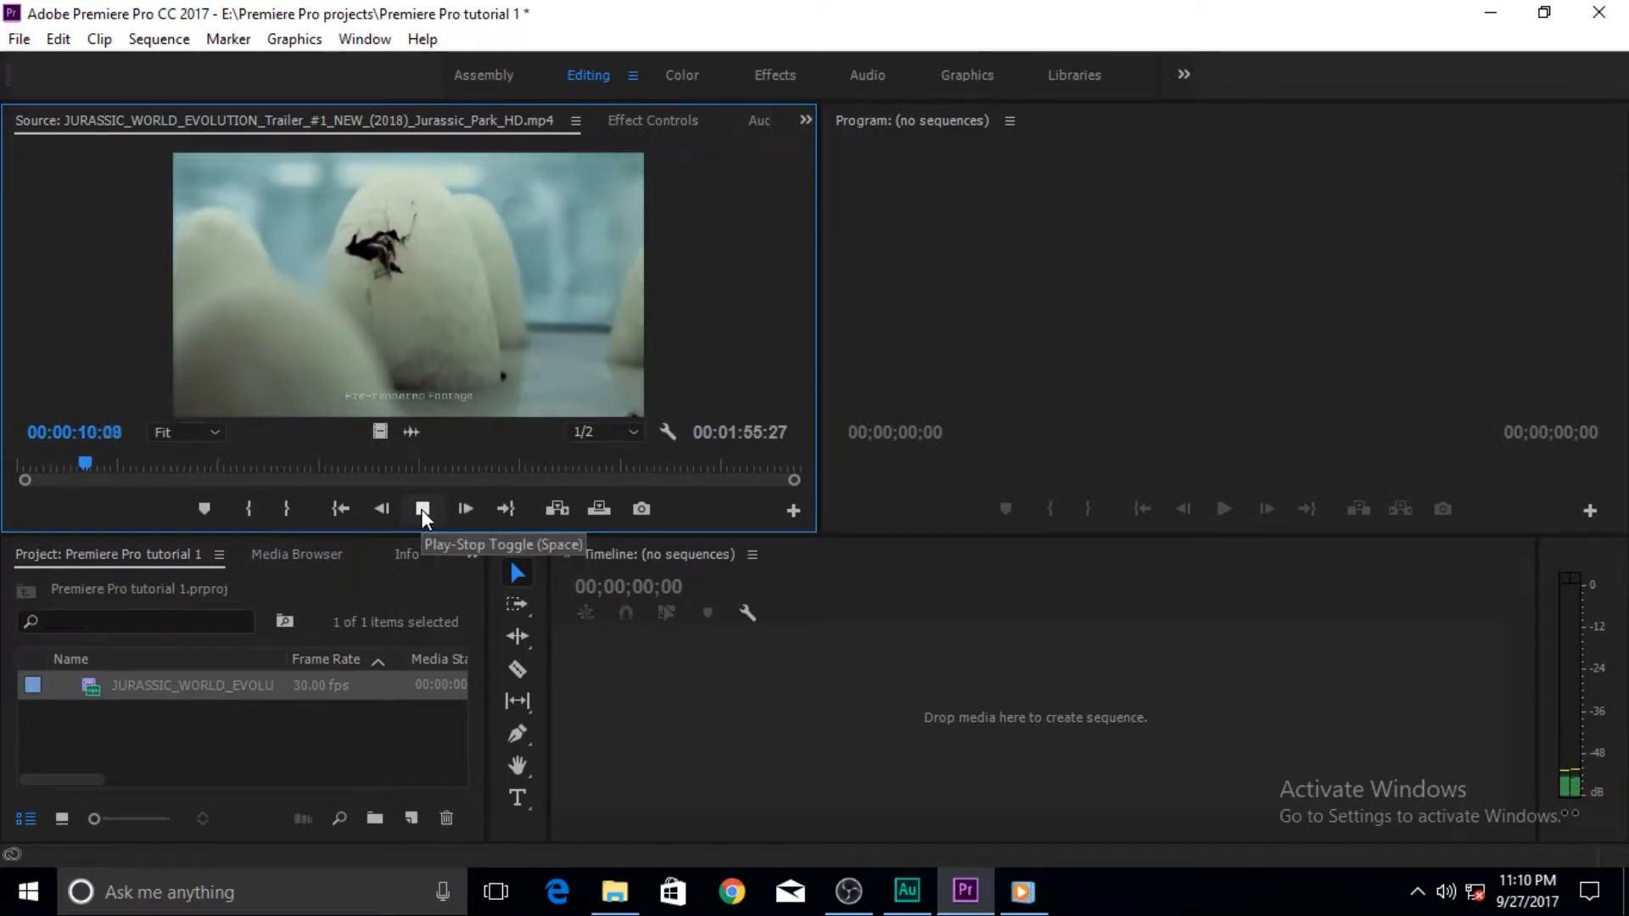
{"action": "left_click", "coordinate": [422, 509]}
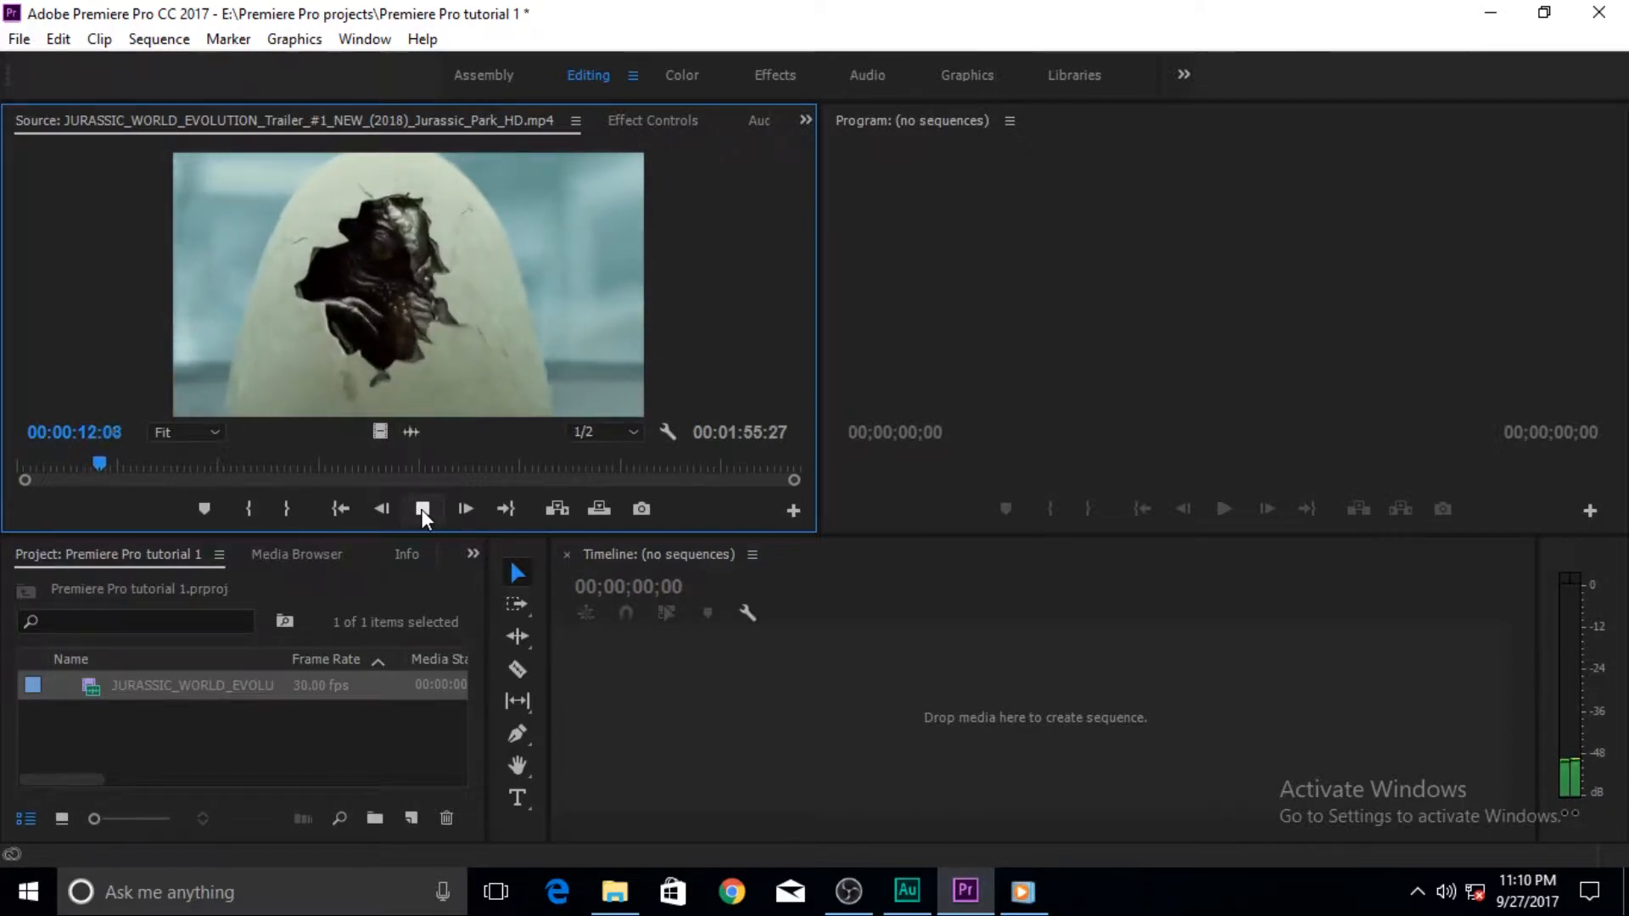
{"action": "left_click", "coordinate": [425, 509]}
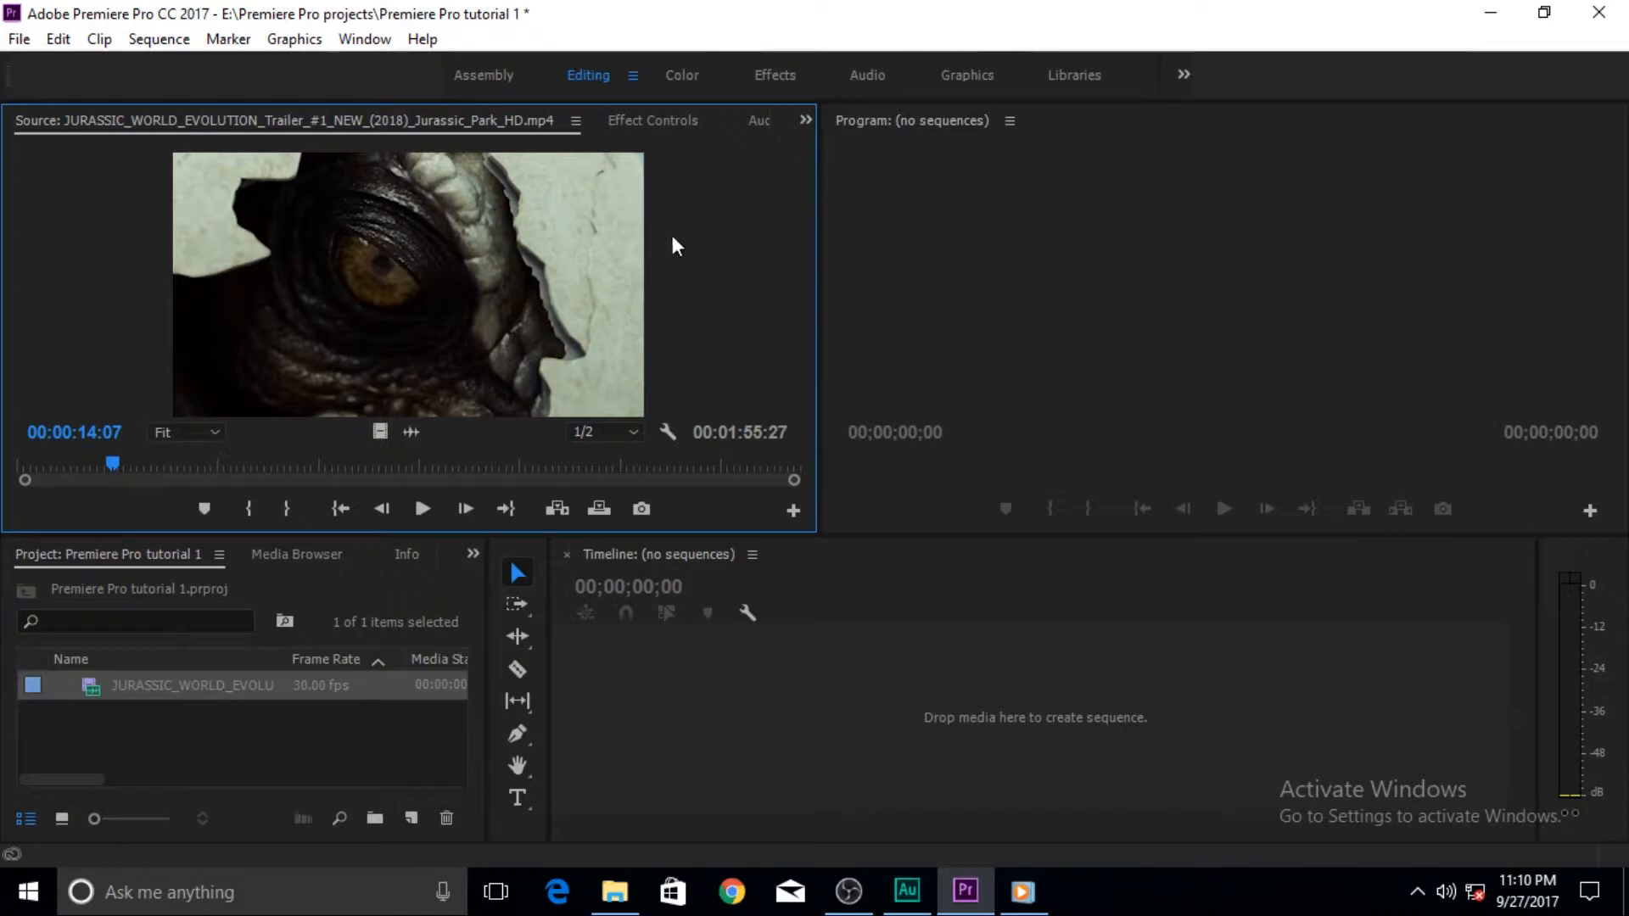
{"action": "mouse_move", "coordinate": [400, 521]}
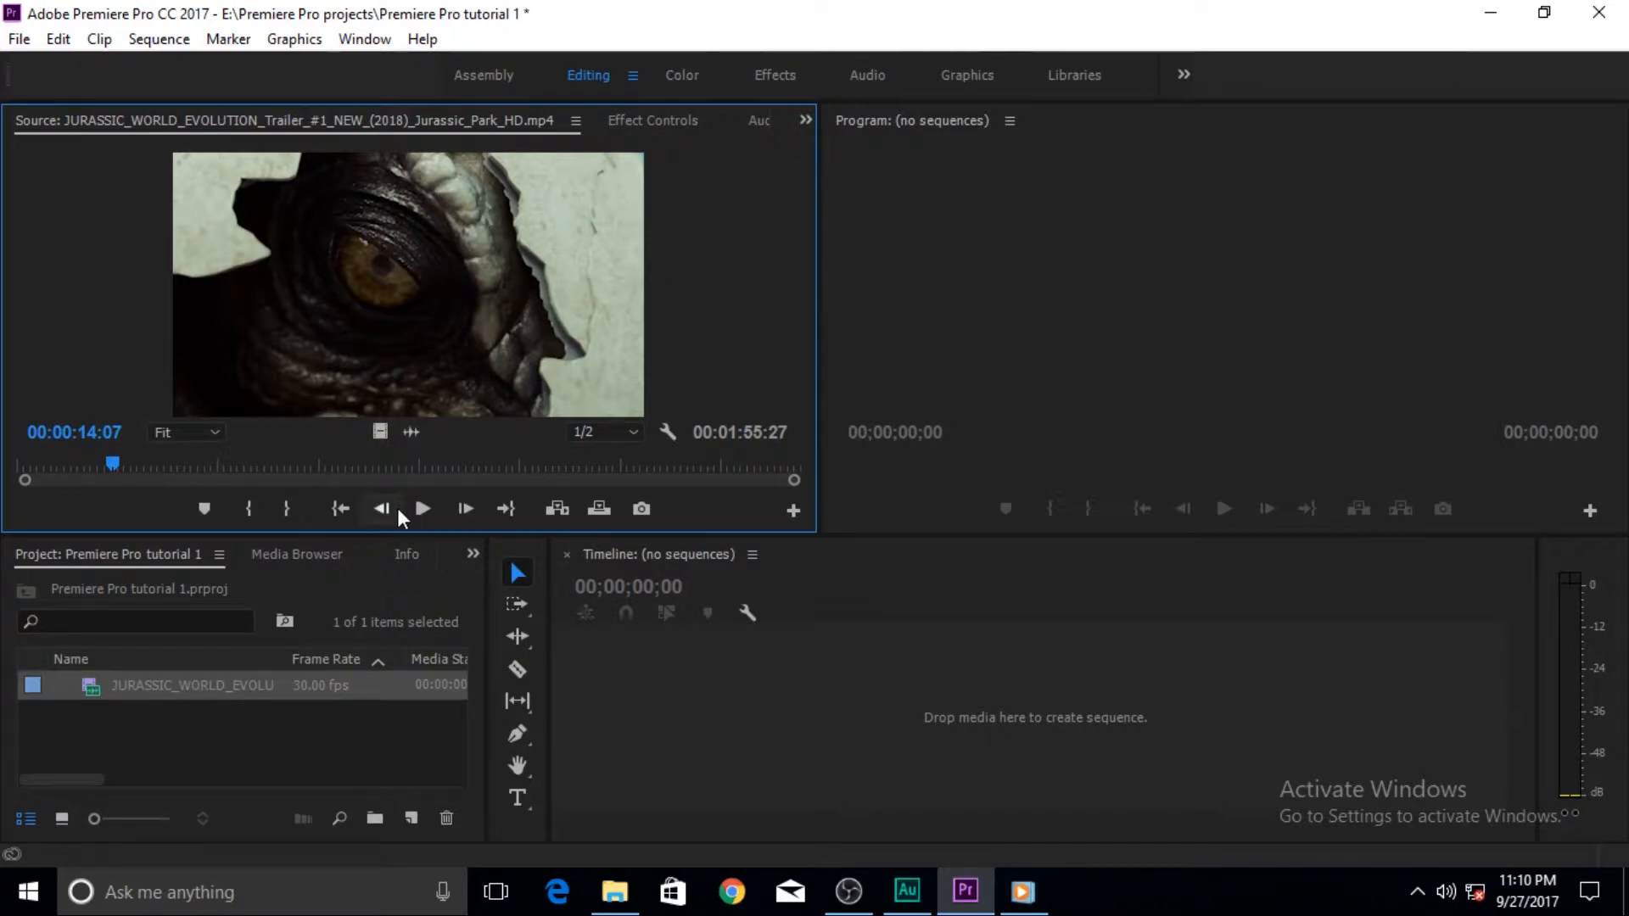
{"action": "mouse_move", "coordinate": [226, 273]}
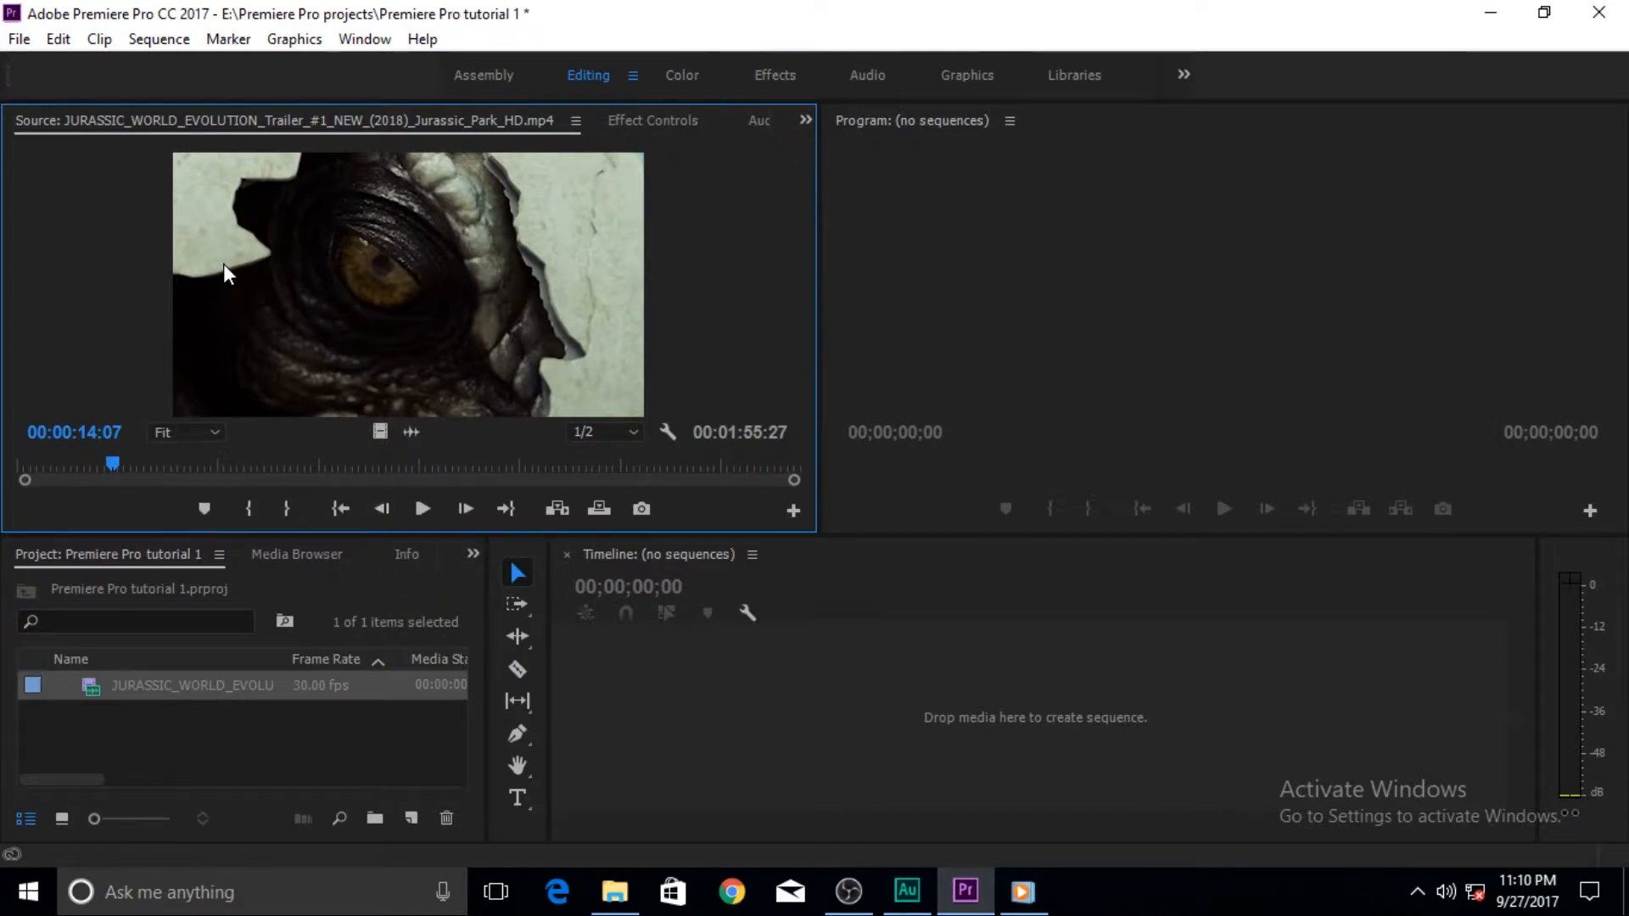
{"action": "left_click", "coordinate": [423, 510]}
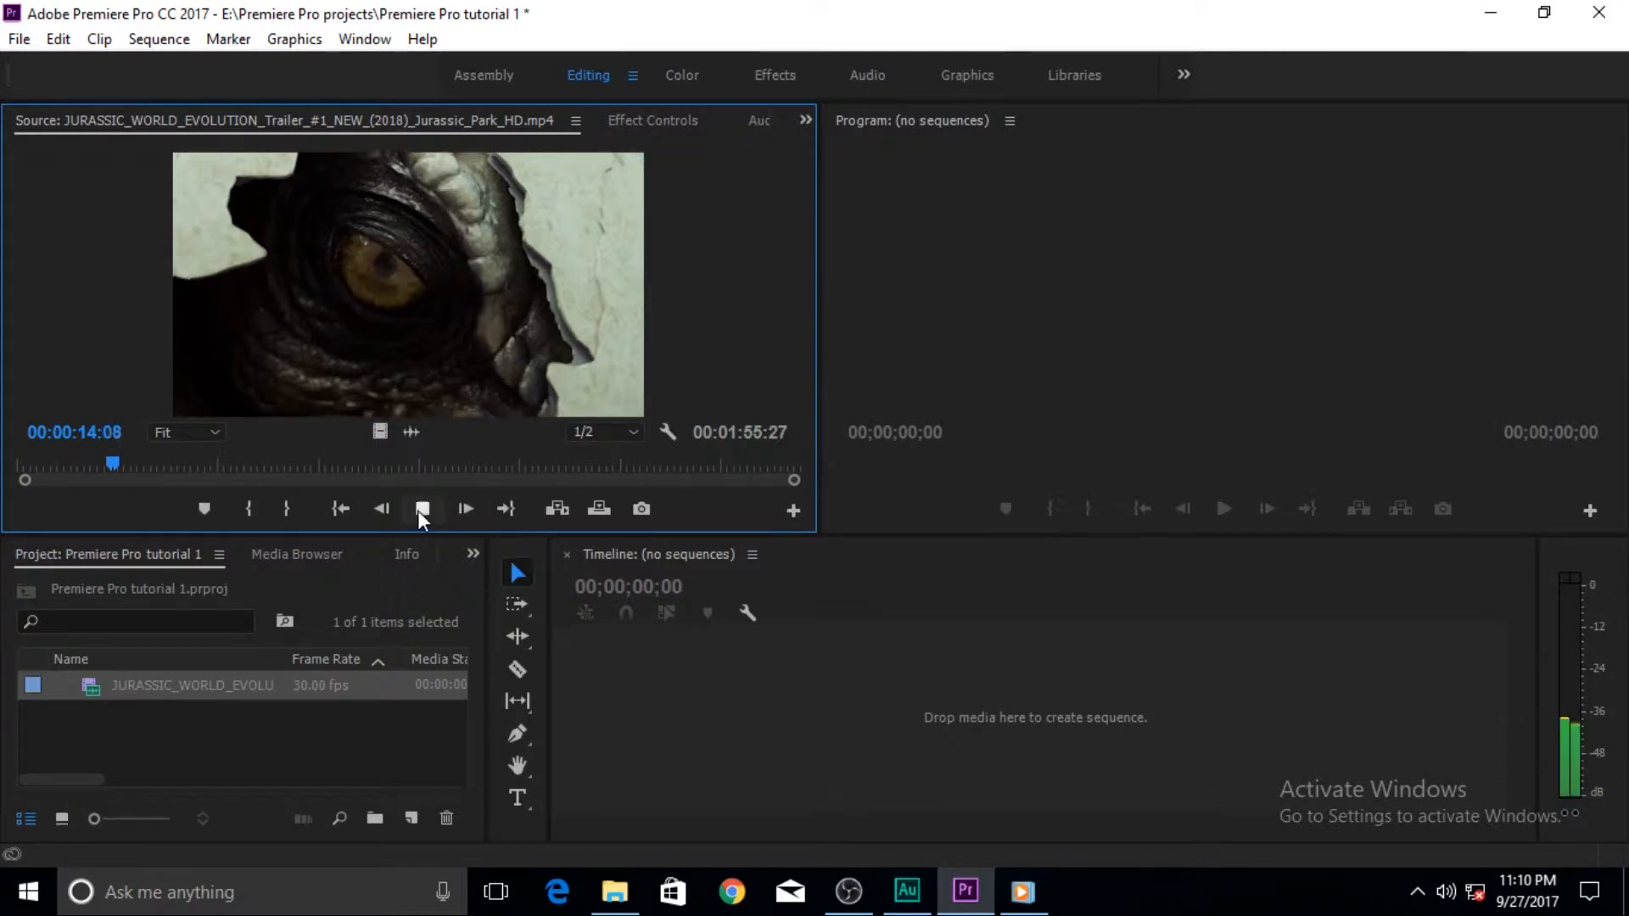
{"action": "left_click", "coordinate": [421, 509]}
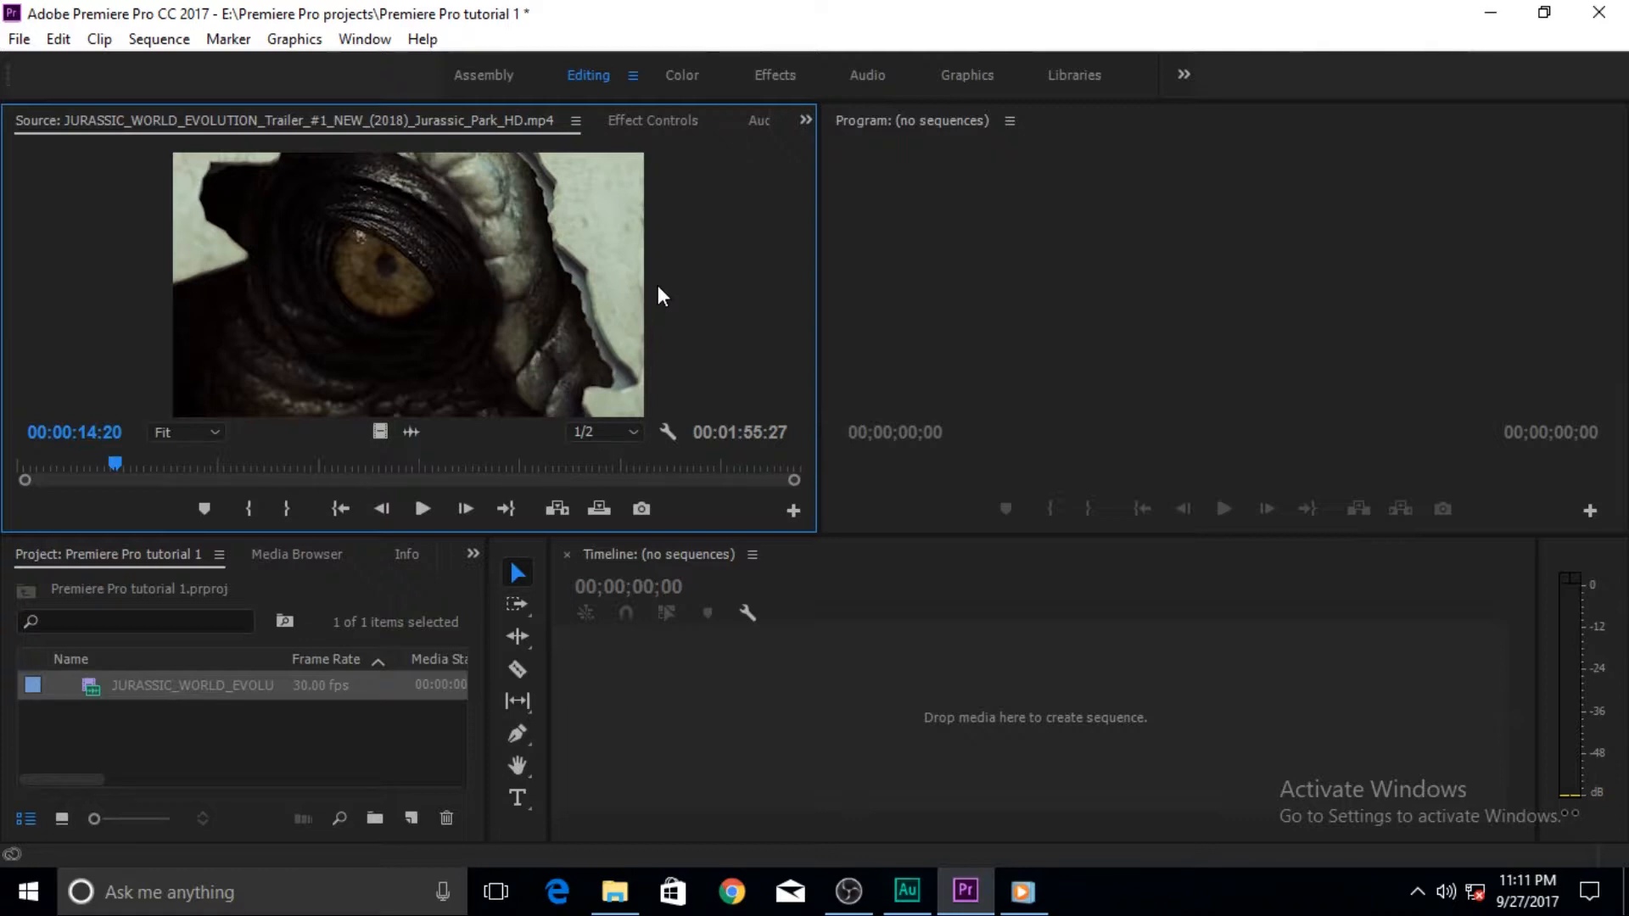
{"action": "left_click", "coordinate": [422, 509]}
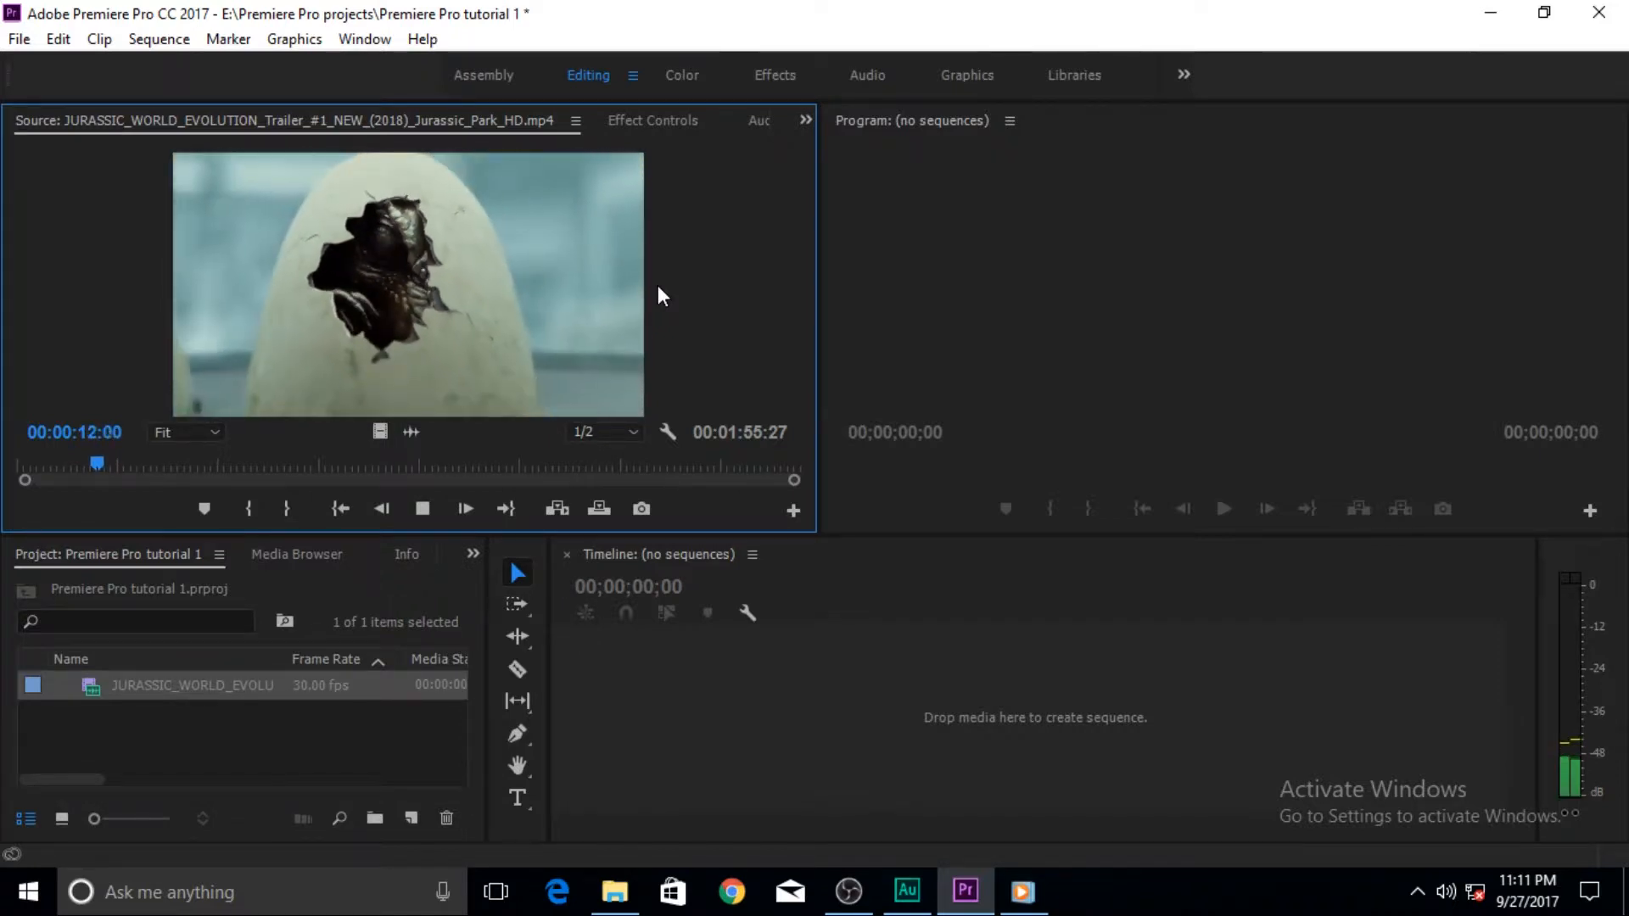
{"action": "left_click_drag", "start_coordinate": [97, 465], "coordinate": [83, 465]}
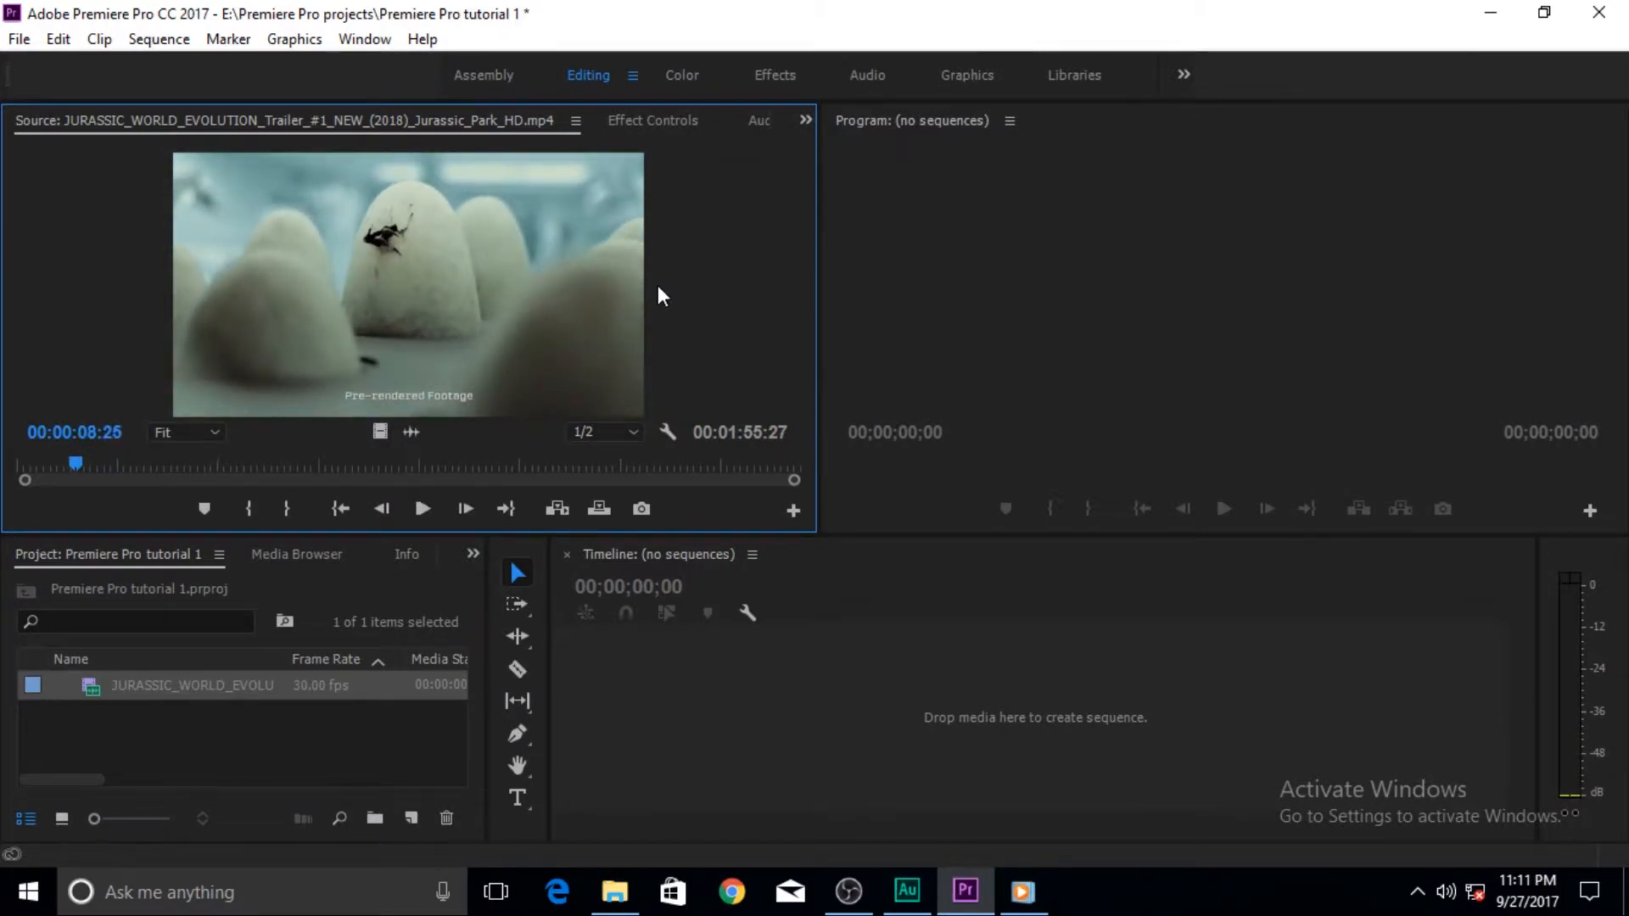
{"action": "left_click", "coordinate": [422, 509]}
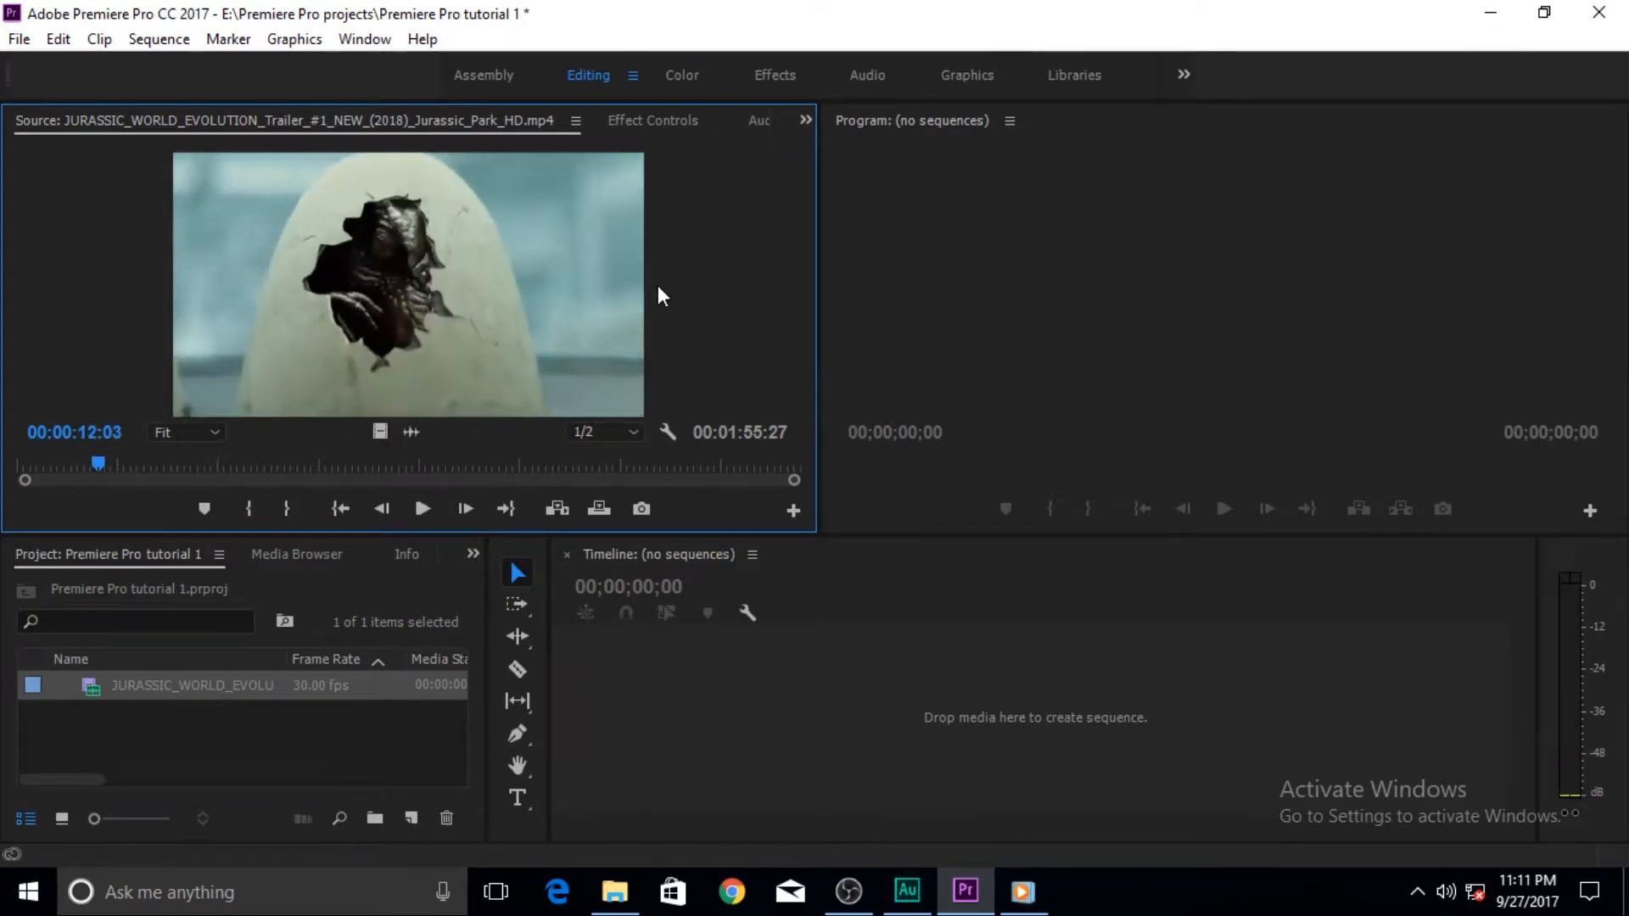
{"action": "left_click", "coordinate": [424, 509]}
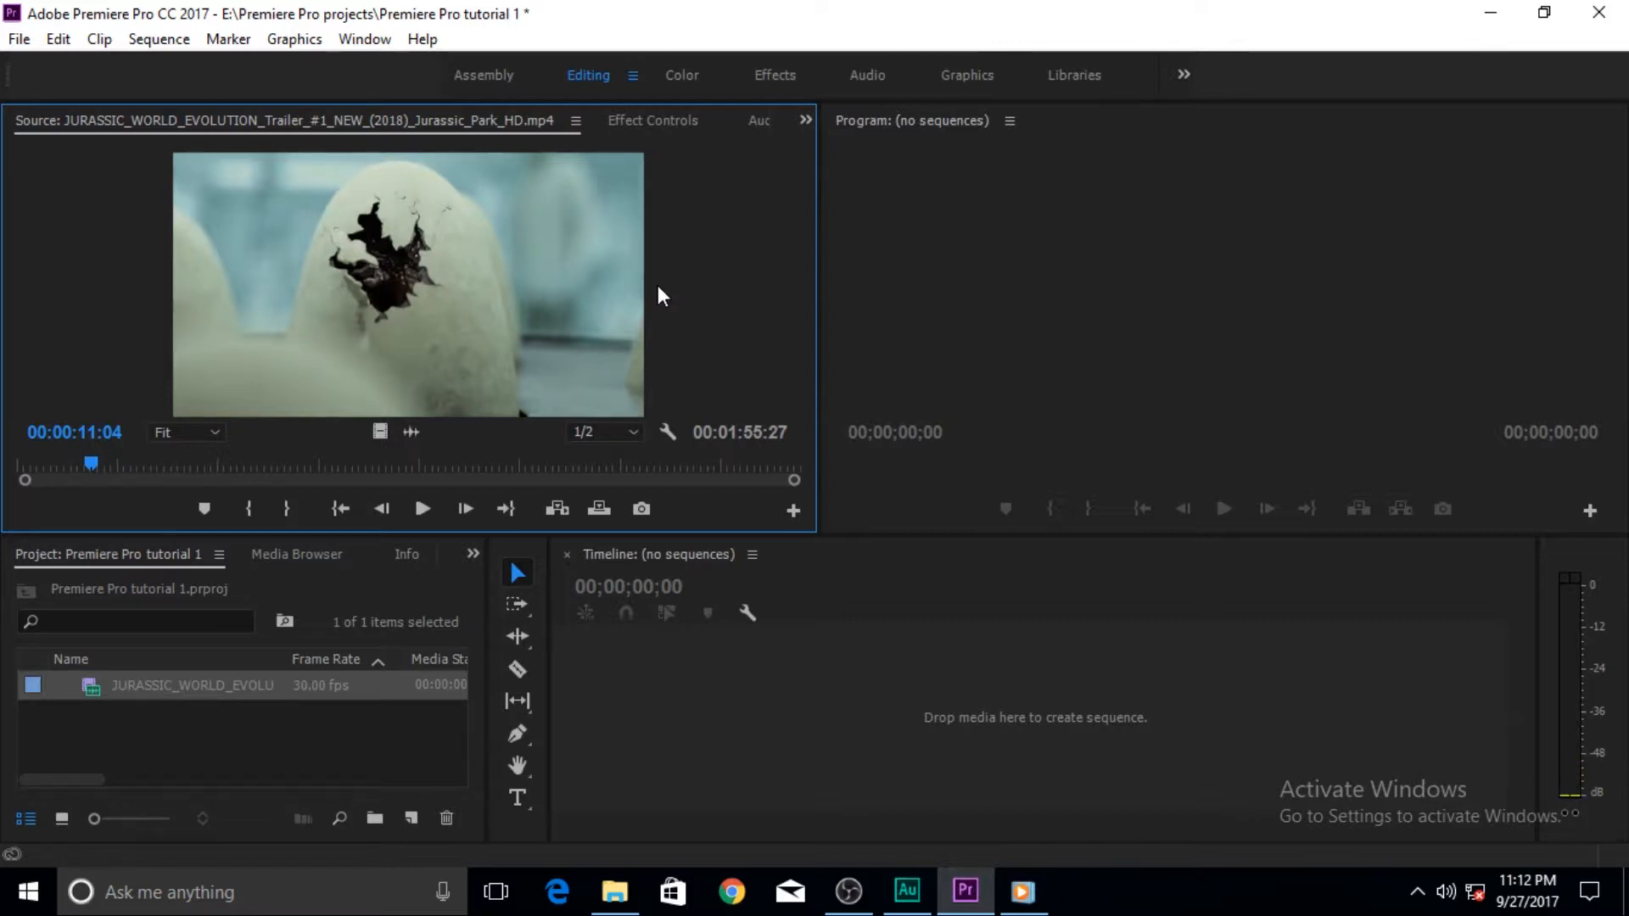
{"action": "left_click", "coordinate": [422, 509]}
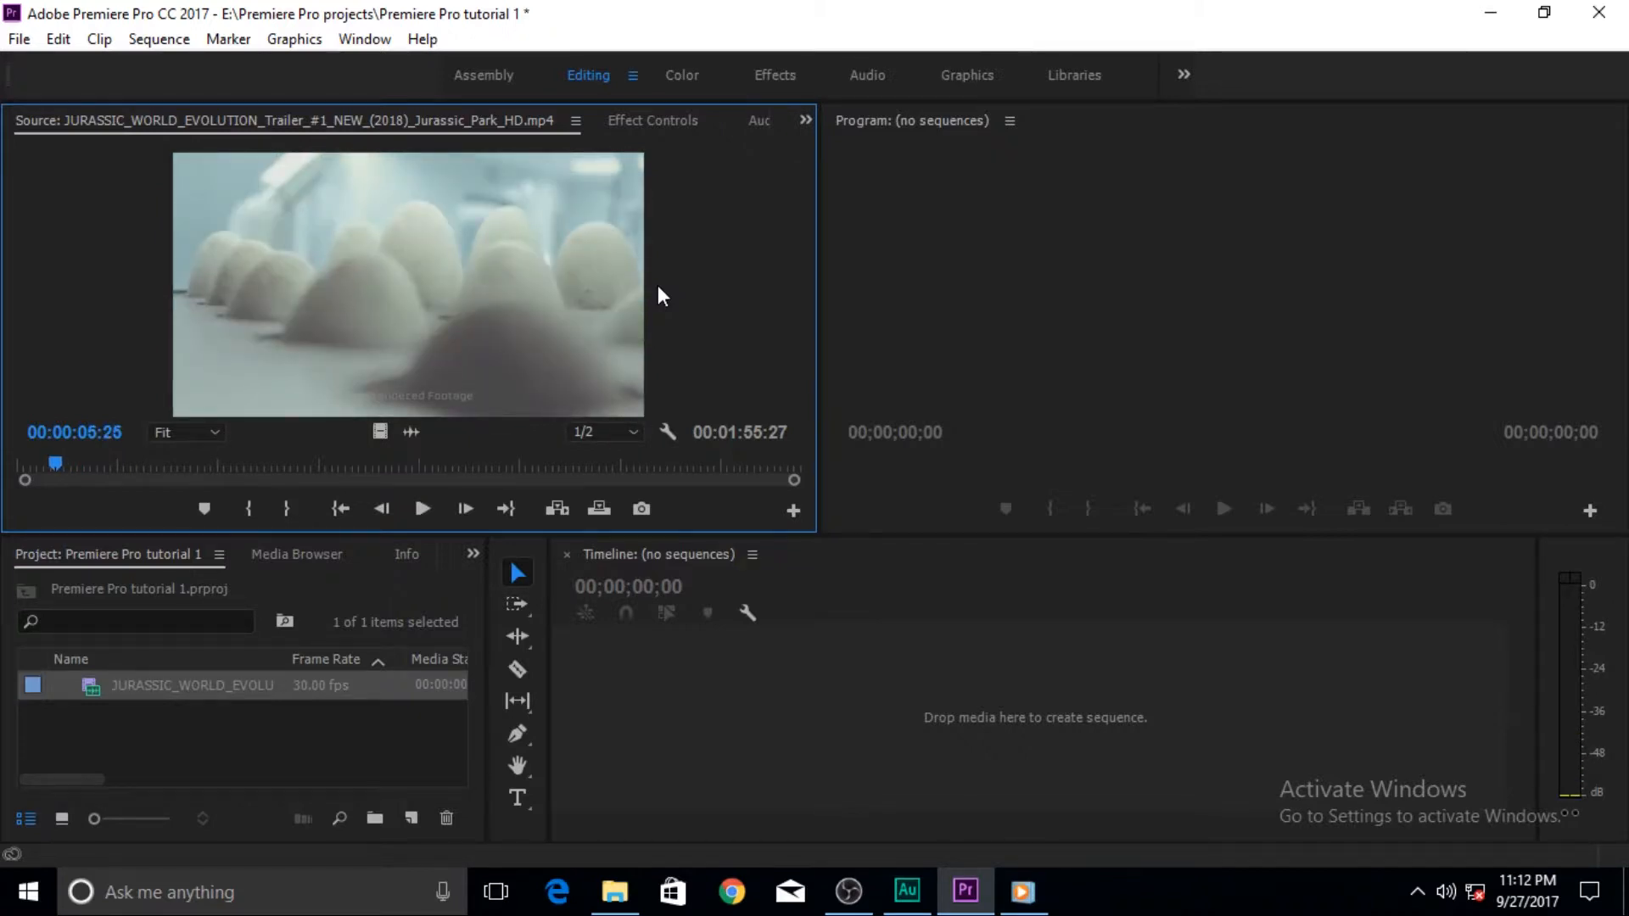
{"action": "left_click", "coordinate": [464, 509]}
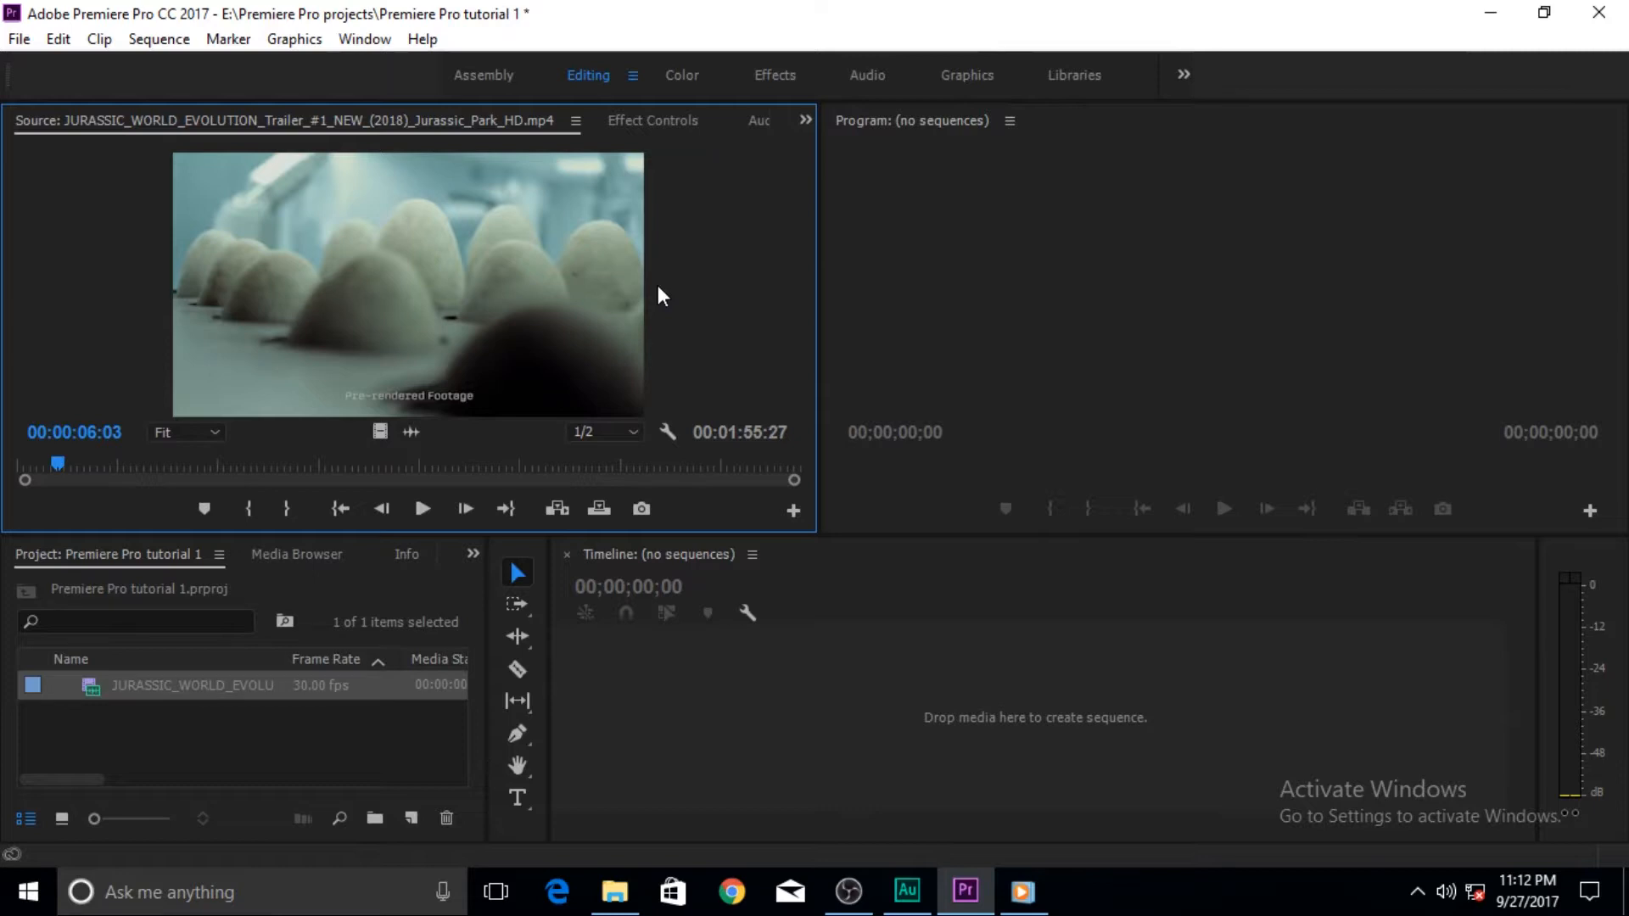
{"action": "mouse_move", "coordinate": [78, 477]}
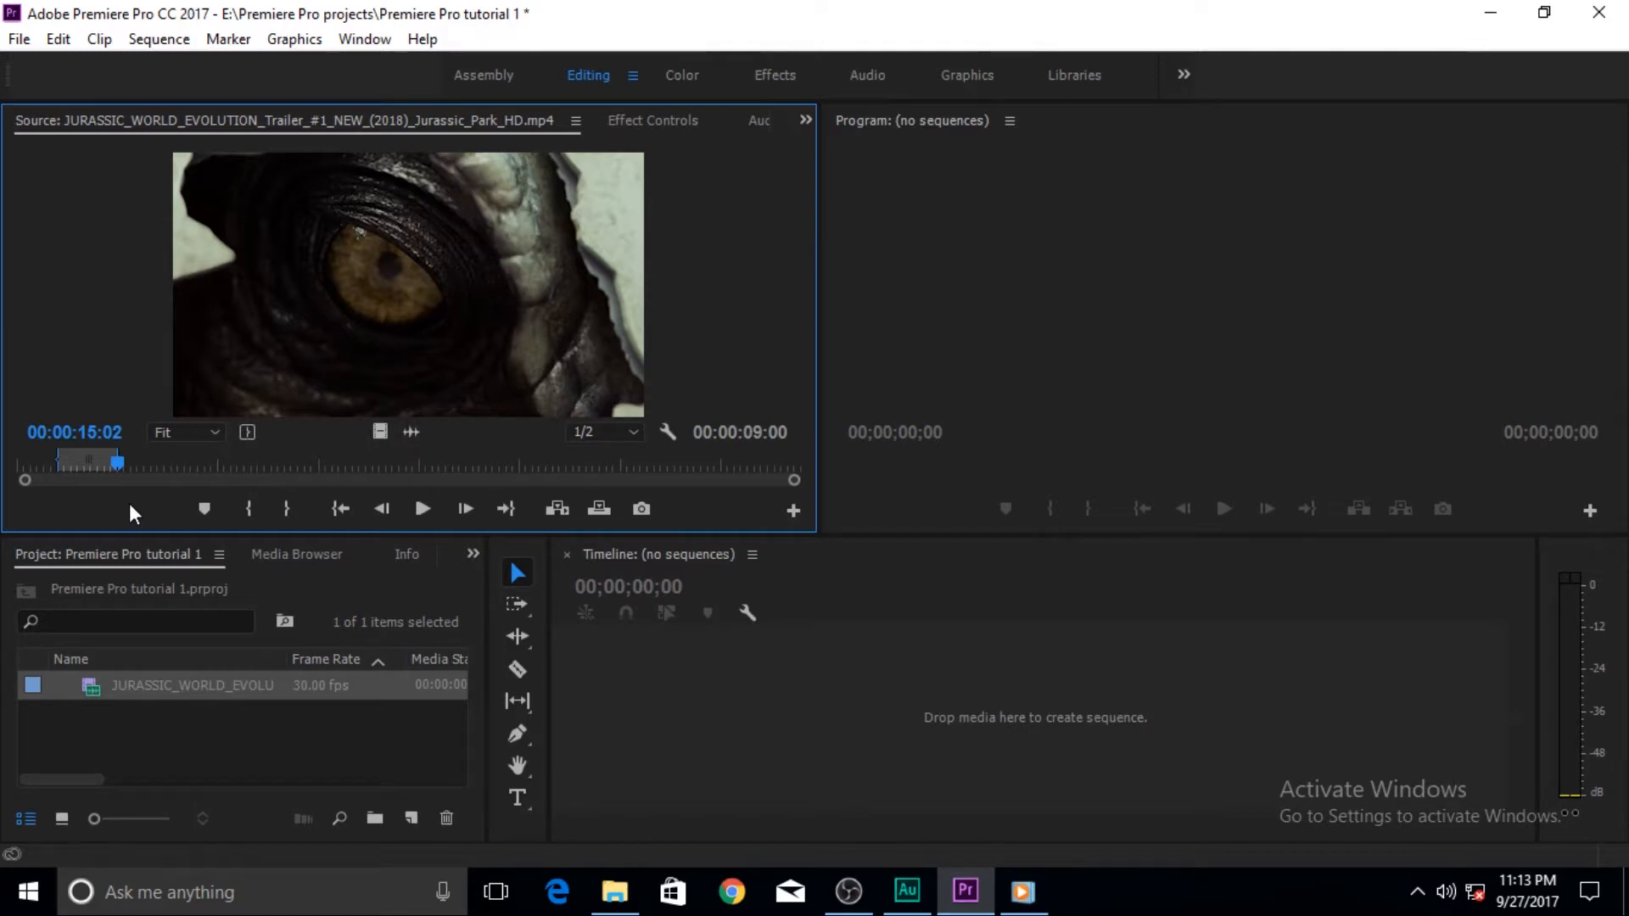
Scrub back and forth through the marked nine-second range toward the egg hatching
{"action": "left_click_drag", "start_coordinate": [117, 461], "coordinate": [101, 461]}
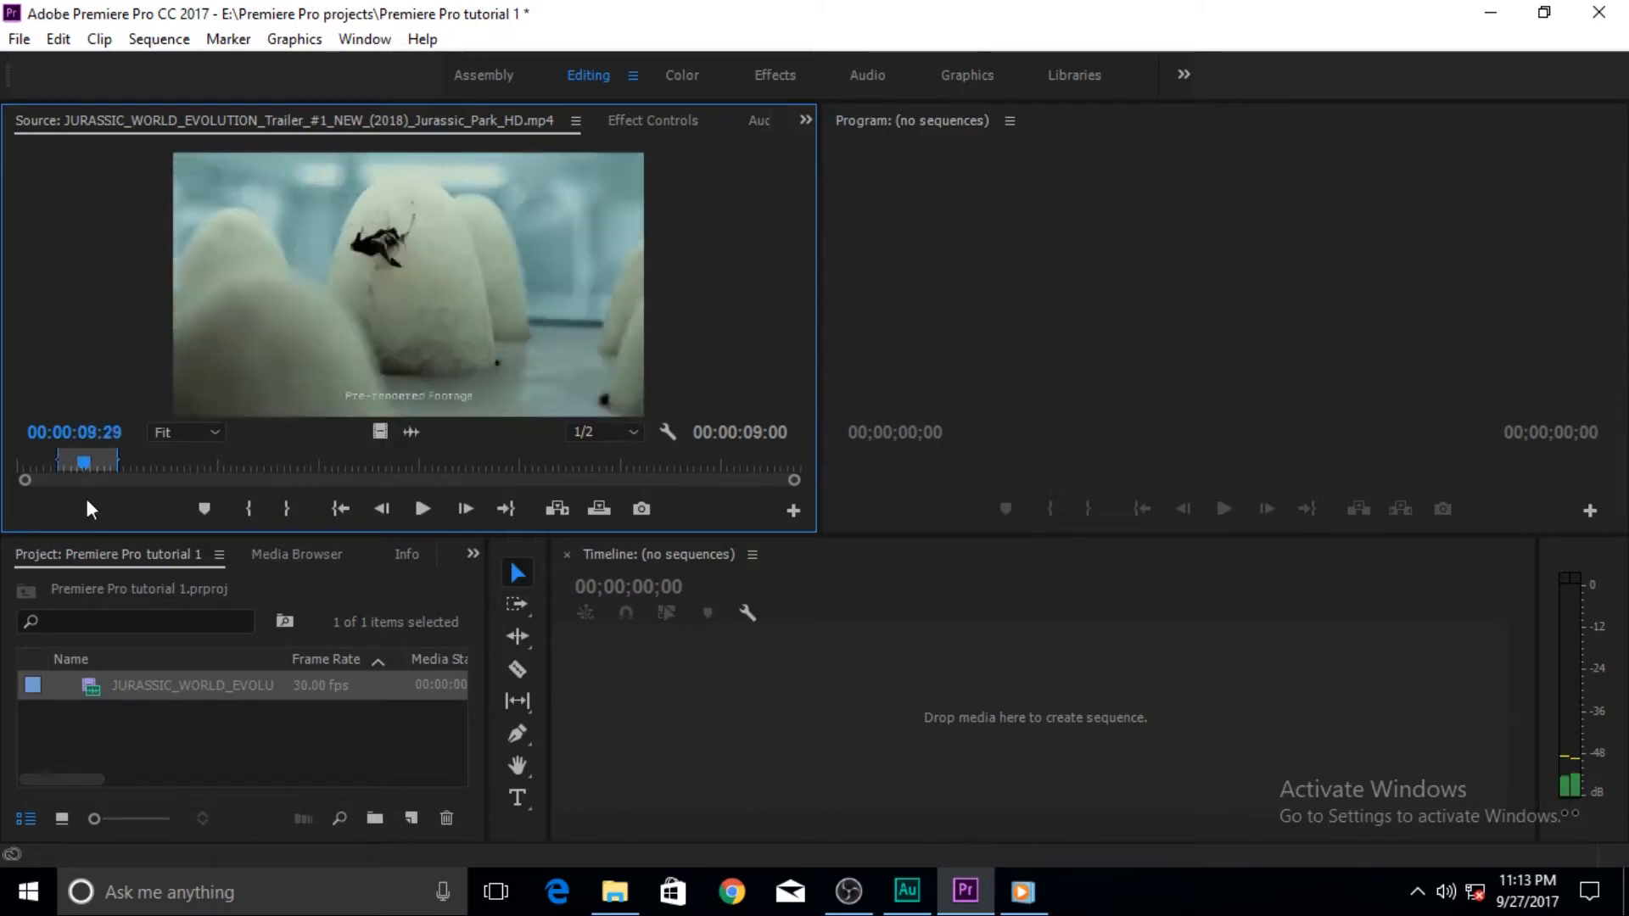
{"action": "left_click_drag", "start_coordinate": [85, 462], "coordinate": [95, 461]}
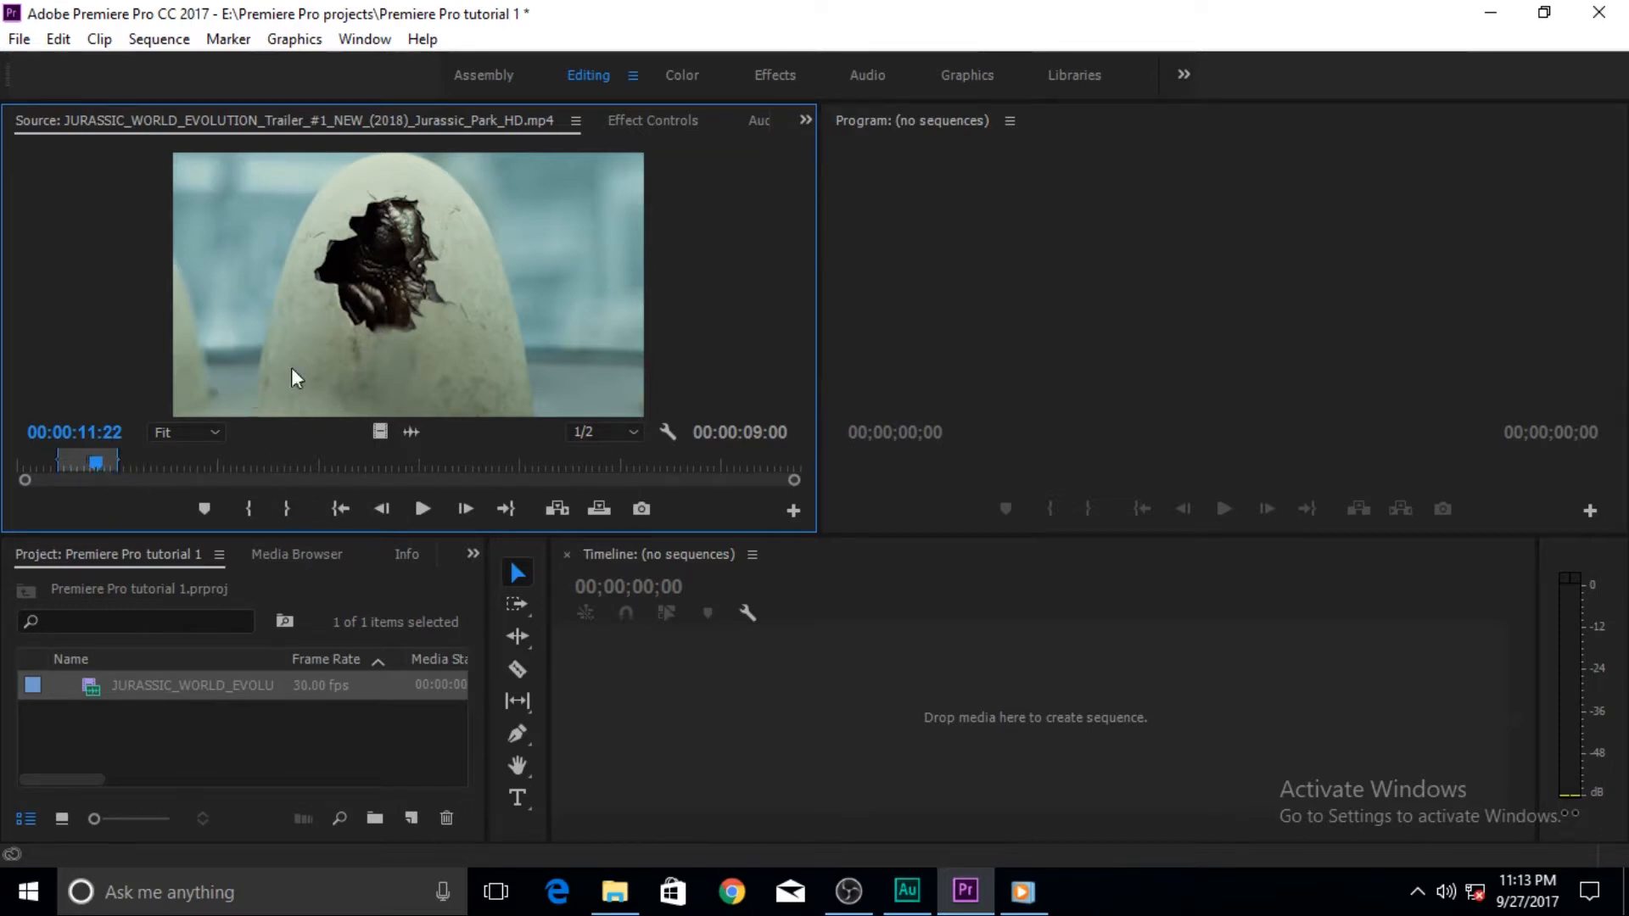
{"action": "mouse_move", "coordinate": [744, 363]}
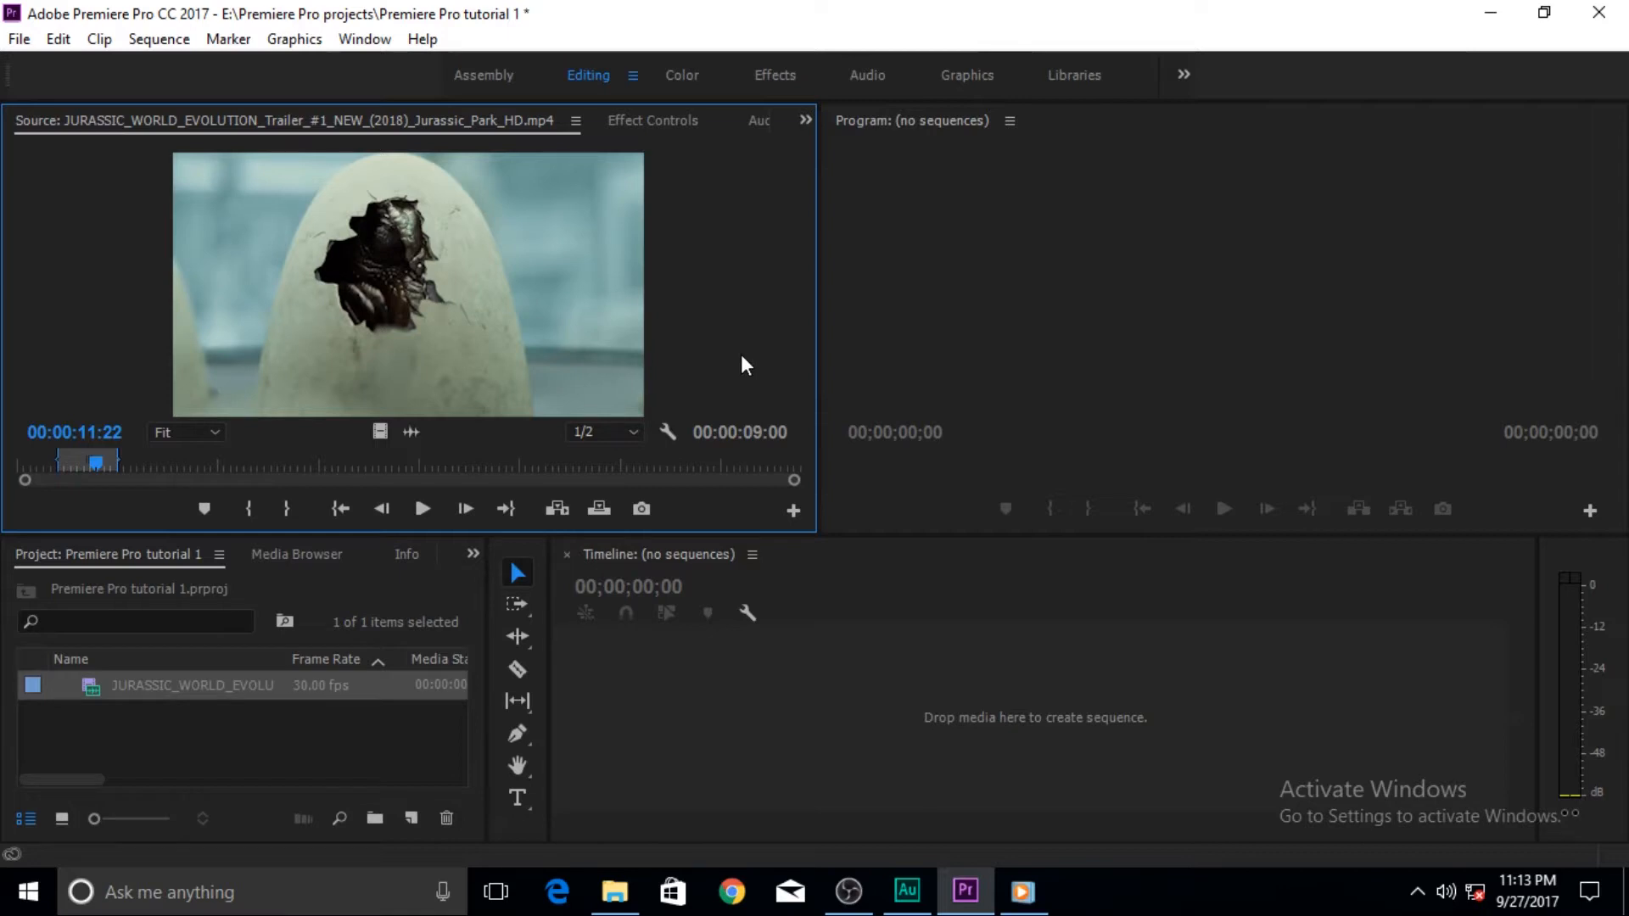
{"action": "mouse_move", "coordinate": [75, 470]}
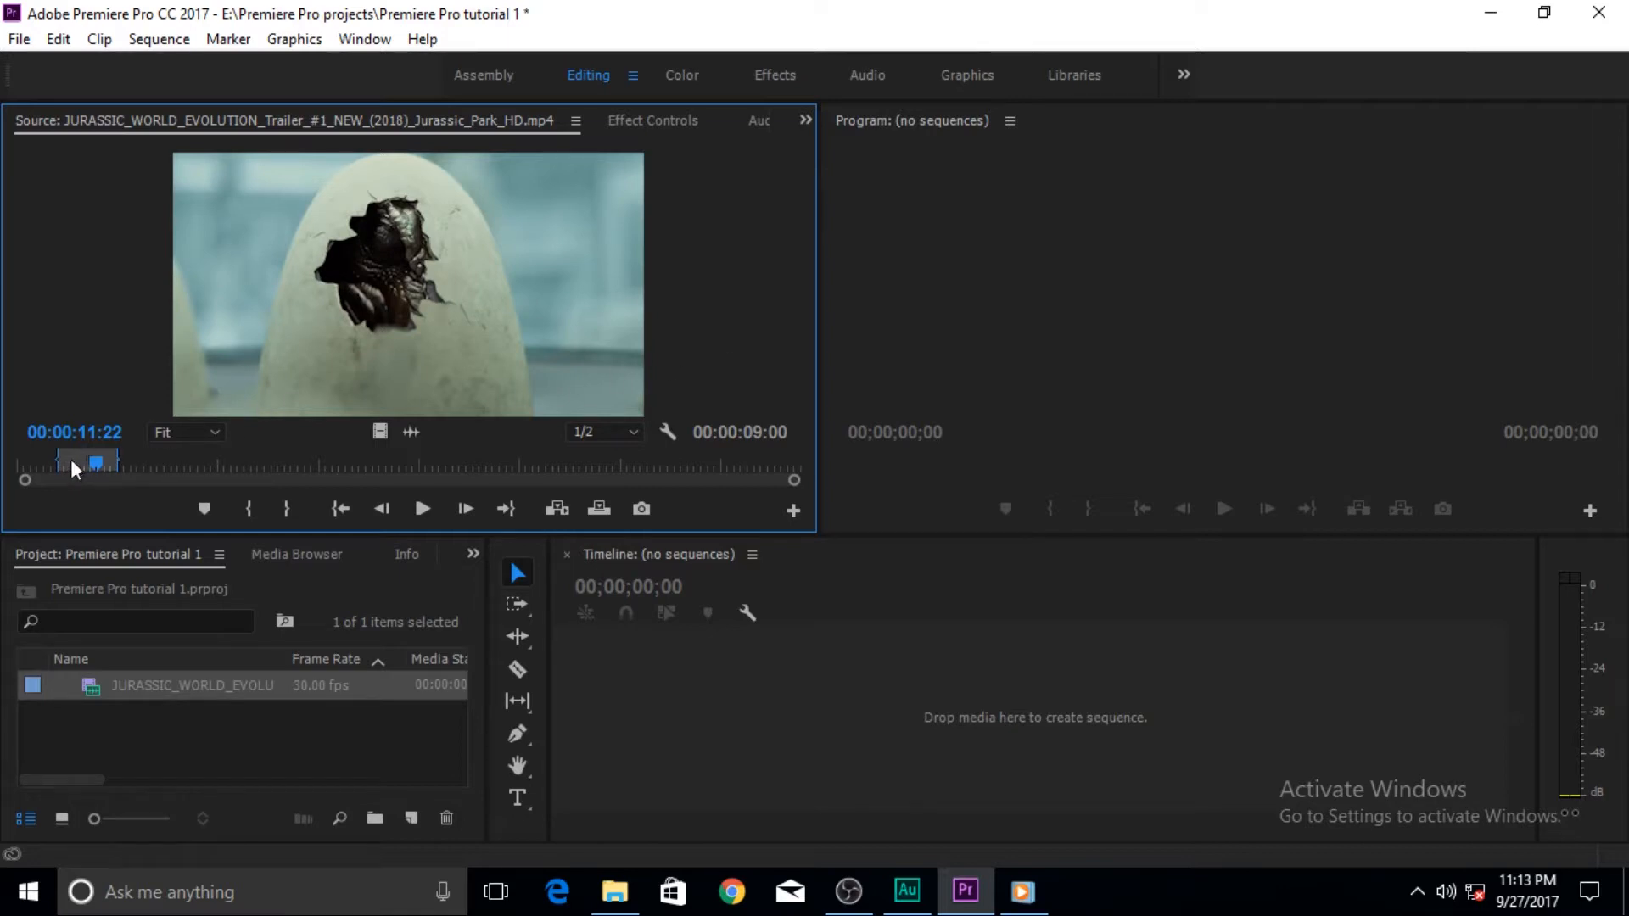
{"action": "mouse_move", "coordinate": [258, 381]}
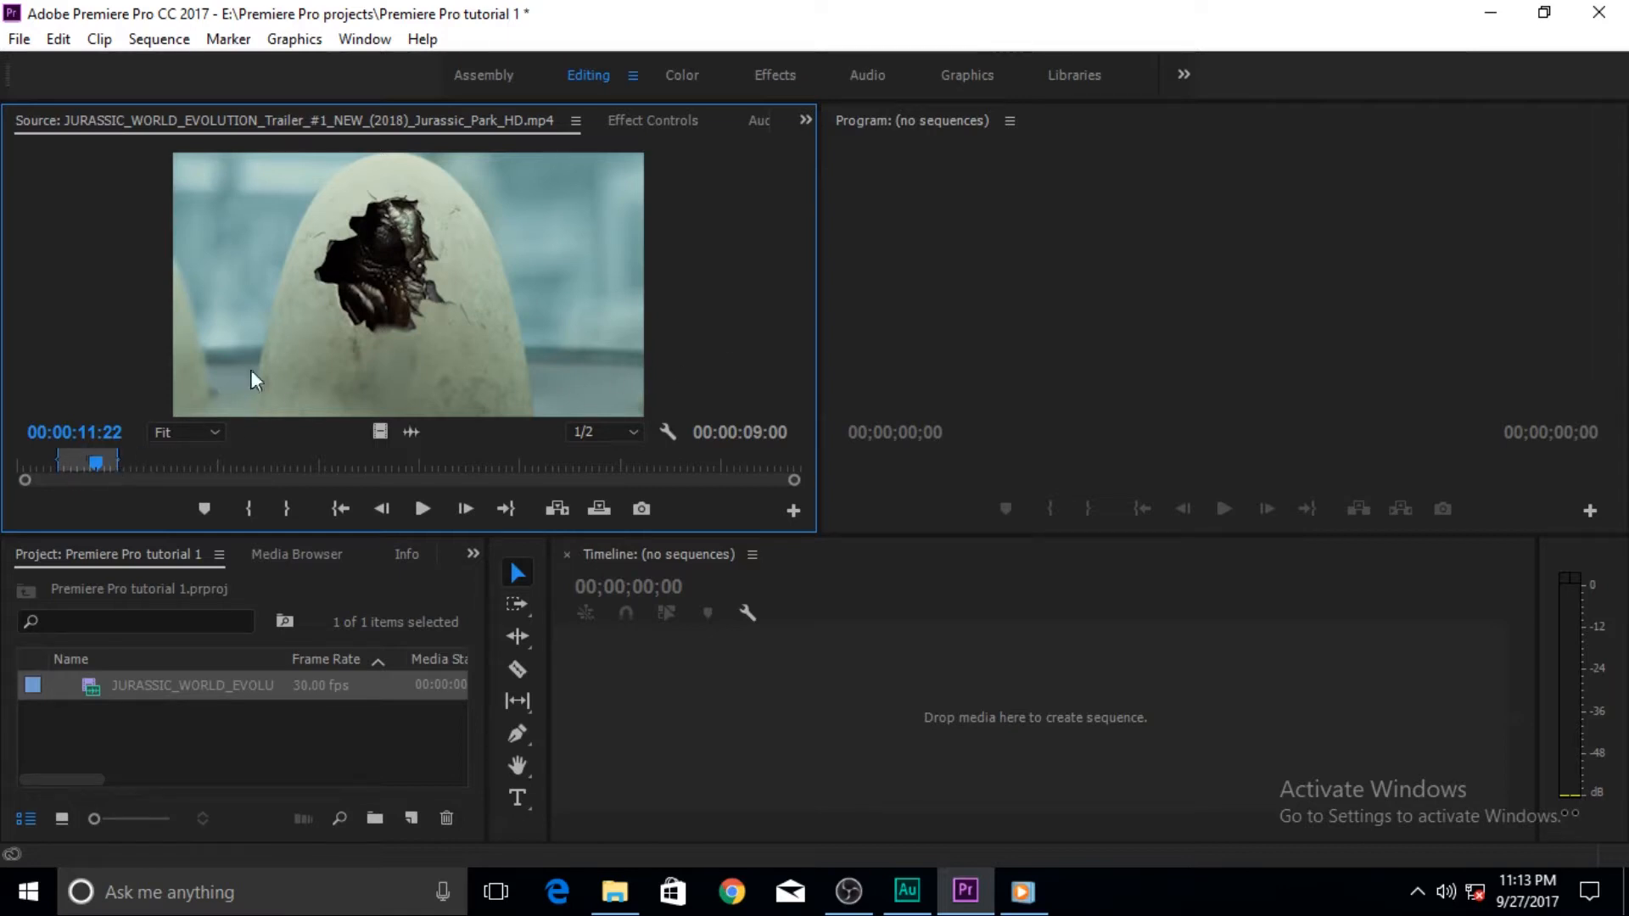
{"action": "mouse_move", "coordinate": [871, 737]}
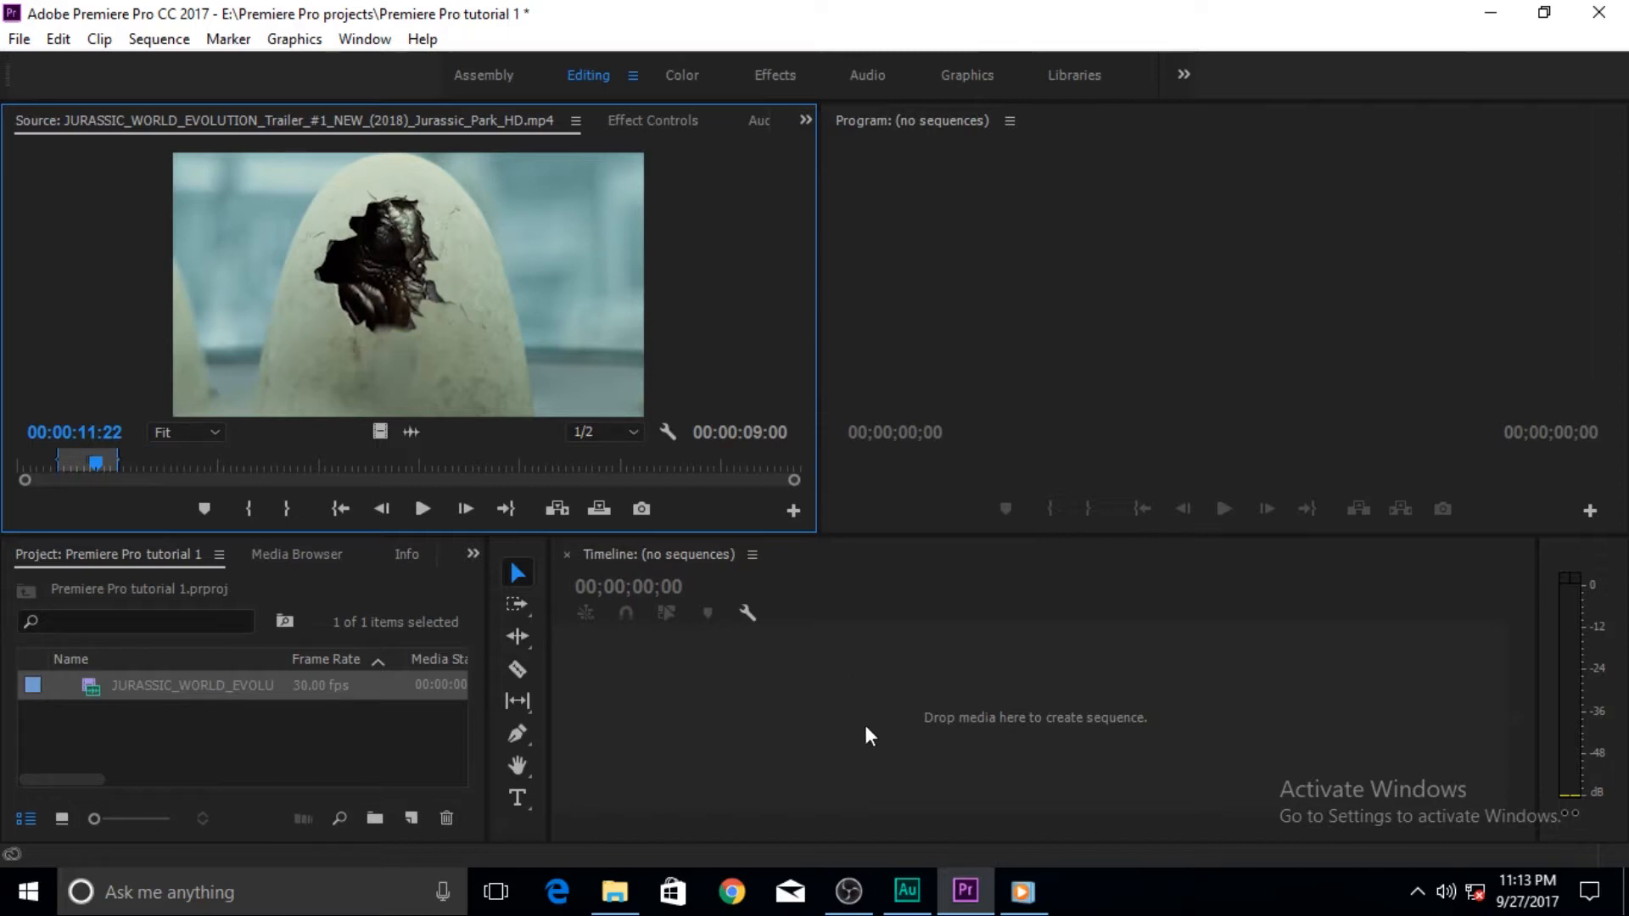
{"action": "mouse_move", "coordinate": [288, 304]}
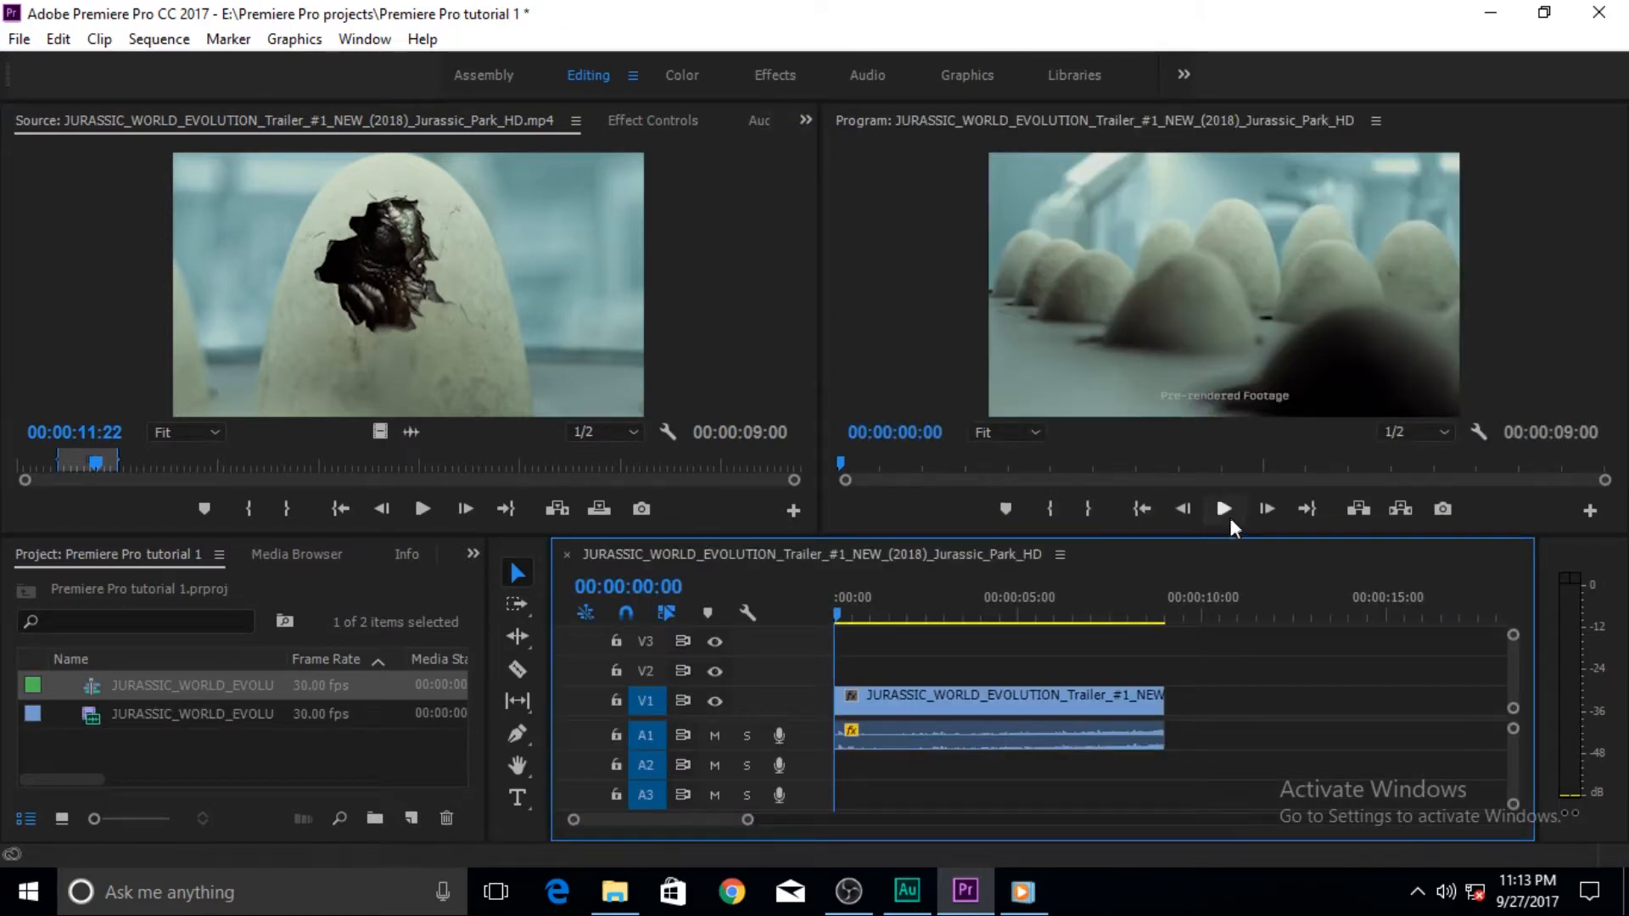
{"action": "mouse_move", "coordinate": [1225, 509]}
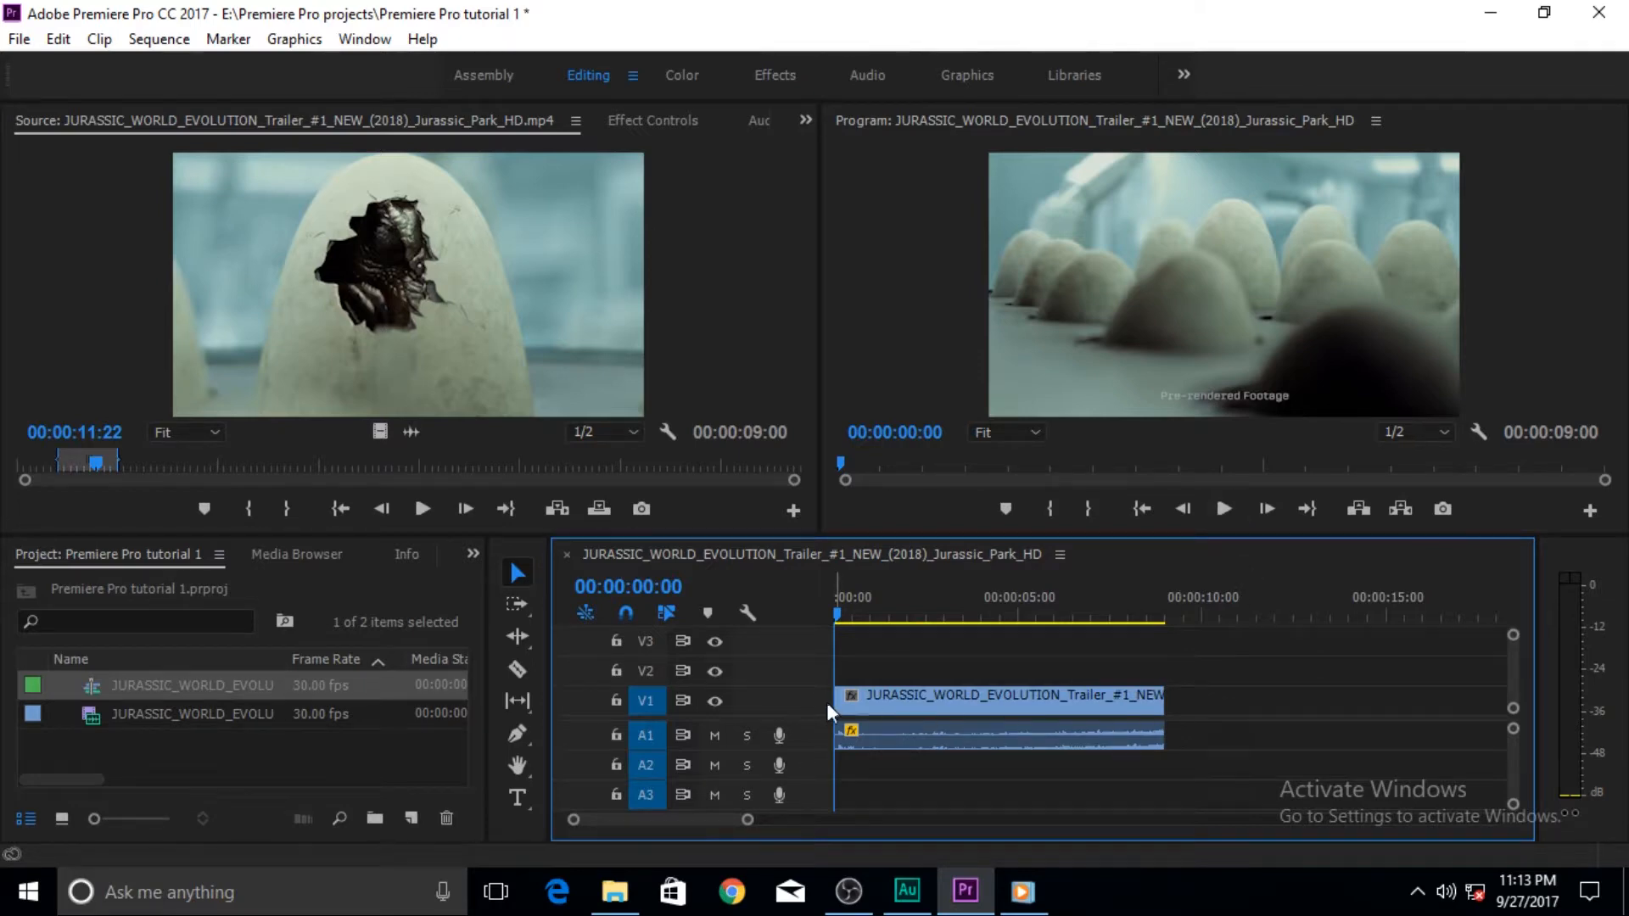
{"action": "mouse_move", "coordinate": [657, 456]}
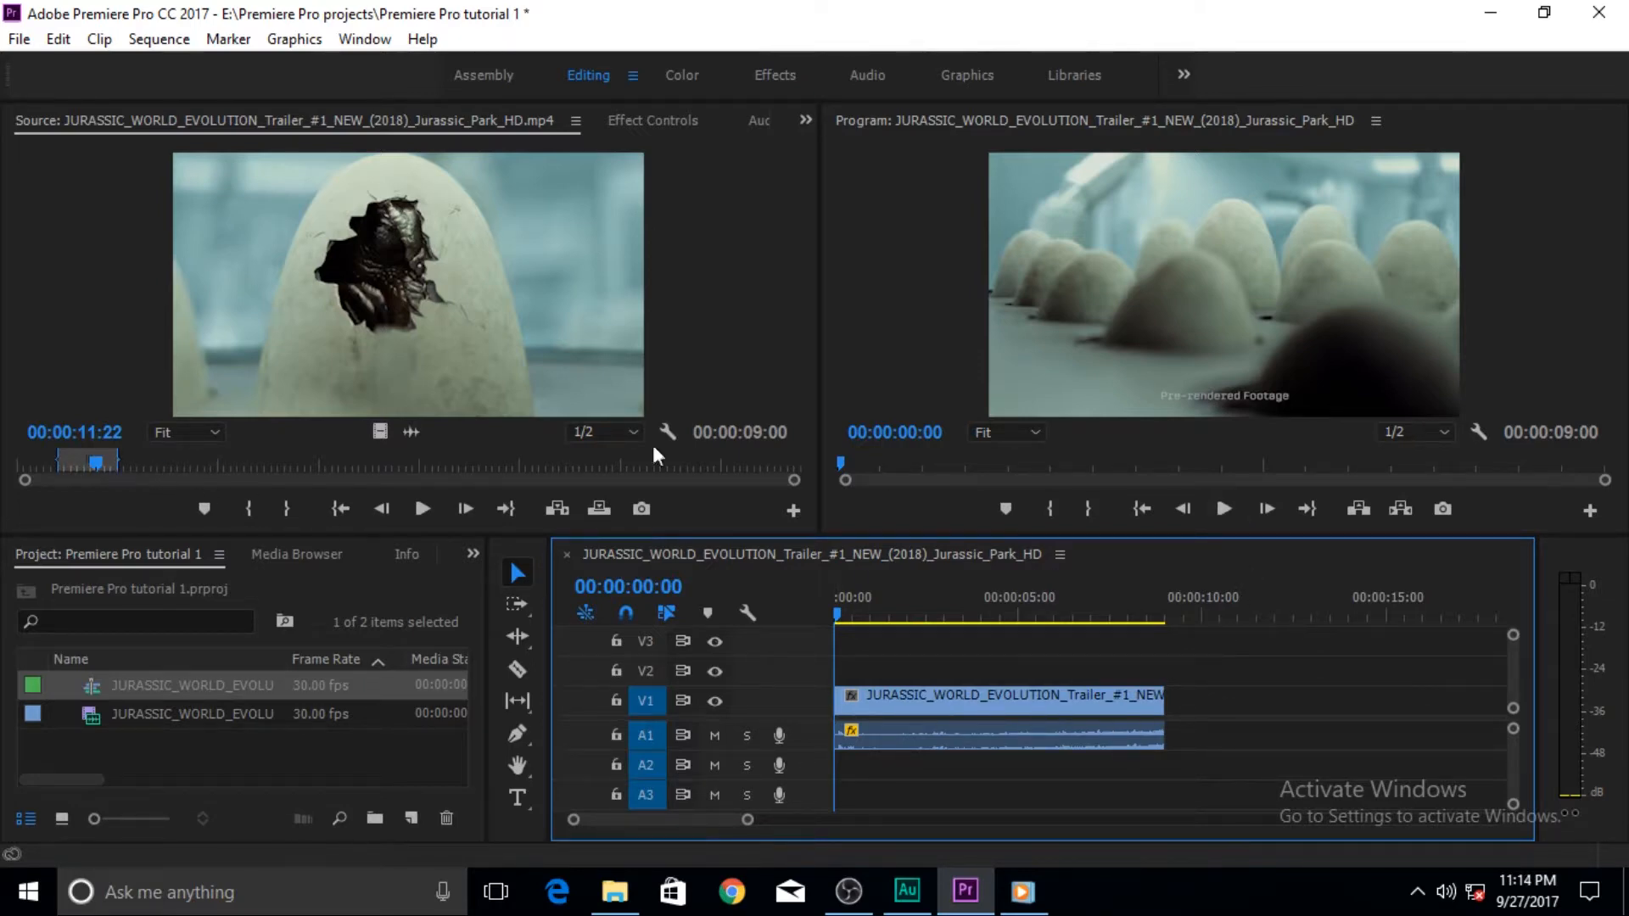
{"action": "mouse_move", "coordinate": [1239, 261]}
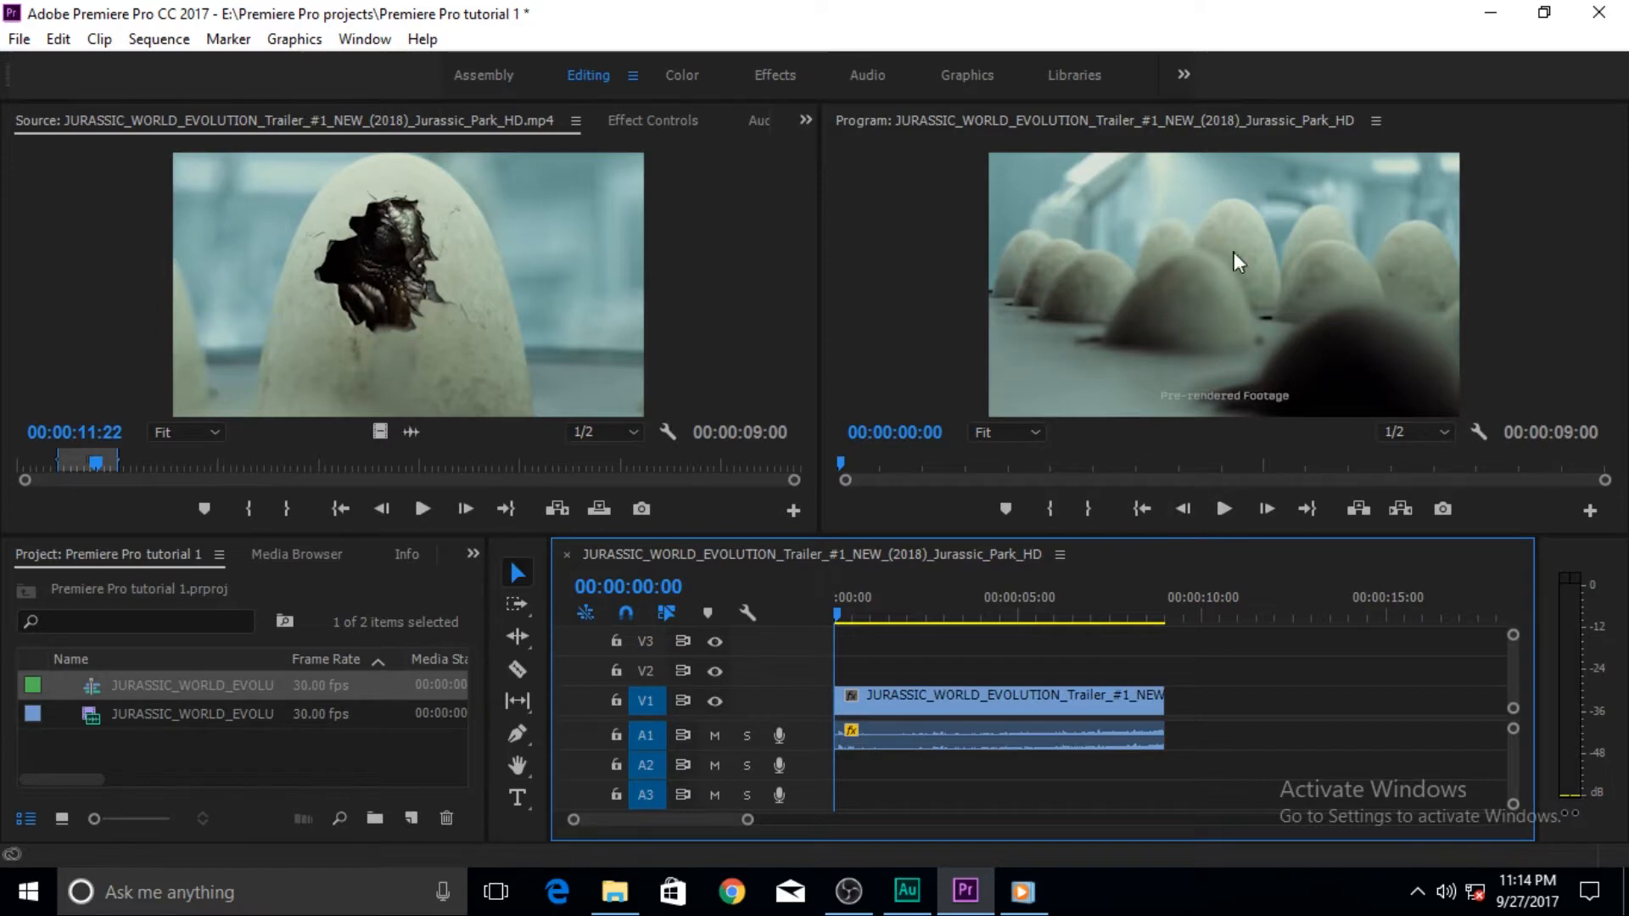
{"action": "mouse_move", "coordinate": [1226, 509]}
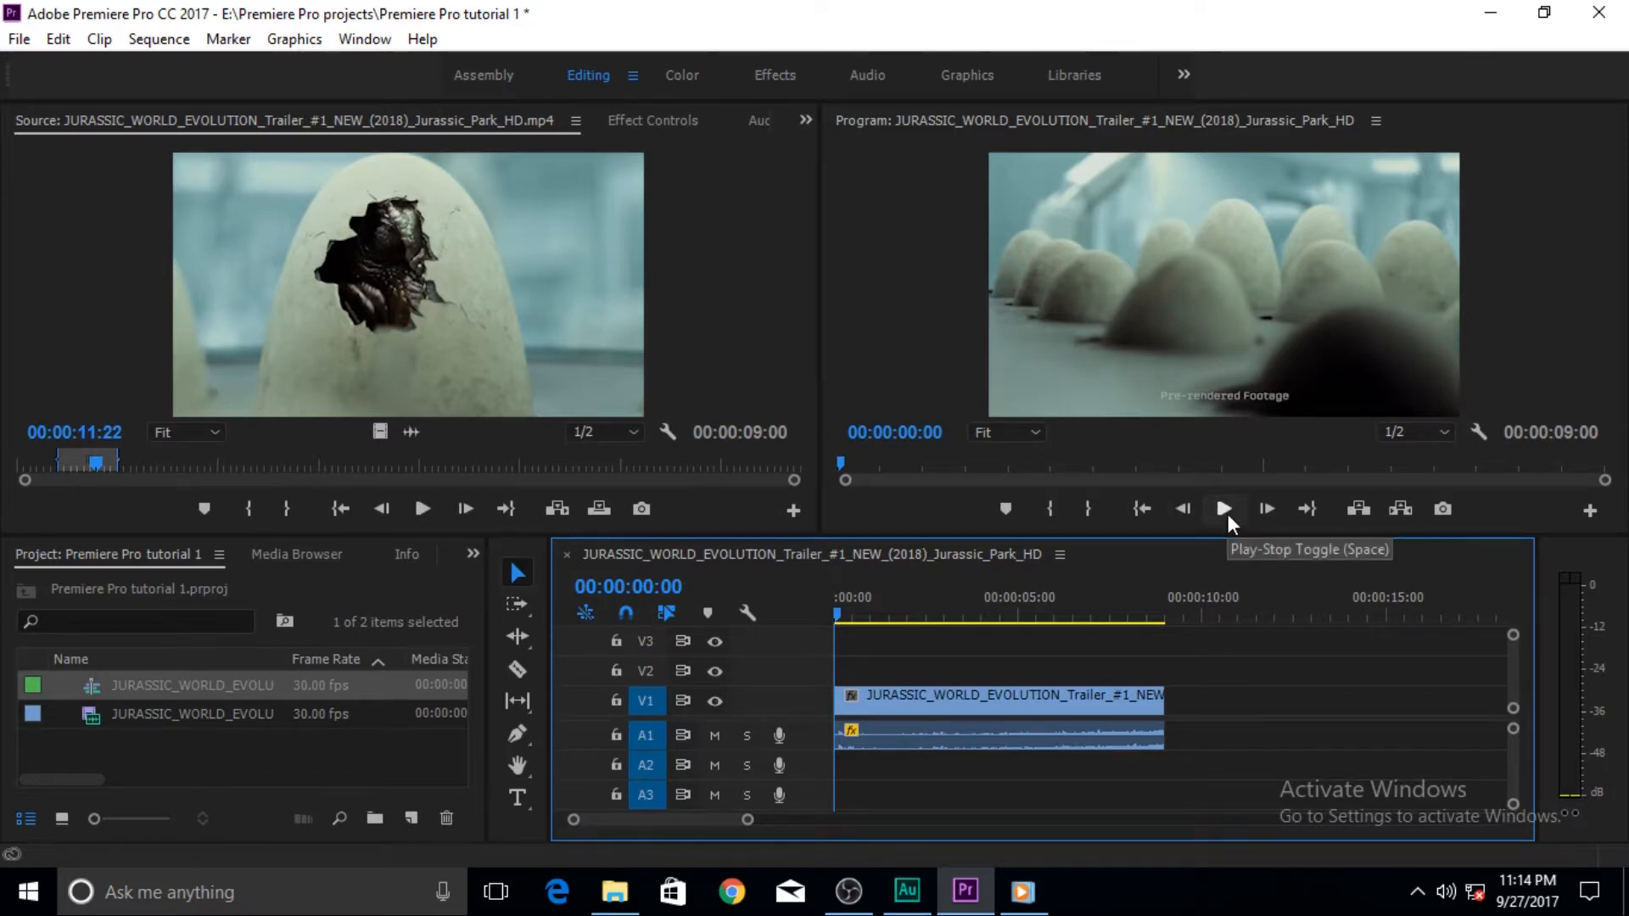
{"action": "mouse_move", "coordinate": [1220, 516]}
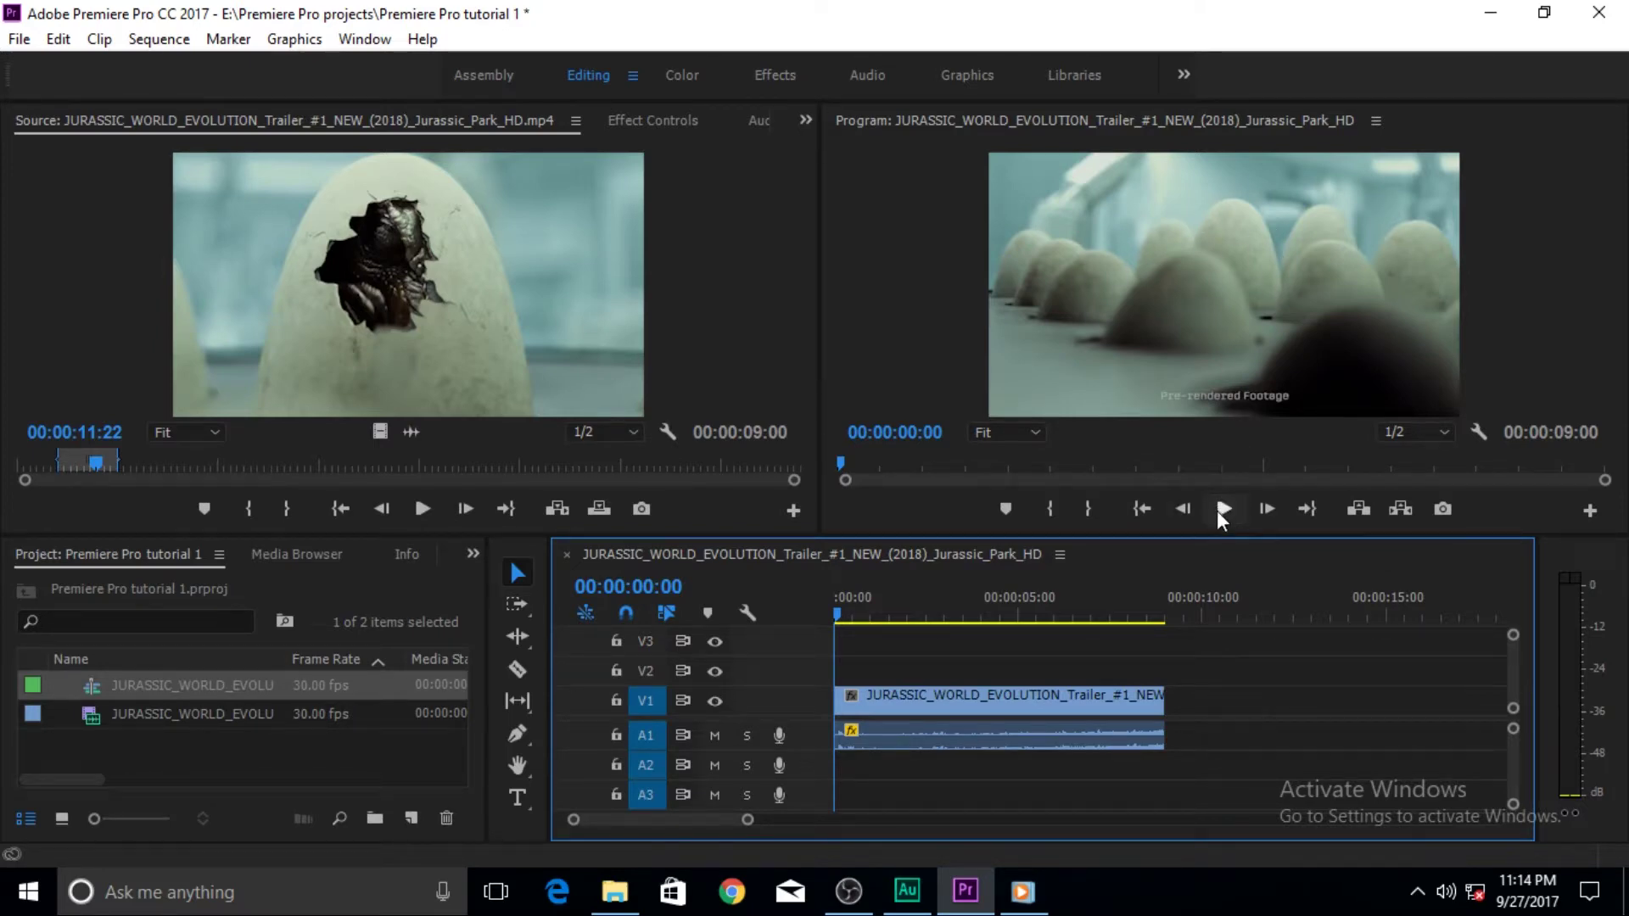
Play the new nine-second sequence in the Program Monitor and stop it
{"action": "left_click", "coordinate": [1225, 509]}
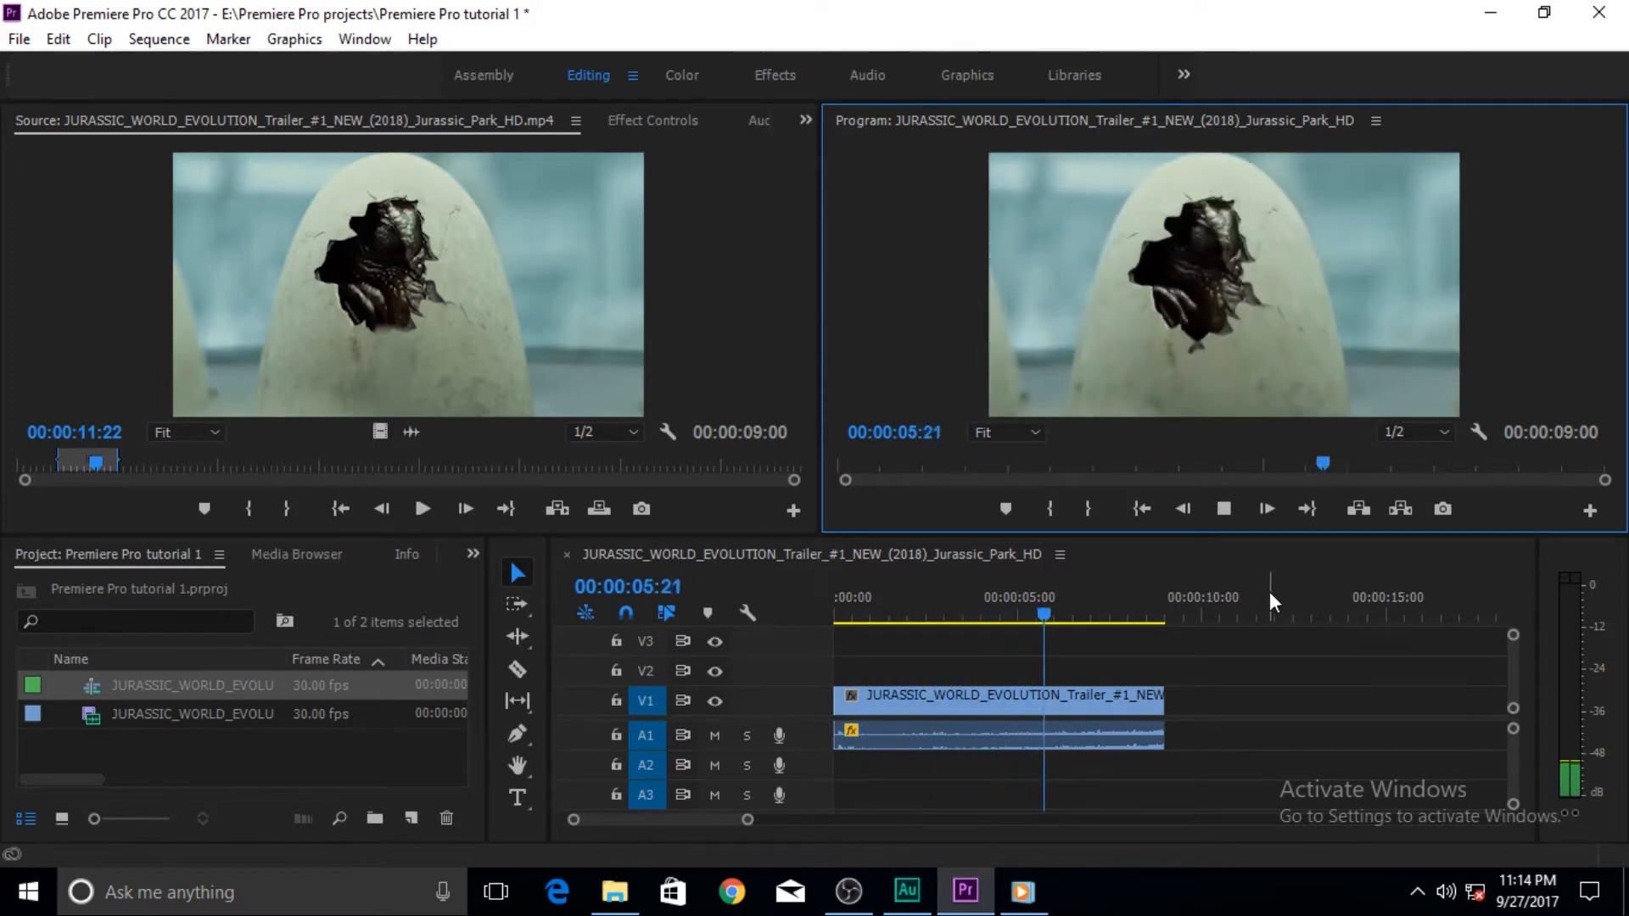
{"action": "left_click", "coordinate": [1225, 509]}
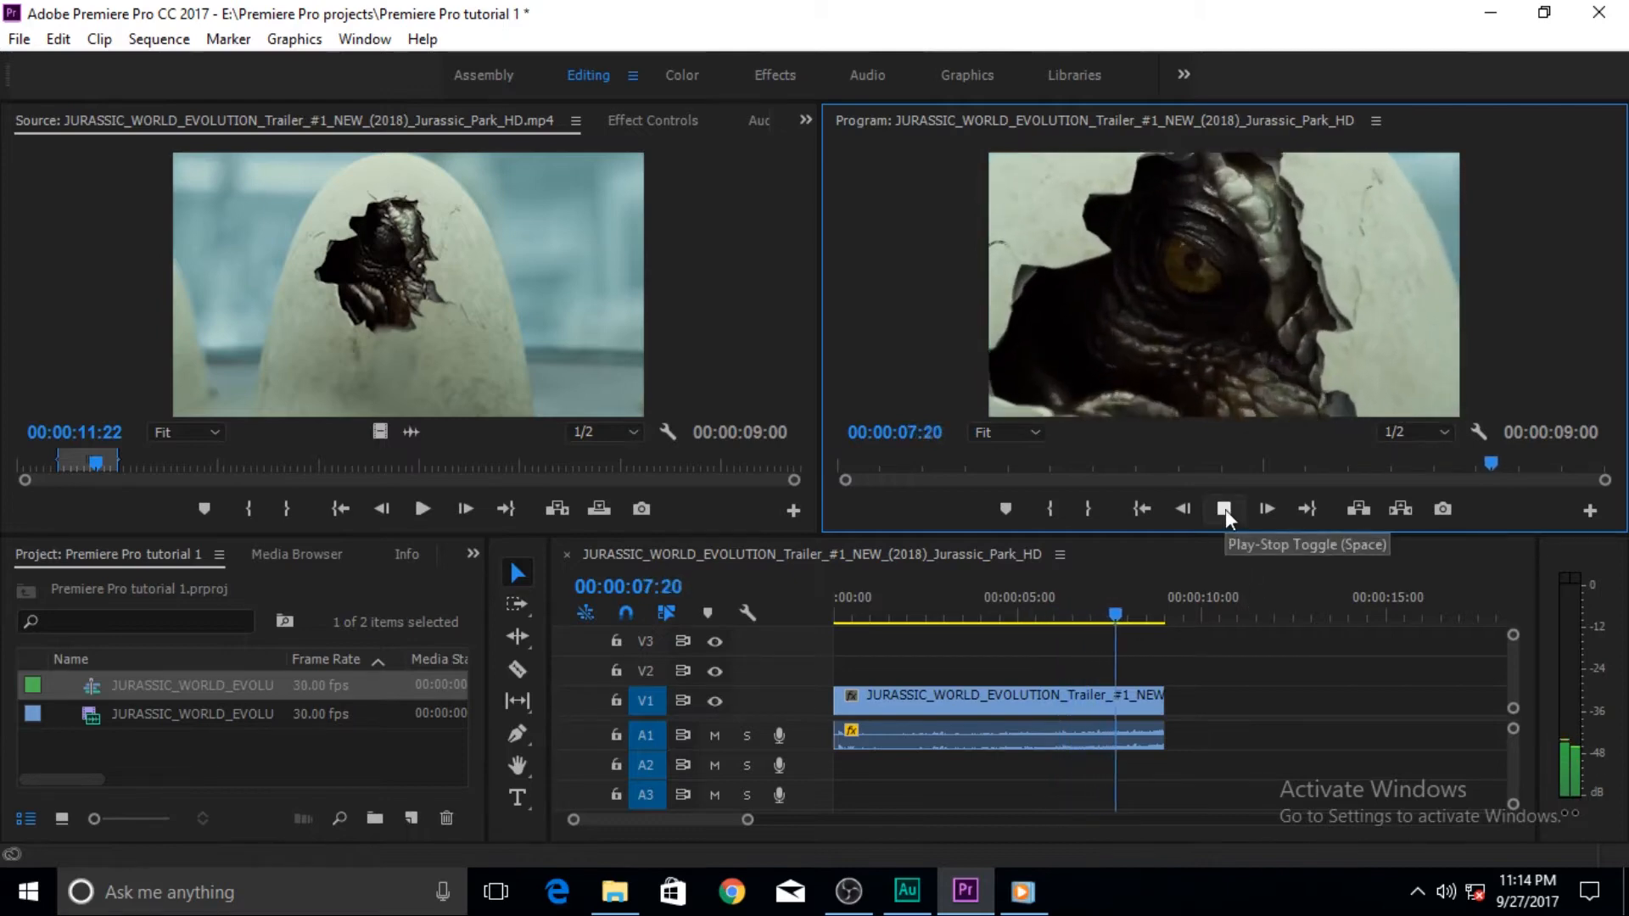
{"action": "left_click", "coordinate": [1225, 509]}
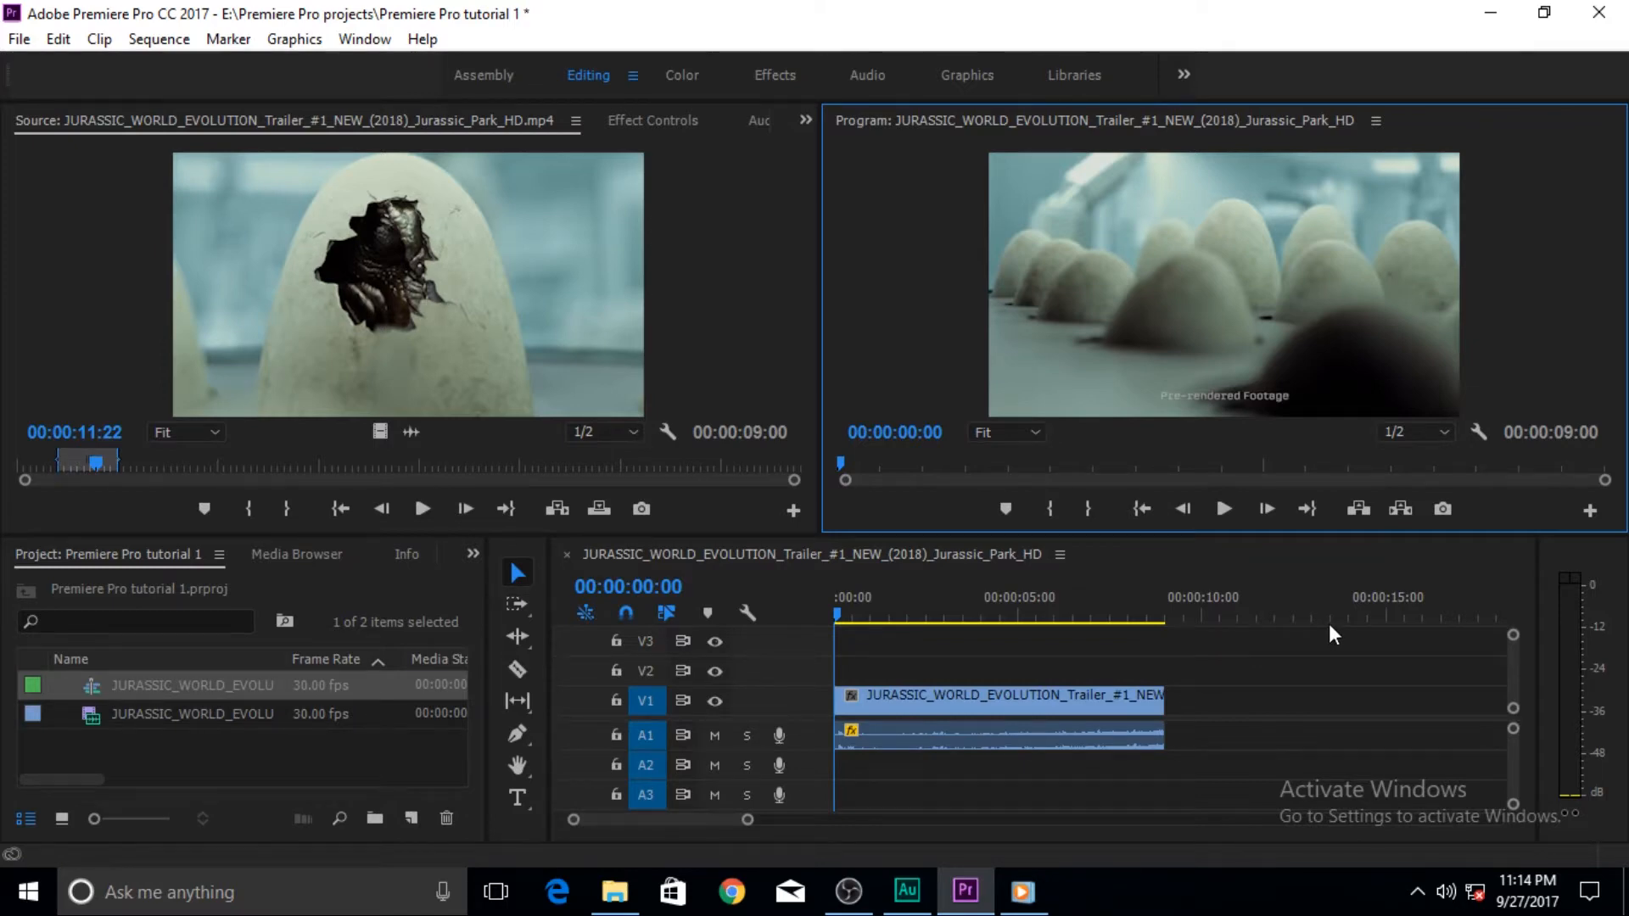
{"action": "mouse_move", "coordinate": [59, 457]}
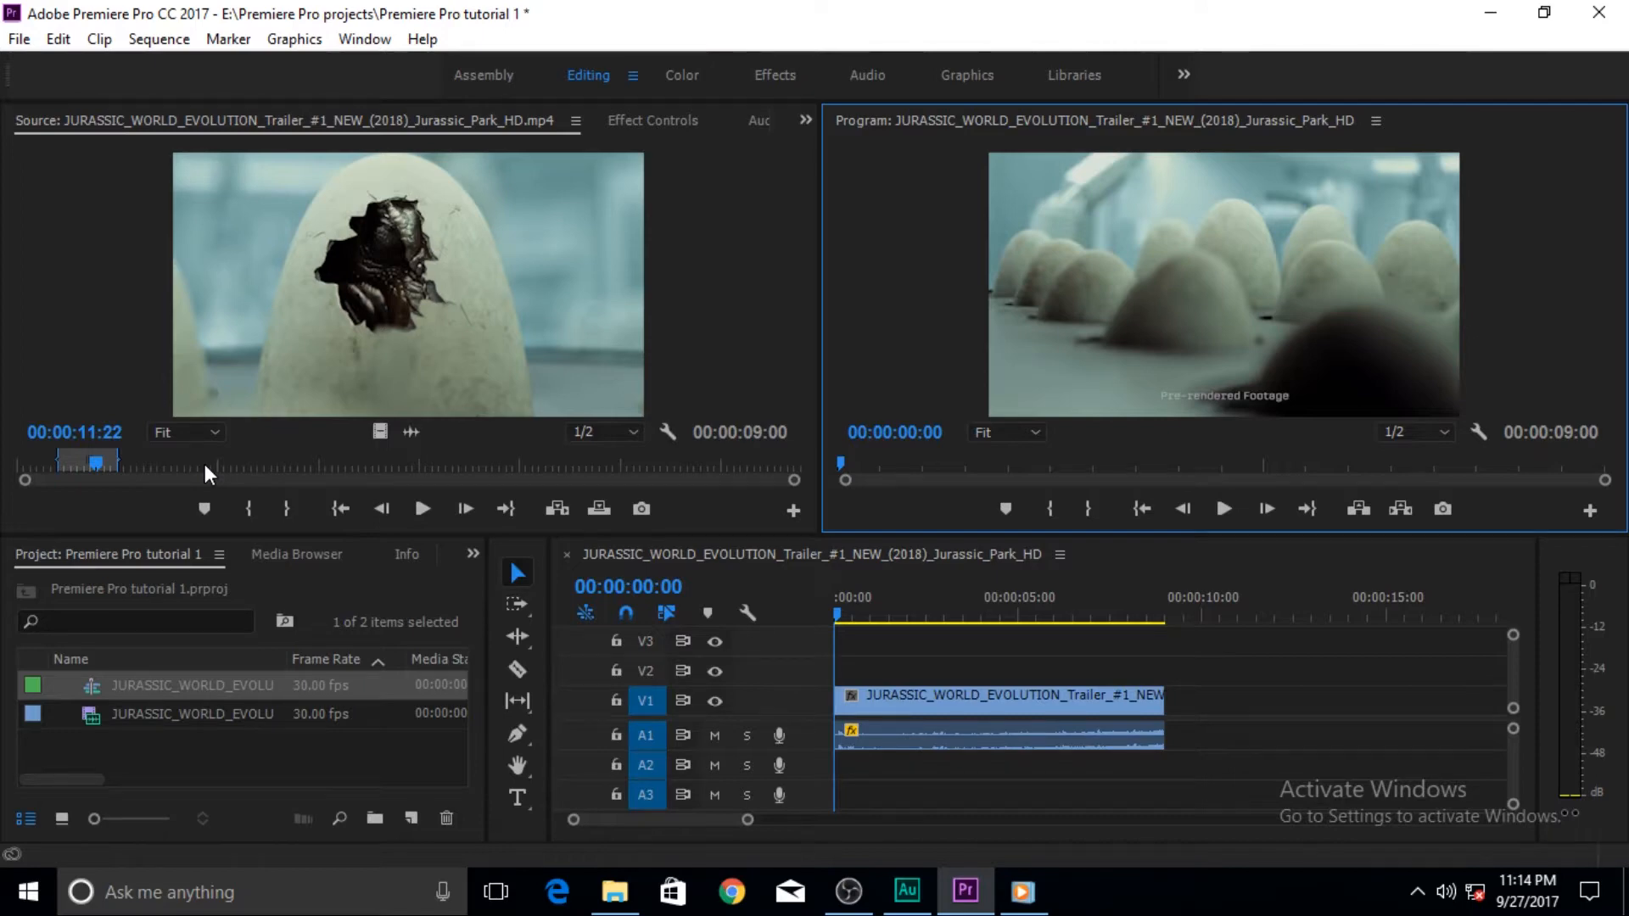
Show the Media Browser's Movie Clips folder and enlarge its thumbnails with the zoom slider
{"action": "left_click", "coordinate": [297, 554]}
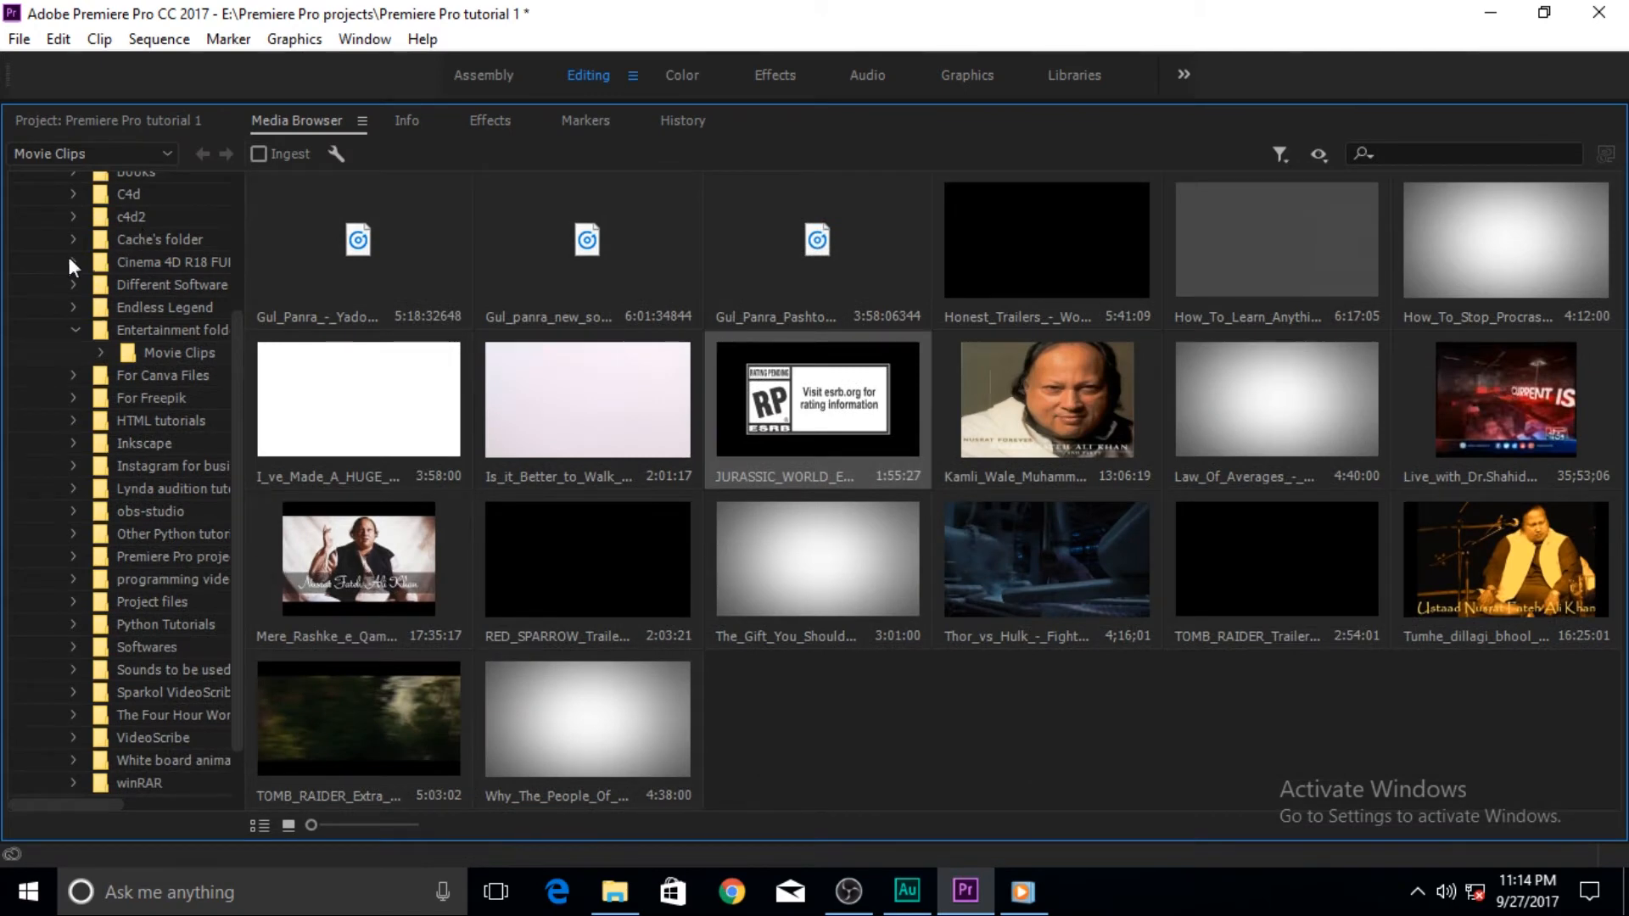
{"action": "mouse_move", "coordinate": [948, 720]}
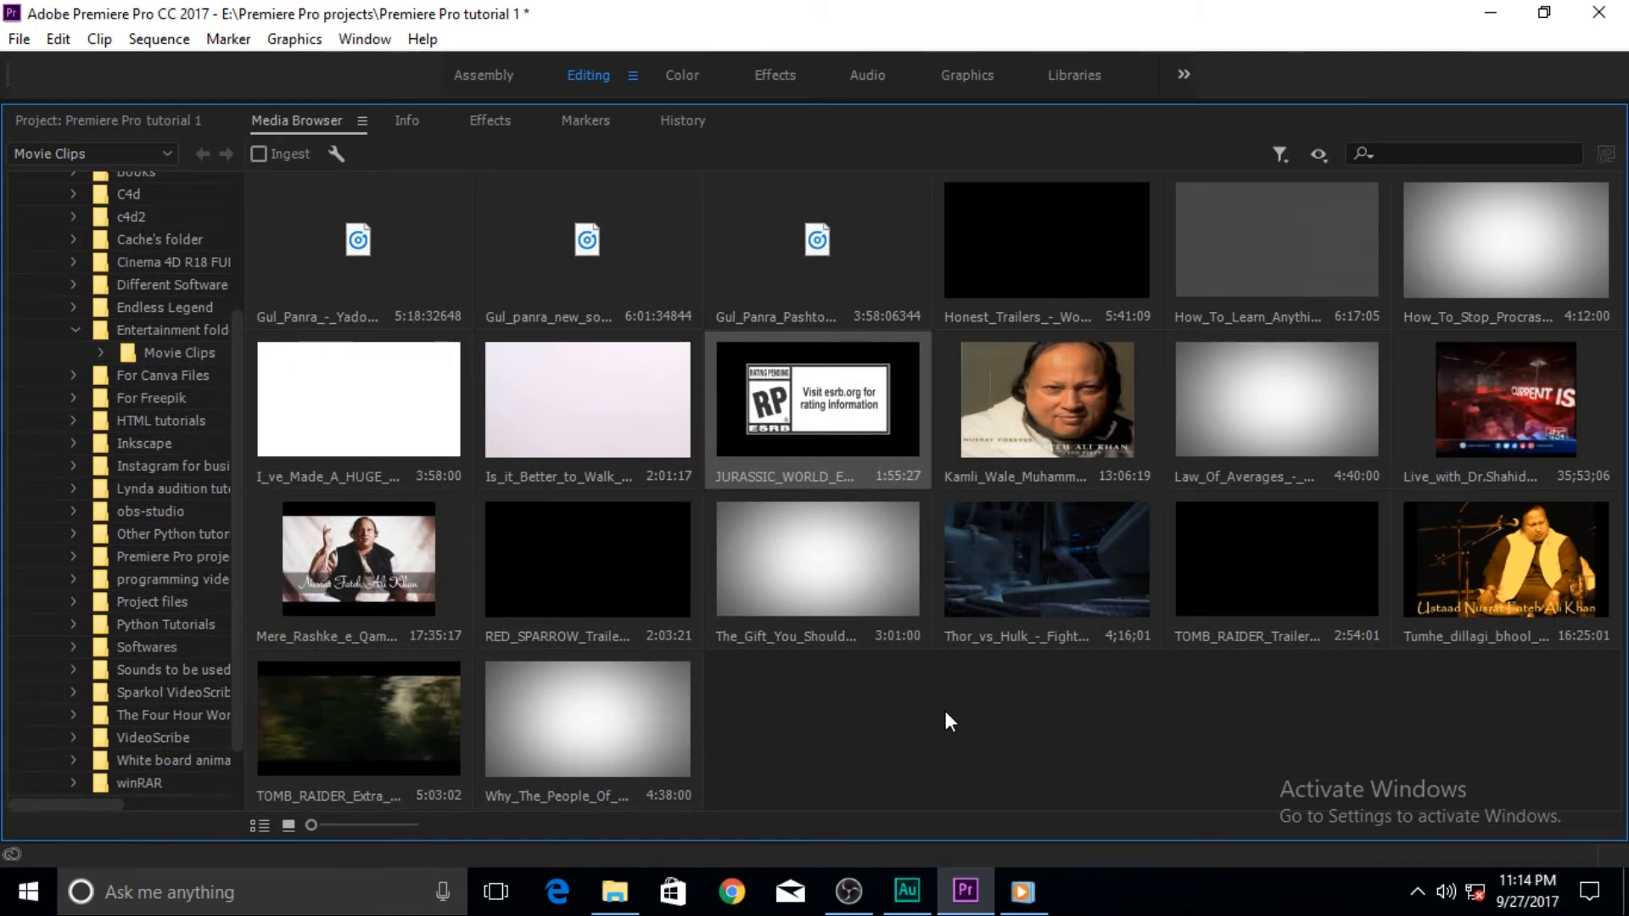
{"action": "mouse_move", "coordinate": [309, 825]}
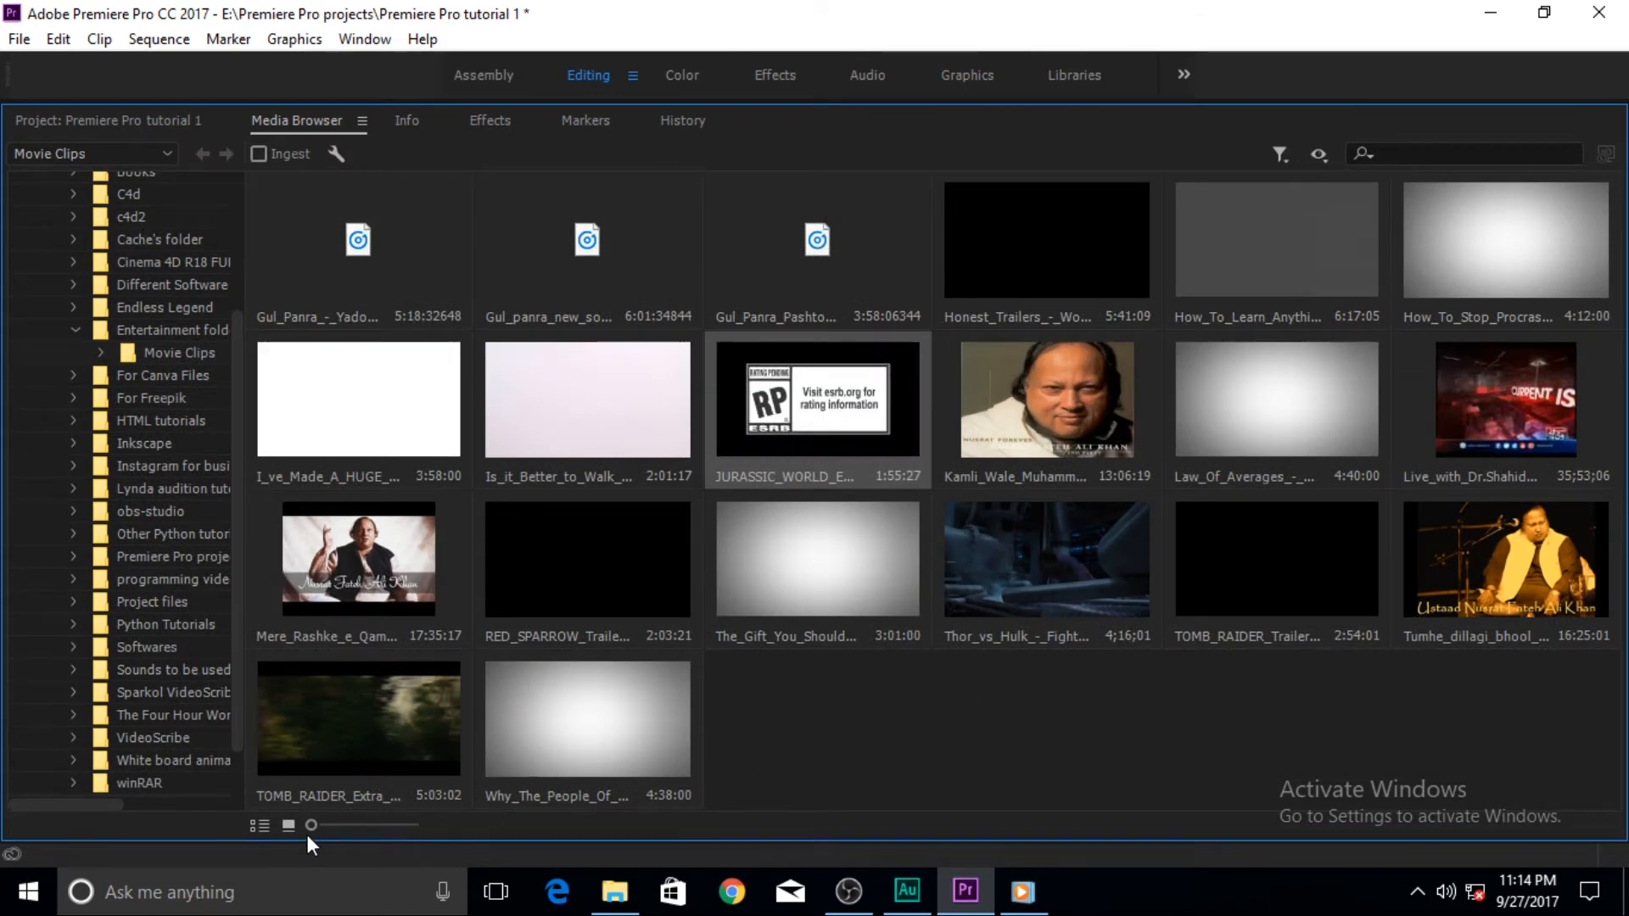
{"action": "left_click_drag", "start_coordinate": [311, 825], "coordinate": [344, 825]}
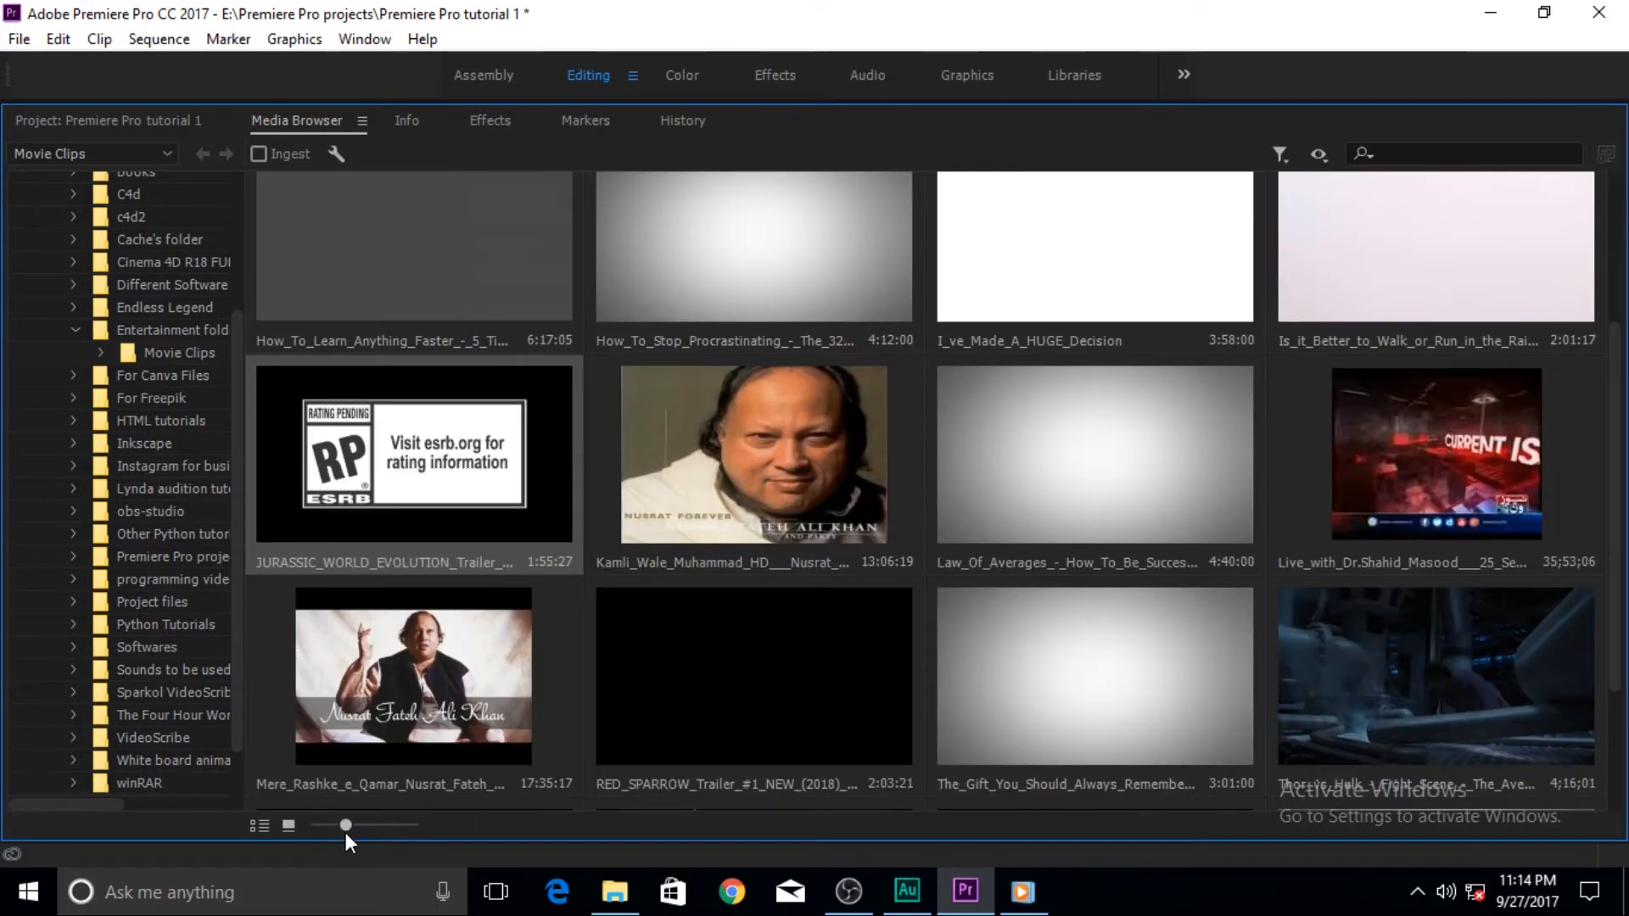
{"action": "left_click_drag", "start_coordinate": [347, 825], "coordinate": [387, 824]}
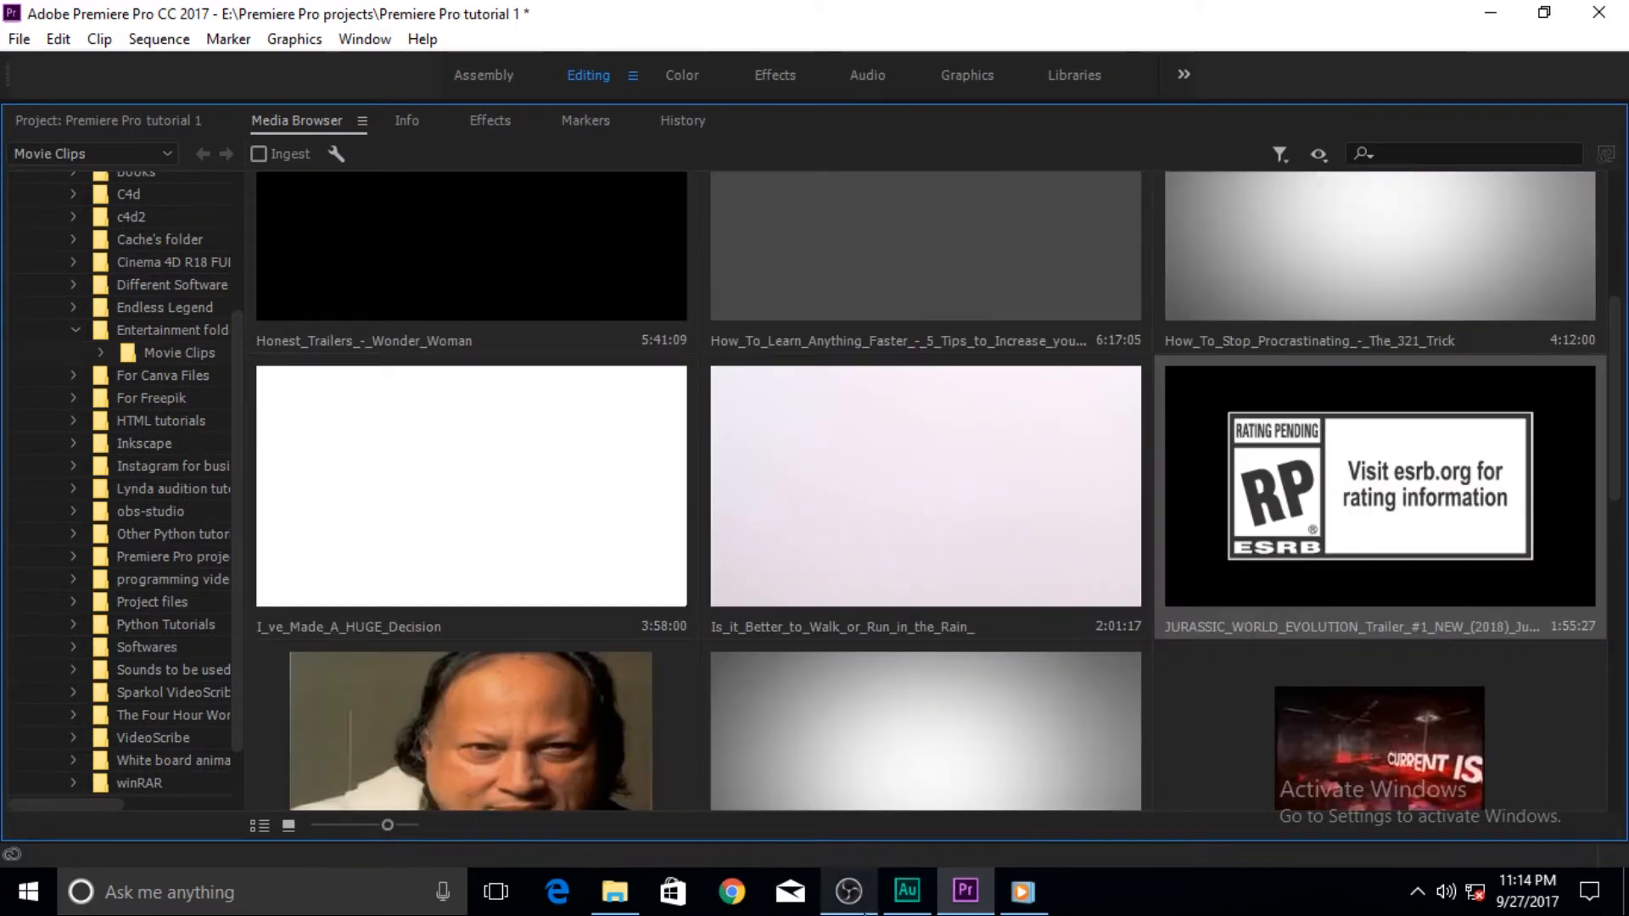
{"action": "mouse_move", "coordinate": [1327, 504]}
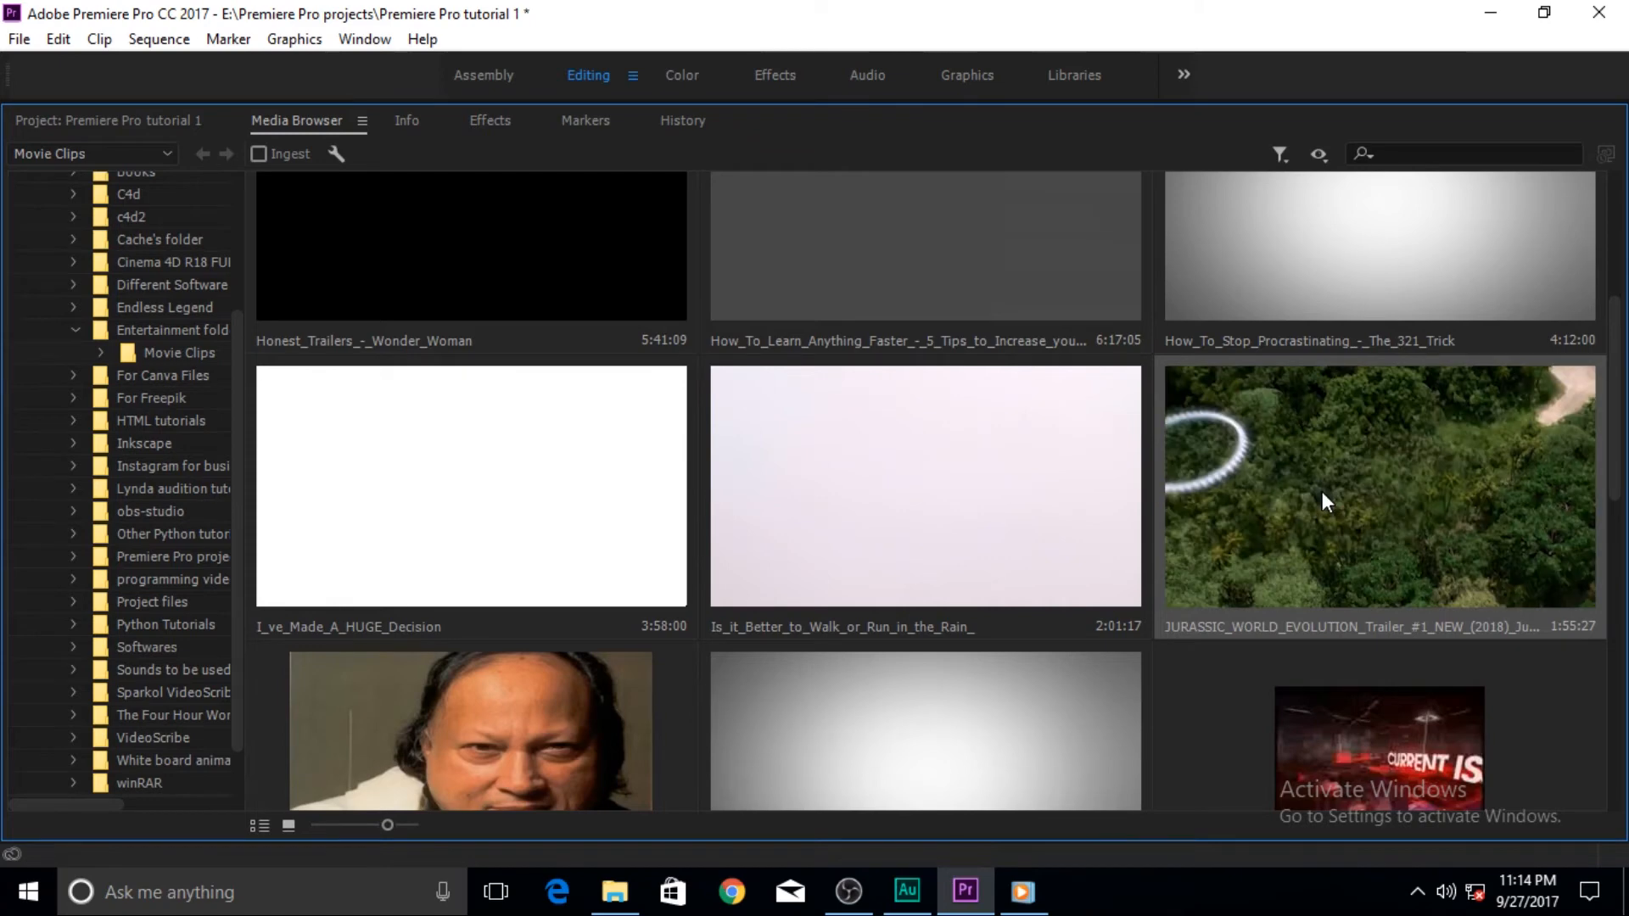
{"action": "mouse_move", "coordinate": [1331, 628]}
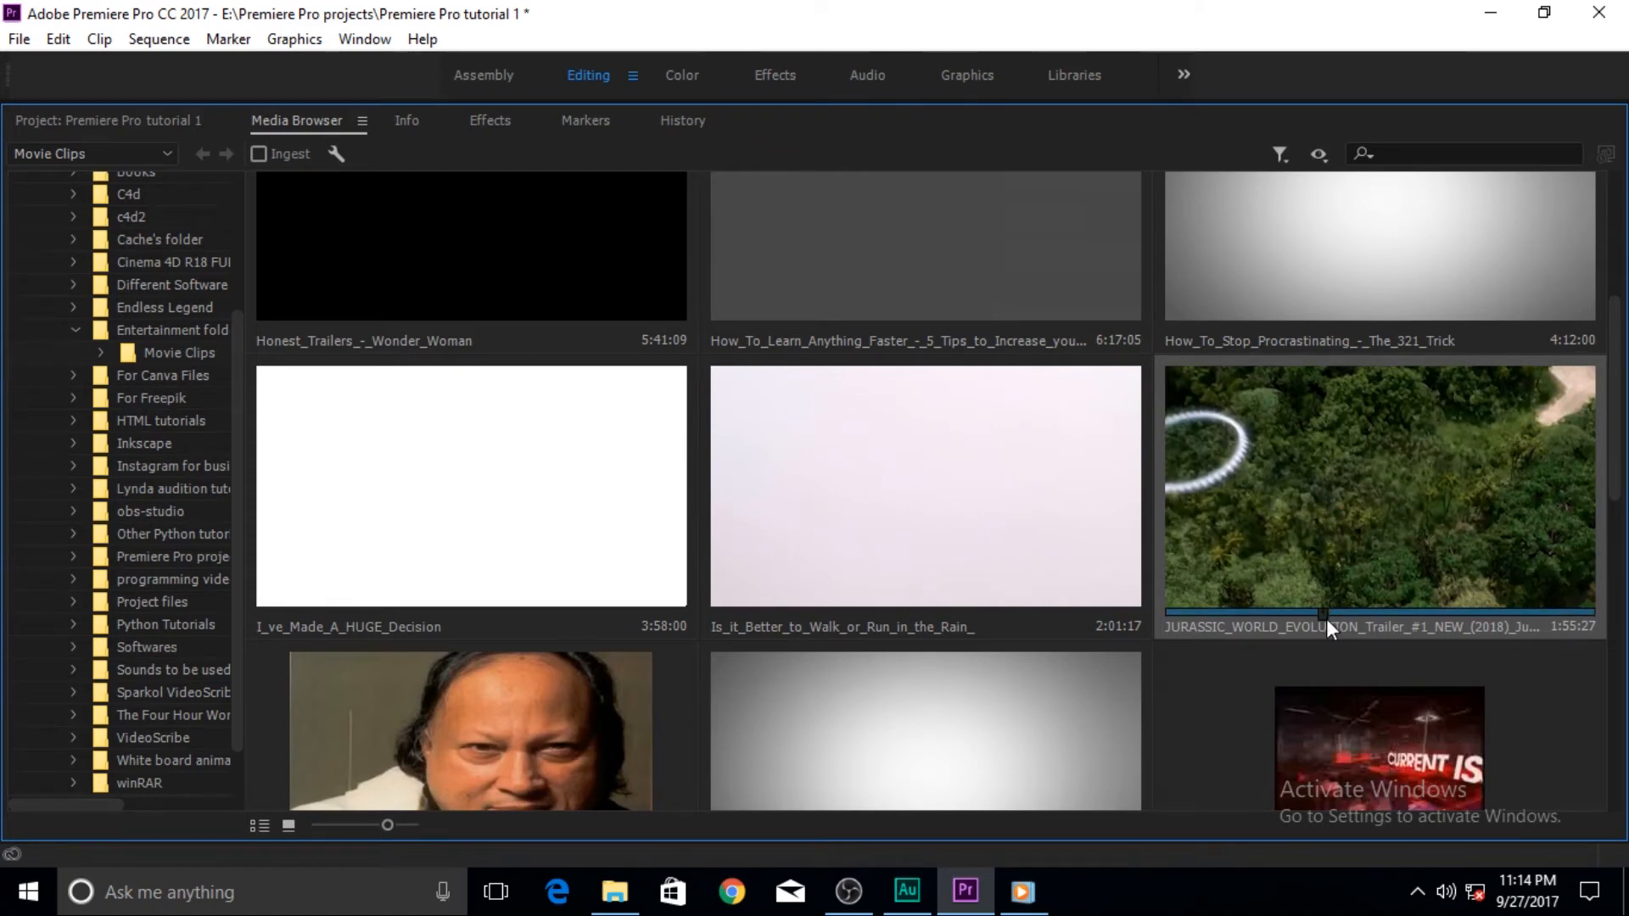
{"action": "mouse_move", "coordinate": [1232, 642]}
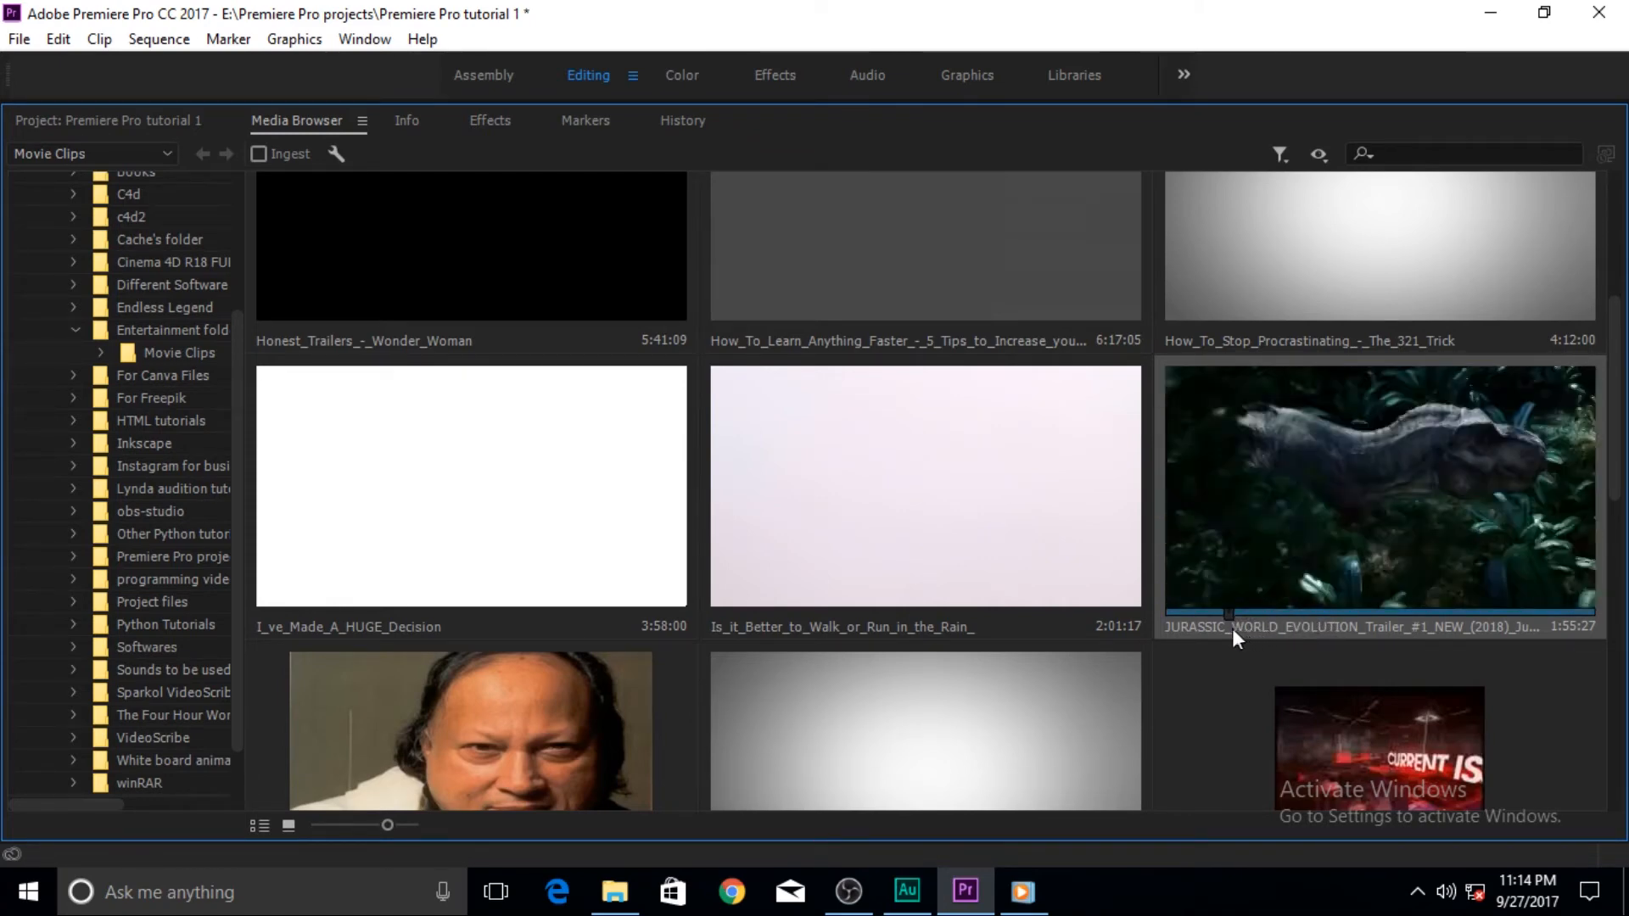
{"action": "mouse_move", "coordinate": [1202, 661]}
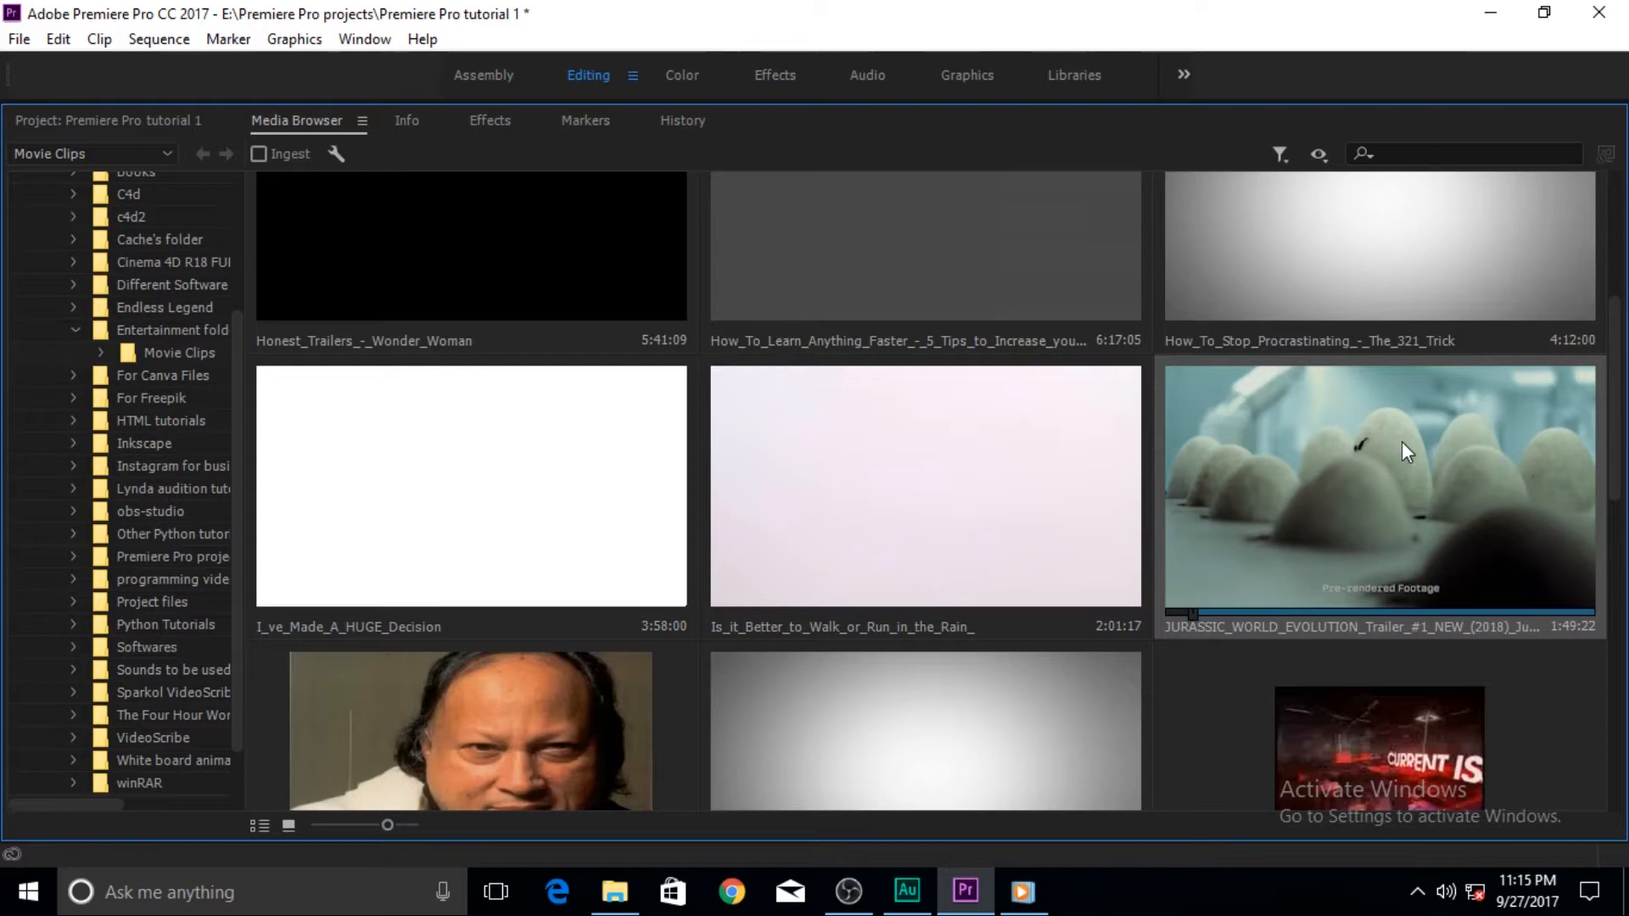
{"action": "mouse_move", "coordinate": [1344, 489]}
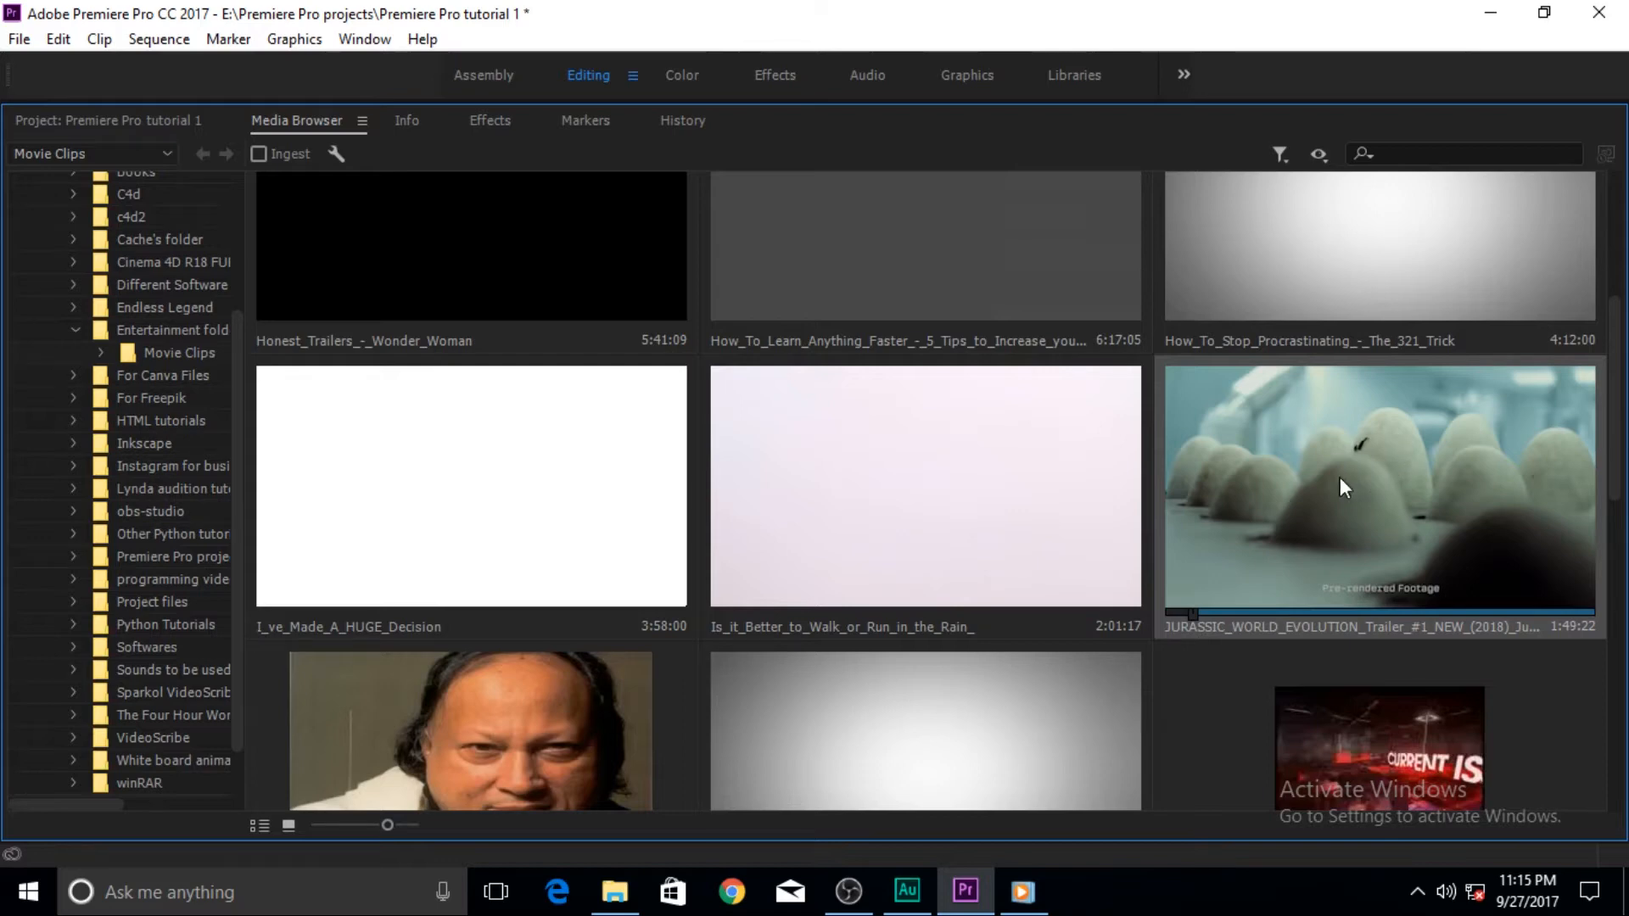
{"action": "mouse_move", "coordinate": [1222, 628]}
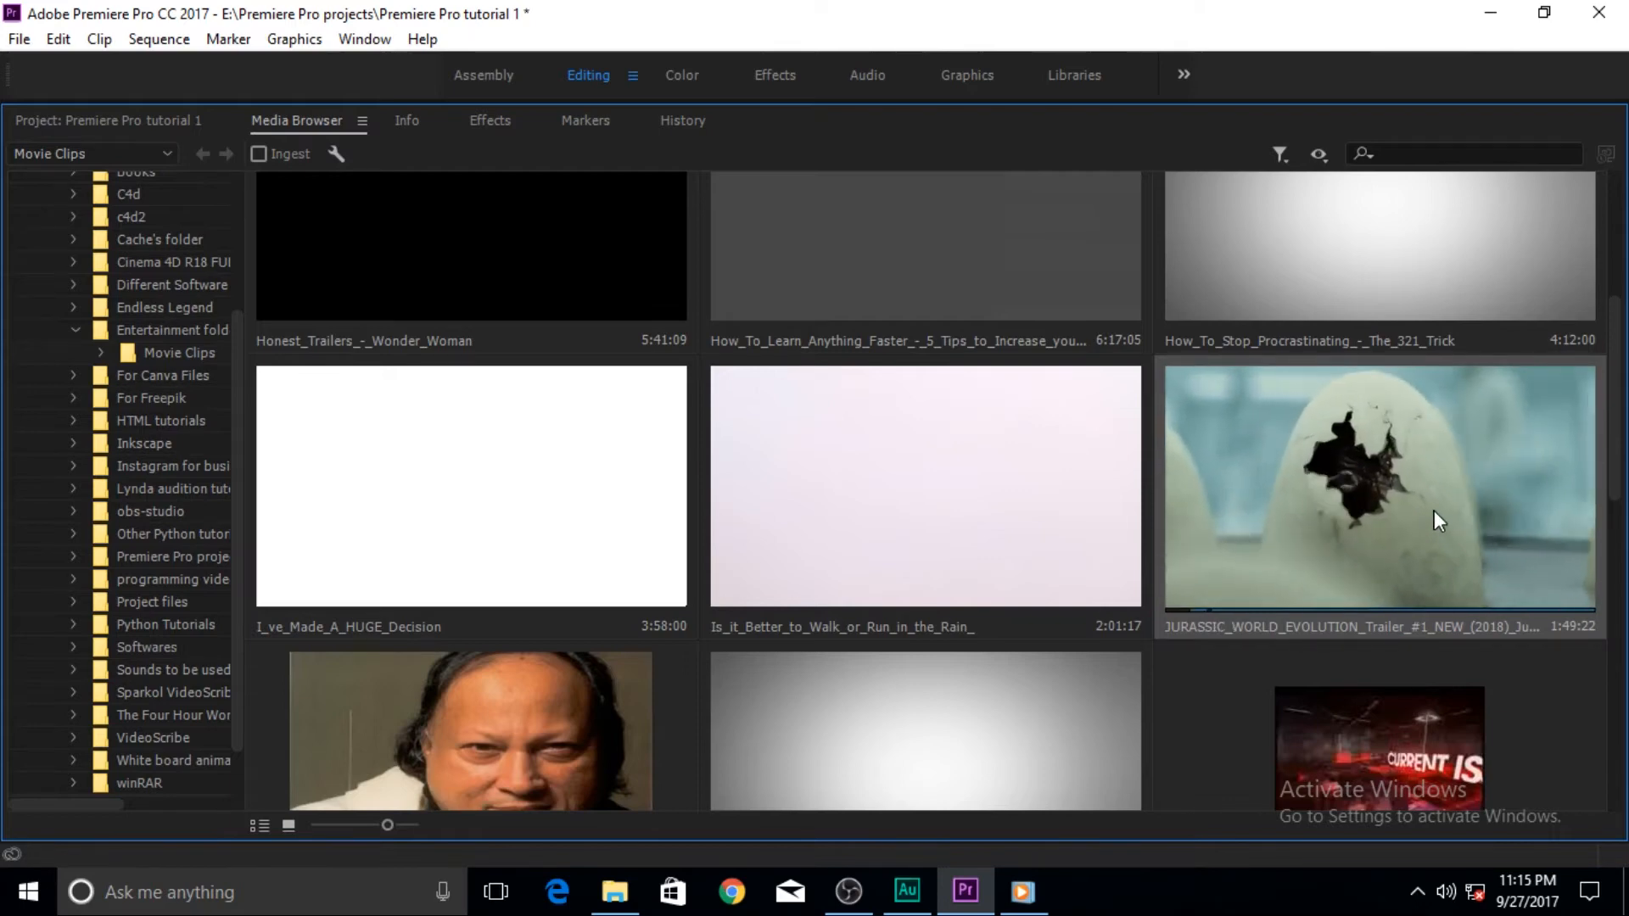
{"action": "mouse_move", "coordinate": [1439, 550]}
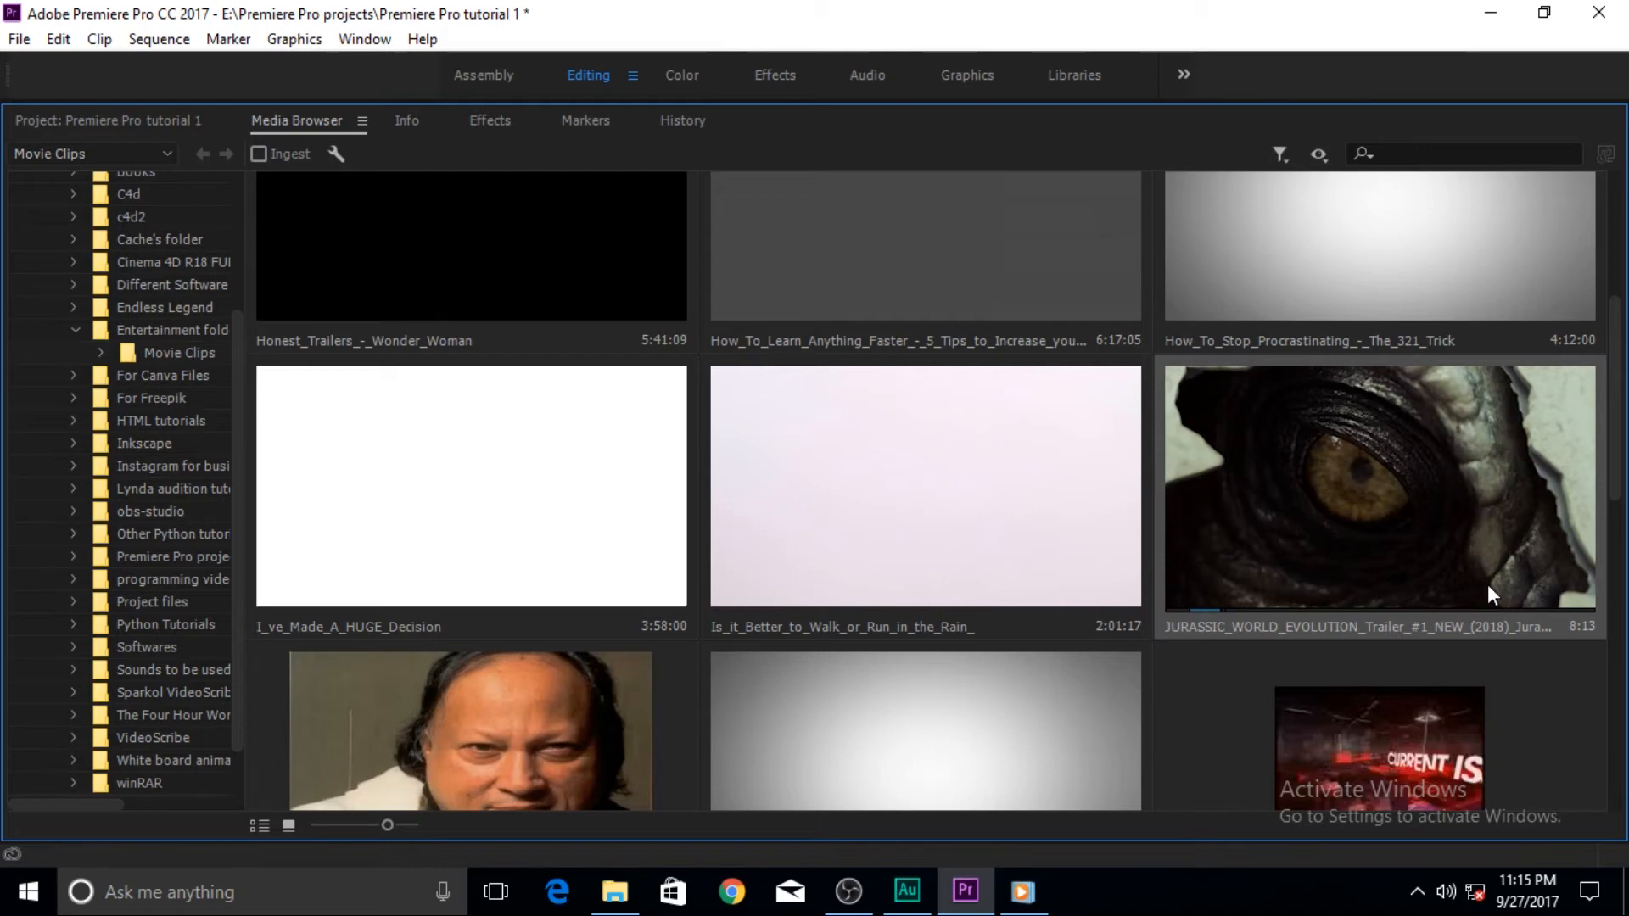
{"action": "mouse_move", "coordinate": [1358, 492]}
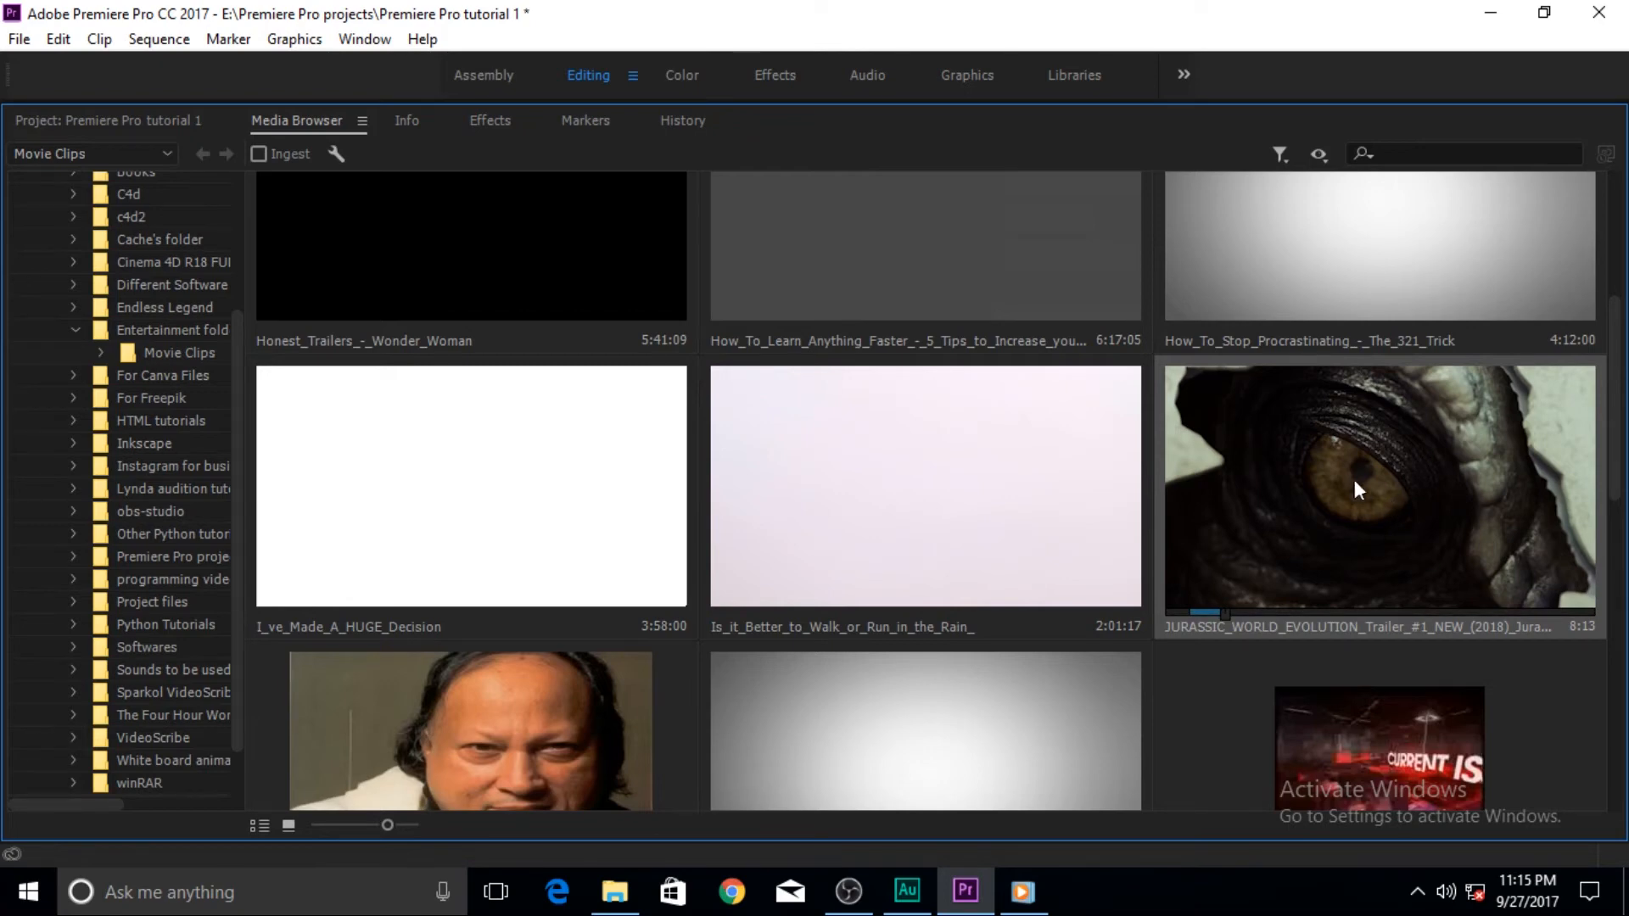
{"action": "mouse_move", "coordinate": [1532, 451]}
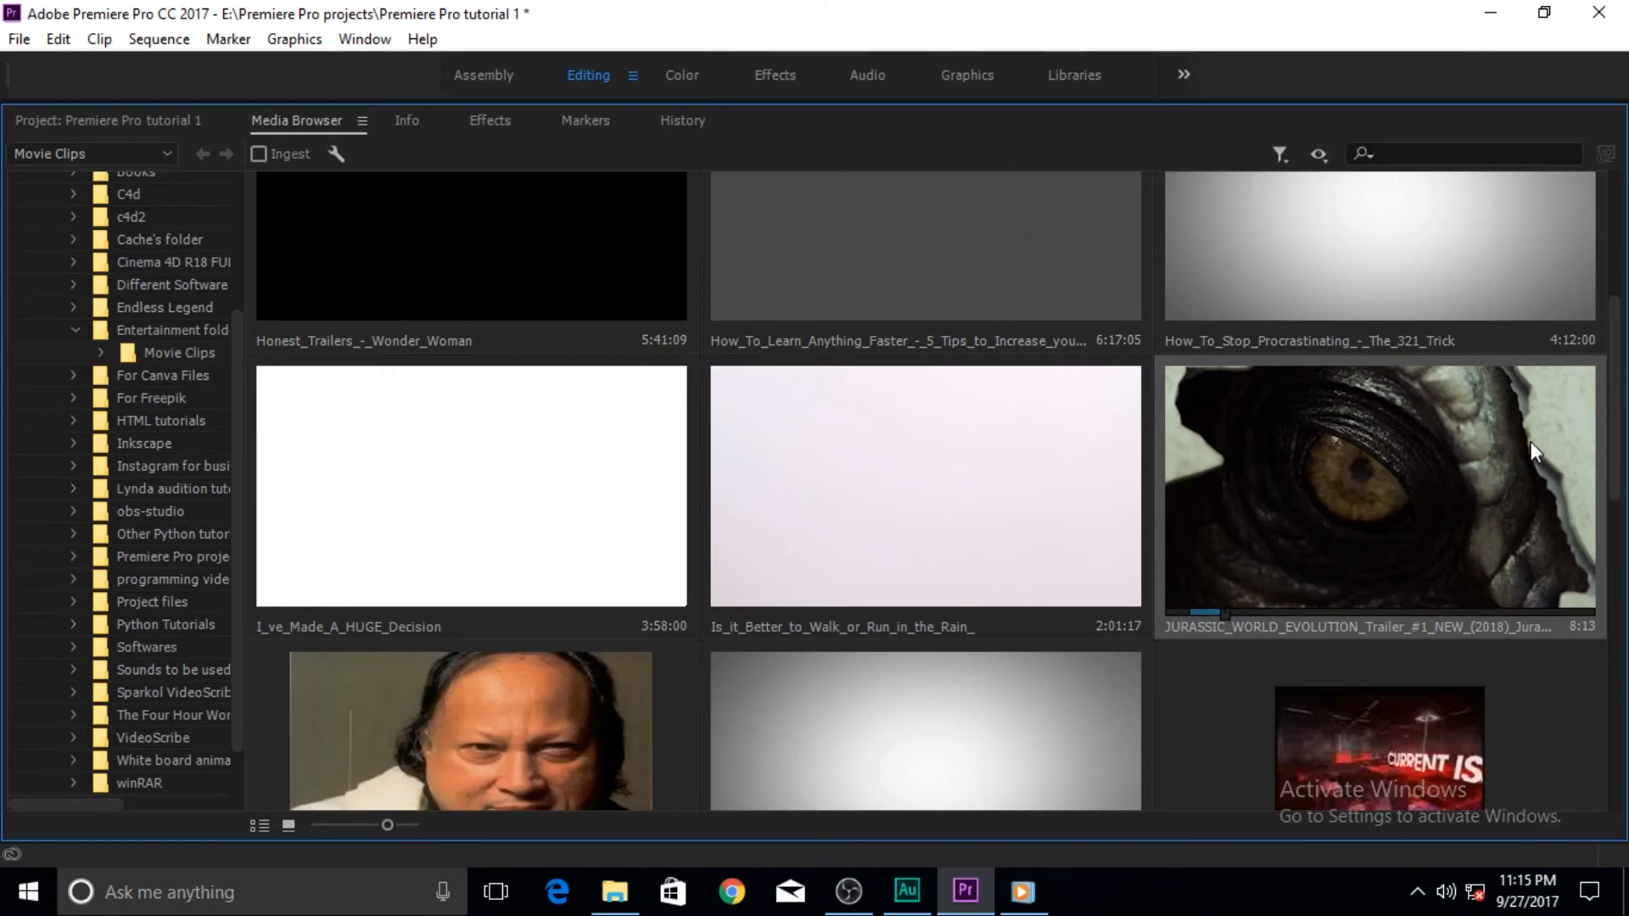
{"action": "mouse_move", "coordinate": [1490, 492]}
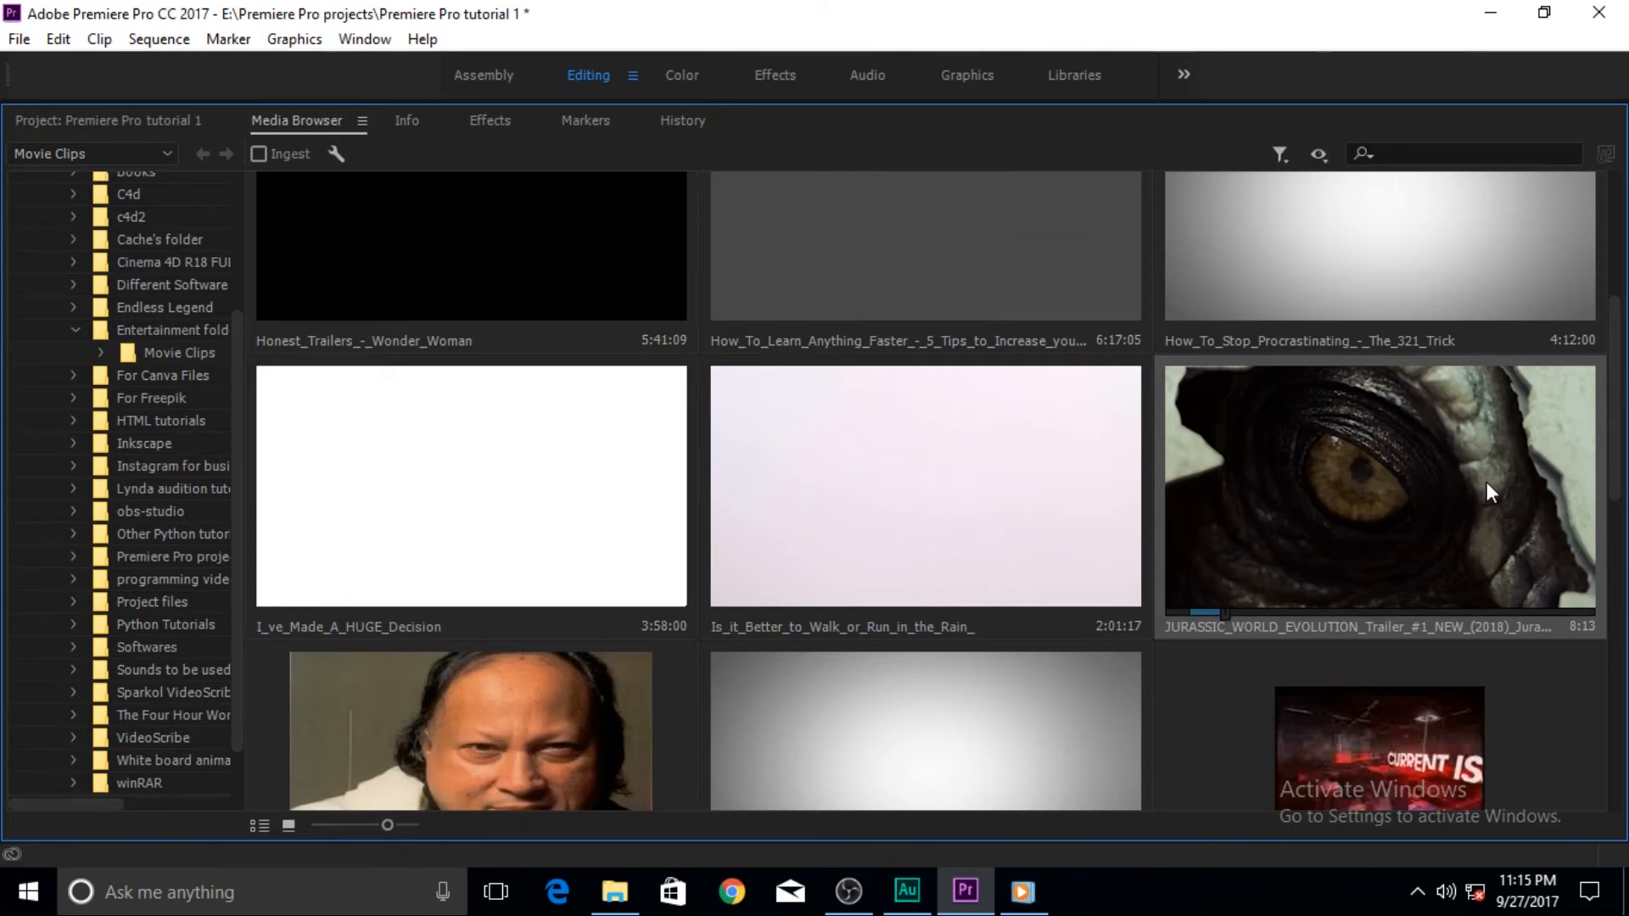
{"action": "mouse_move", "coordinate": [1489, 513]}
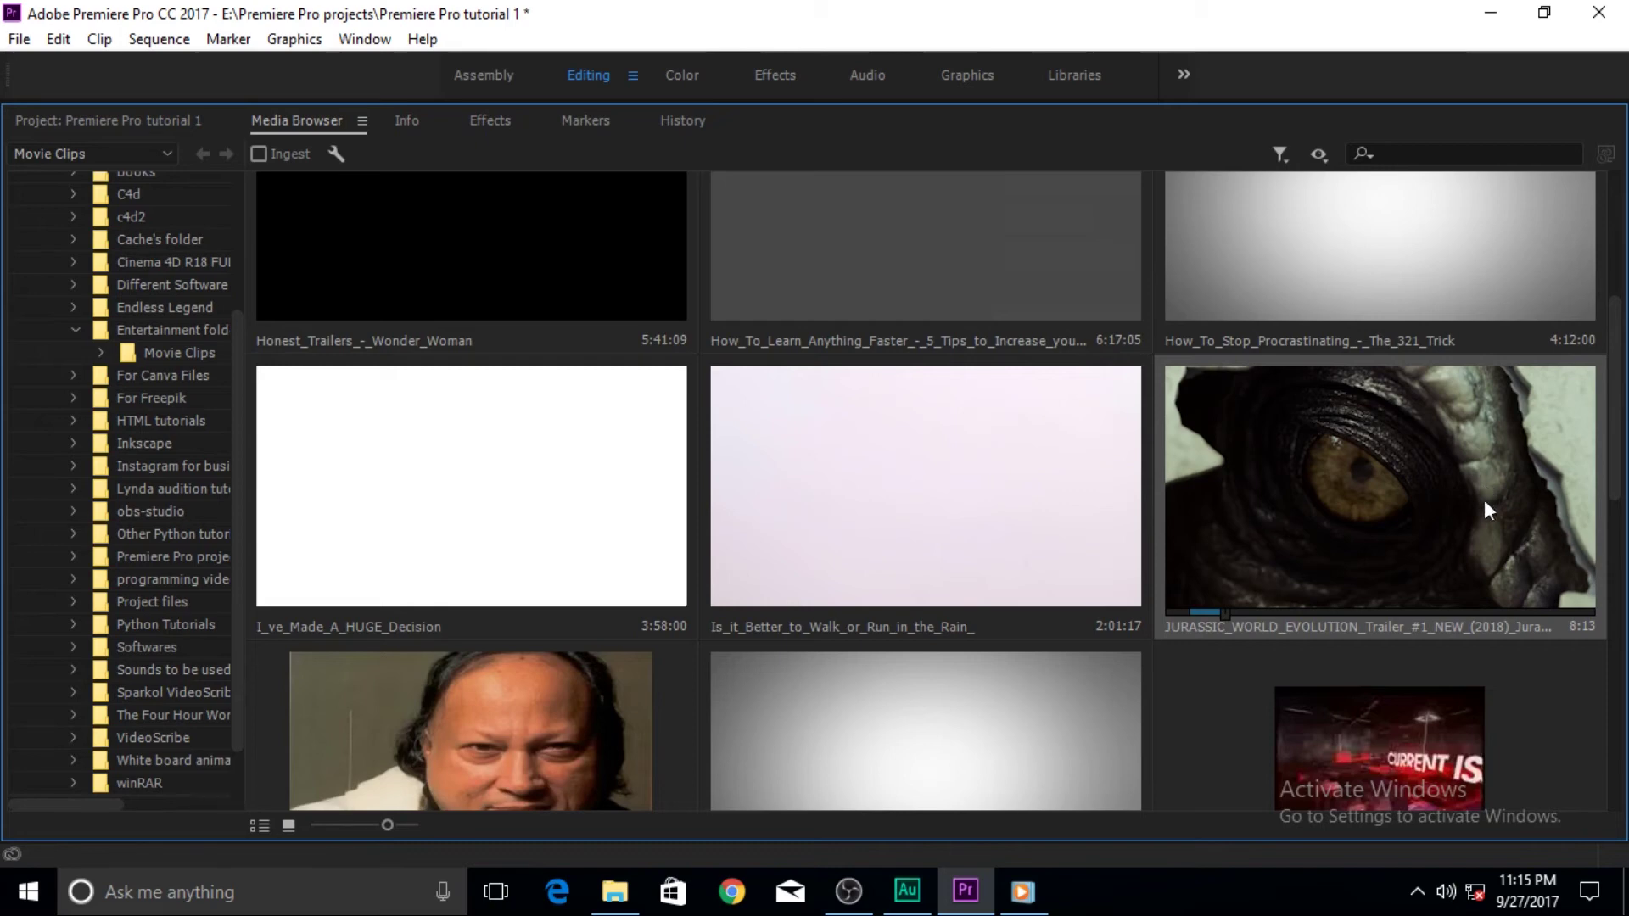
{"action": "mouse_move", "coordinate": [1383, 526]}
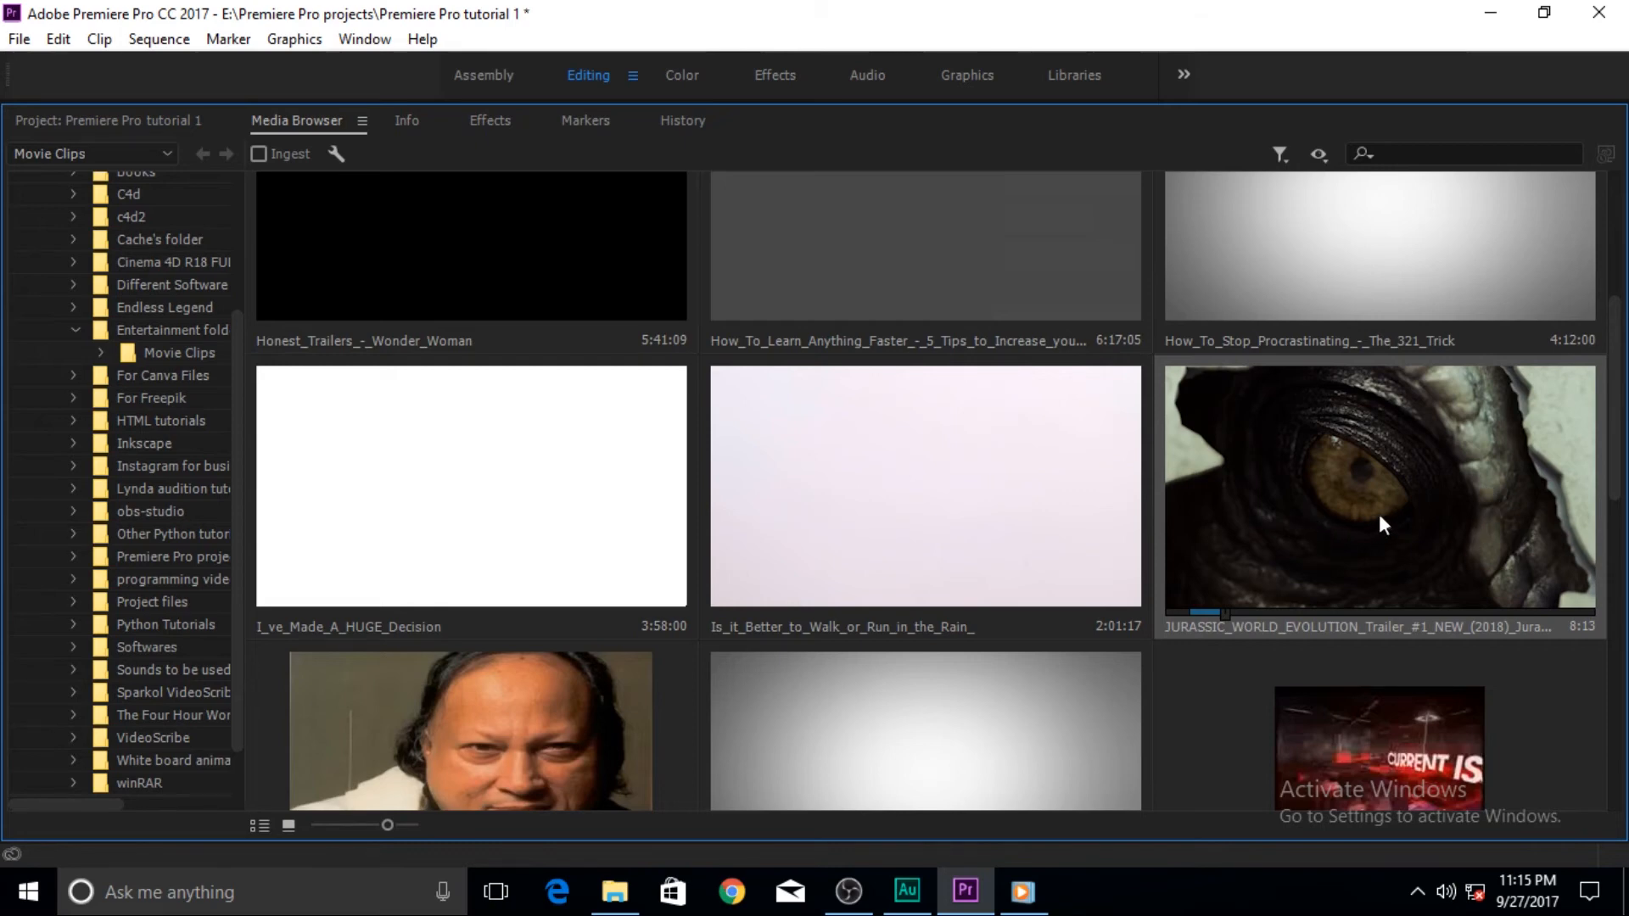
{"action": "mouse_move", "coordinate": [1317, 478]}
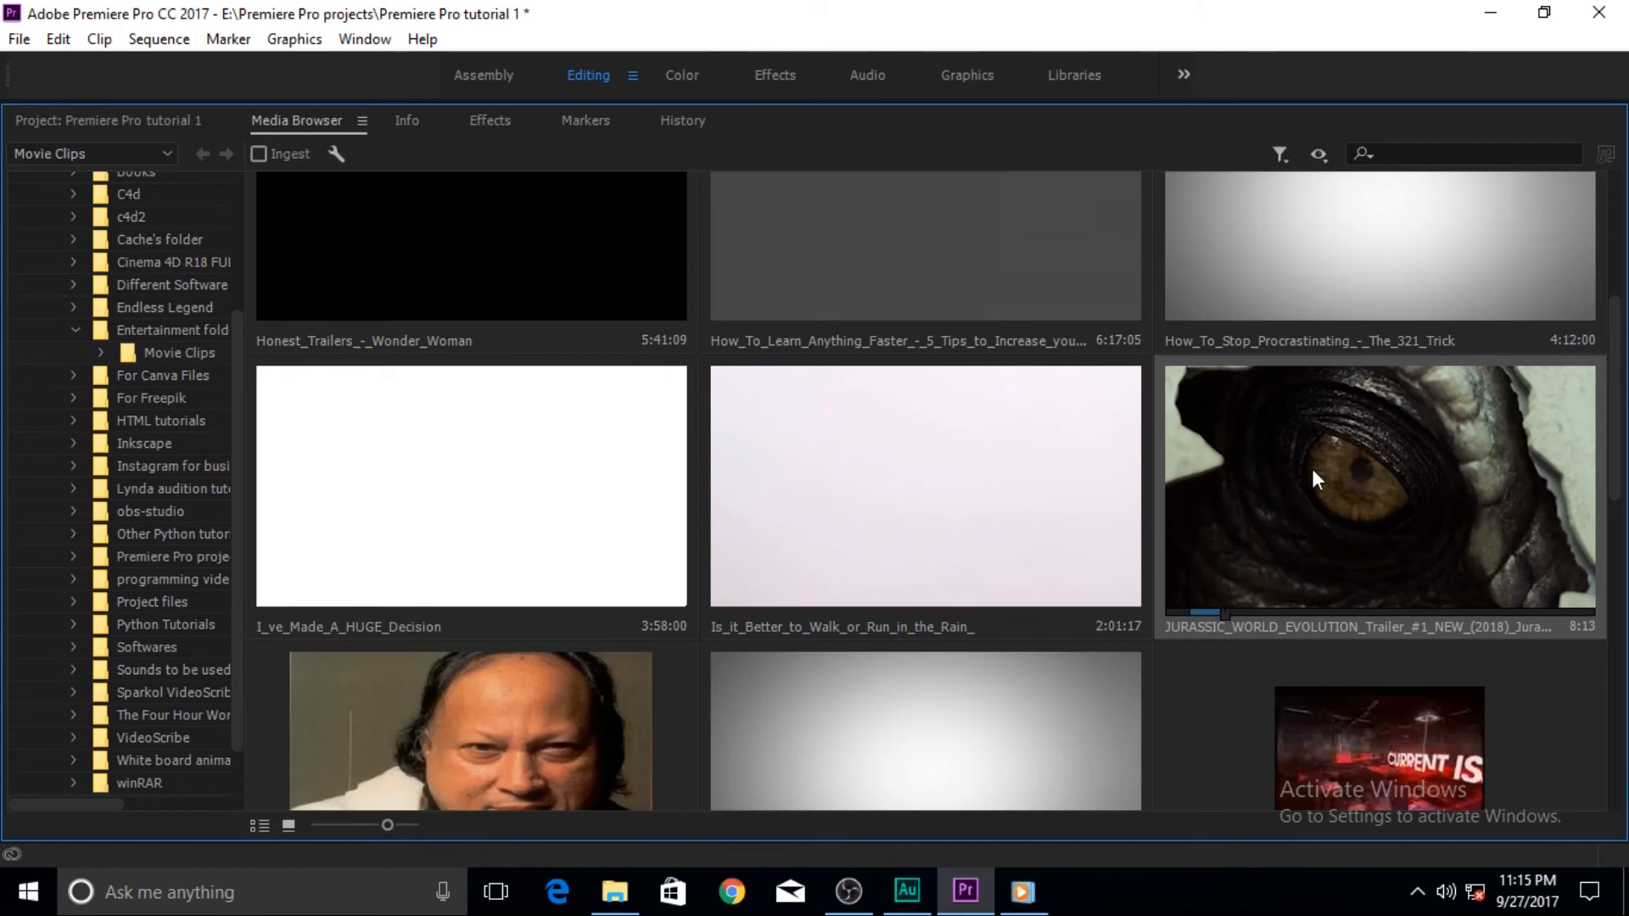
{"action": "mouse_move", "coordinate": [1371, 519]}
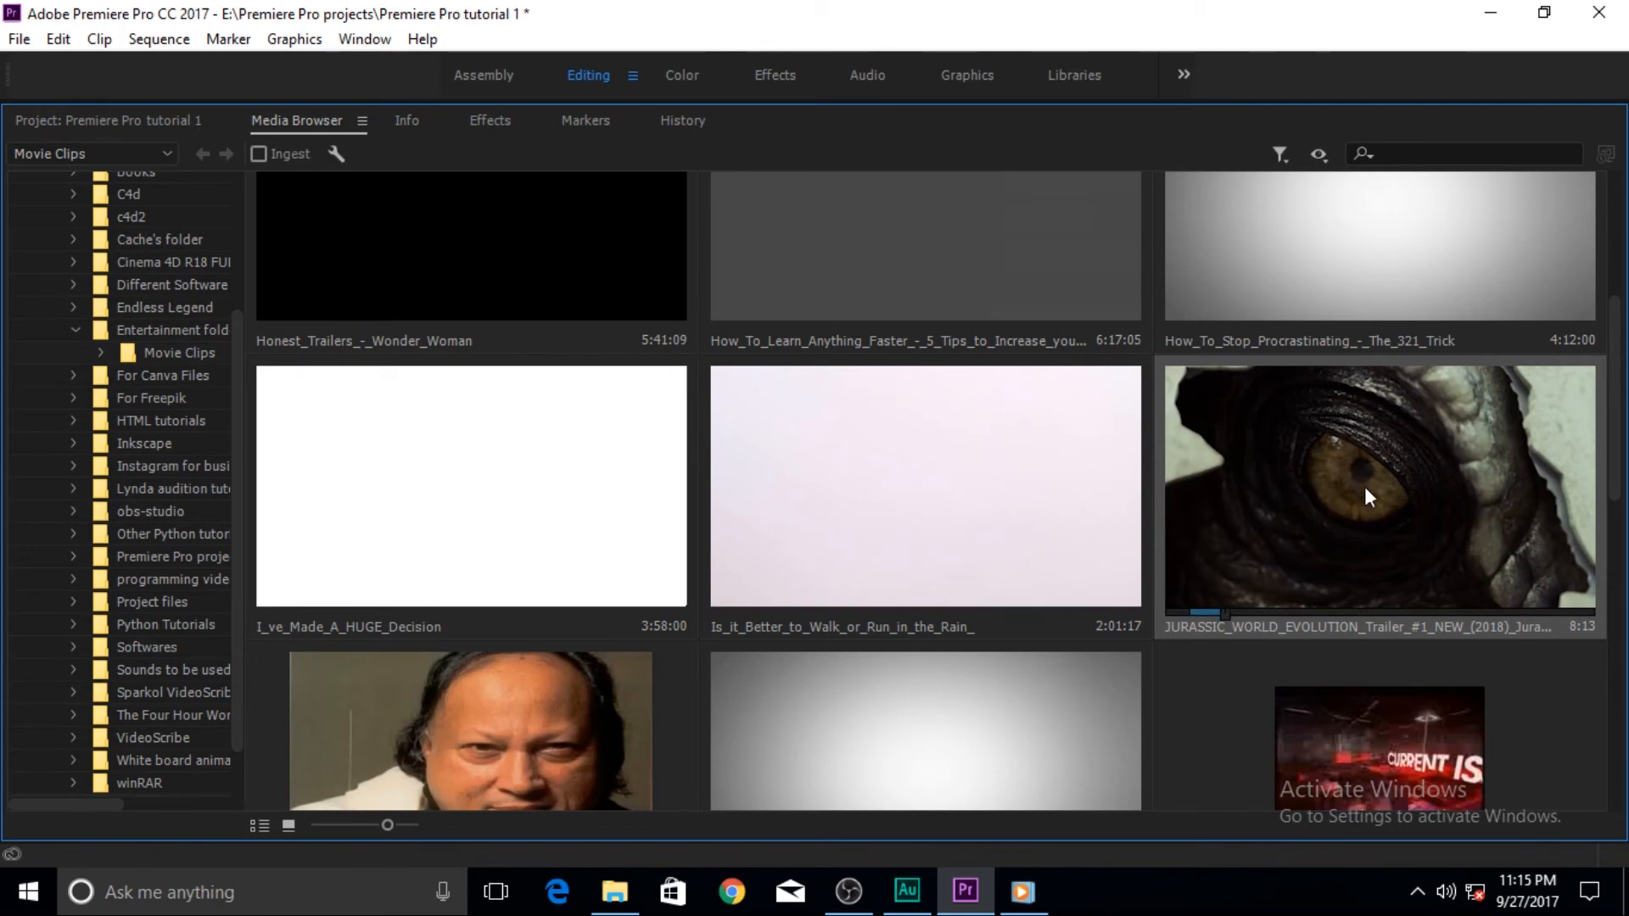
Load the marked thumbnail into the Source Monitor, then return to the Media Browser listing Movie Clips
{"action": "double_click", "coordinate": [1370, 495]}
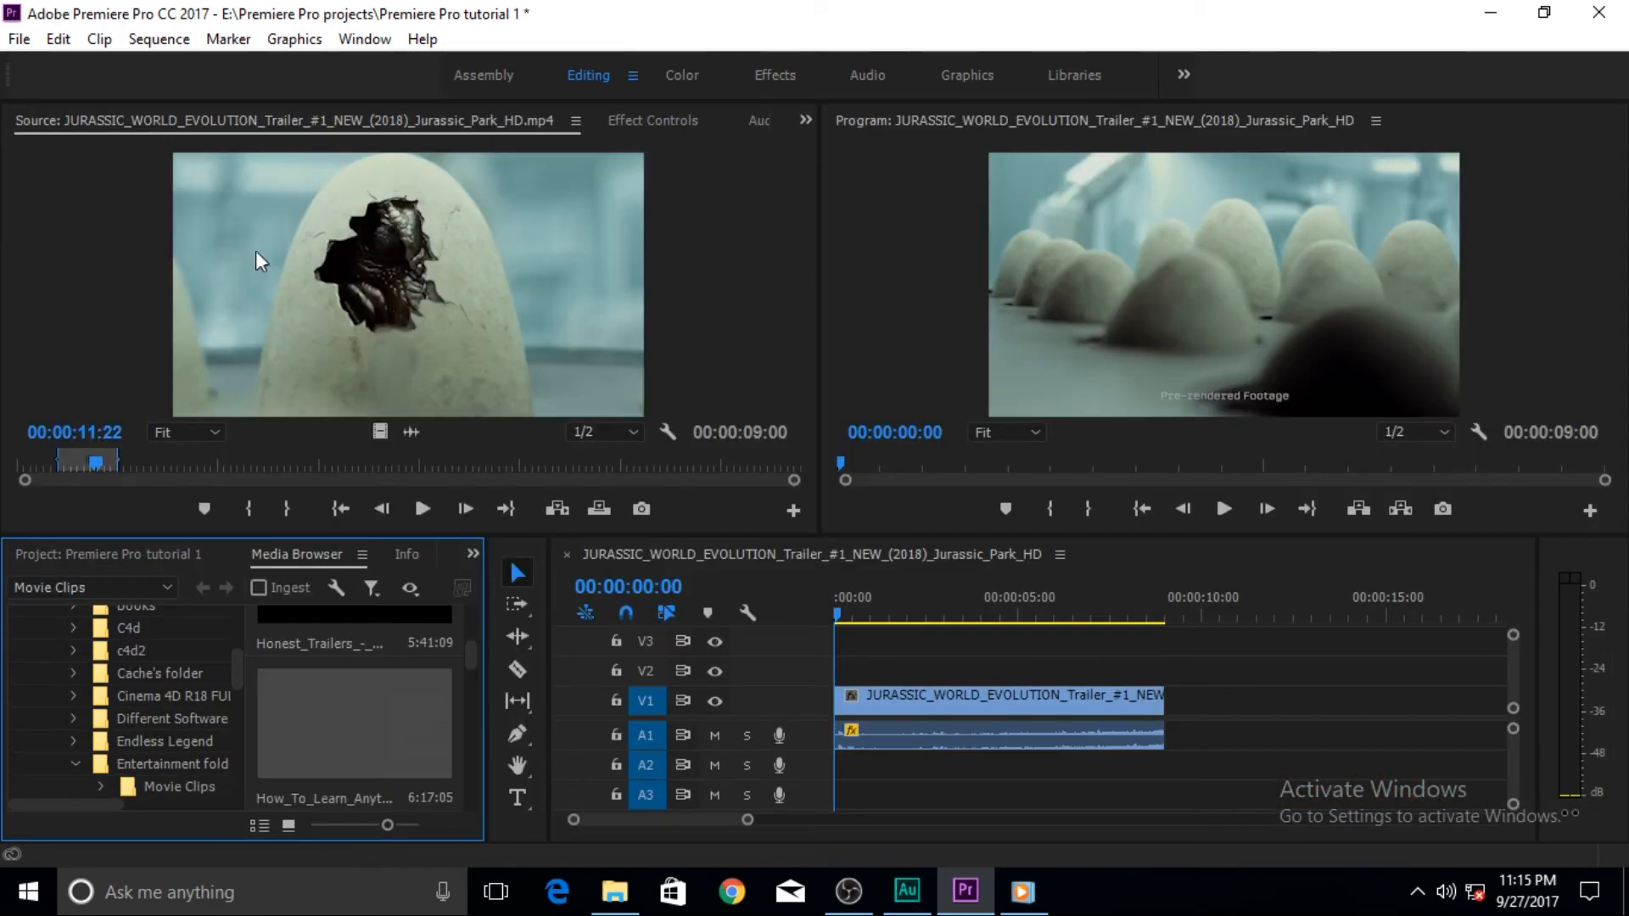
{"action": "mouse_move", "coordinate": [397, 332]}
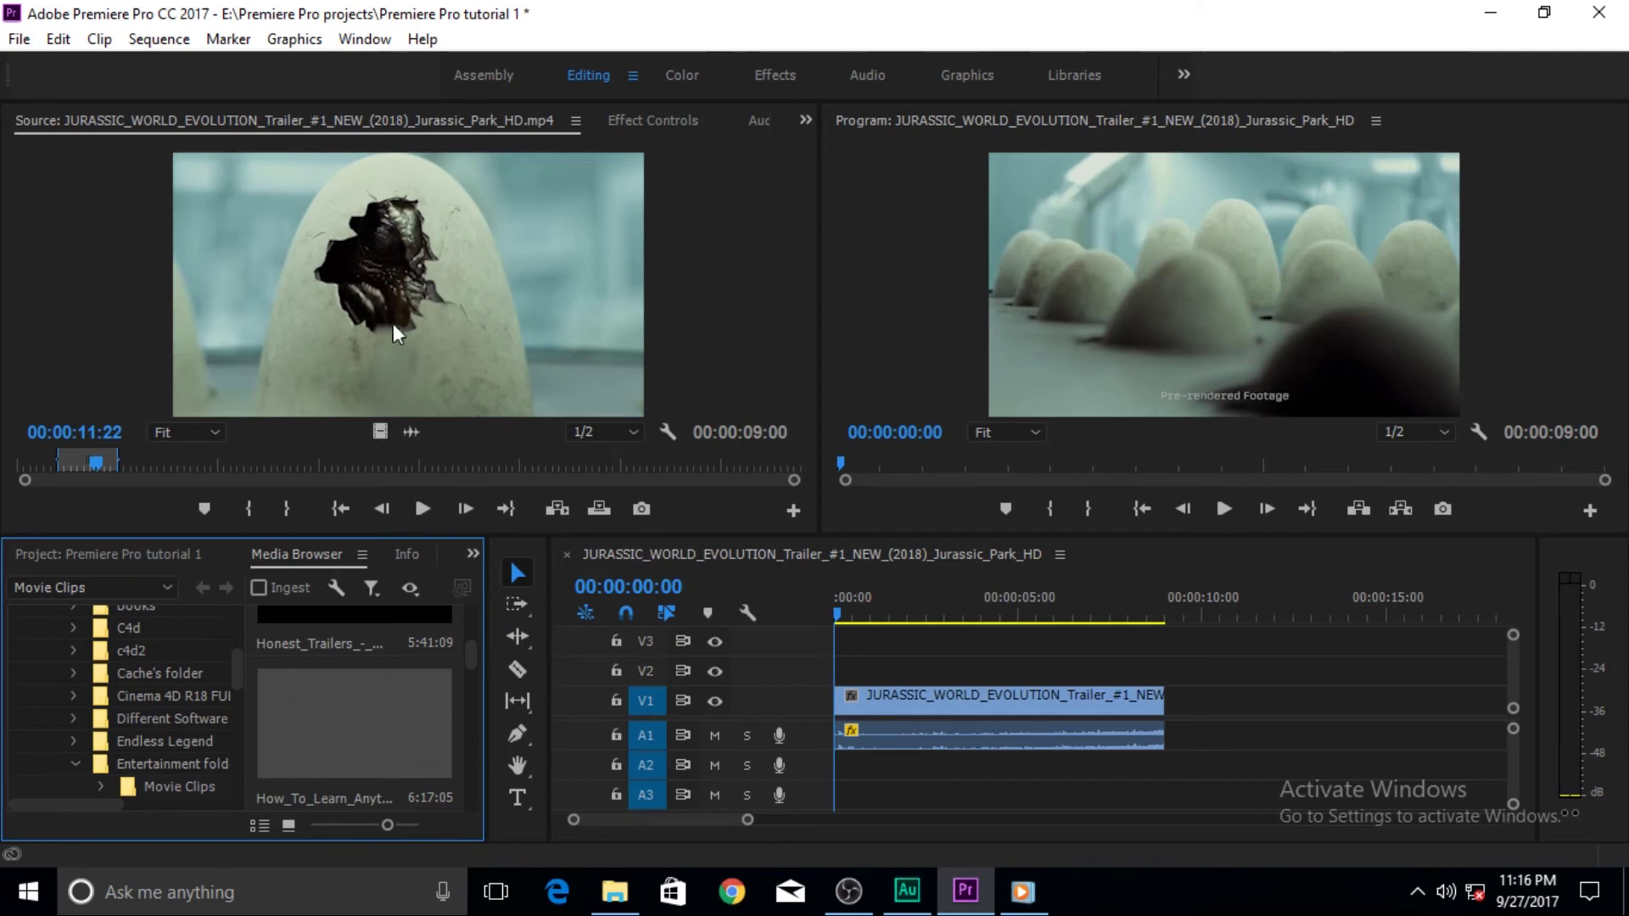
{"action": "mouse_move", "coordinate": [612, 268]}
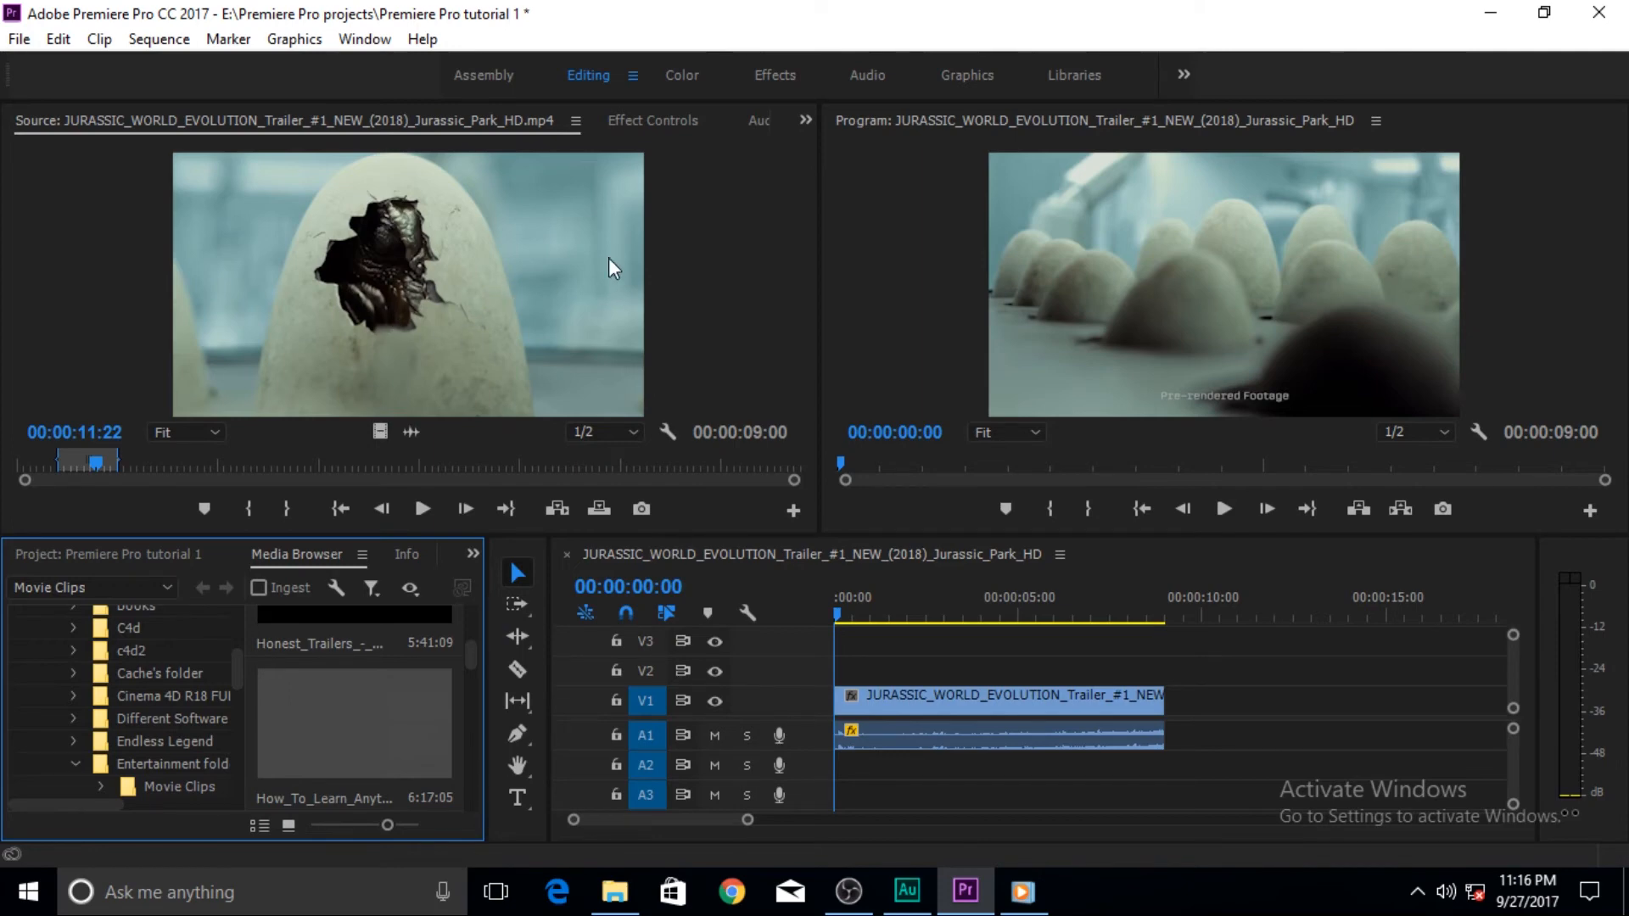
{"action": "mouse_move", "coordinate": [771, 319]}
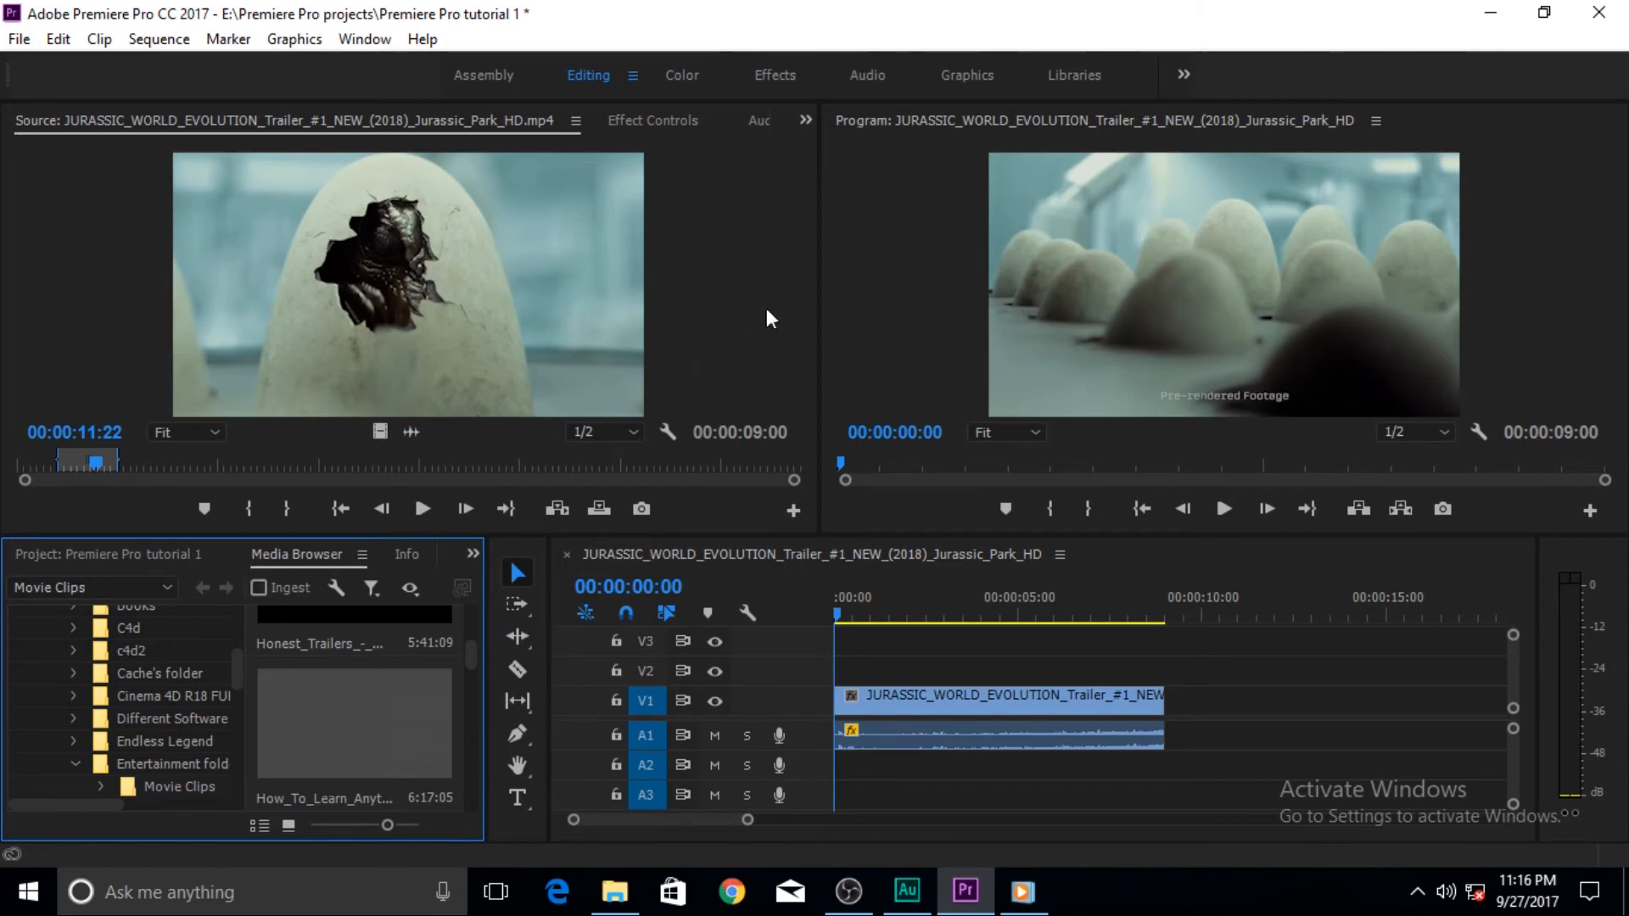
{"action": "mouse_move", "coordinate": [355, 630]}
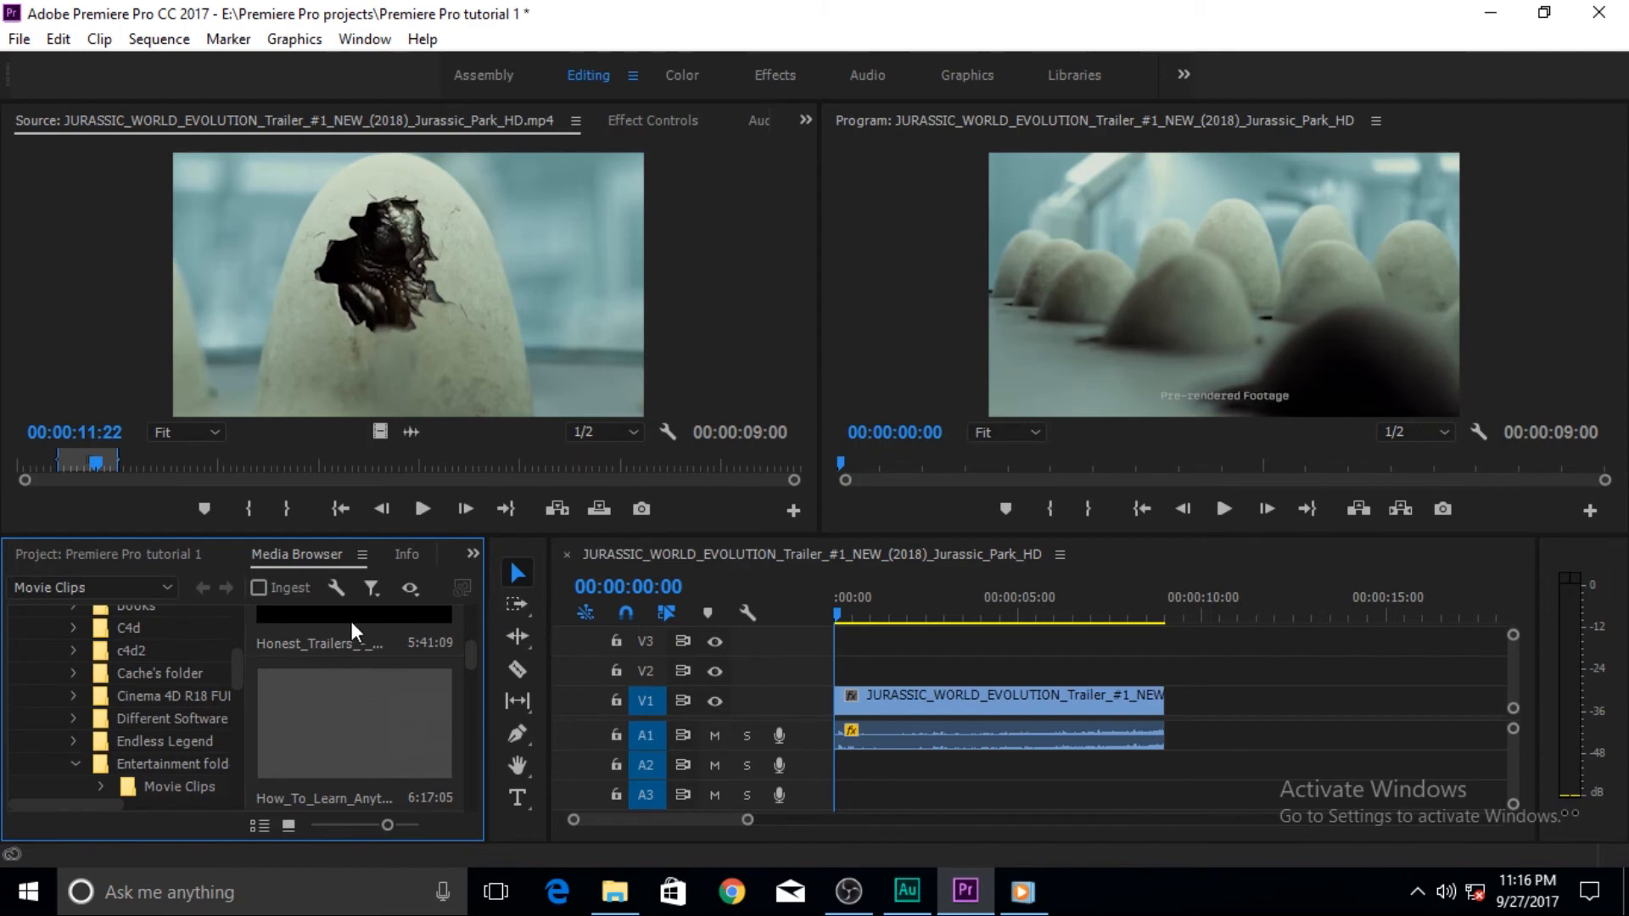
{"action": "mouse_move", "coordinate": [329, 648]}
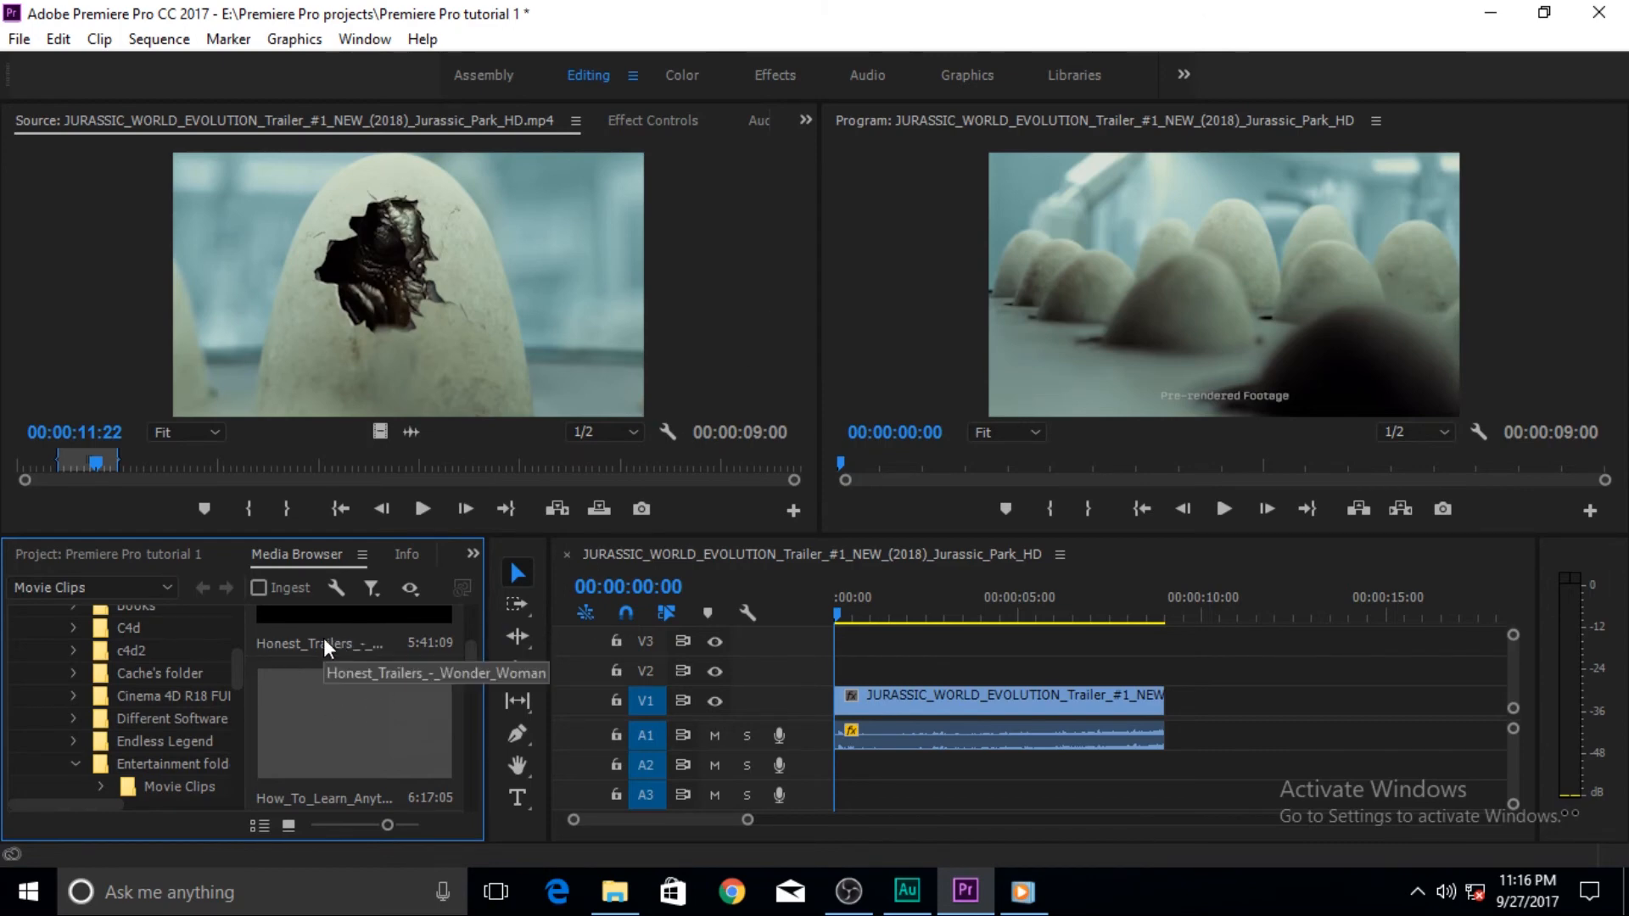
{"action": "mouse_move", "coordinate": [306, 565]}
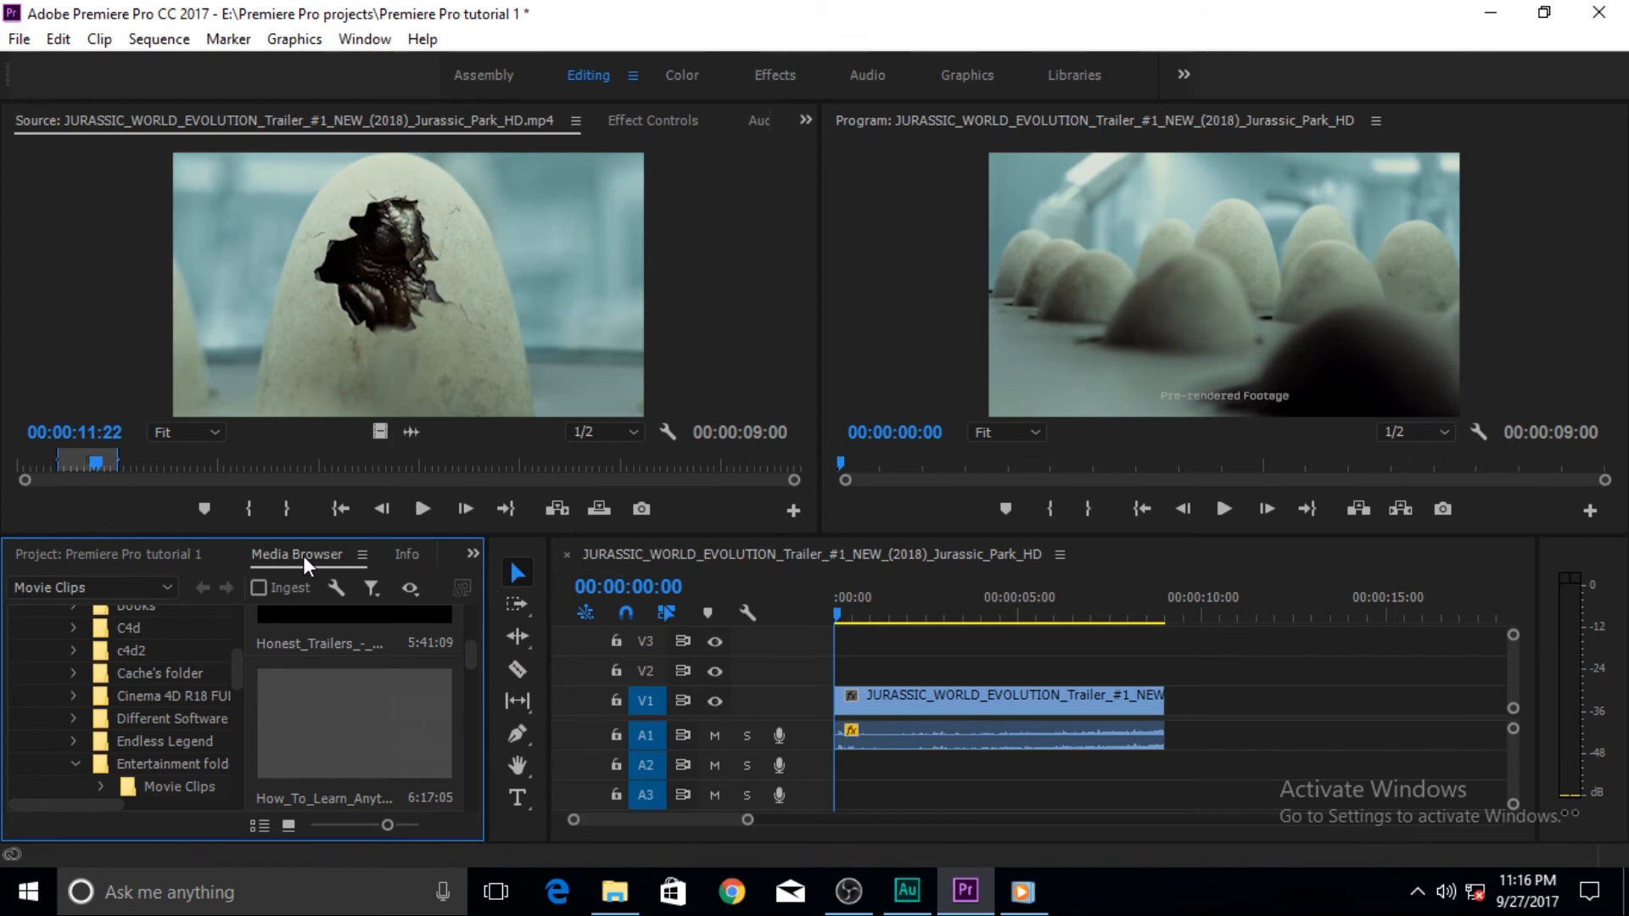
{"action": "mouse_move", "coordinate": [88, 570]}
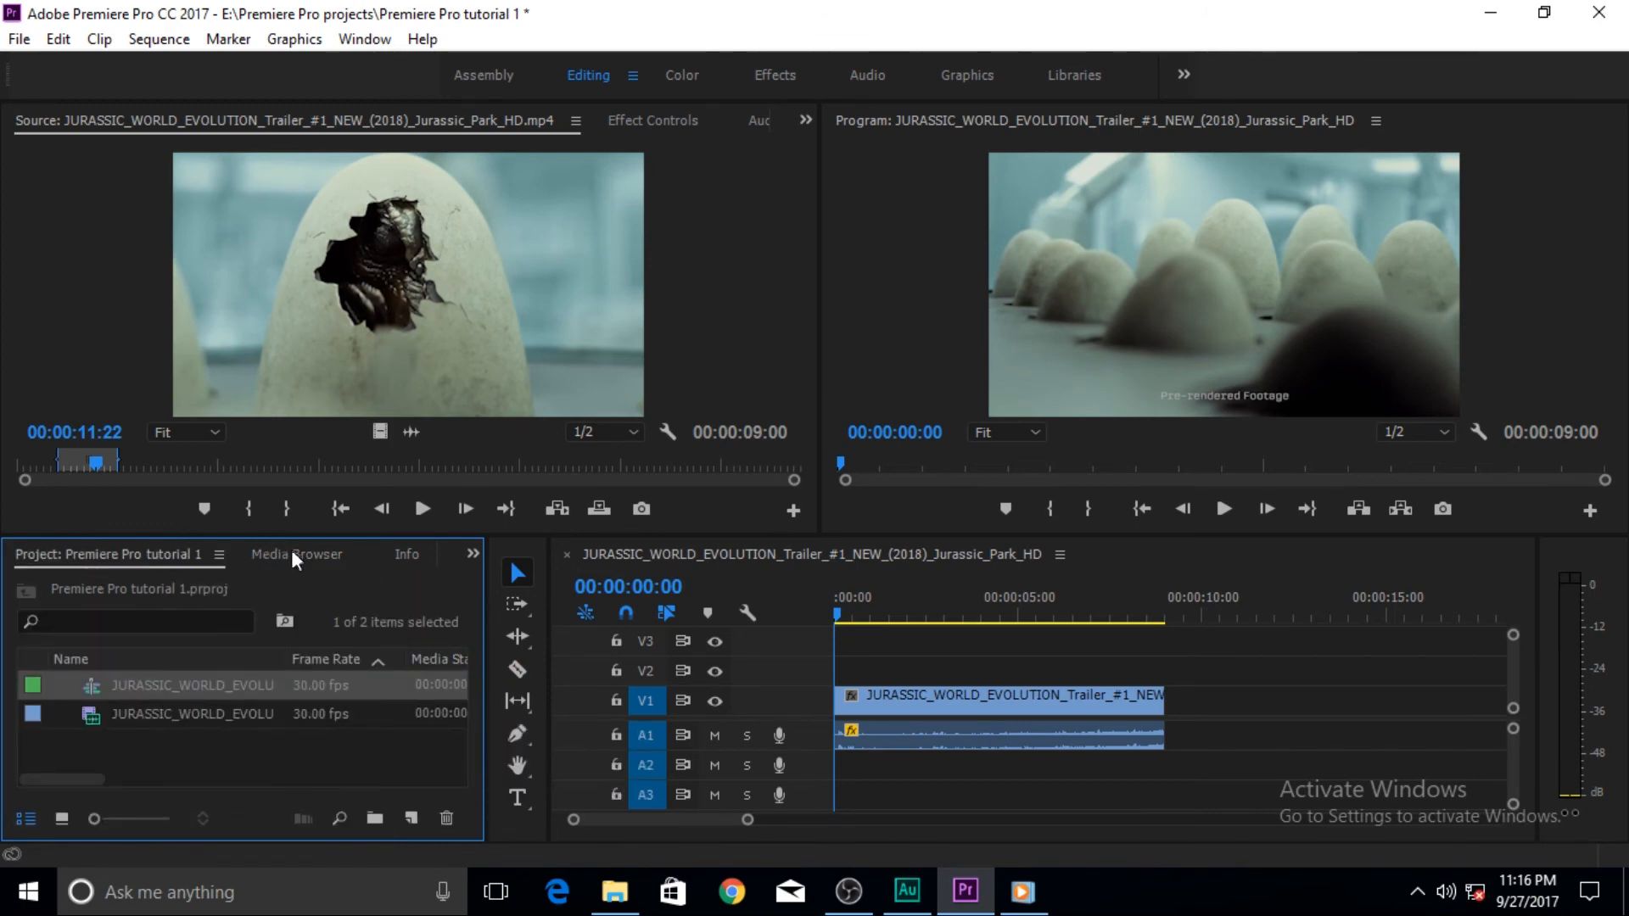
{"action": "left_click", "coordinate": [295, 554]}
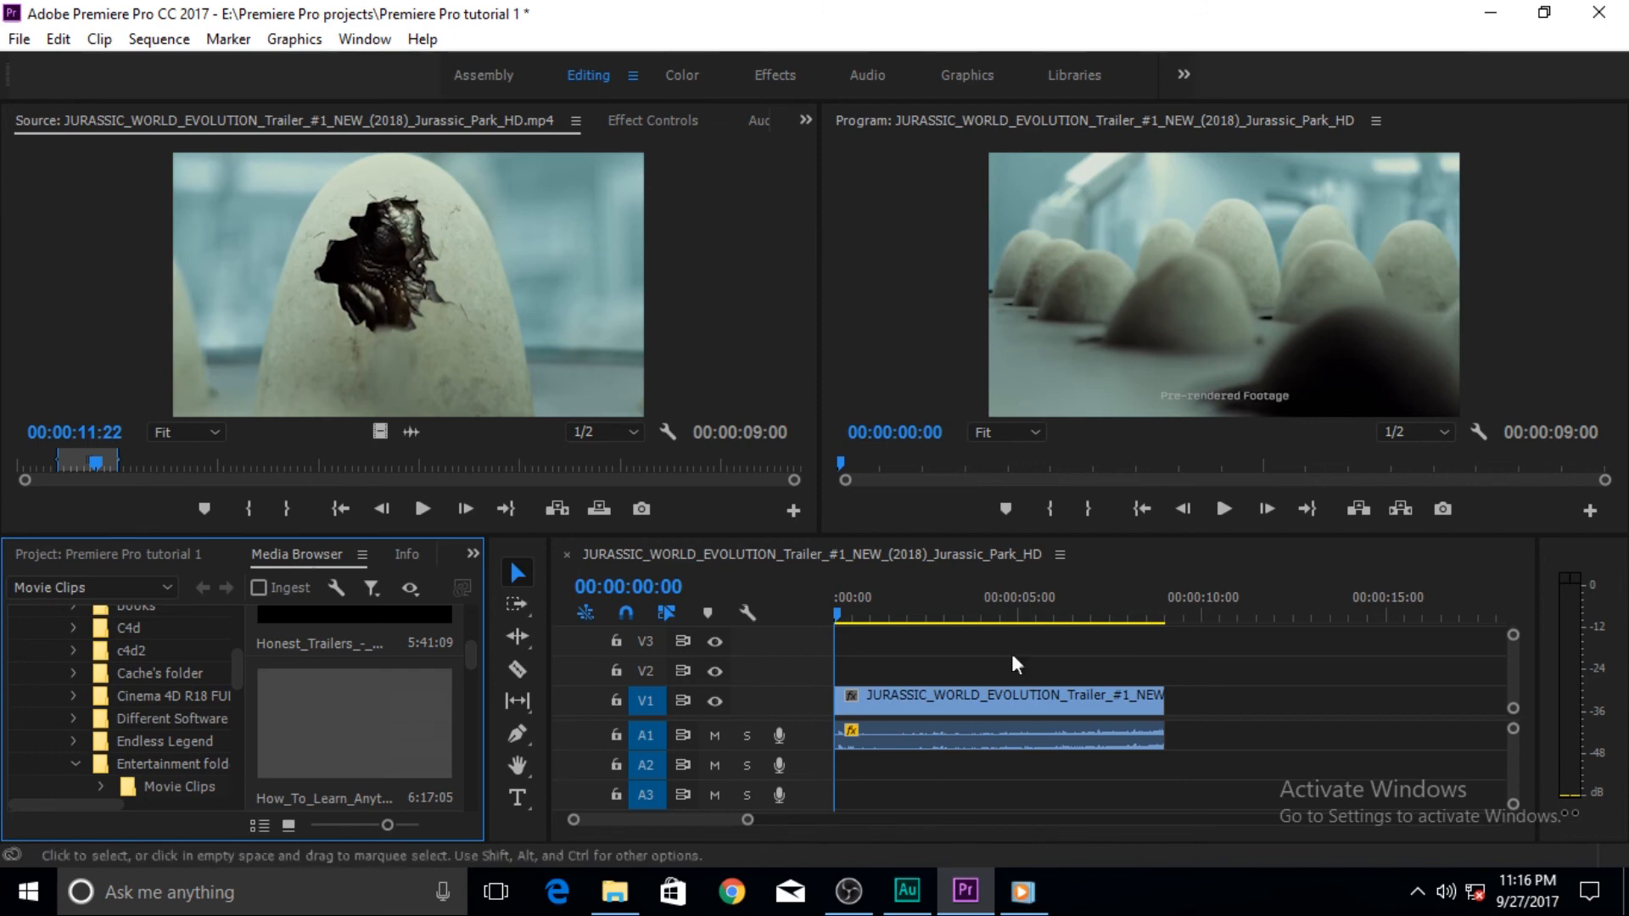
{"action": "mouse_move", "coordinate": [1270, 689]}
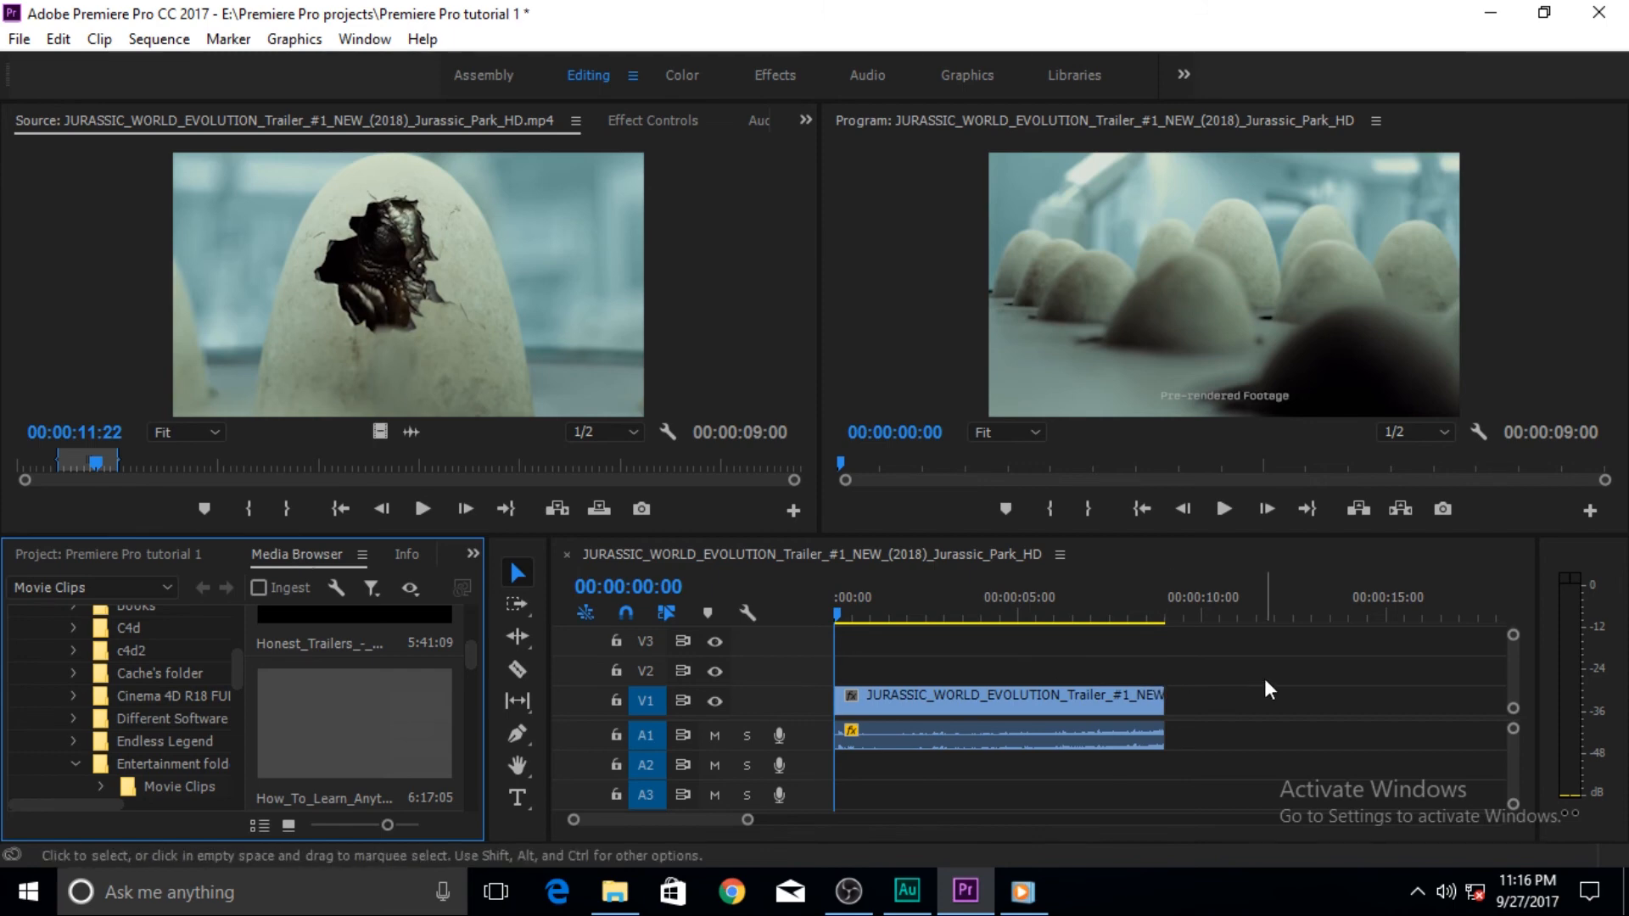